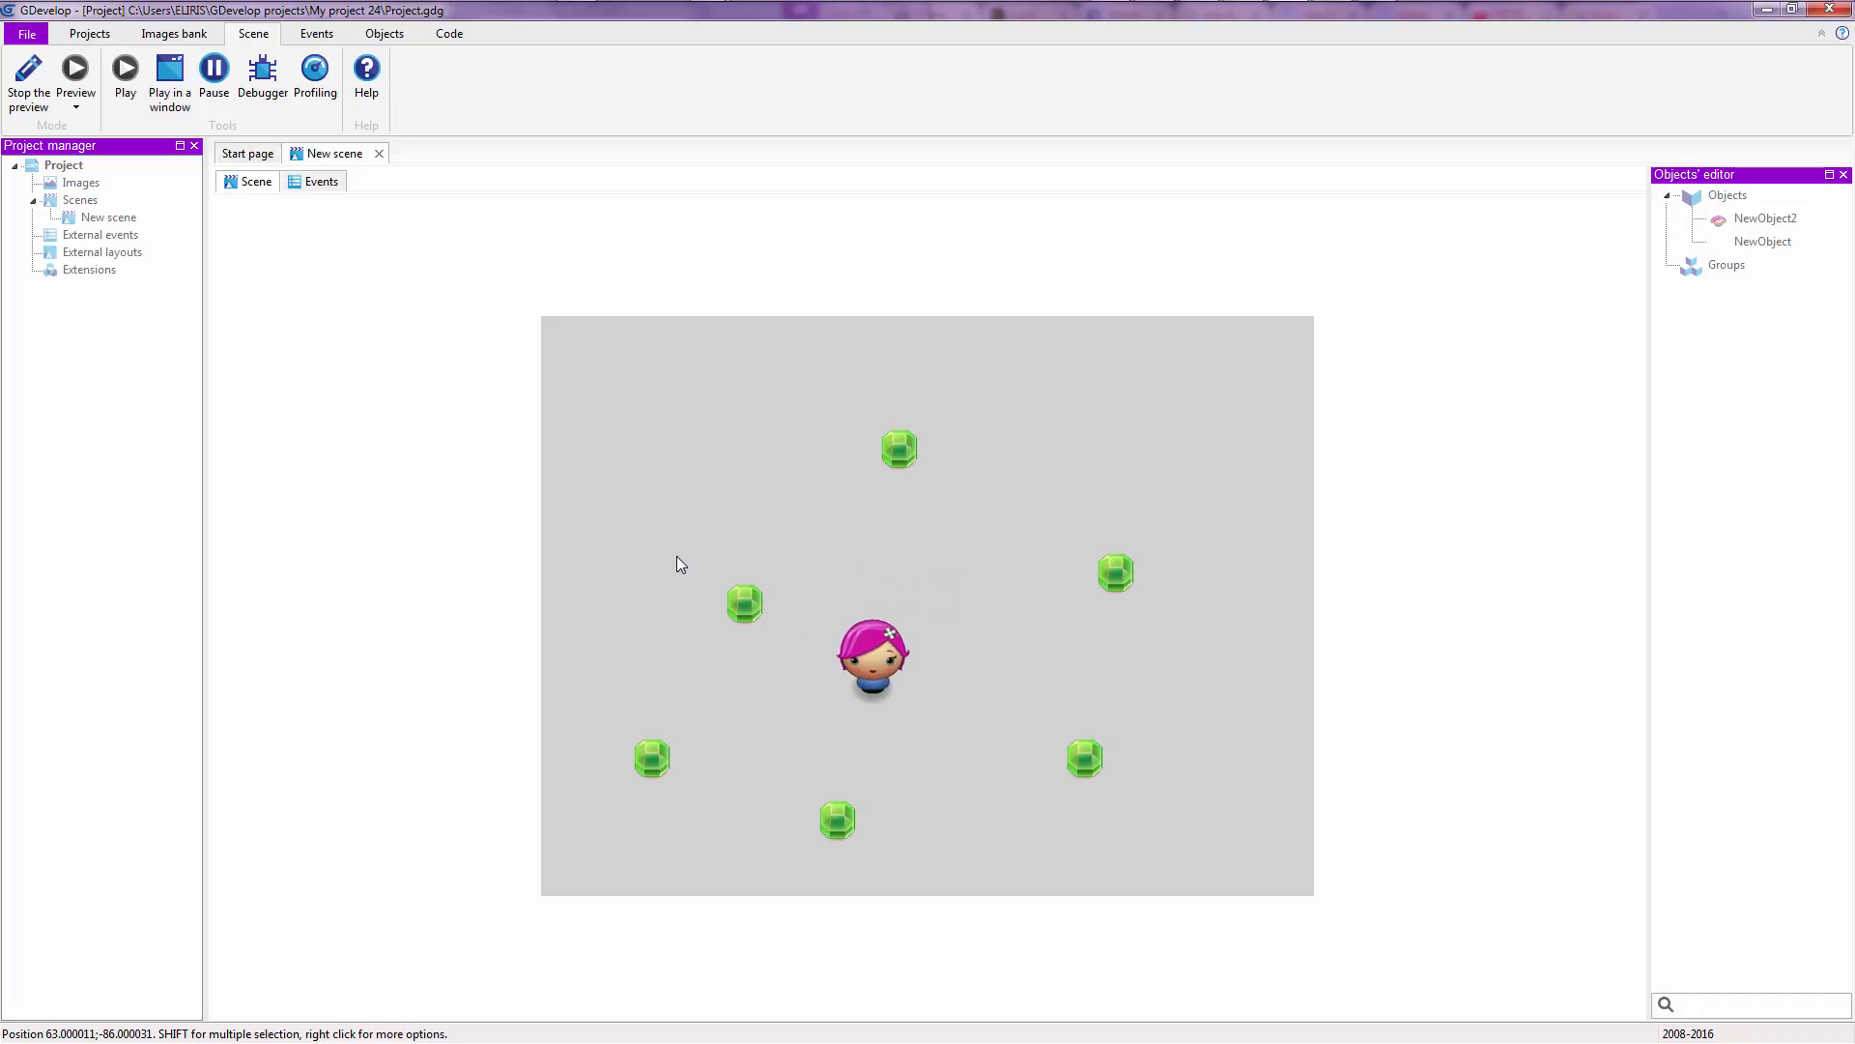
# - Steer Pinku across the lower, middle and remaining gems so each disappears on contact
pyautogui.moveTo(874, 657); pyautogui.dragTo(979, 757)
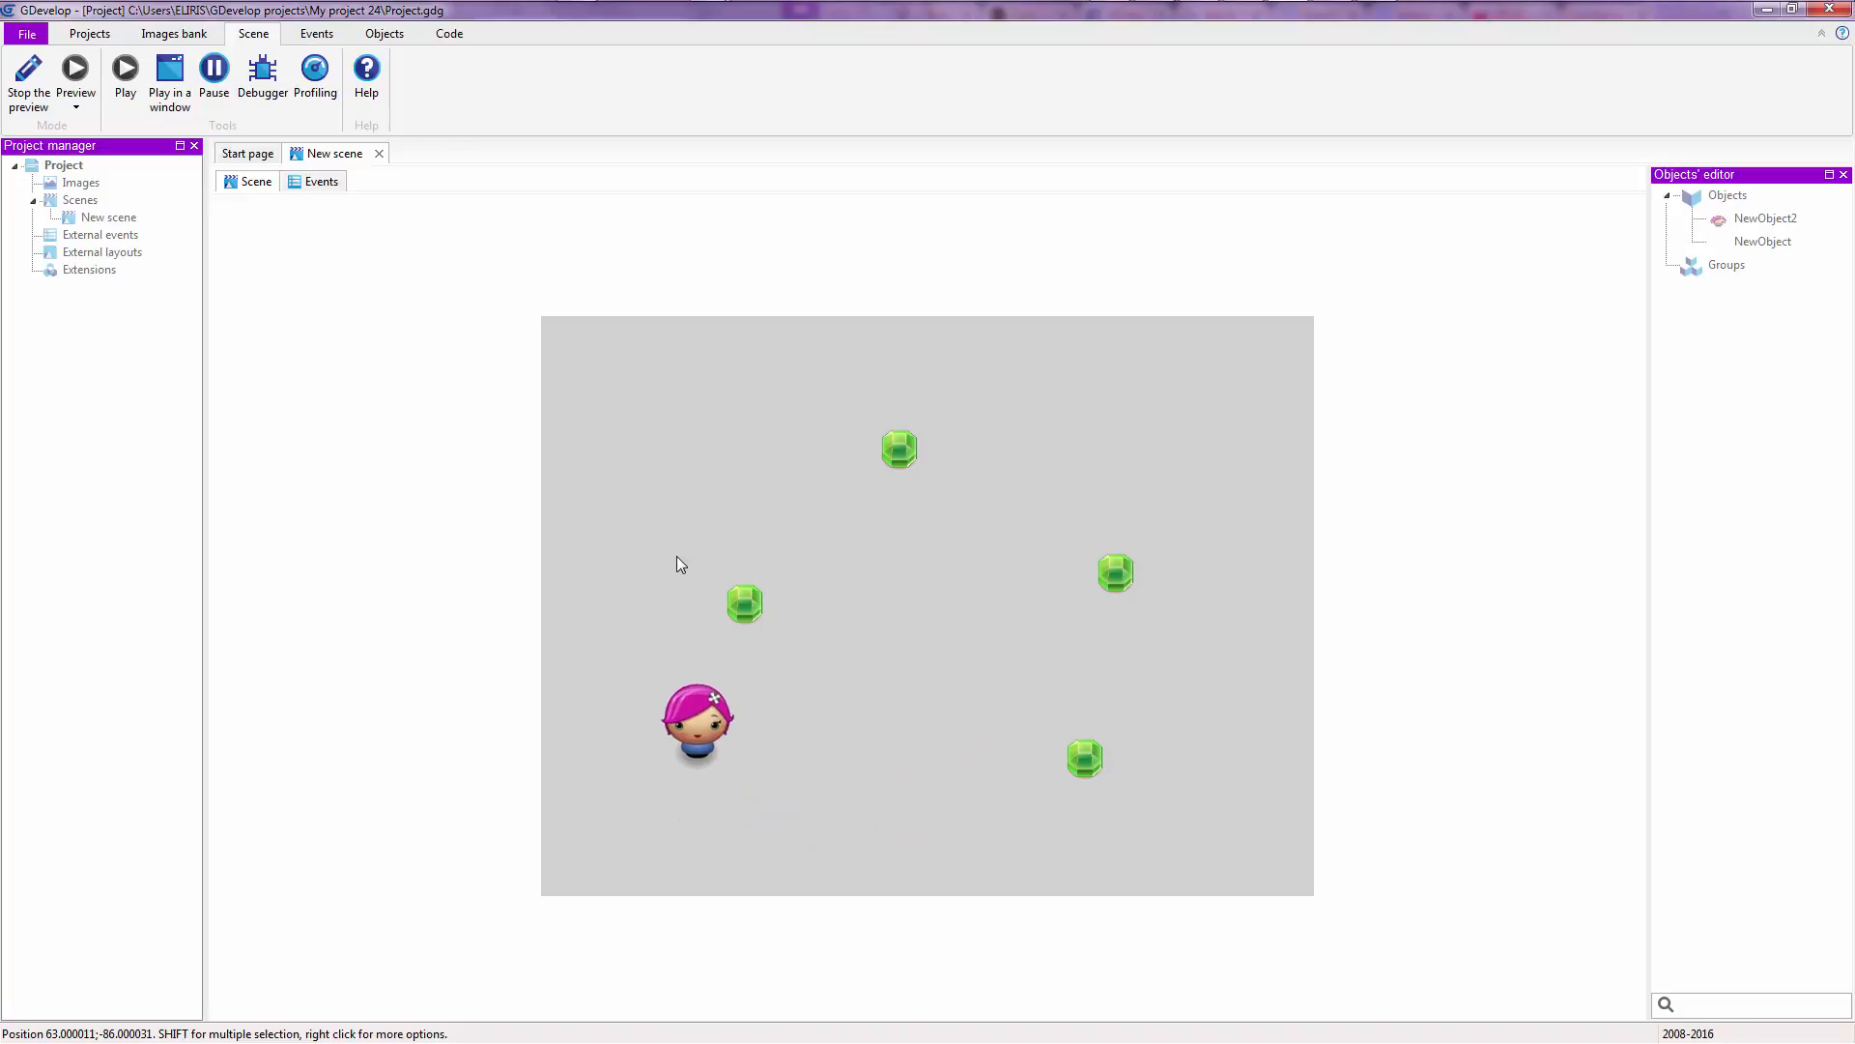
pyautogui.moveTo(697, 719); pyautogui.dragTo(816, 439)
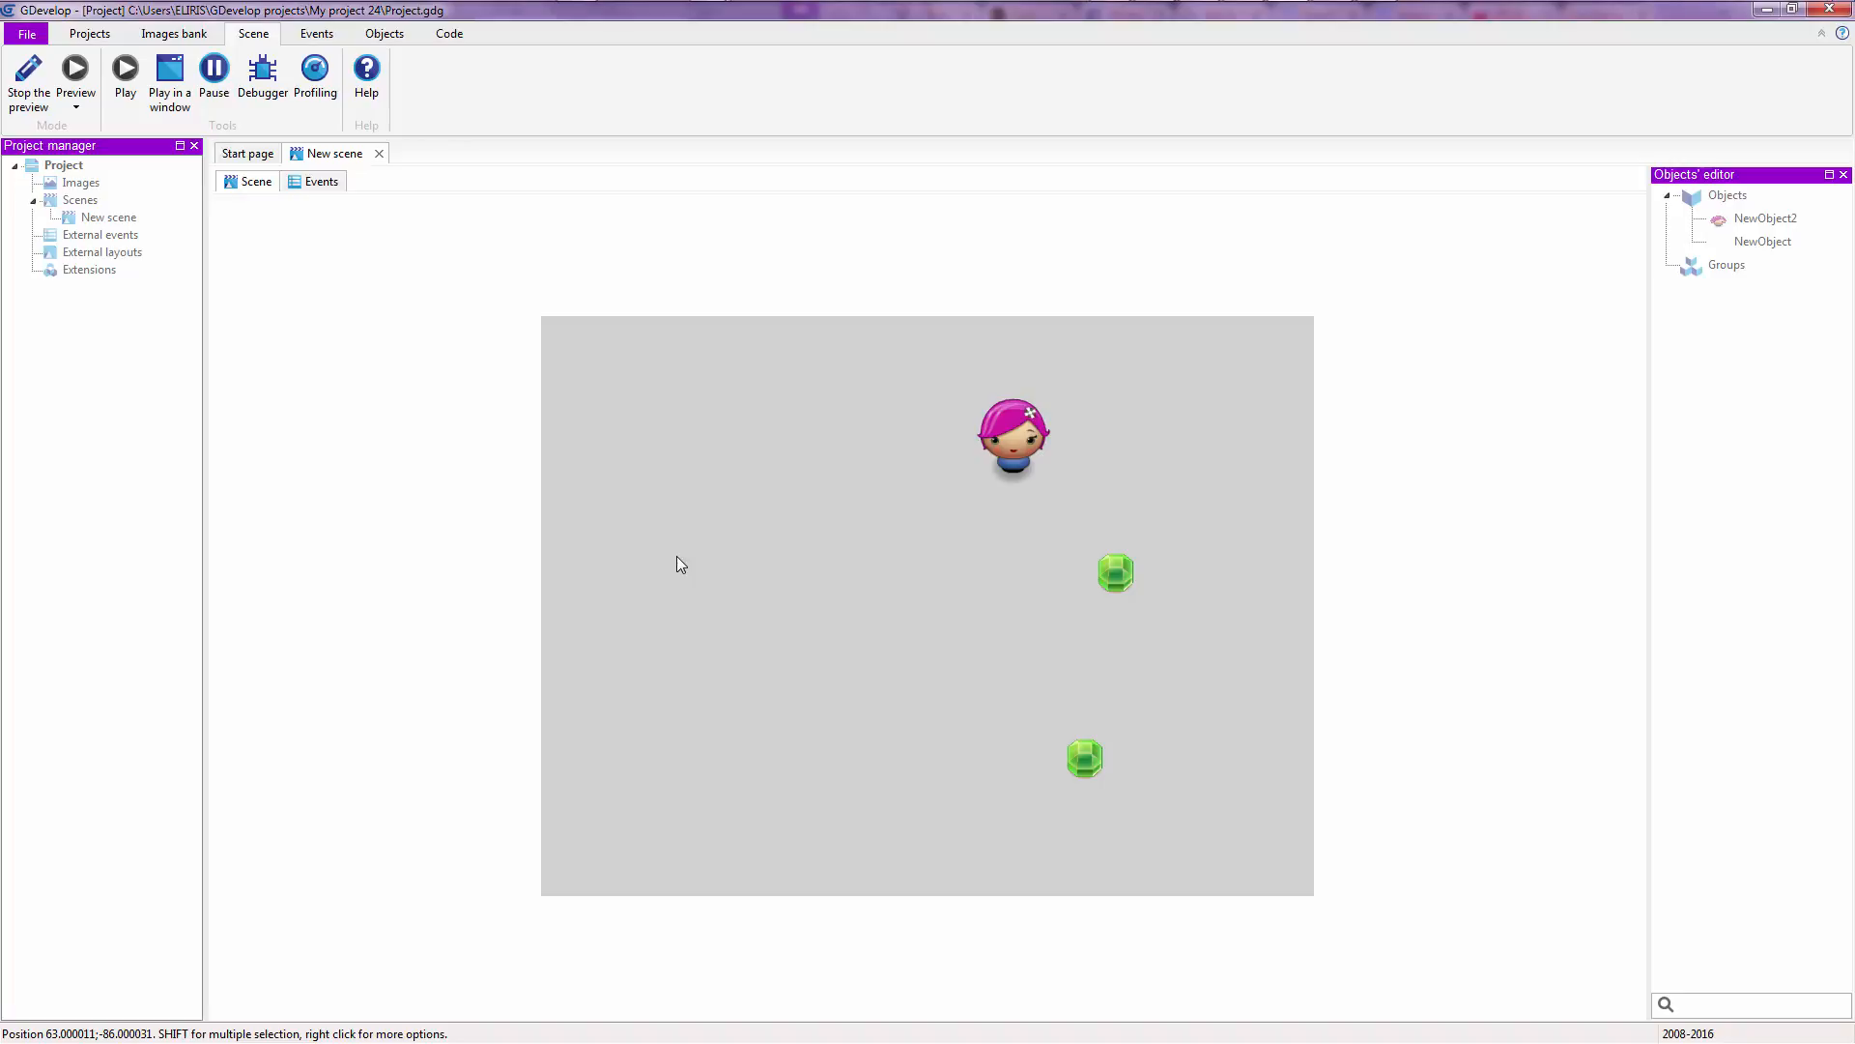
pyautogui.moveTo(1010, 431); pyautogui.dragTo(1011, 740)
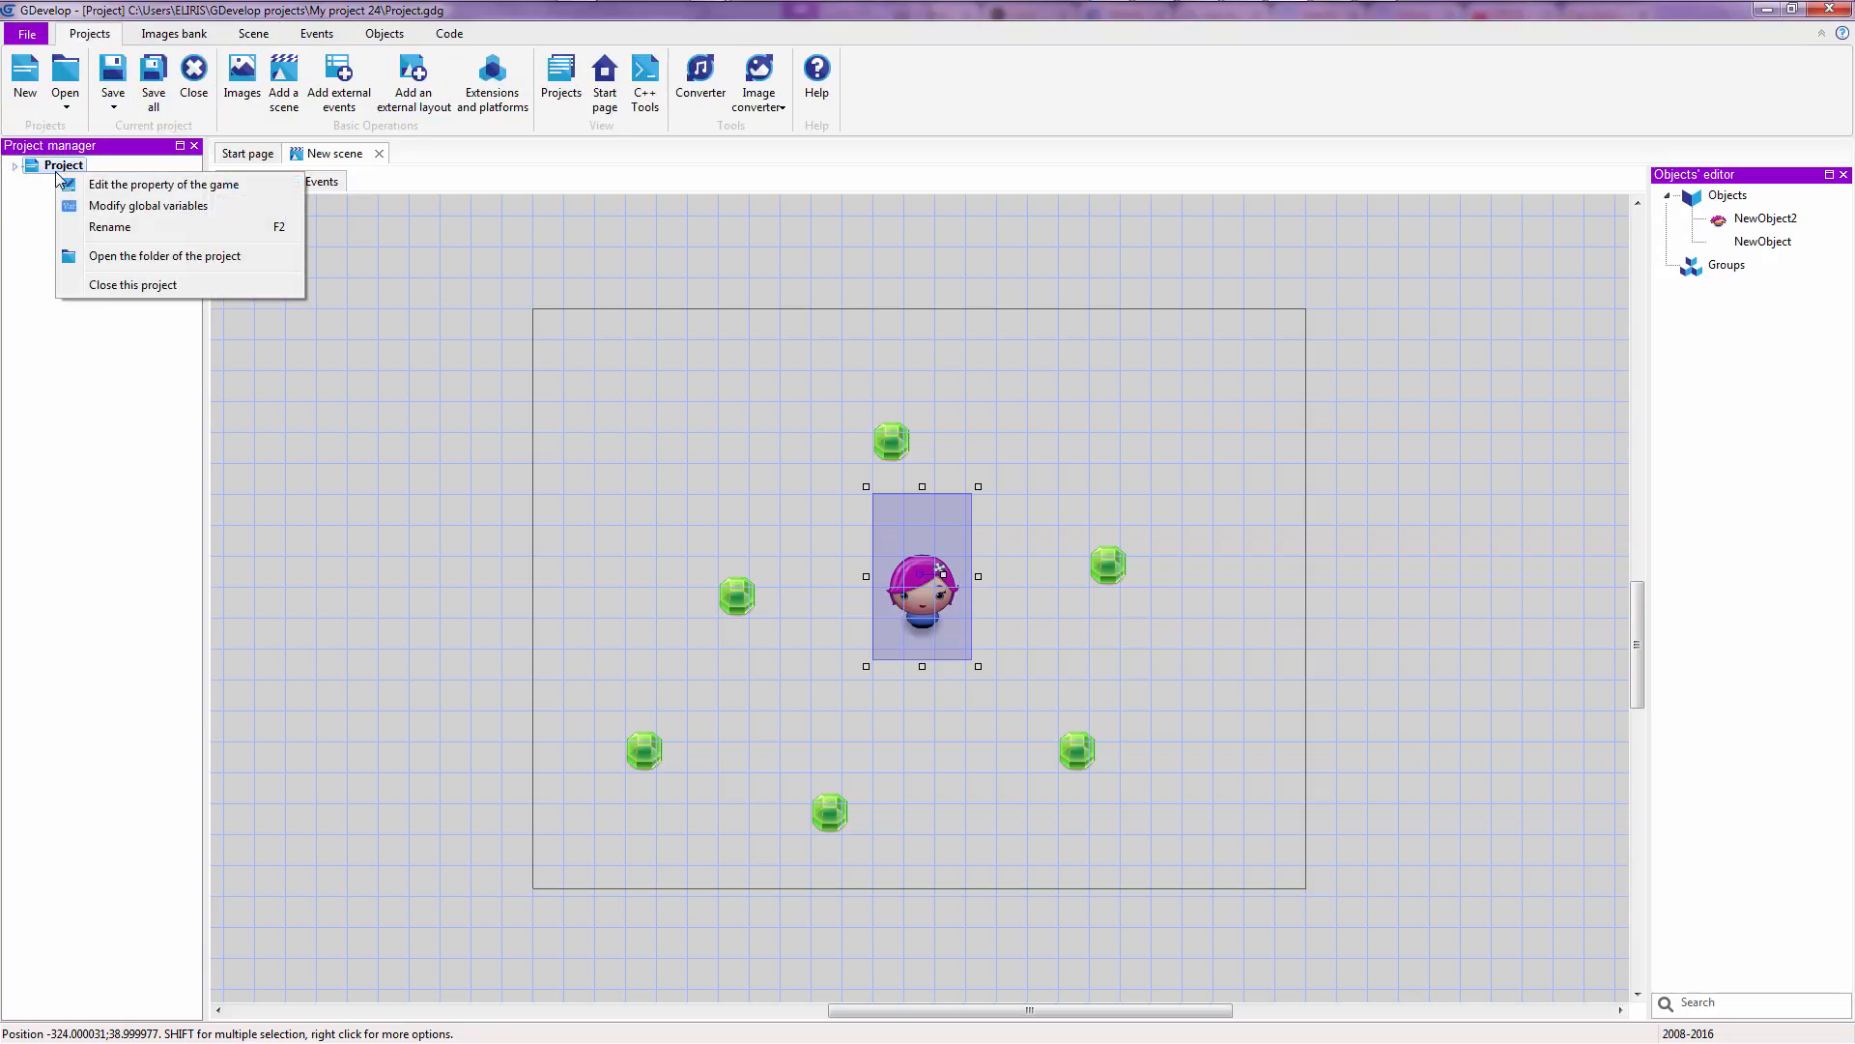
# - Close the gem scene and begin a new game project
pyautogui.click(367, 157)
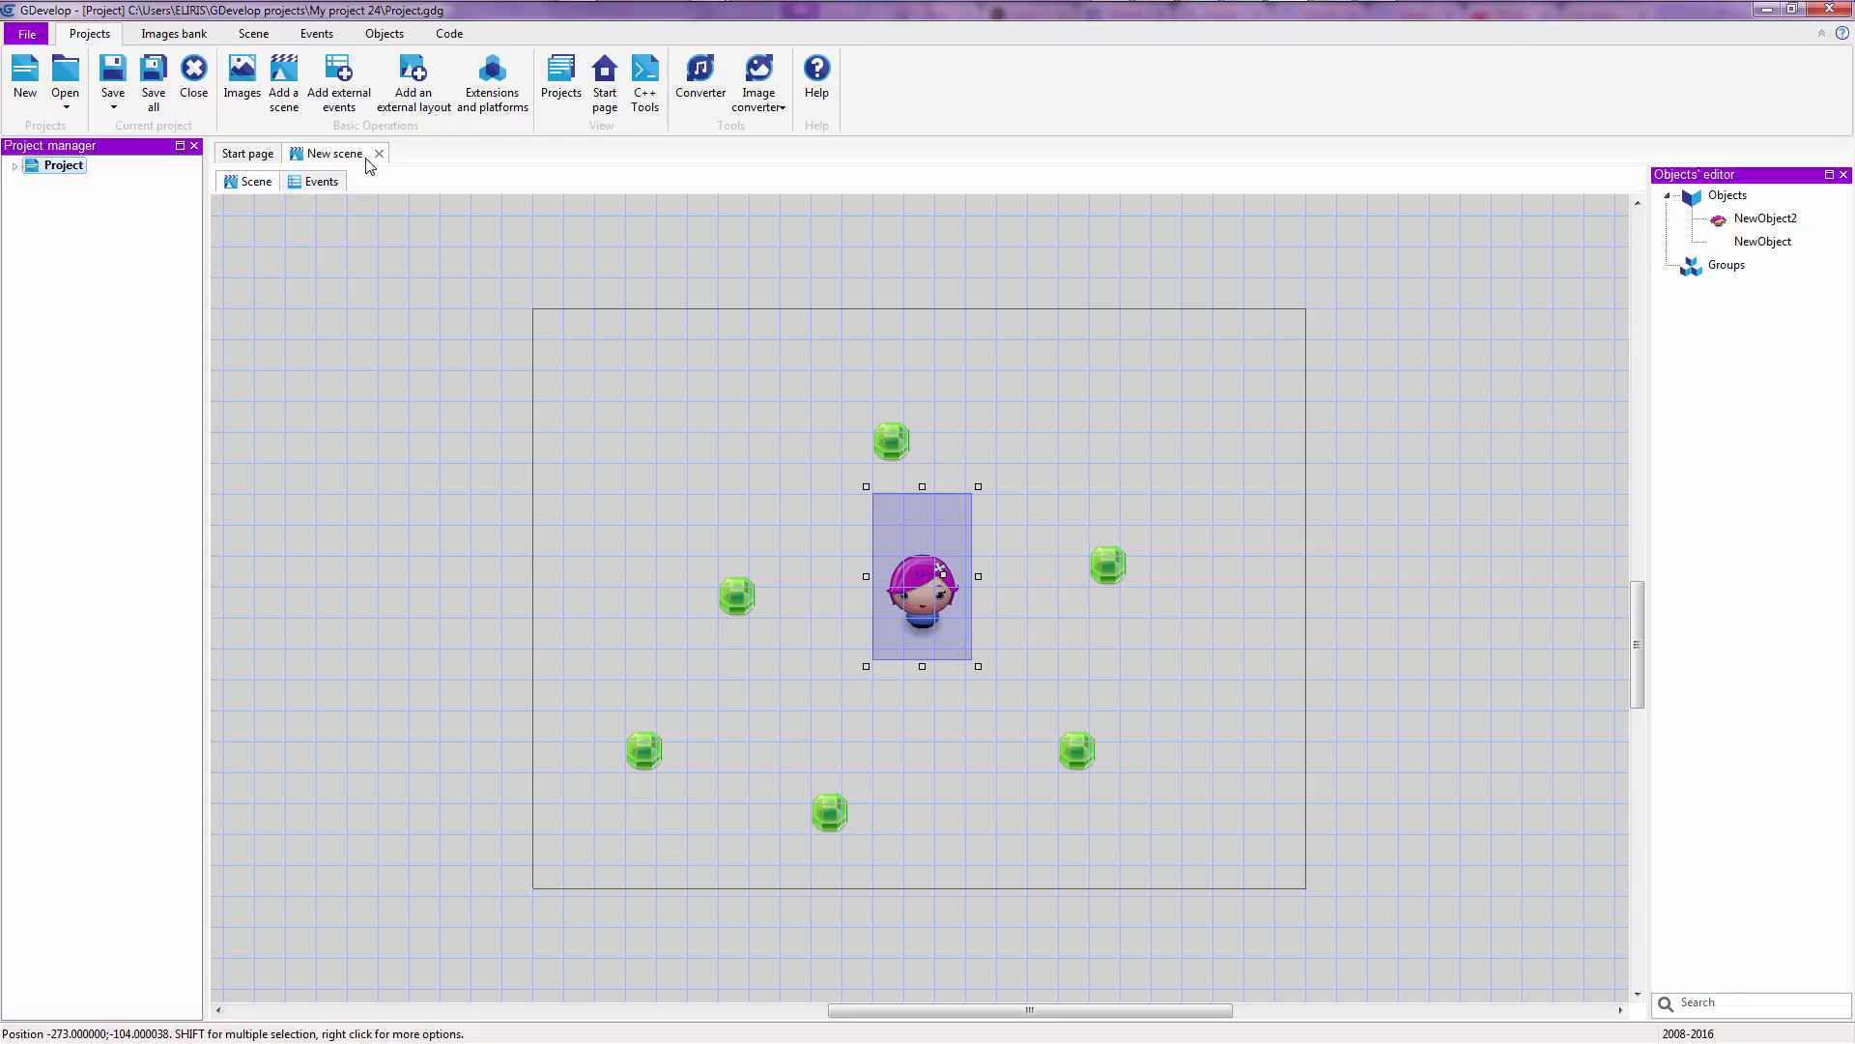
pyautogui.click(379, 155)
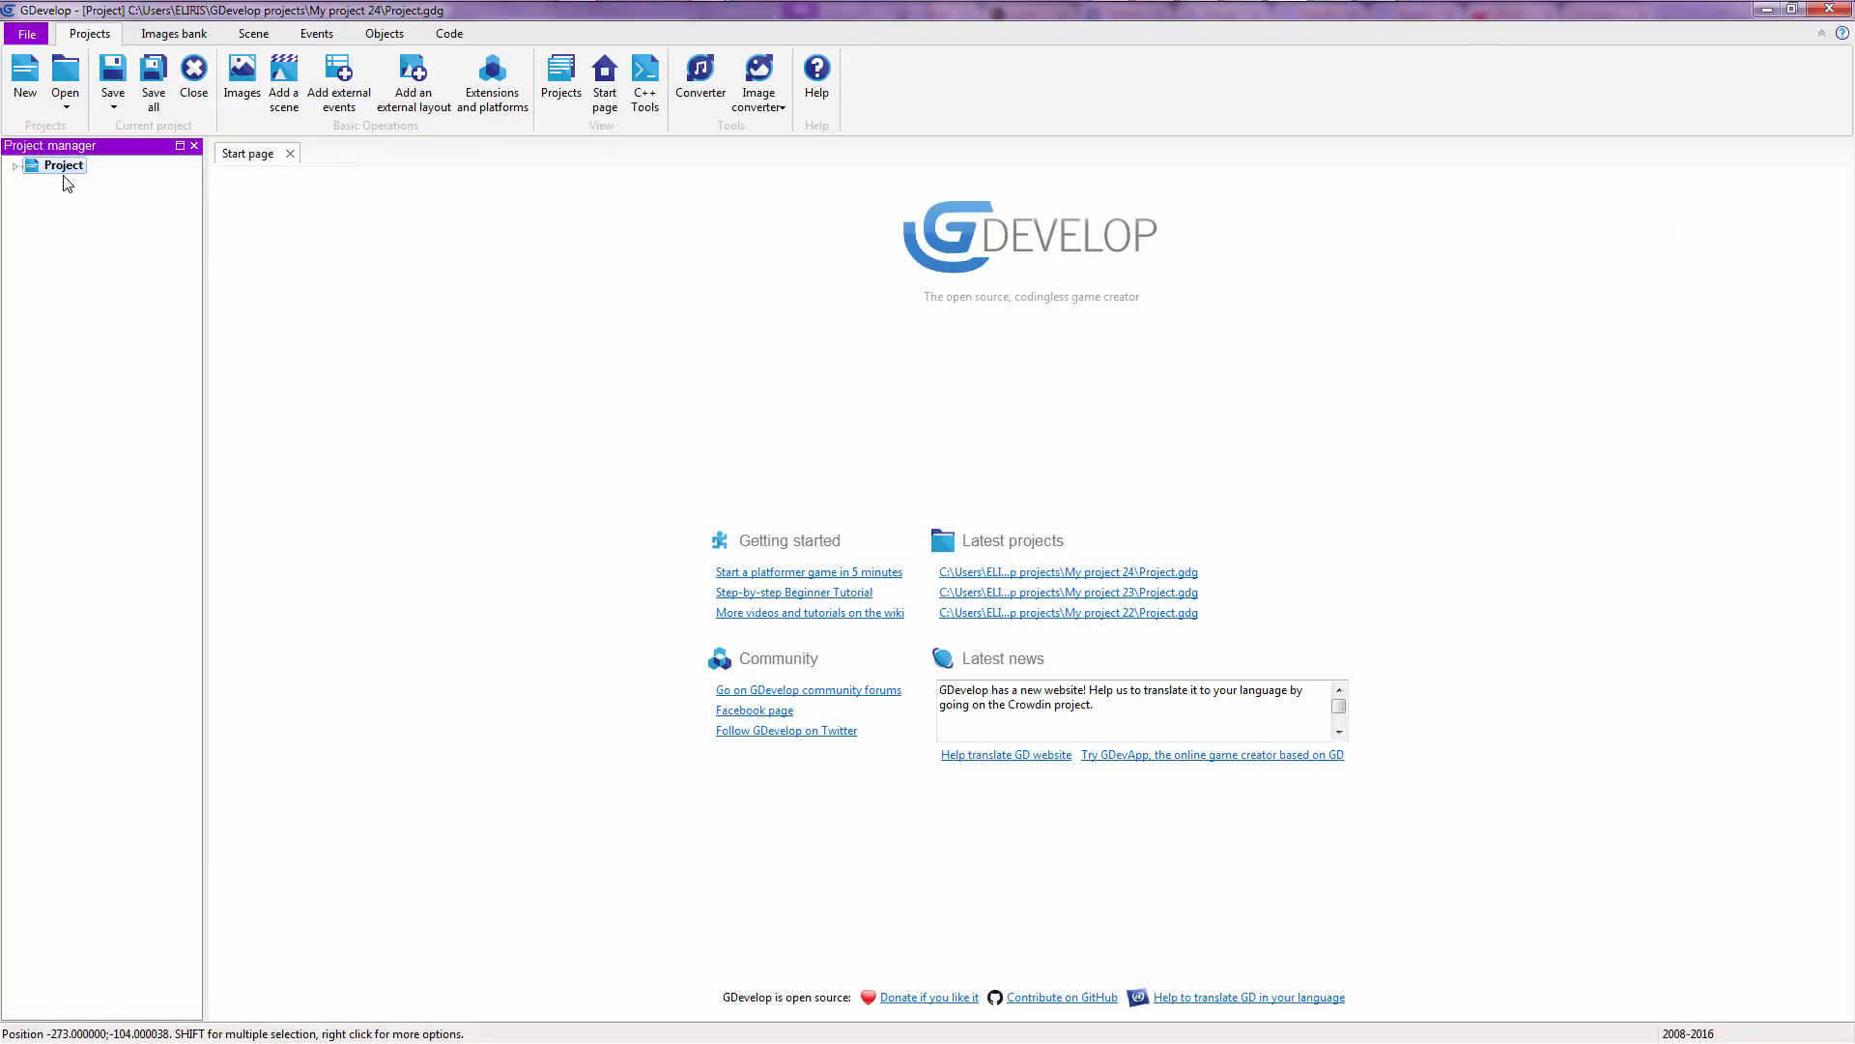
pyautogui.moveTo(23, 73)
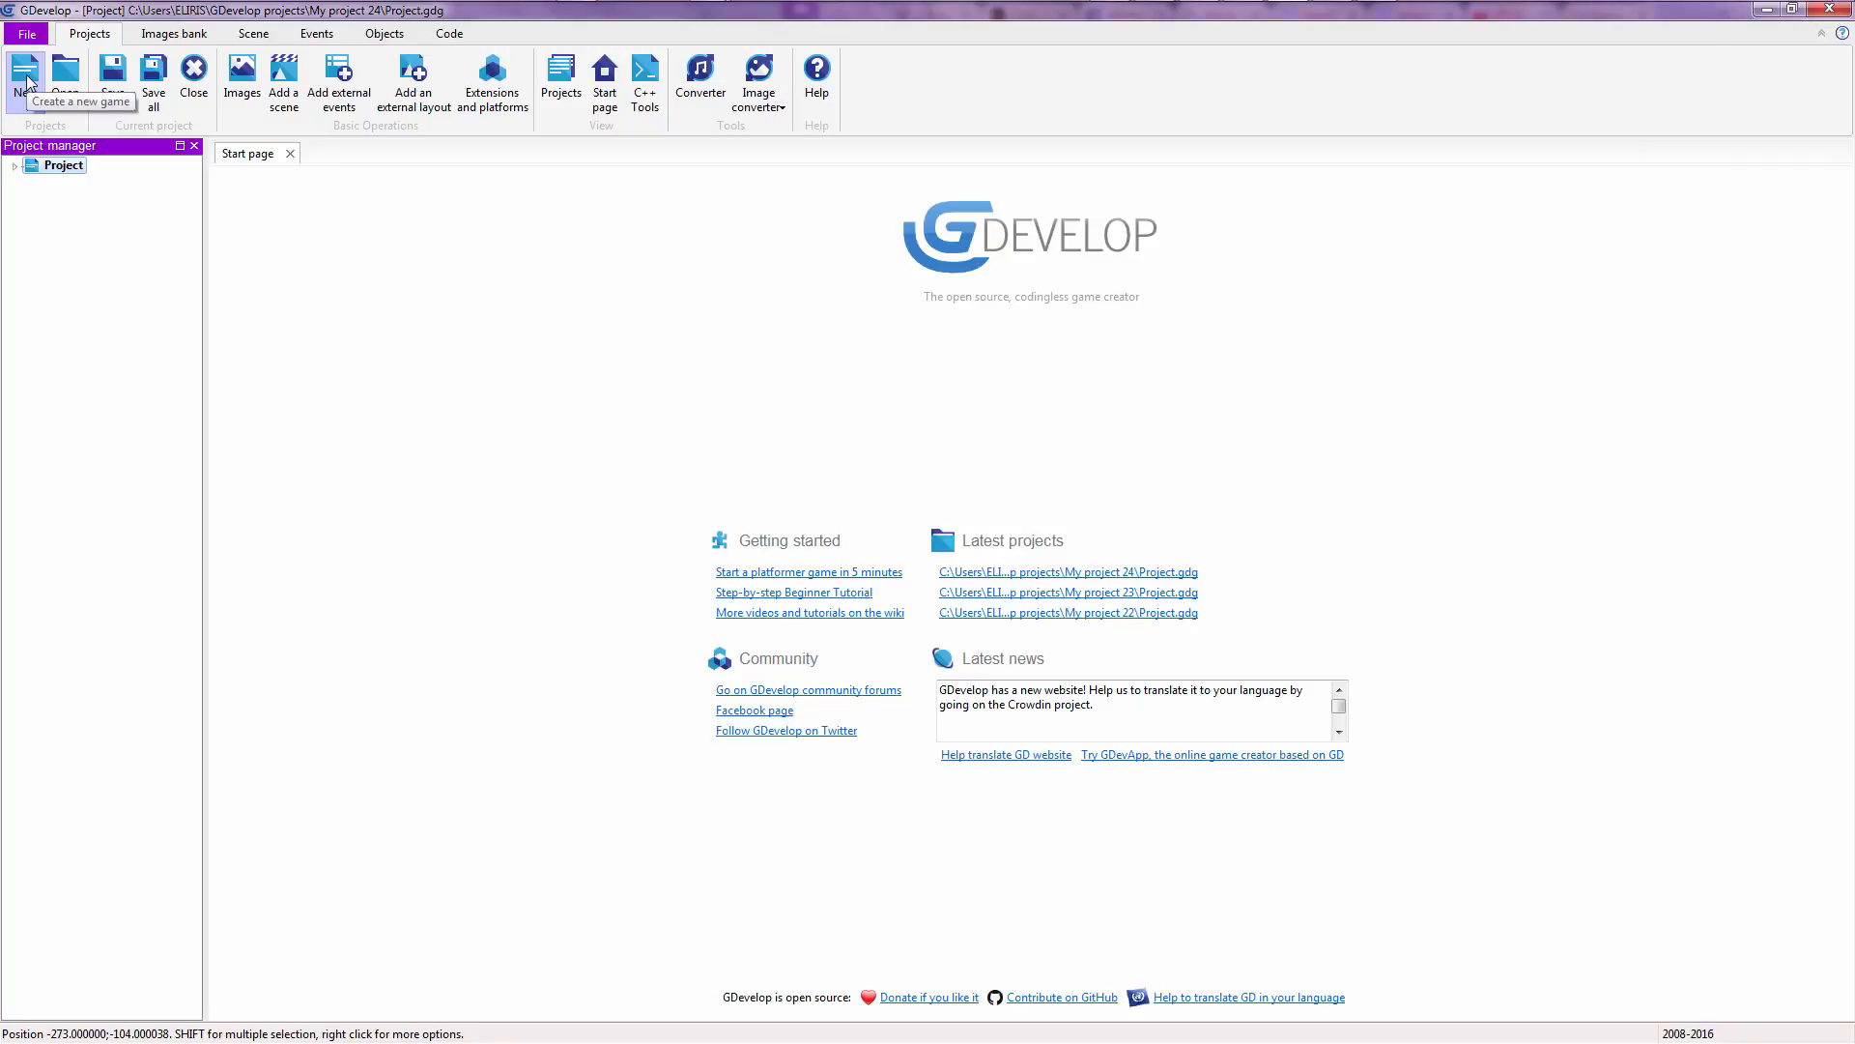
pyautogui.click(23, 72)
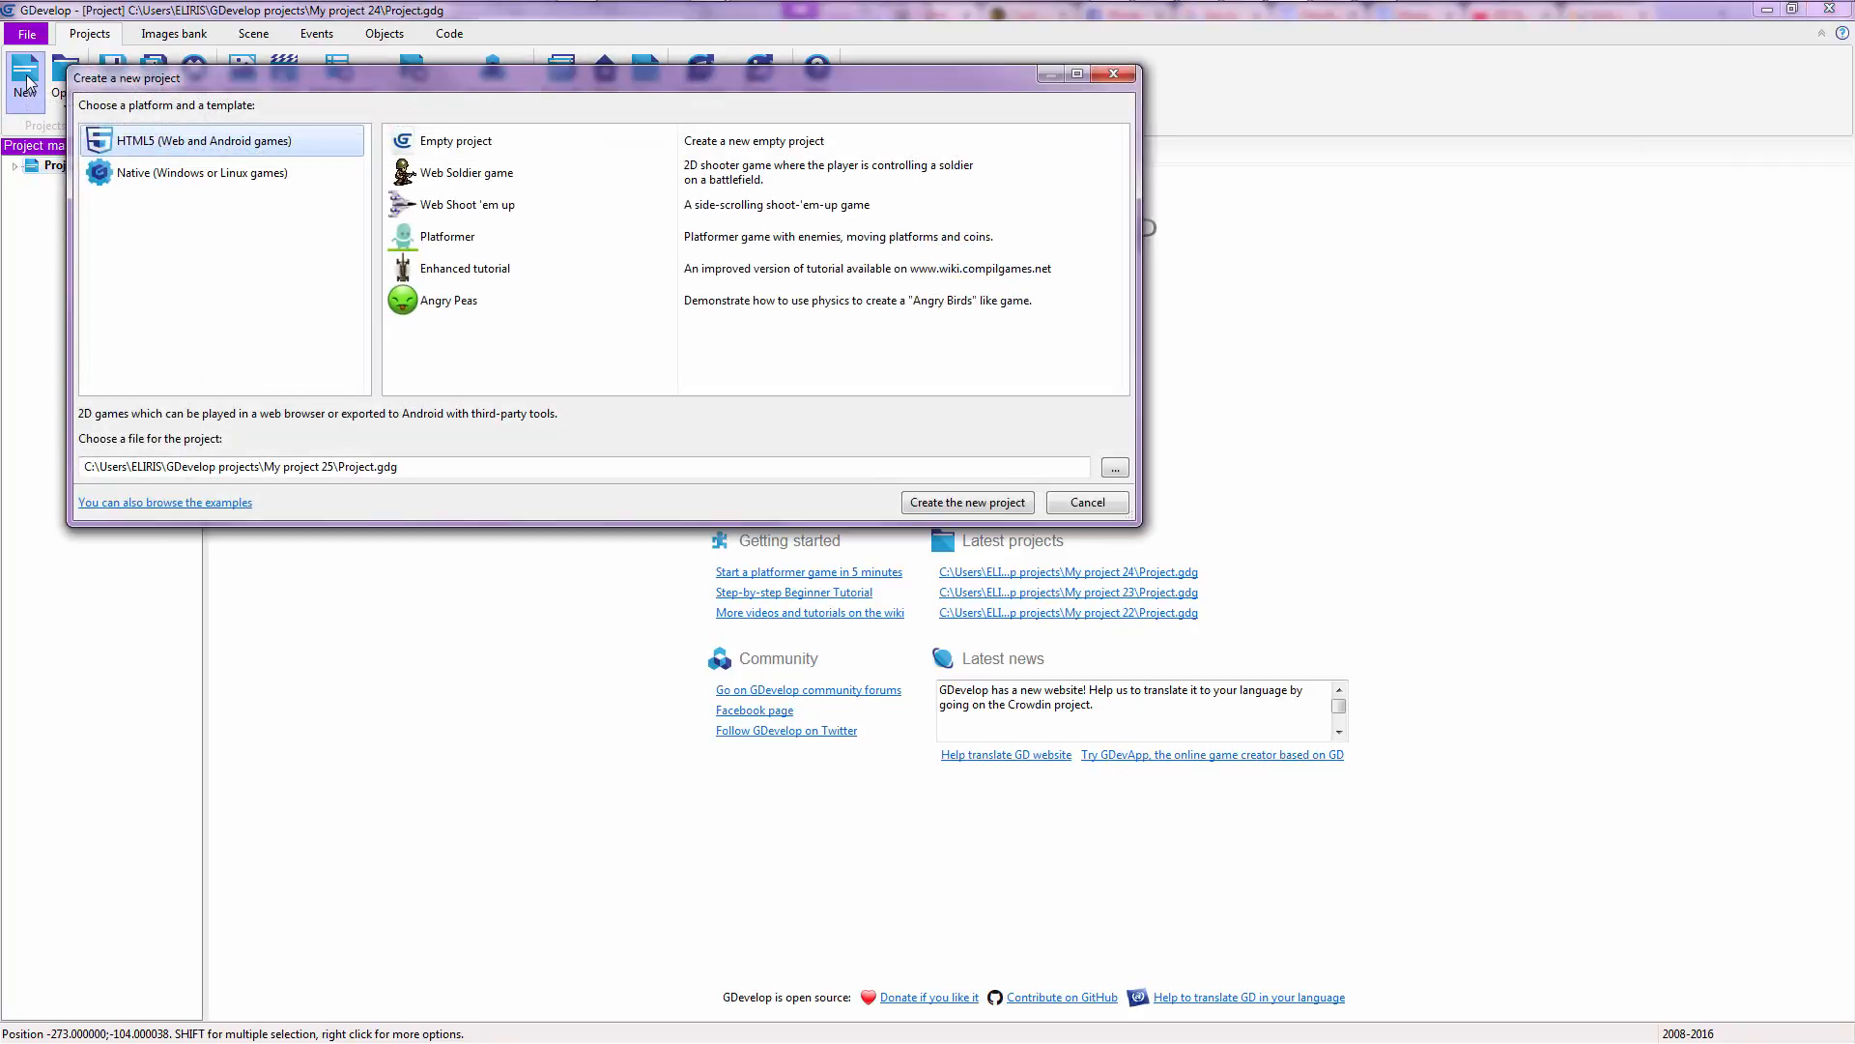
pyautogui.moveTo(224, 130)
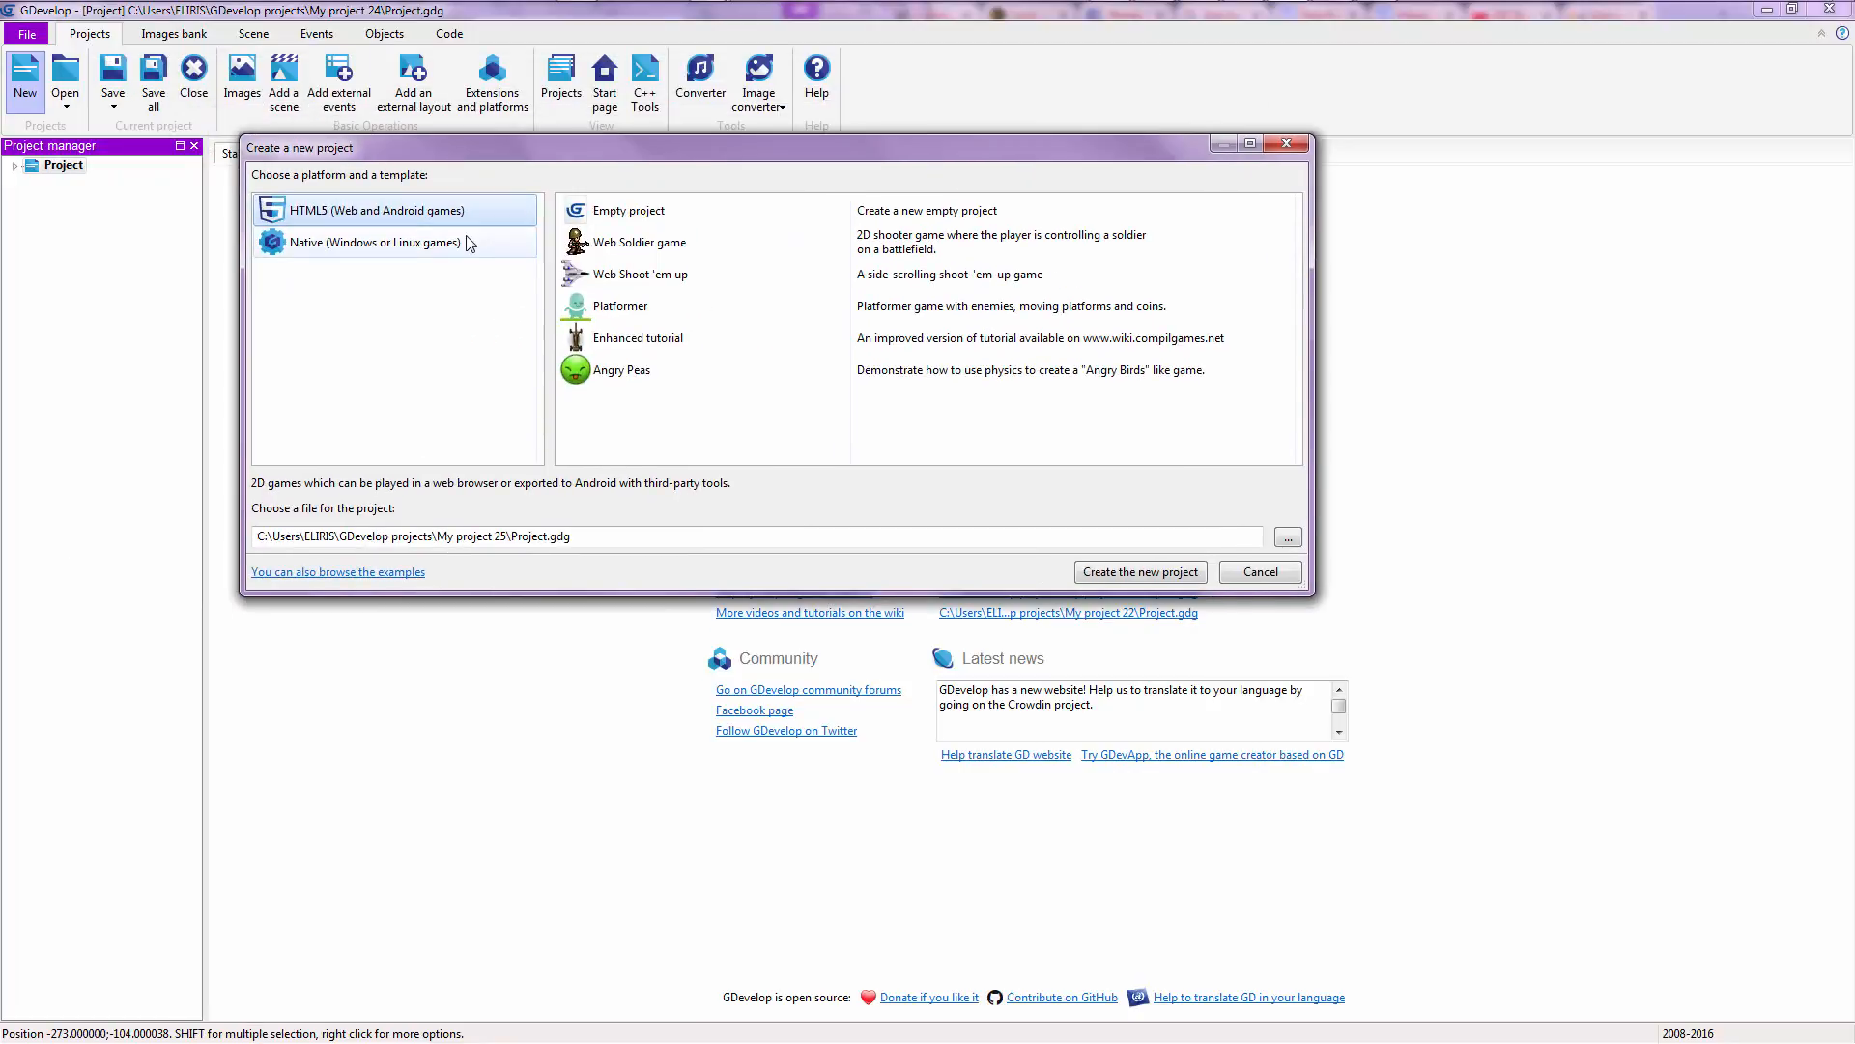
# - Create a Native Windows/Linux project from the Empty project template
pyautogui.click(375, 241)
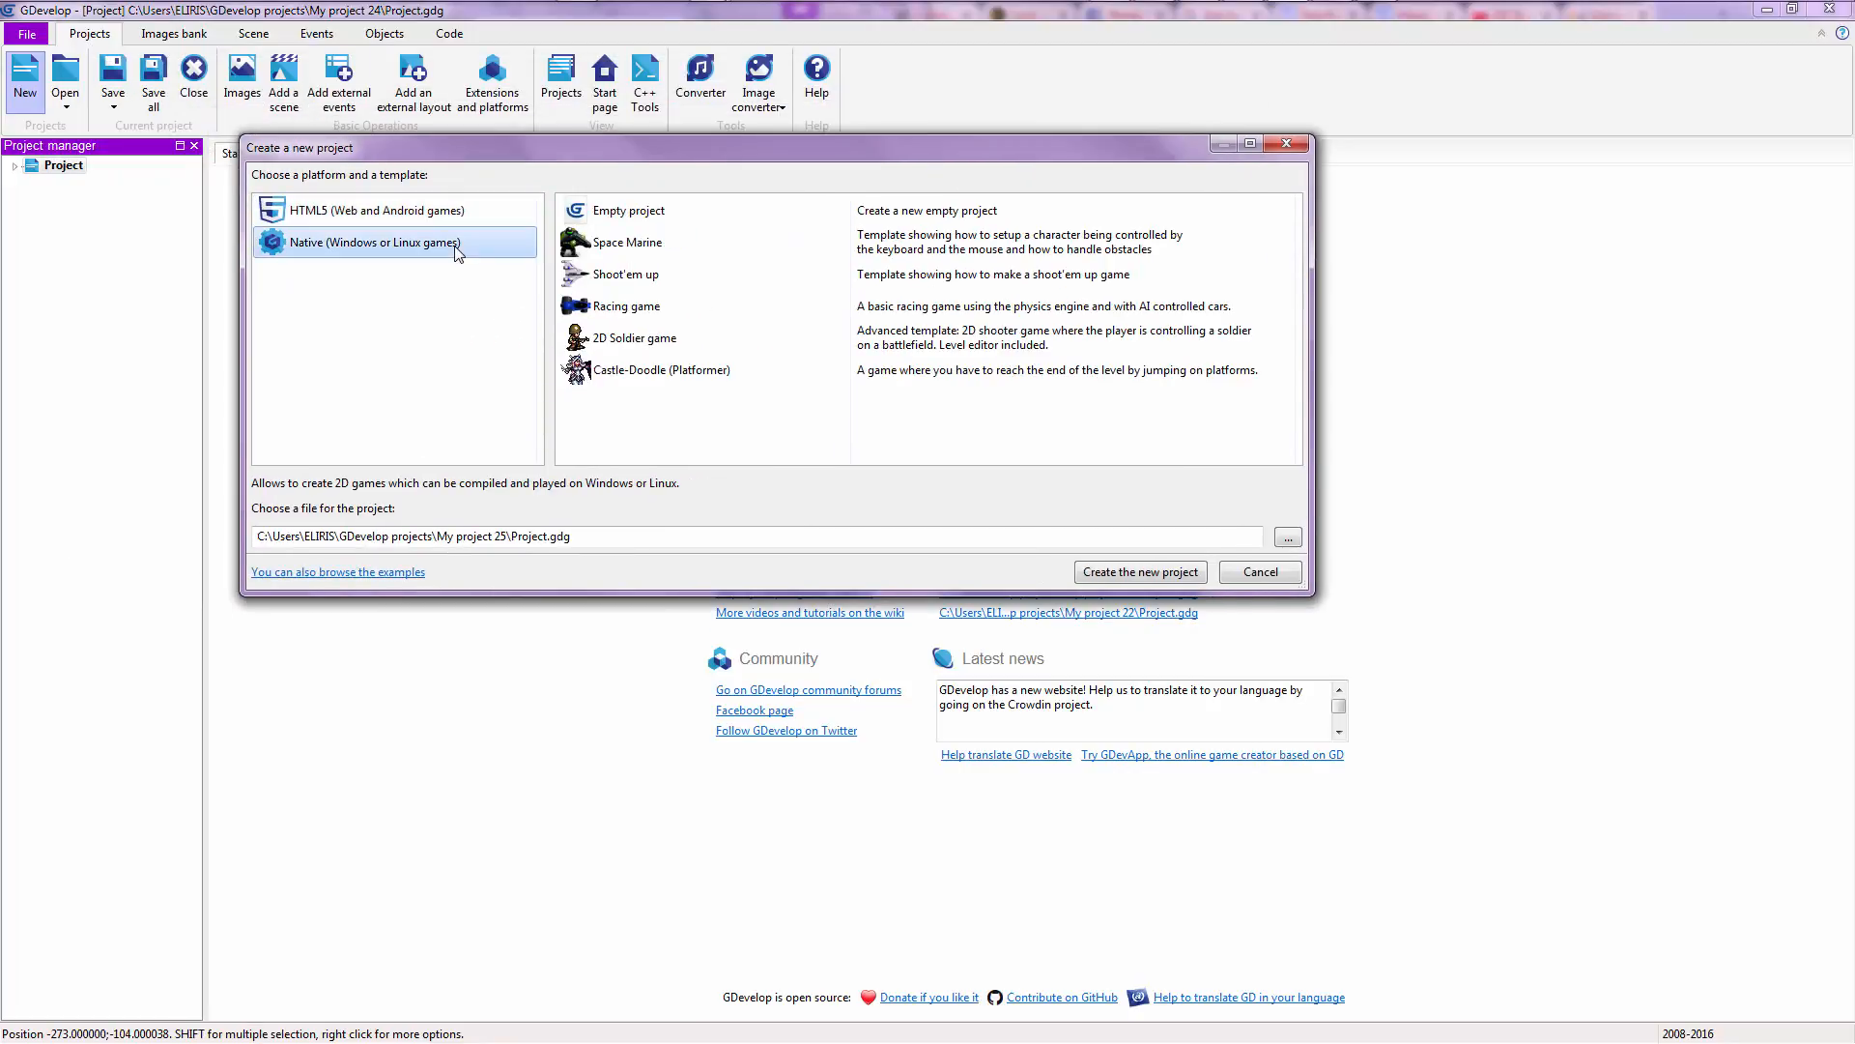
pyautogui.click(629, 209)
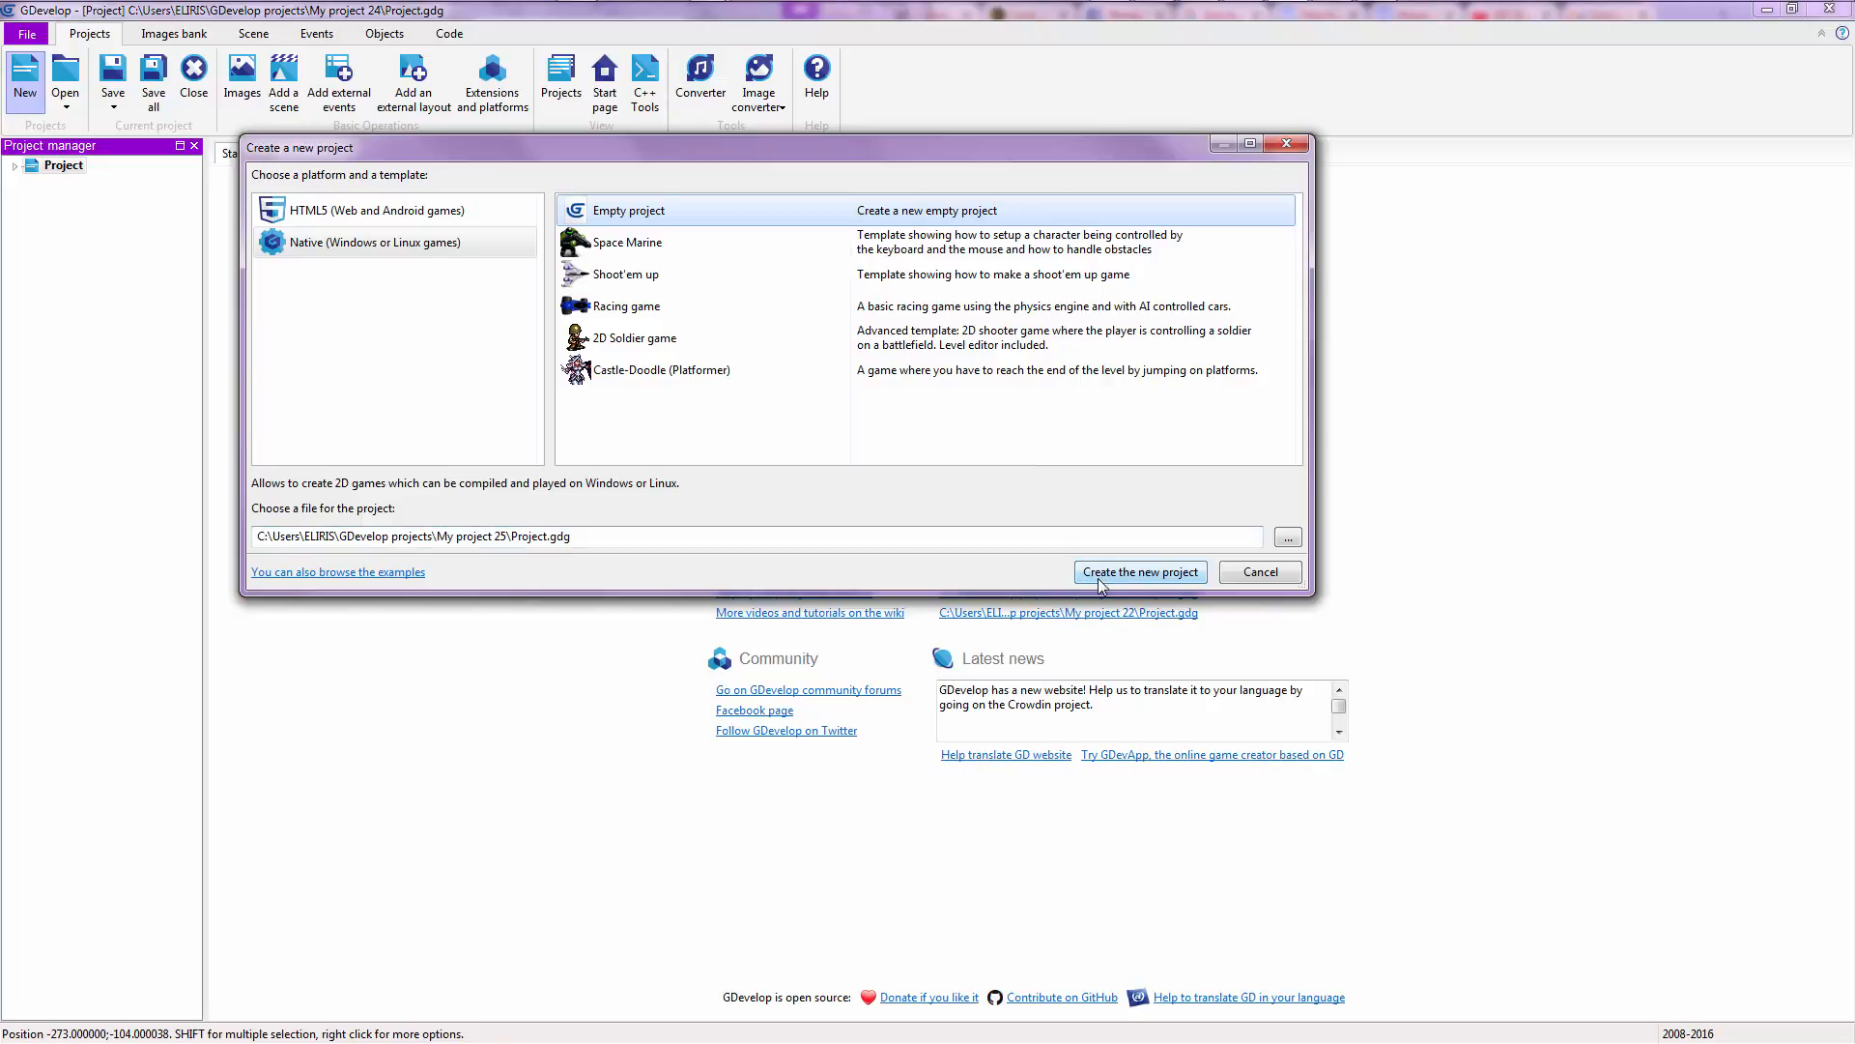
pyautogui.click(1140, 572)
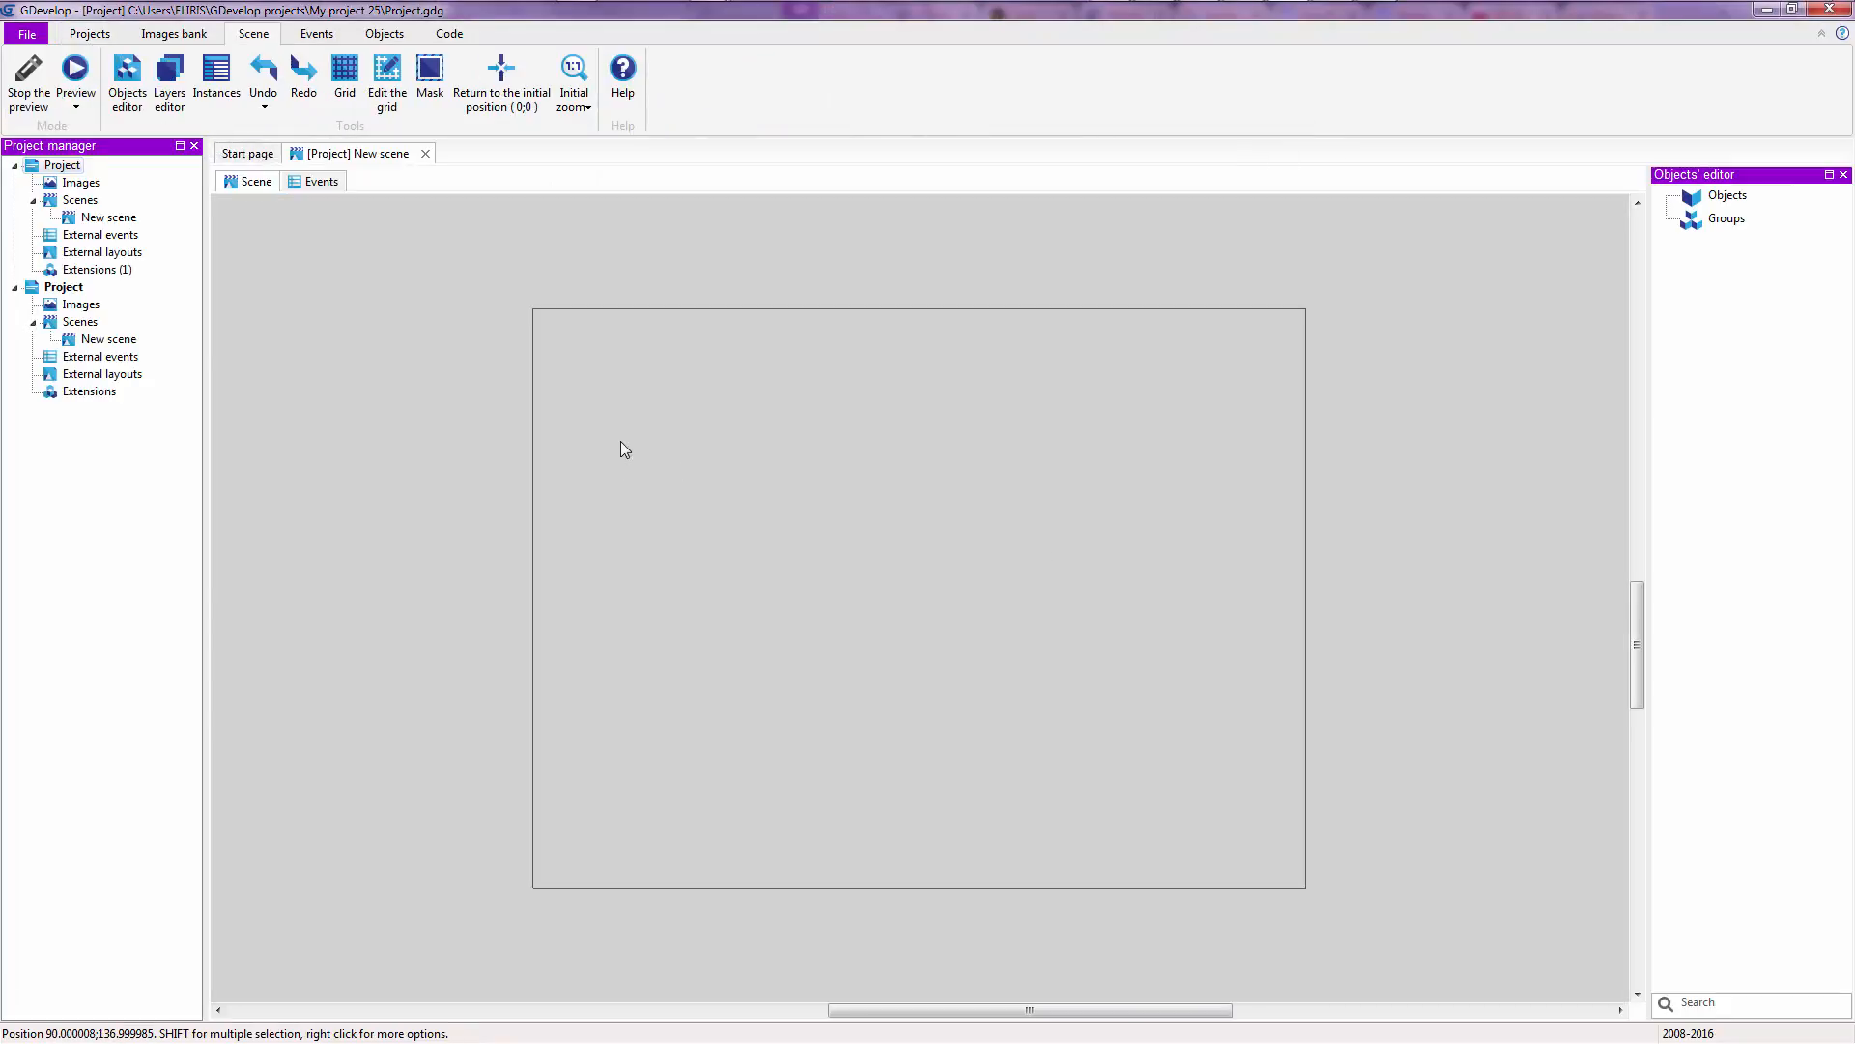
pyautogui.moveTo(829, 414)
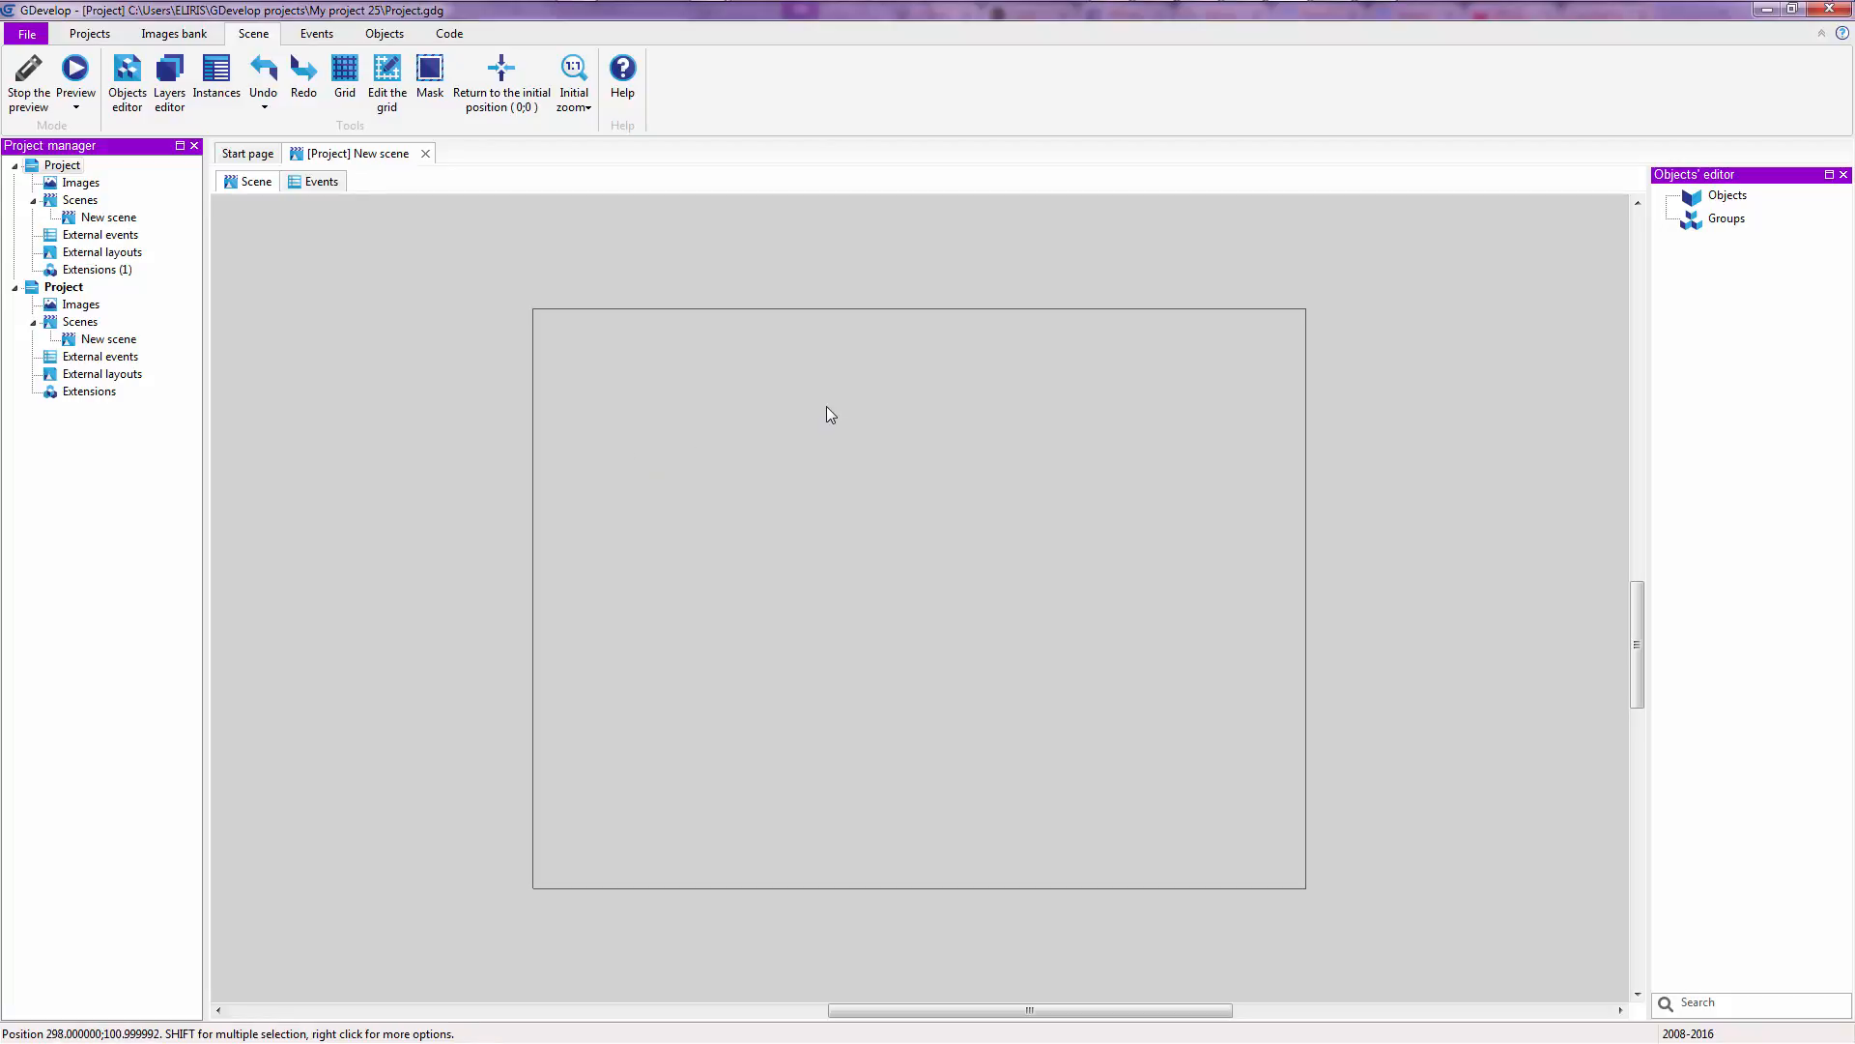
# - Insert a new Sprite object into the empty scene
pyautogui.rightClick(829, 413)
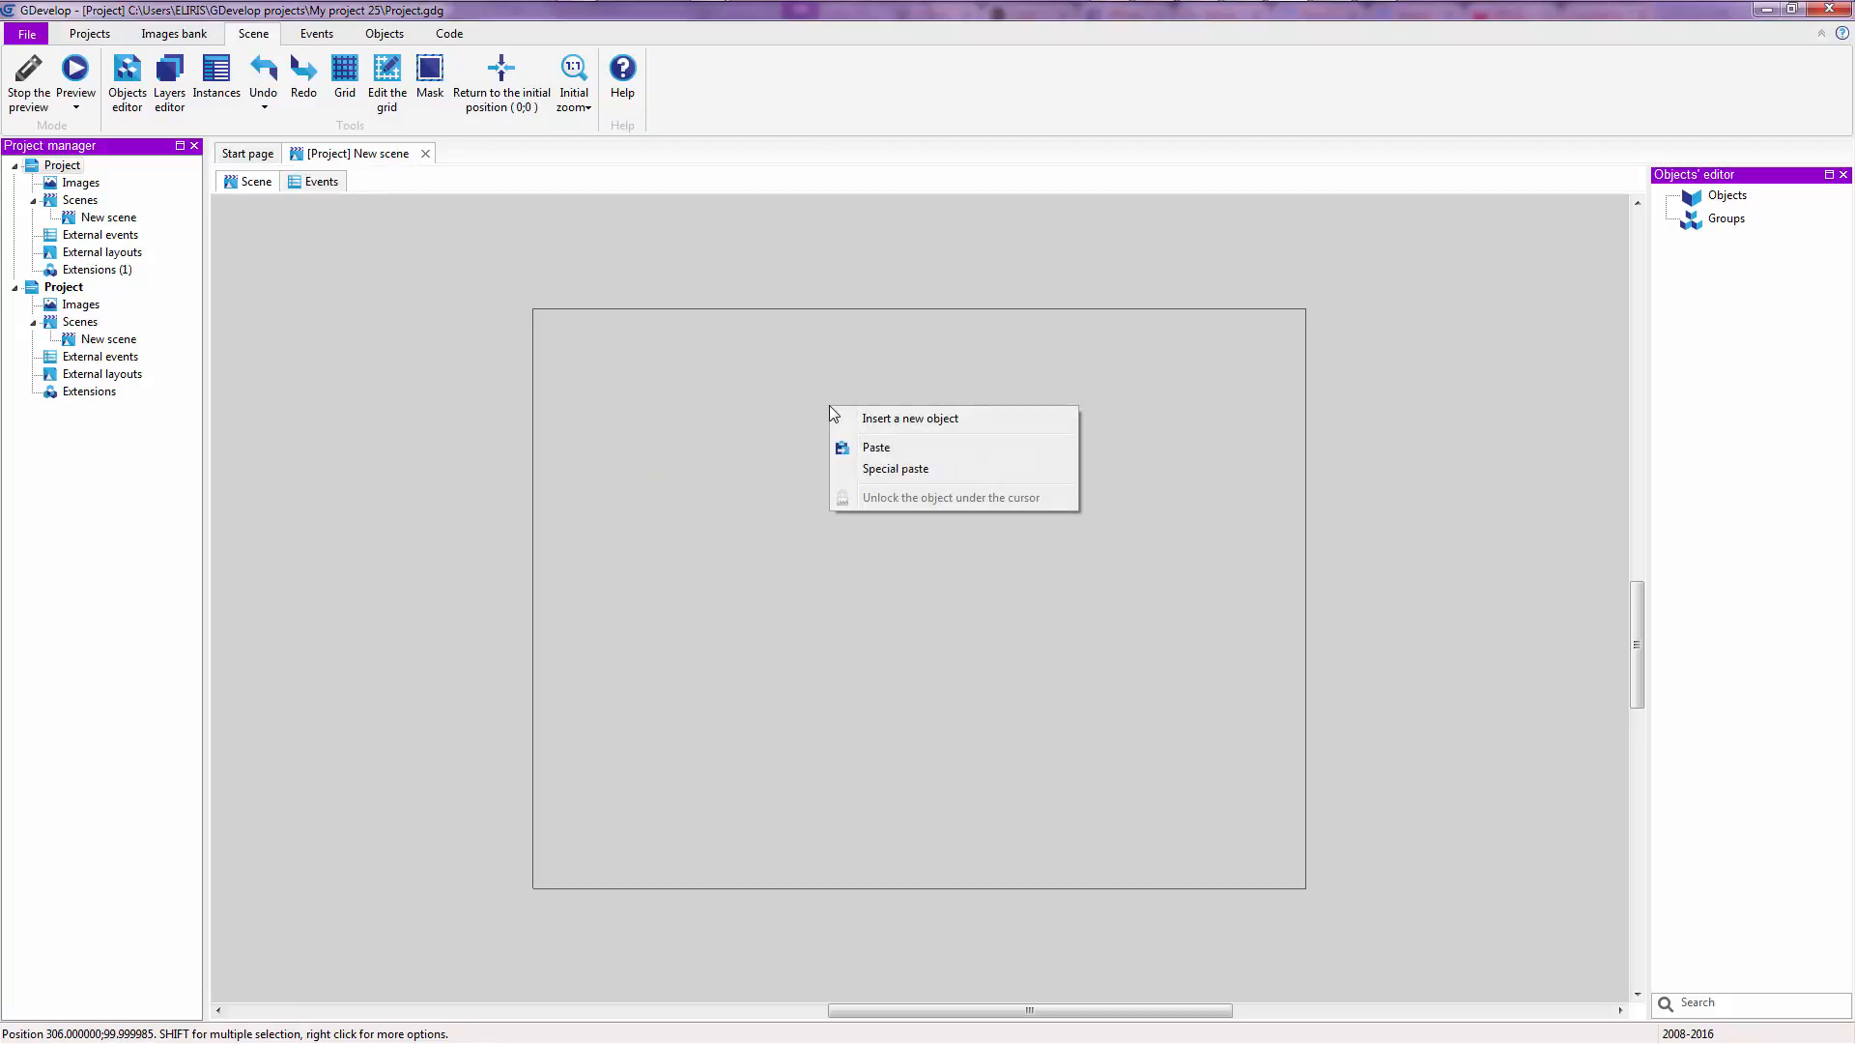
pyautogui.click(908, 418)
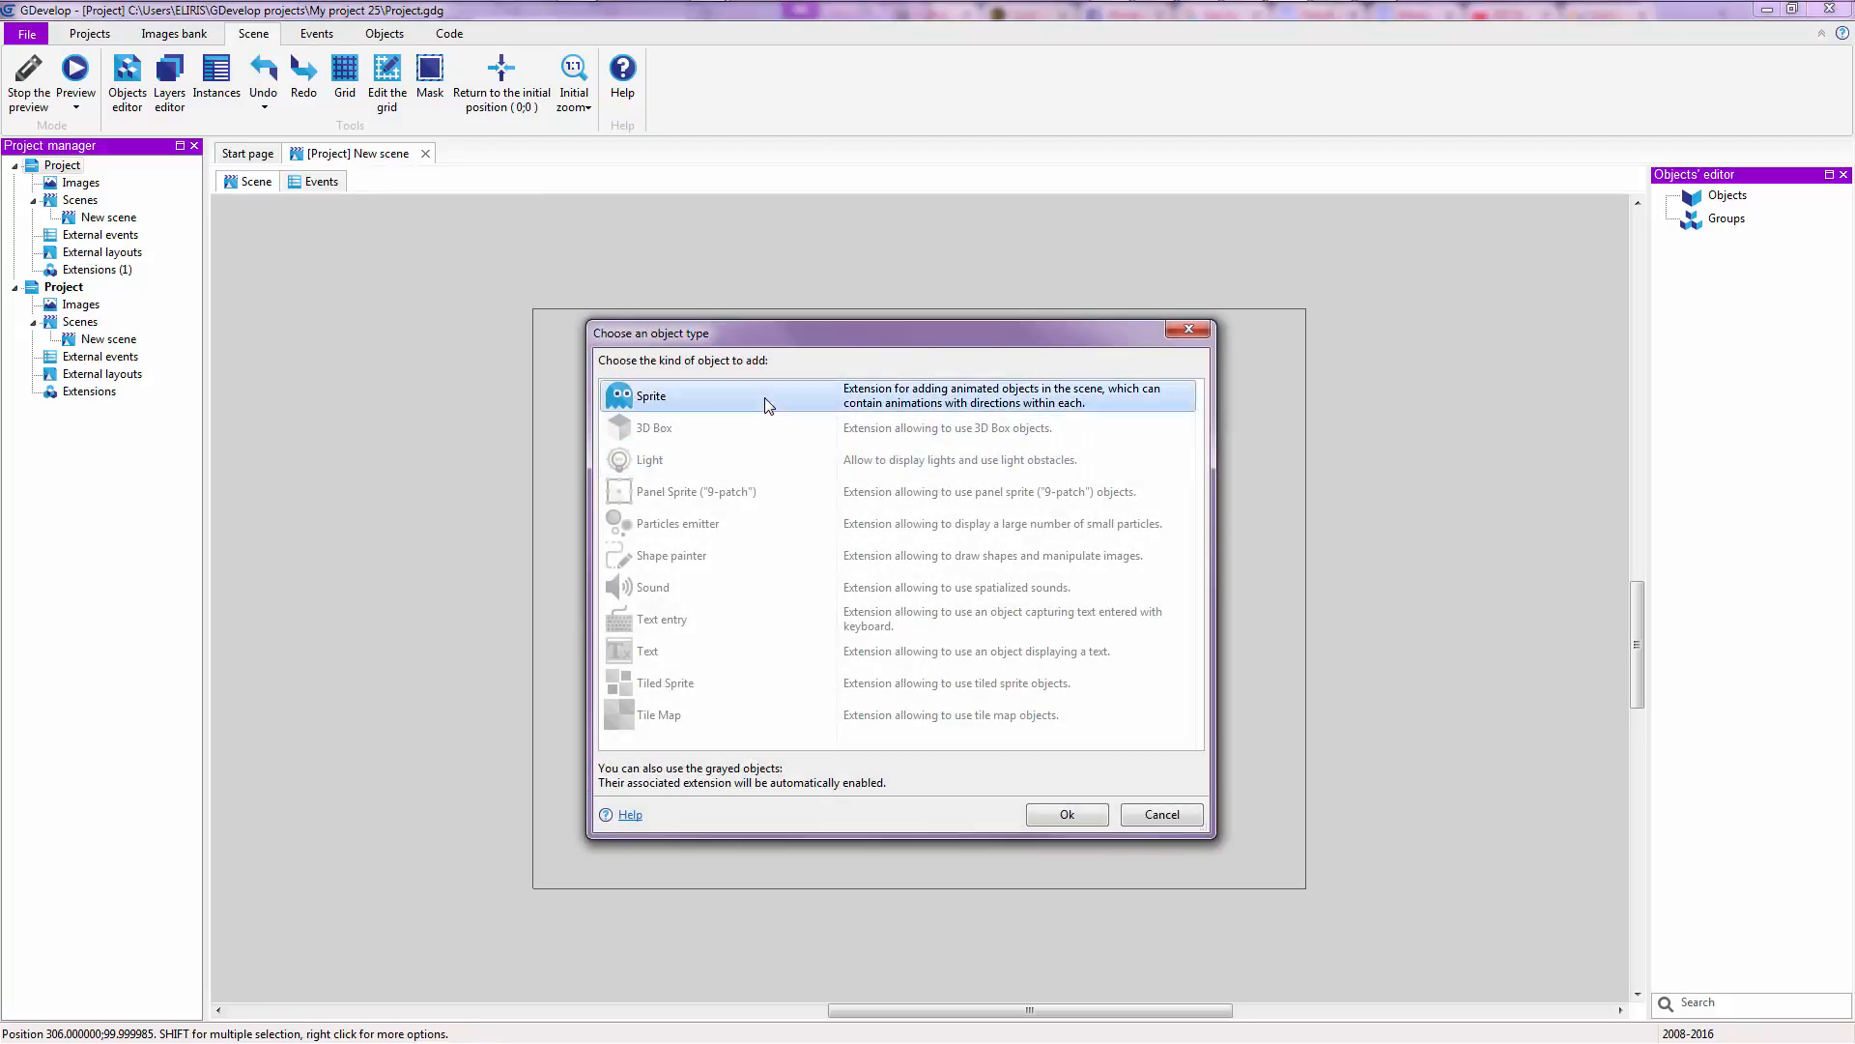
pyautogui.click(1063, 814)
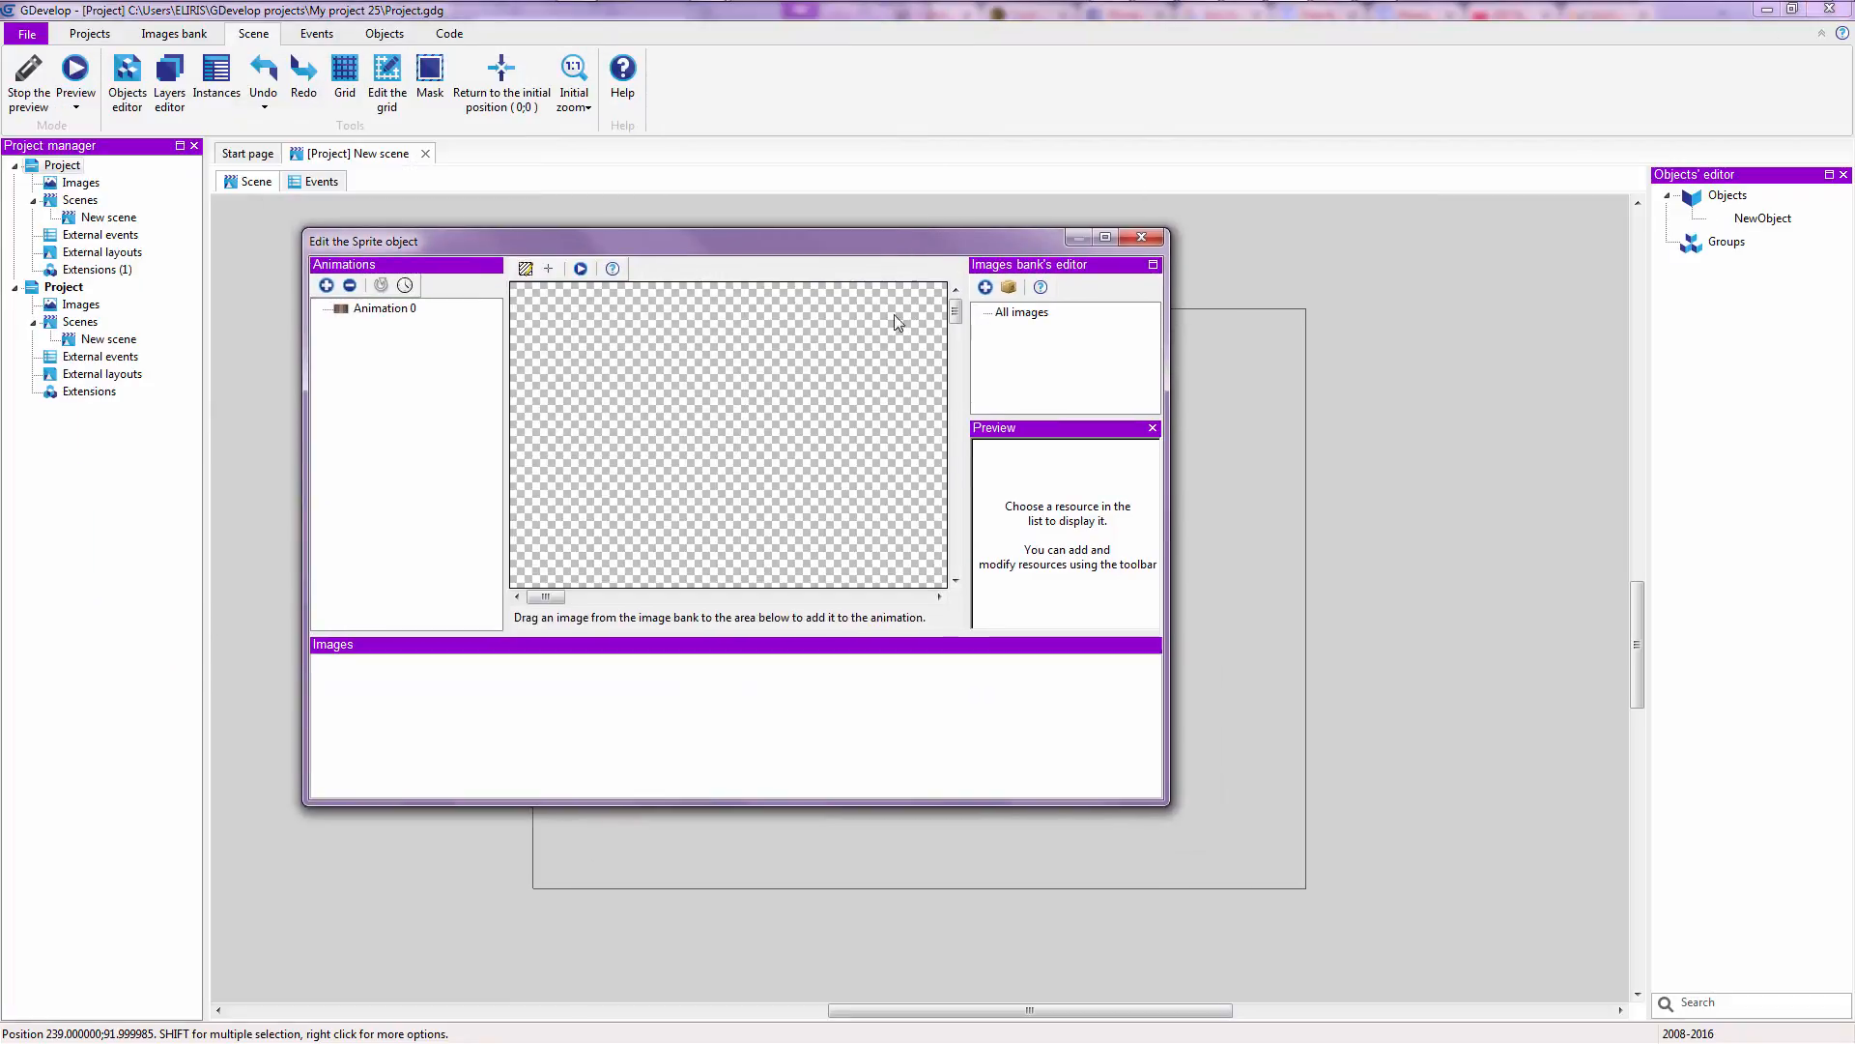
pyautogui.moveTo(365, 242); pyautogui.dragTo(495, 301)
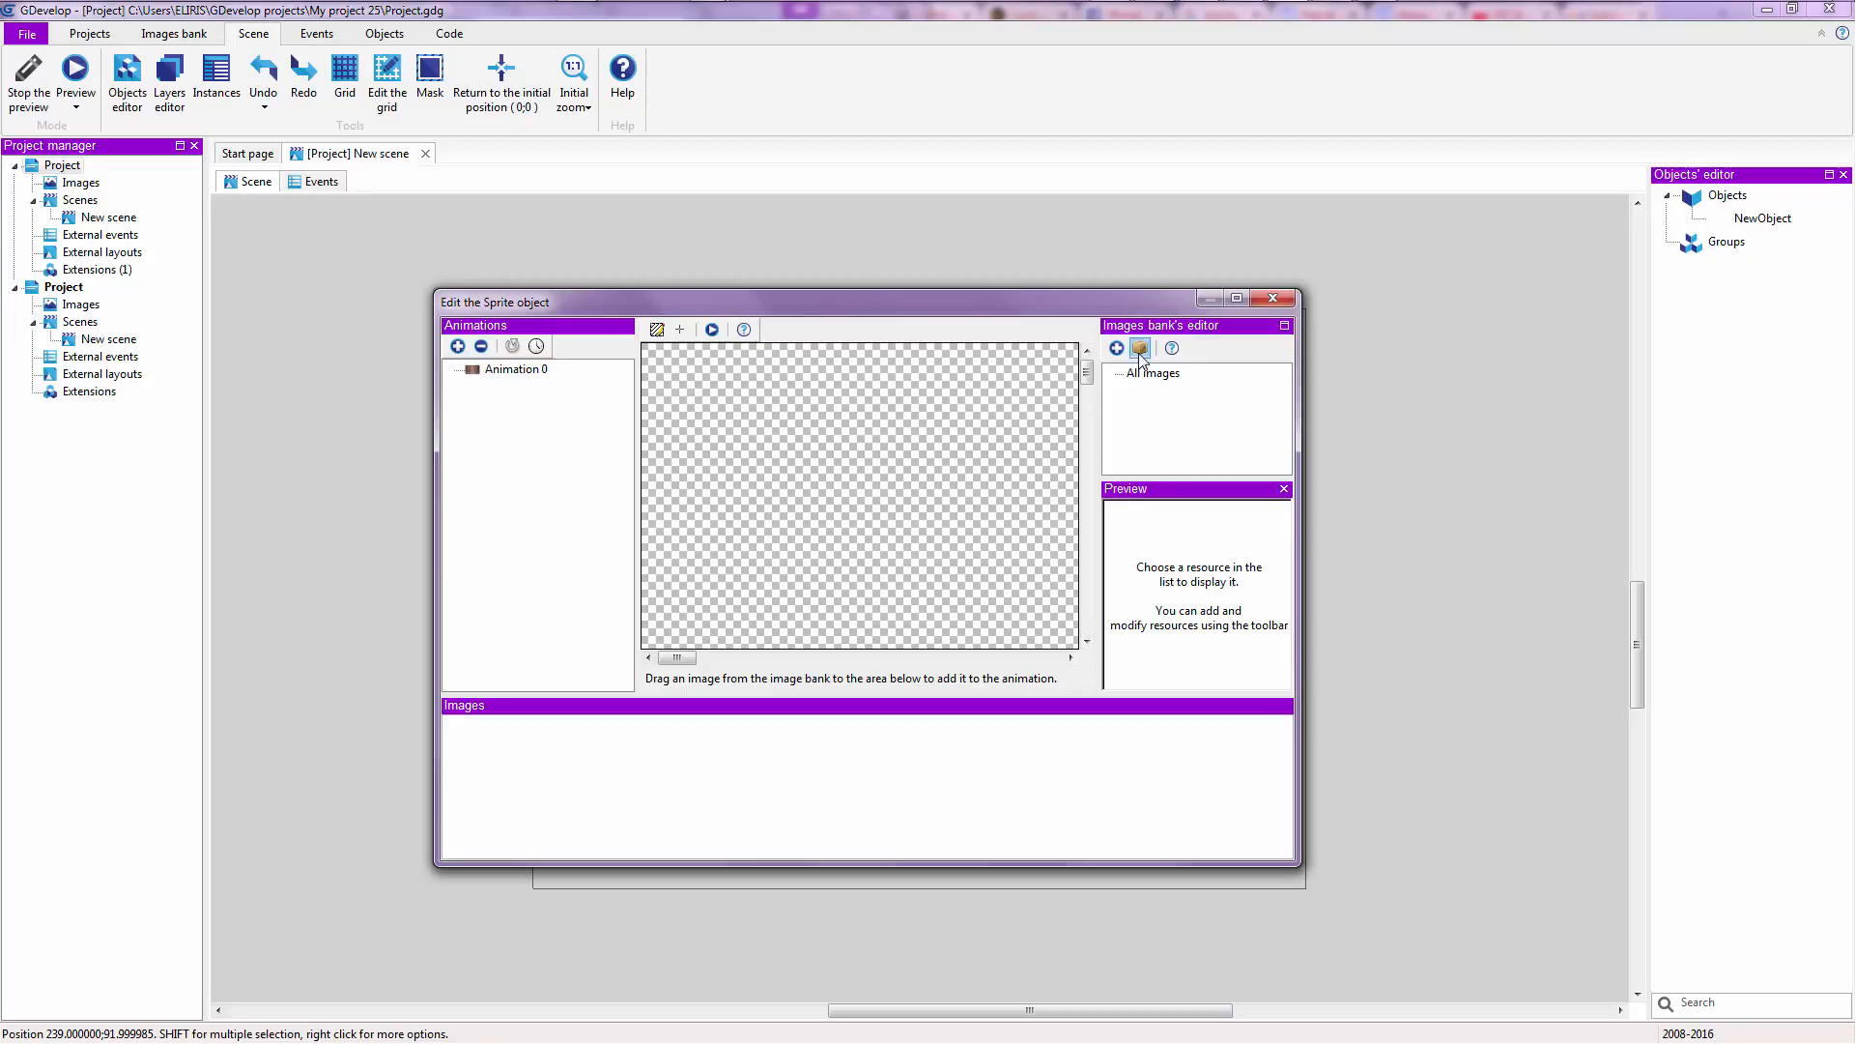
# - Set the sprite's animation to Character Pink Girl.png from the PlanetCute library folder, dismissing the copy error
pyautogui.click(1141, 346)
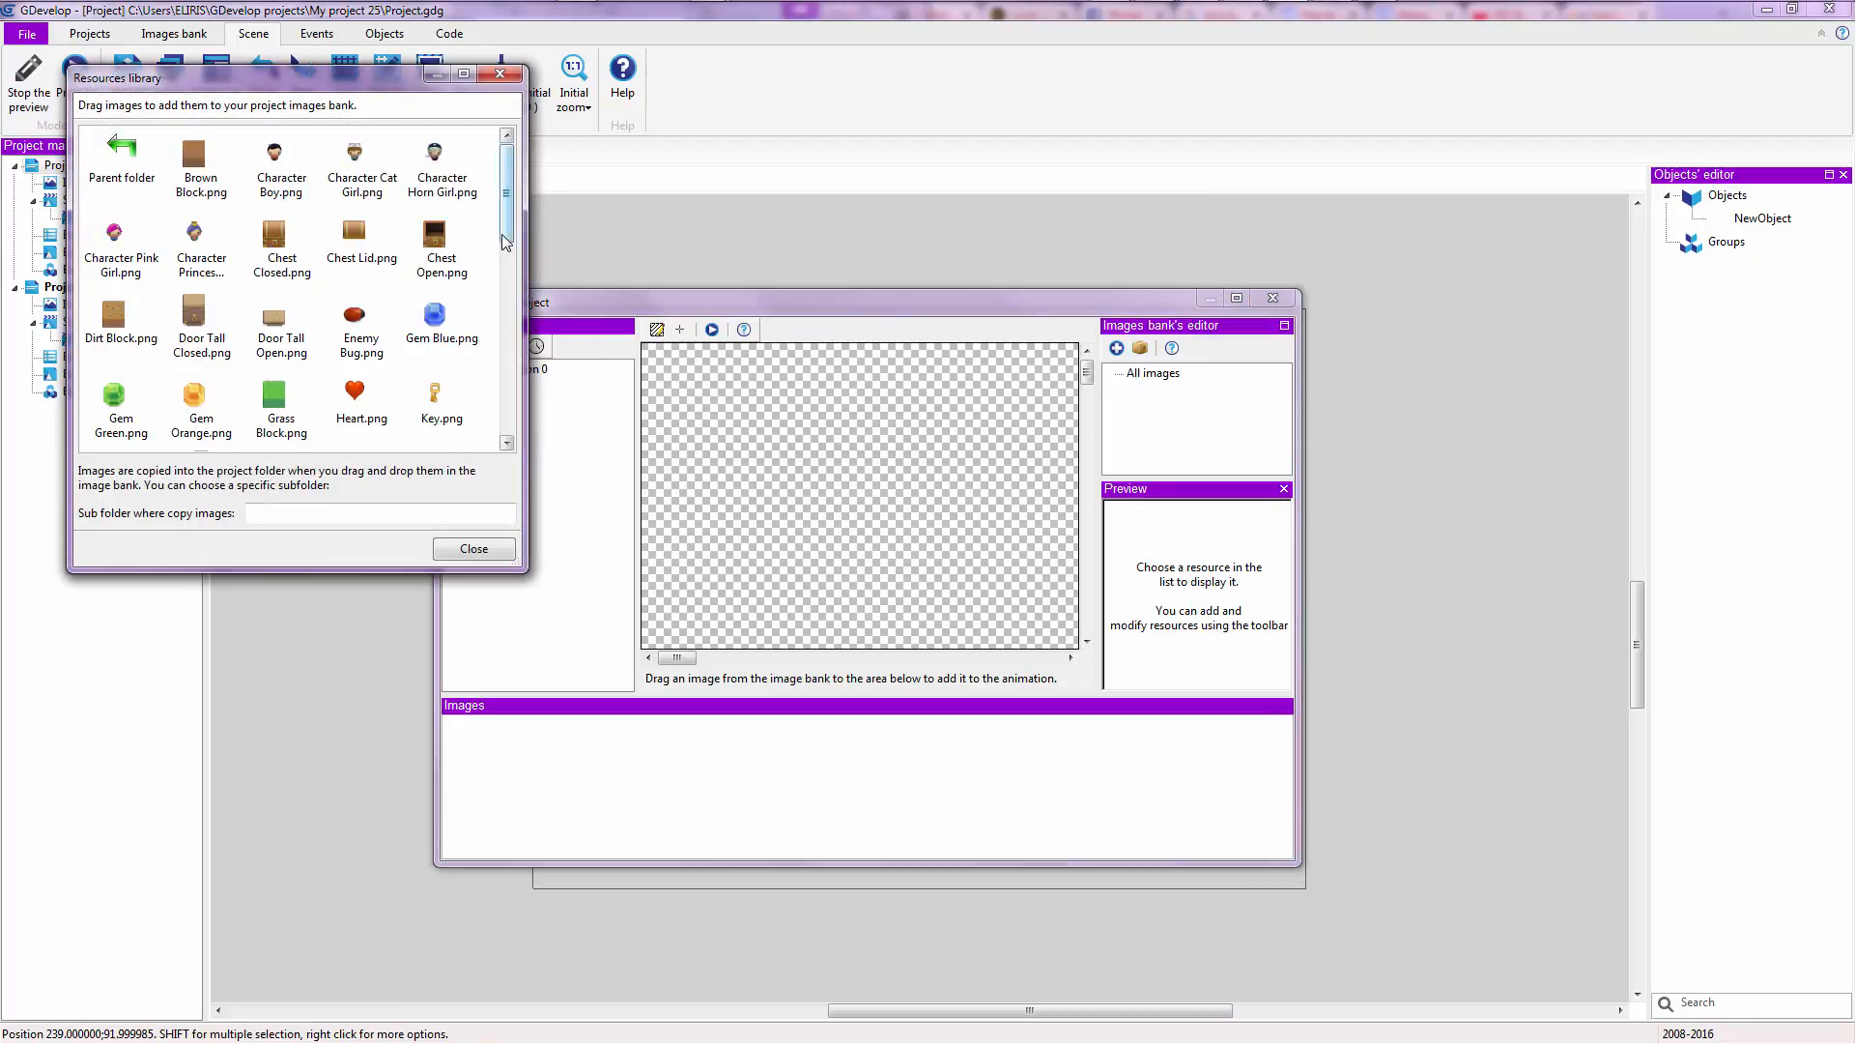
pyautogui.click(120, 249)
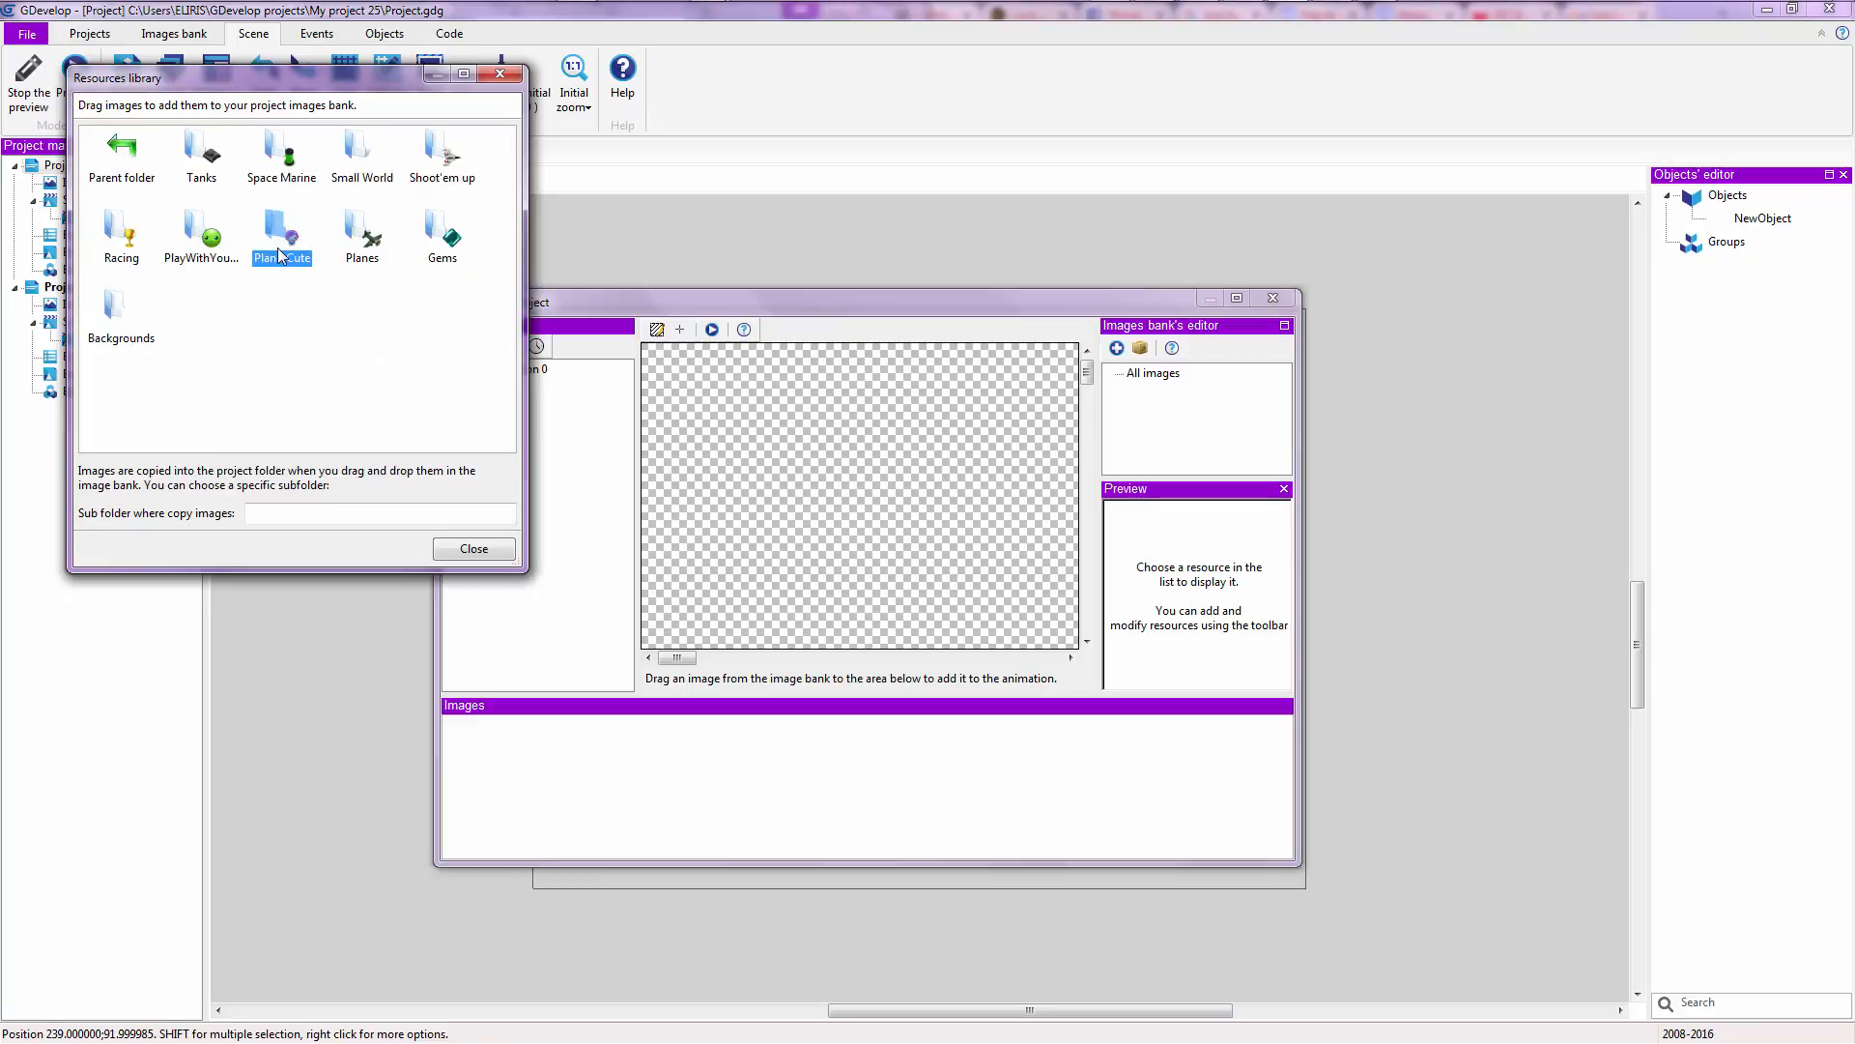
pyautogui.doubleClick(282, 230)
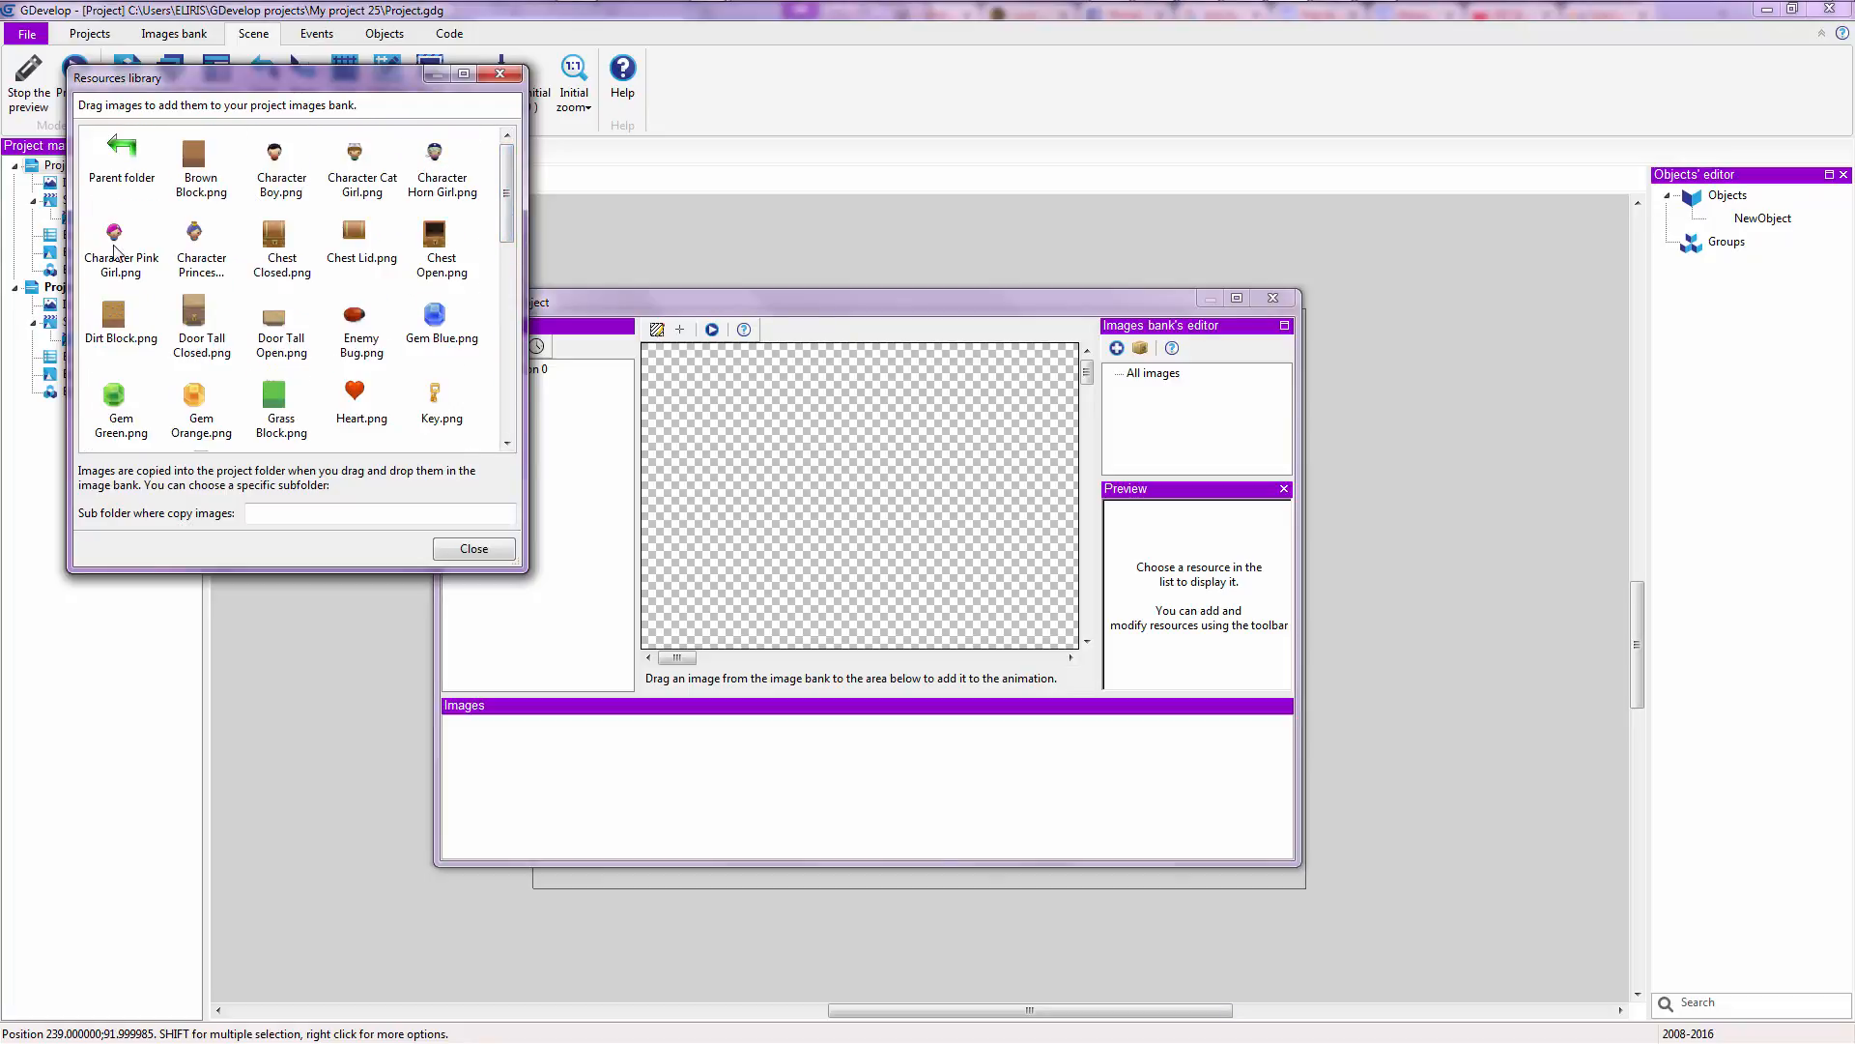
pyautogui.click(120, 249)
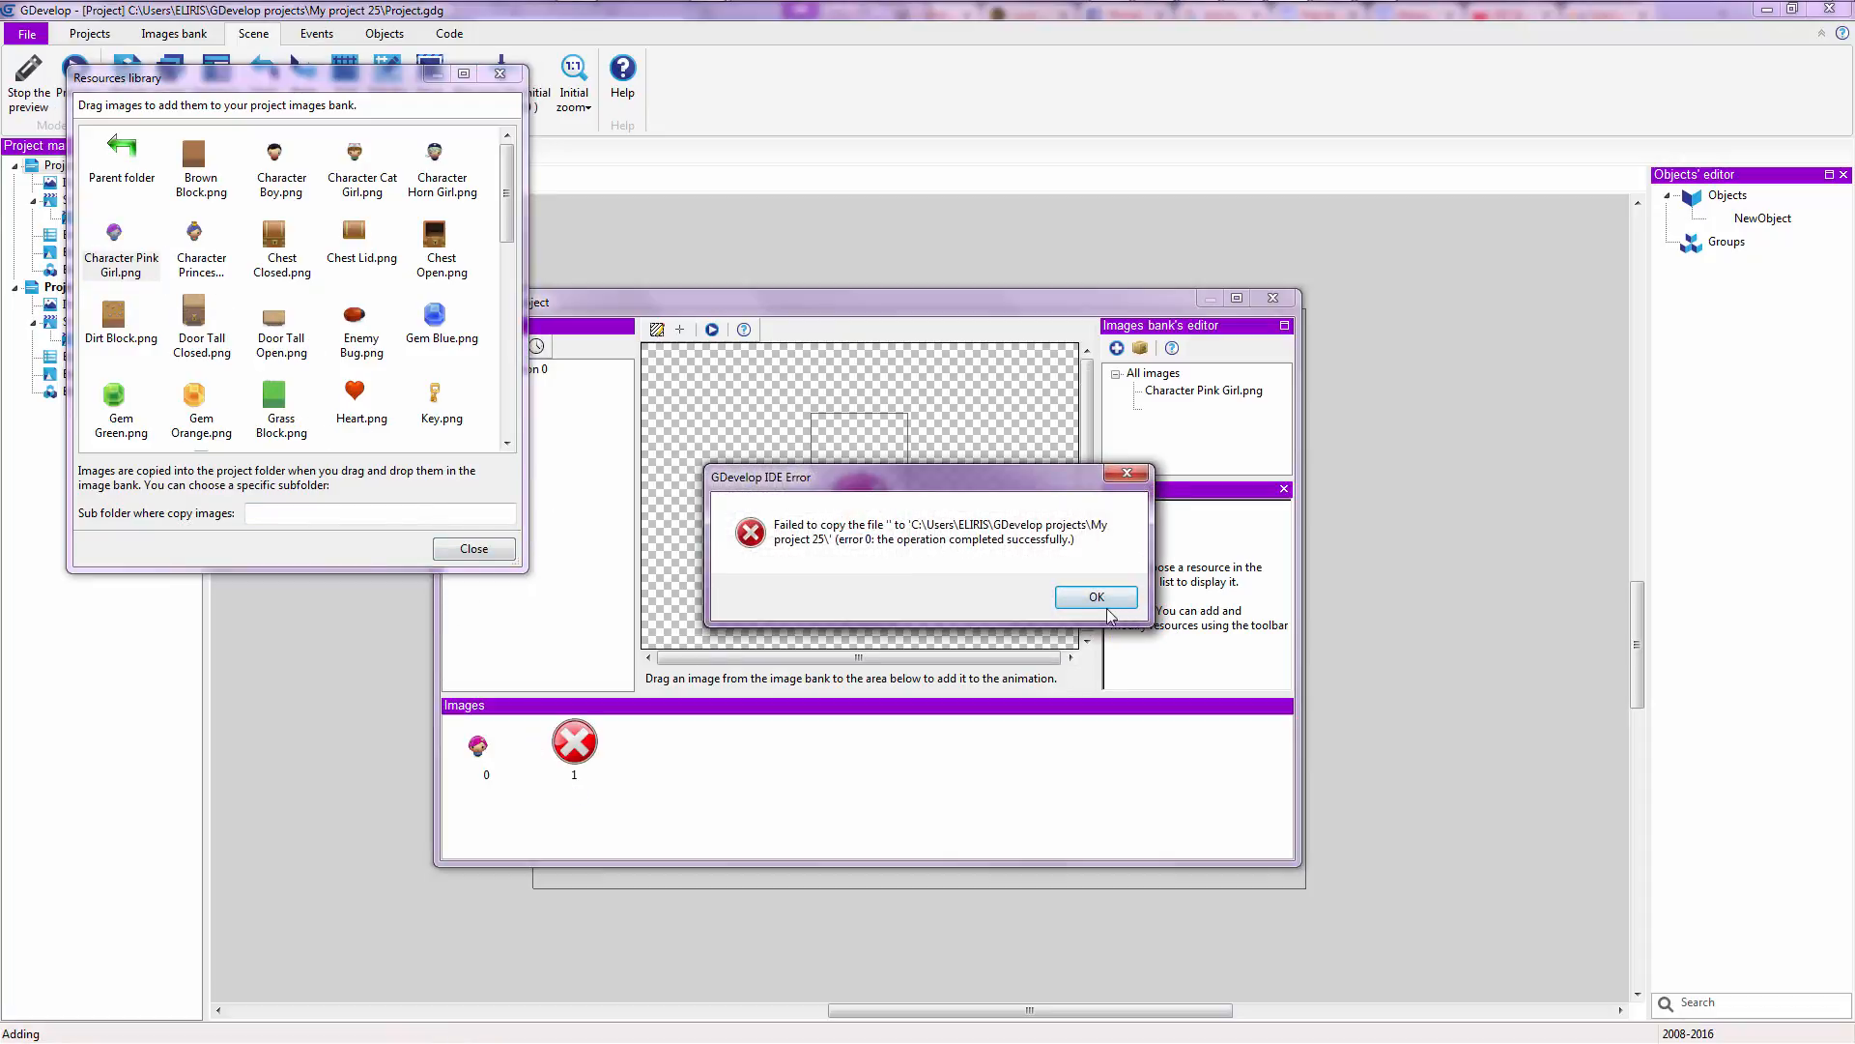
pyautogui.click(1094, 595)
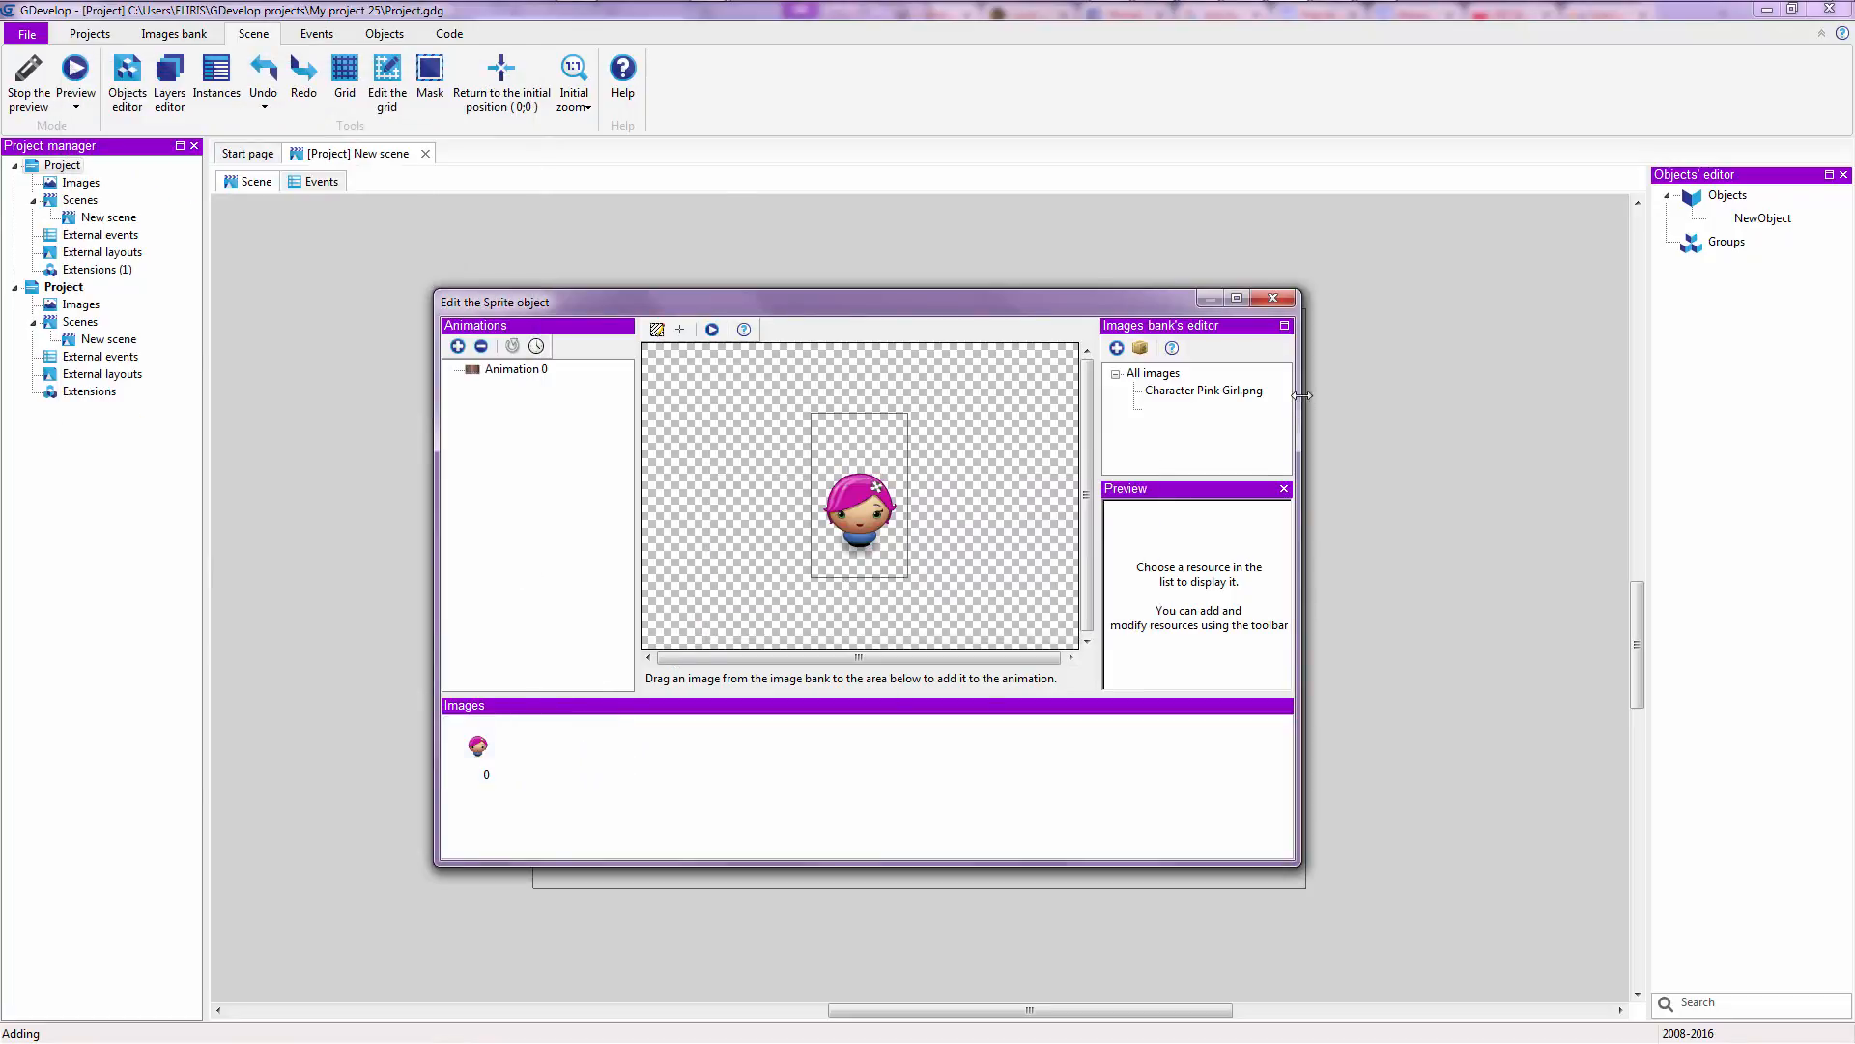
pyautogui.click(1274, 298)
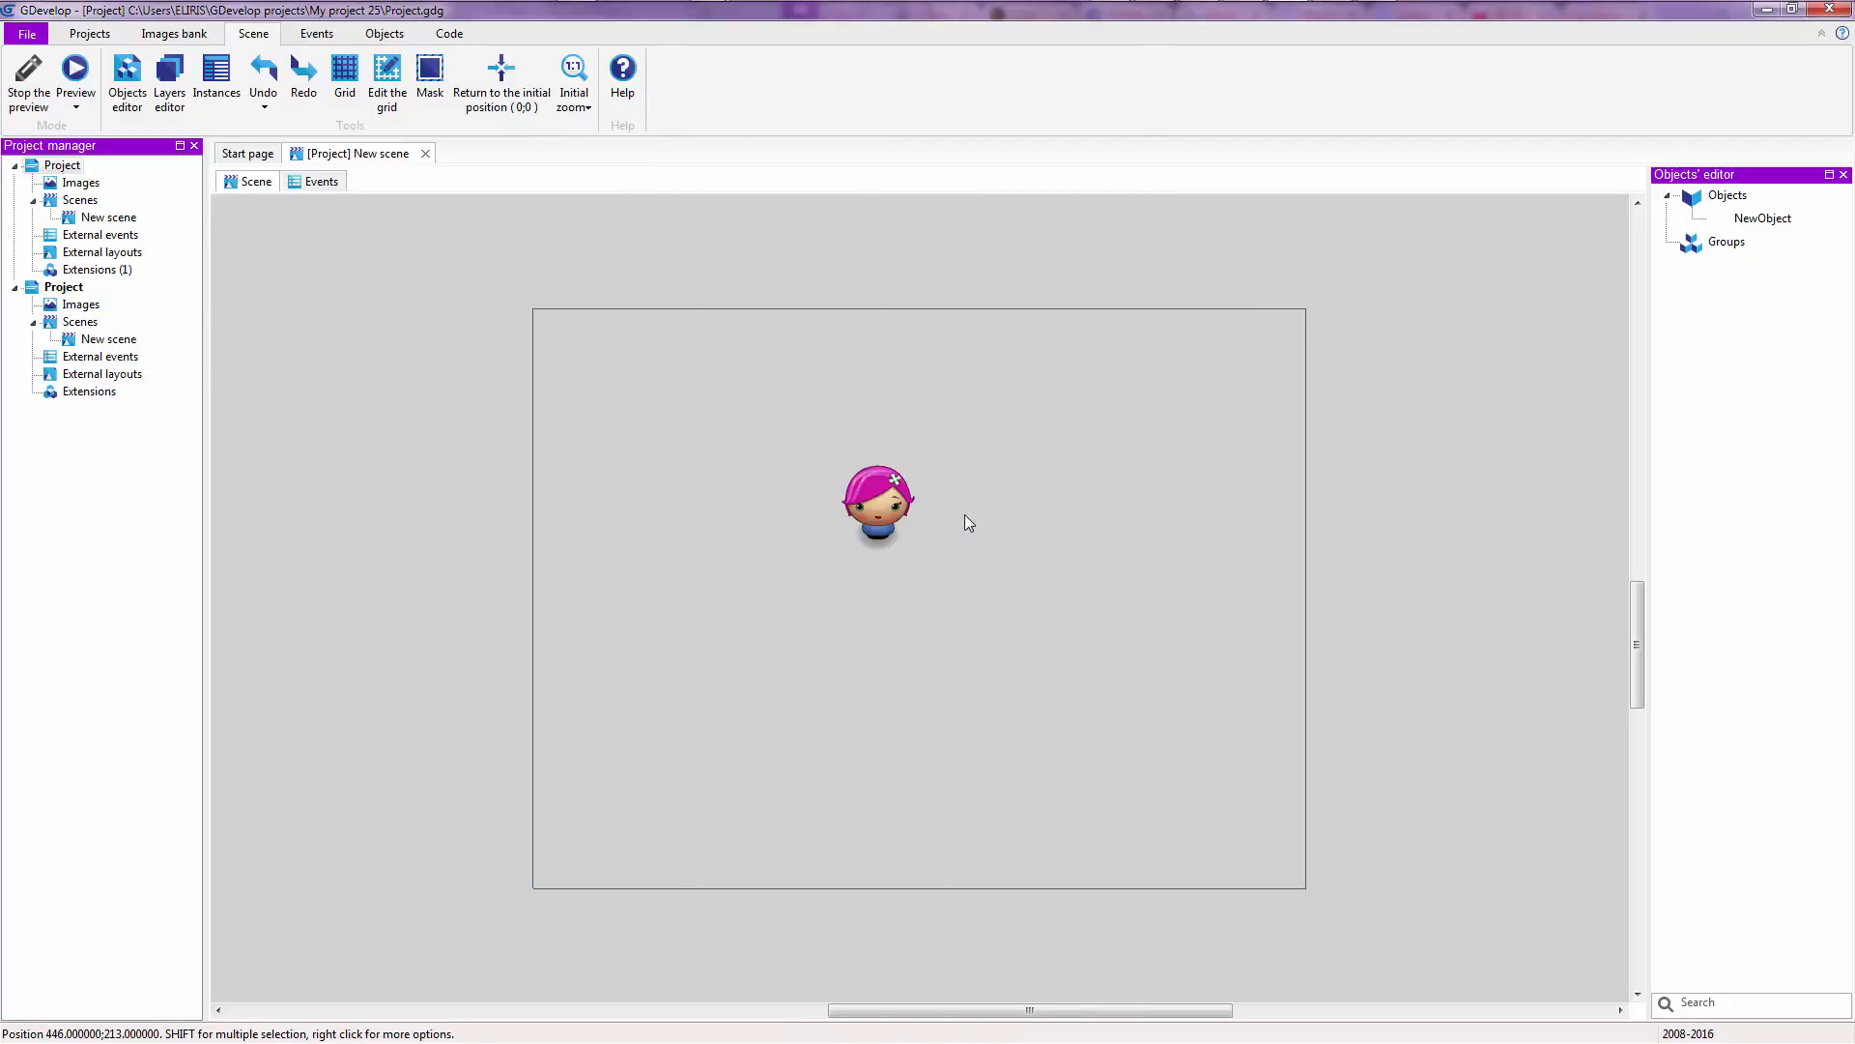
# - Move the pink-haired girl down near the scene centre and nudge her slightly up-right
pyautogui.moveTo(877, 503); pyautogui.dragTo(910, 598)
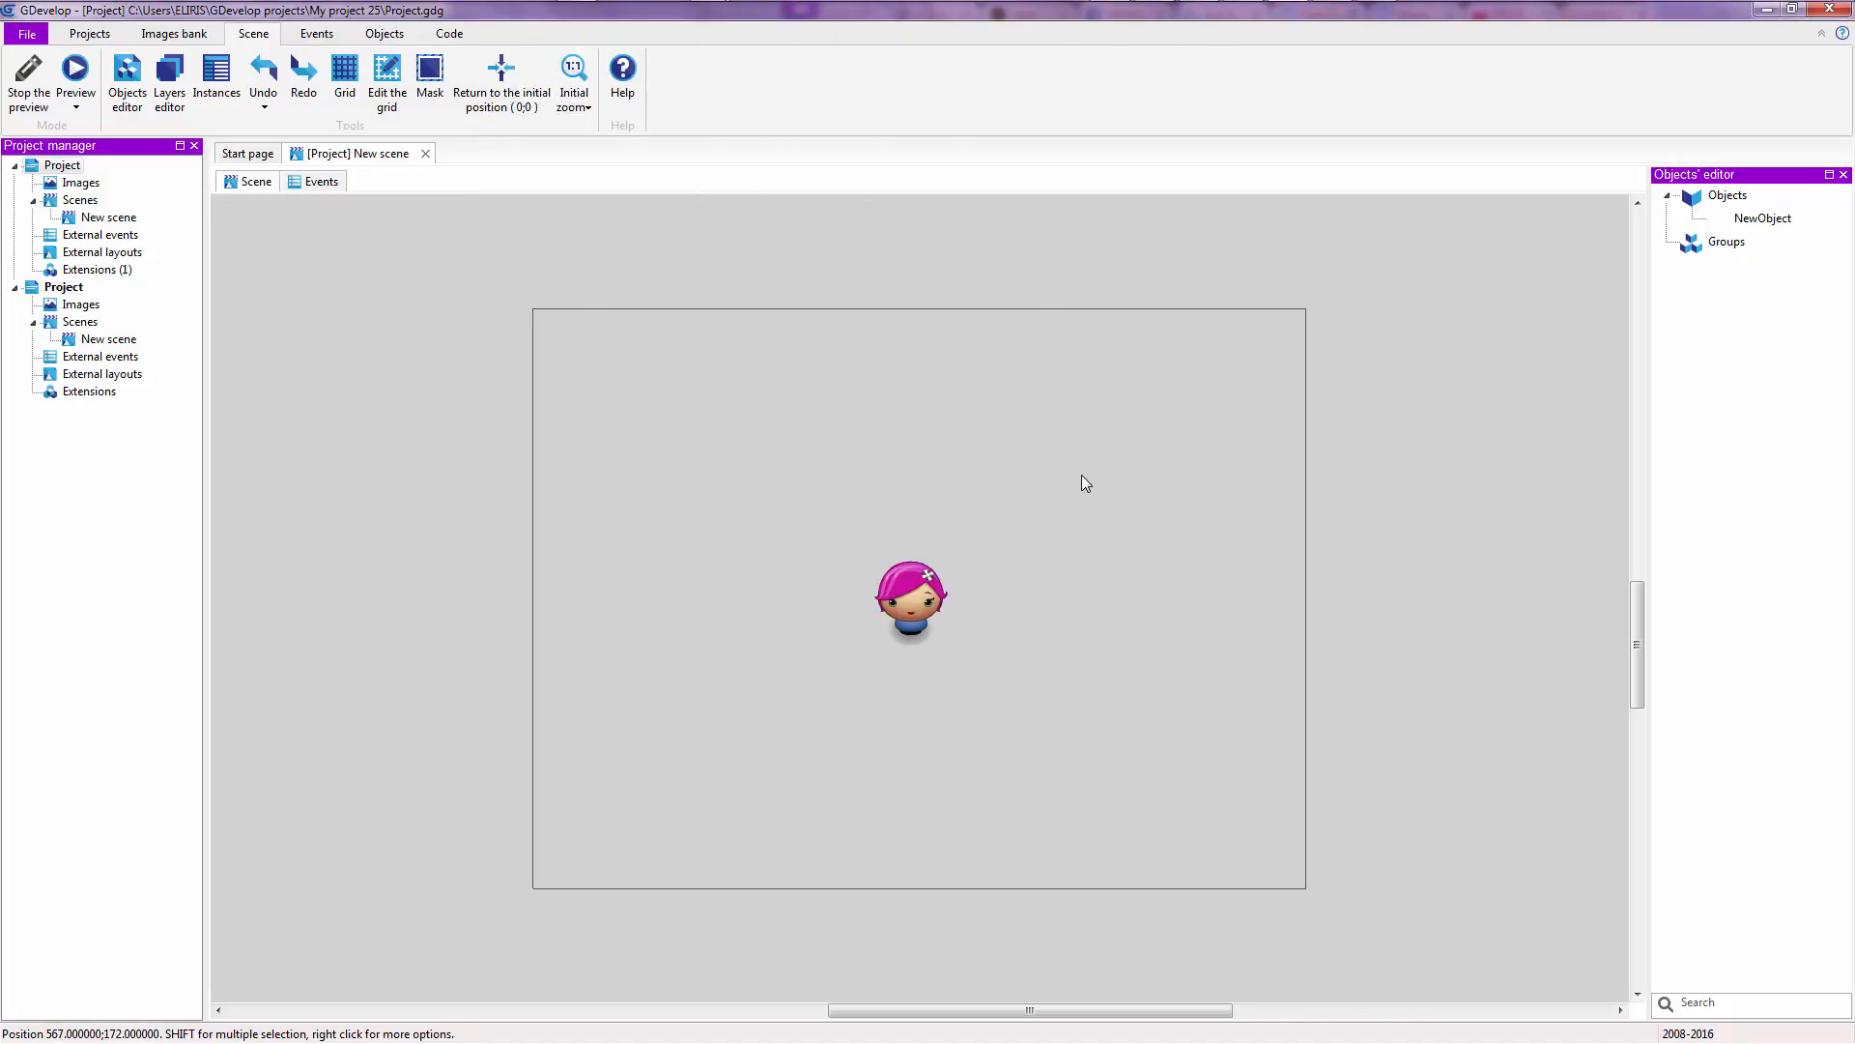
pyautogui.click(910, 597)
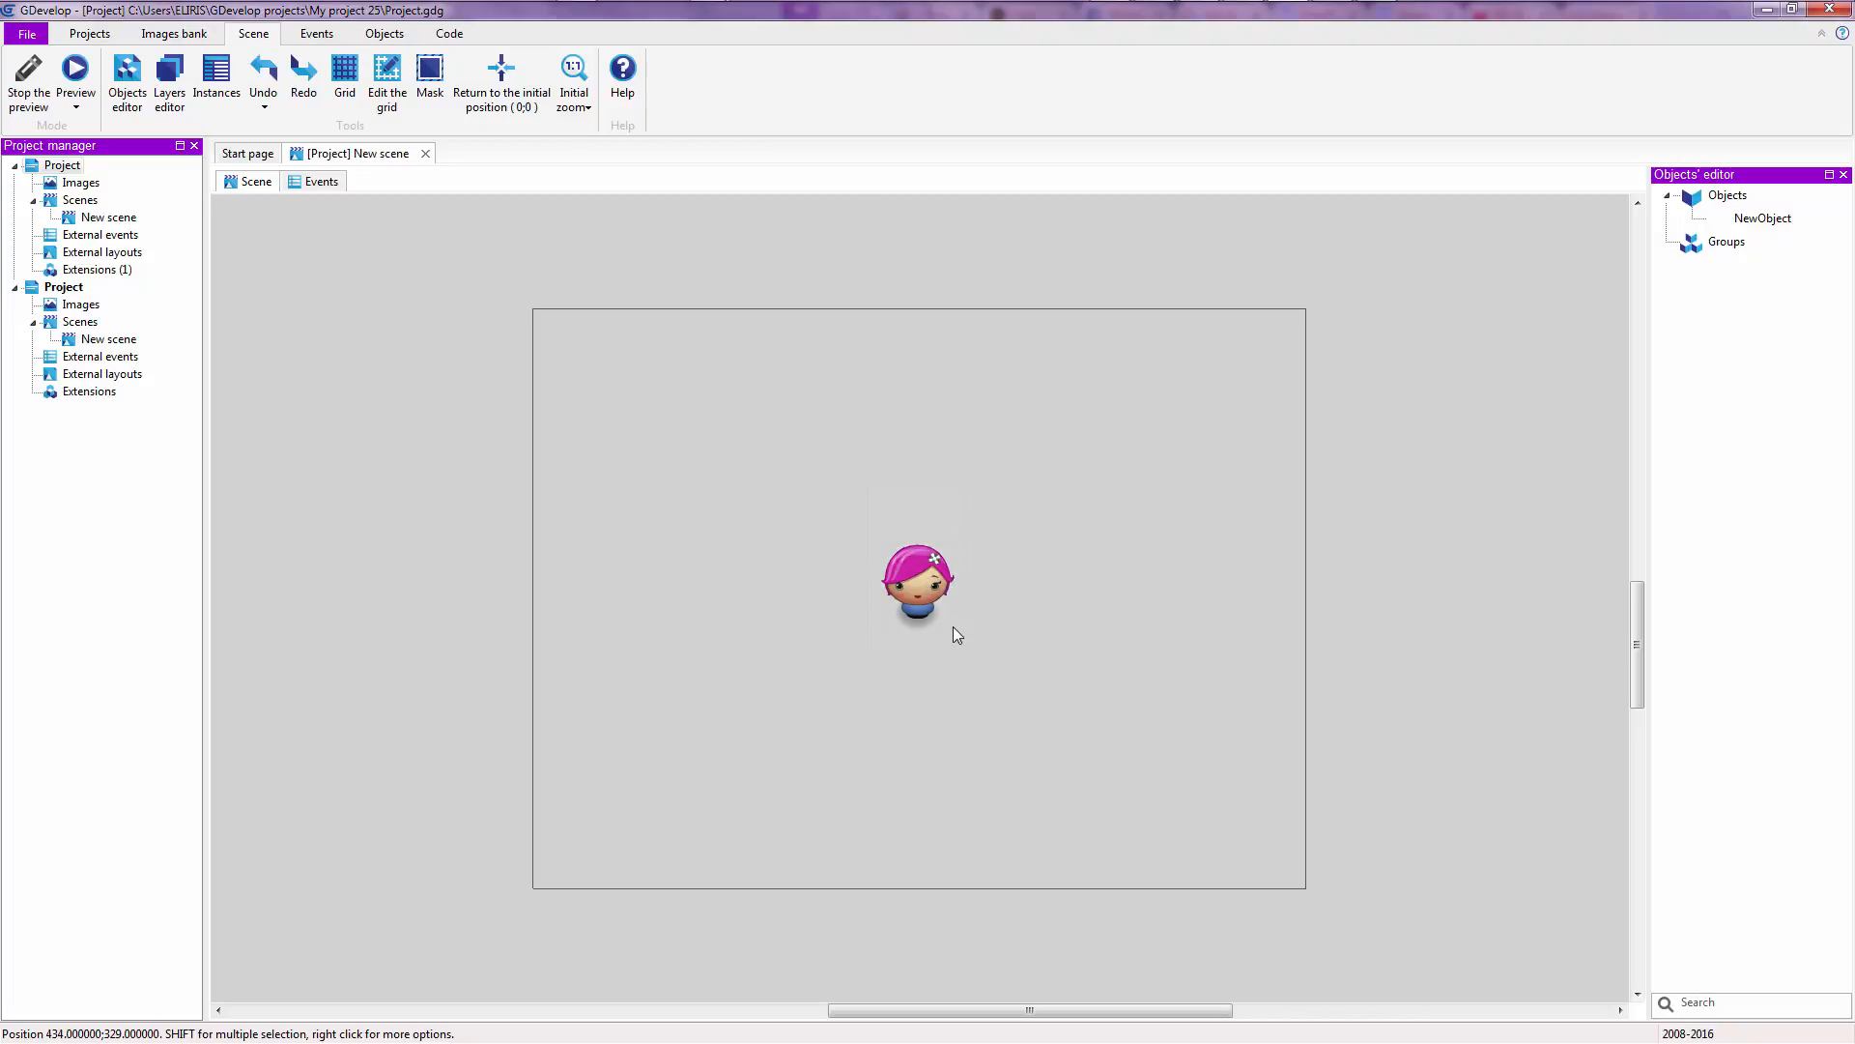
pyautogui.click(917, 580)
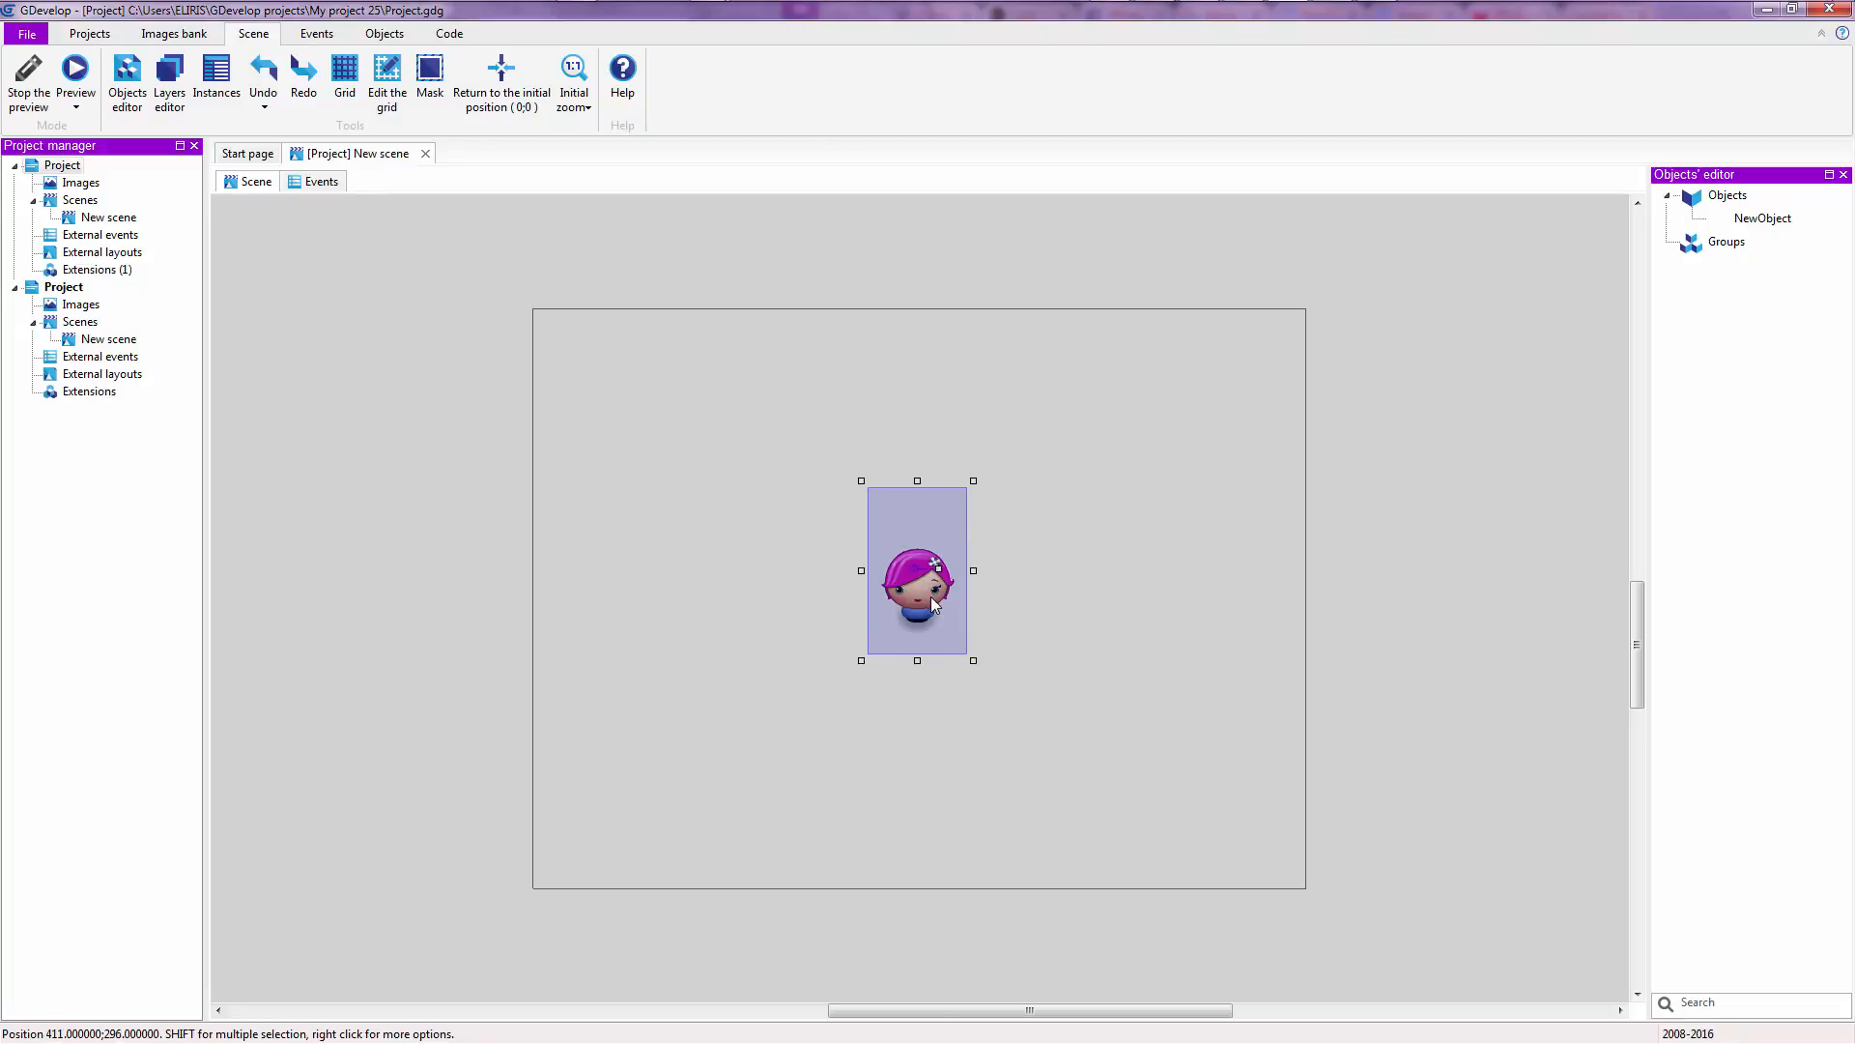
pyautogui.moveTo(916, 568); pyautogui.dragTo(924, 558)
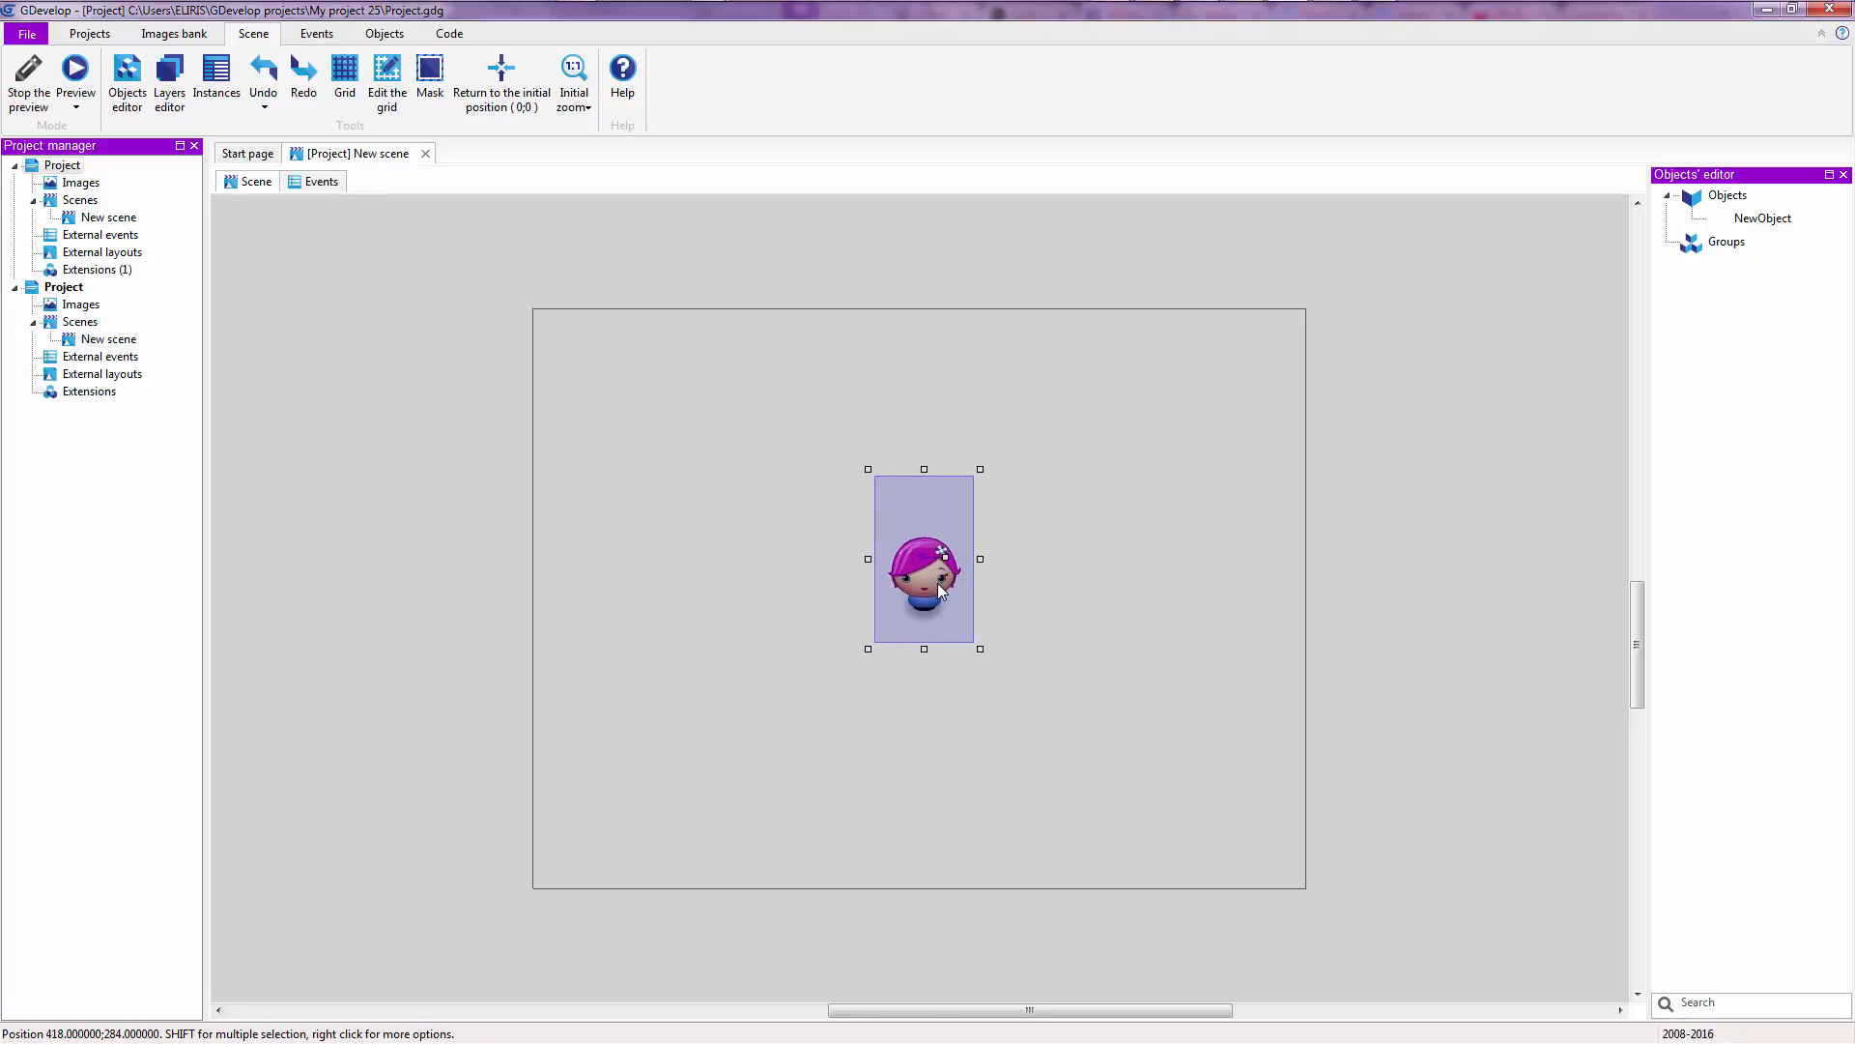
# - Add Top-down movement behavior to the girl instance with Rotate object unchecked
pyautogui.doubleClick(924, 568)
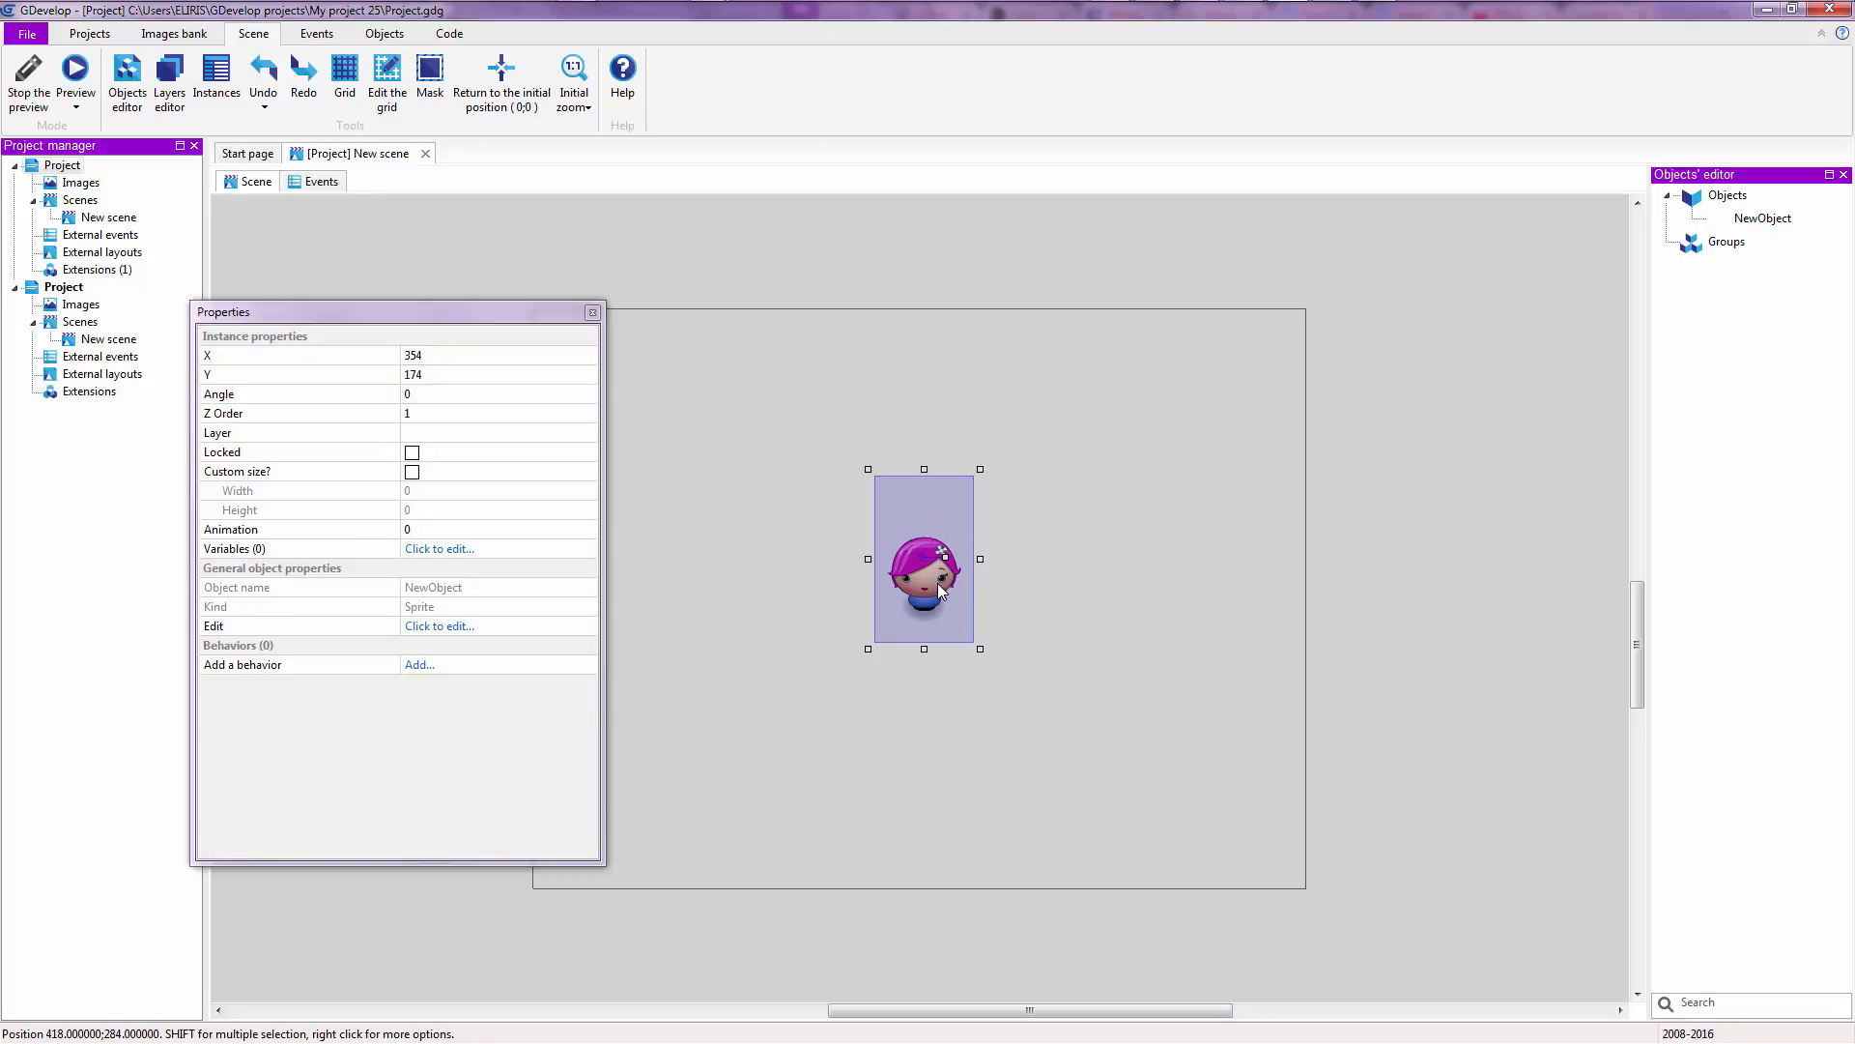
pyautogui.click(419, 663)
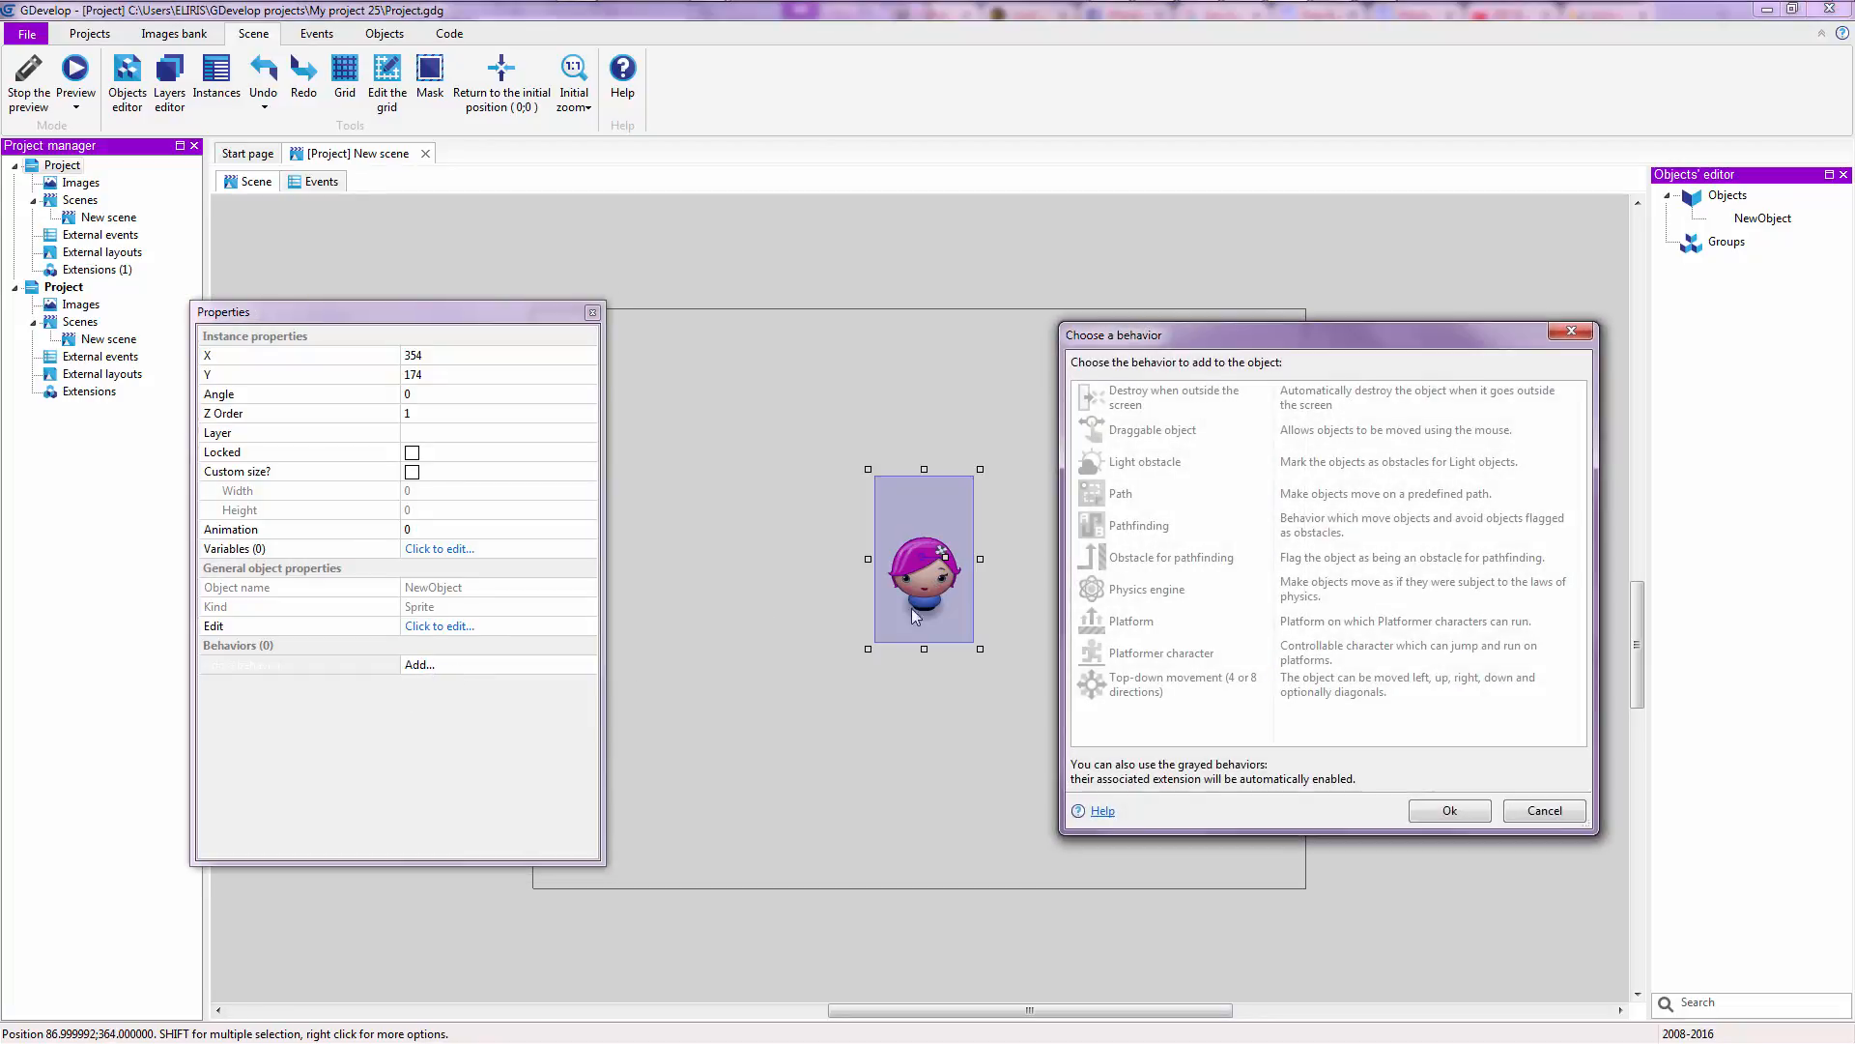
pyautogui.moveTo(1214, 684)
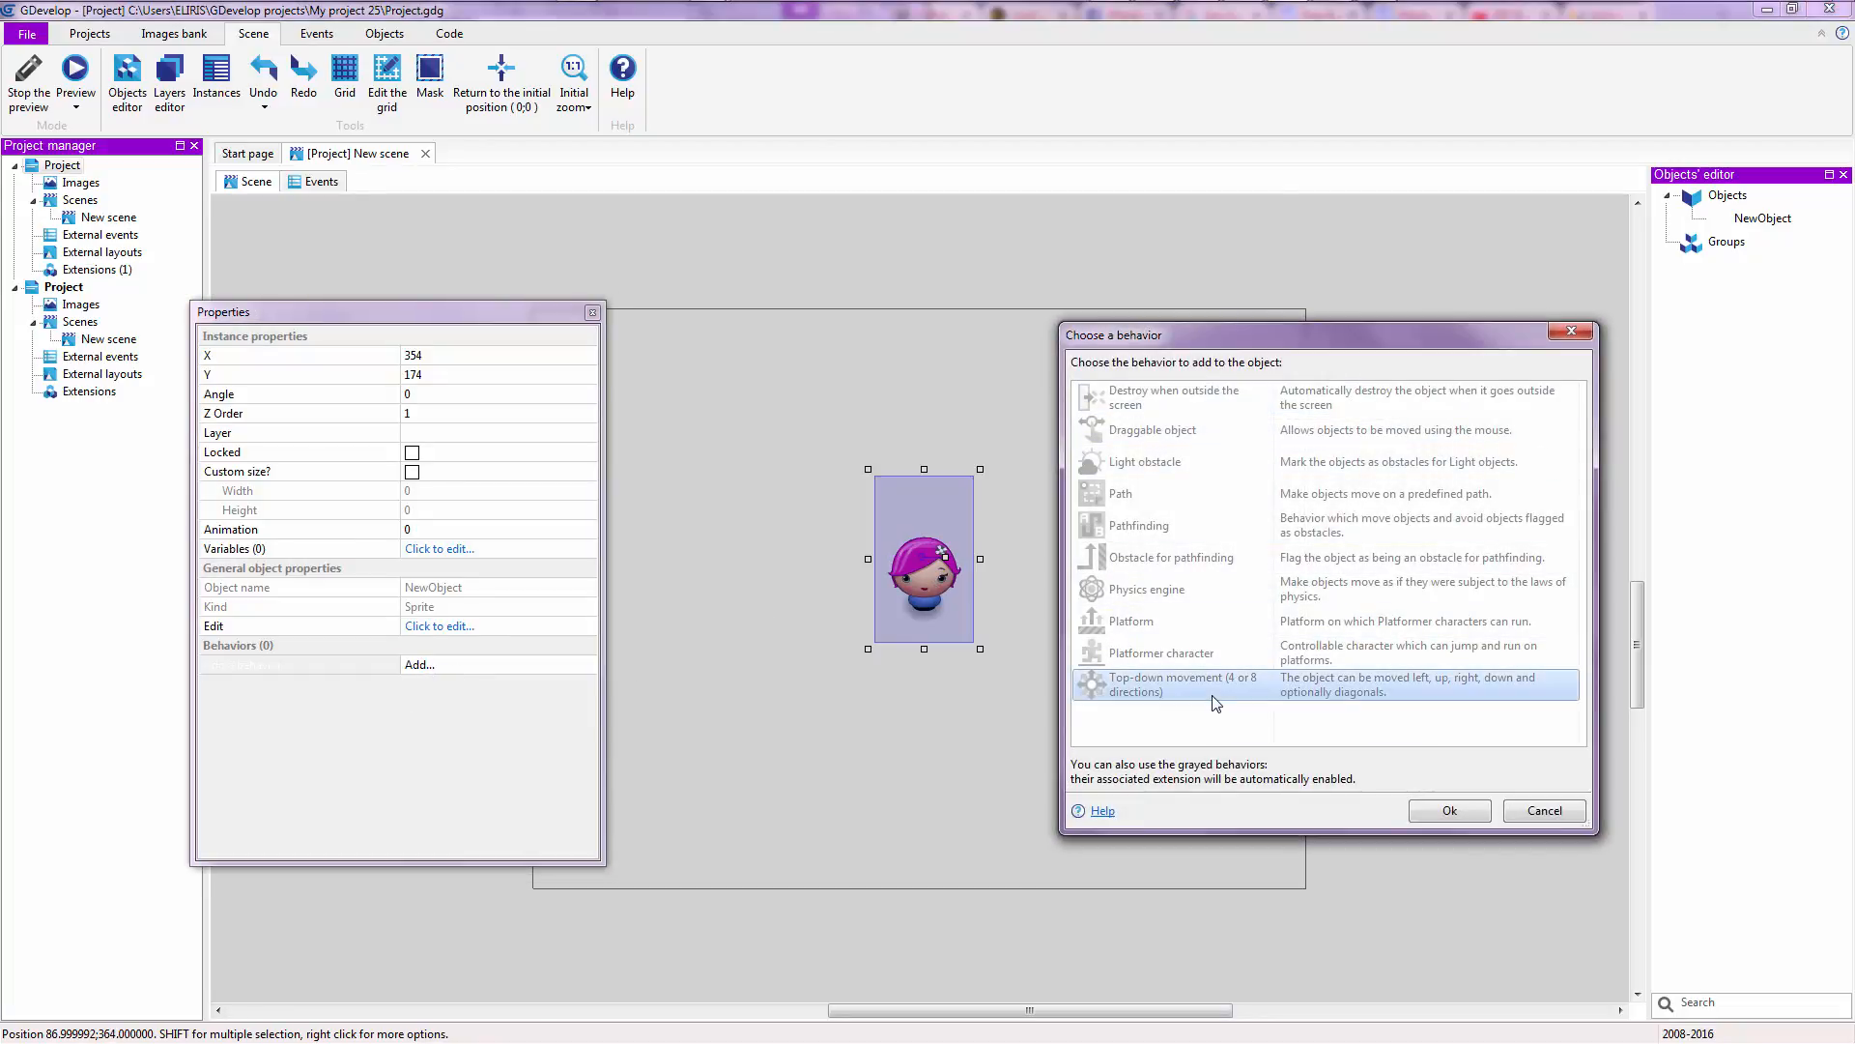
pyautogui.click(1448, 810)
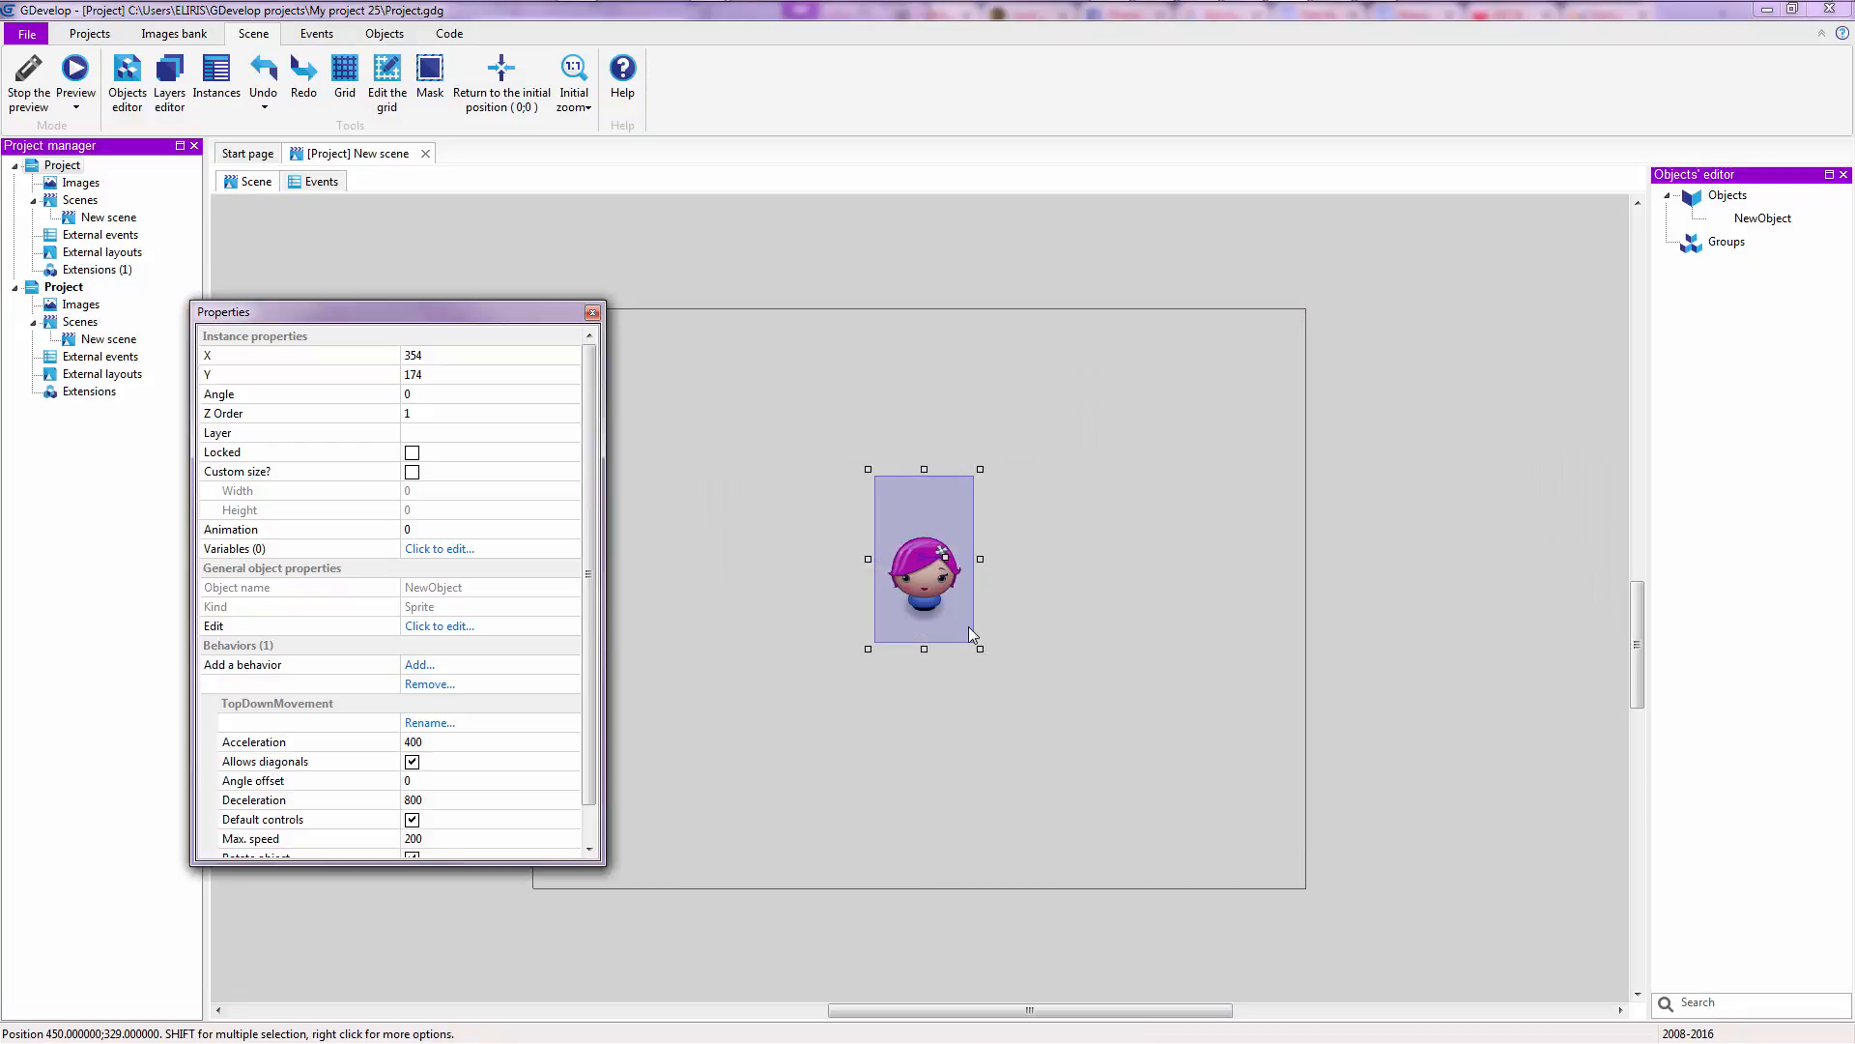
pyautogui.scroll(-3)
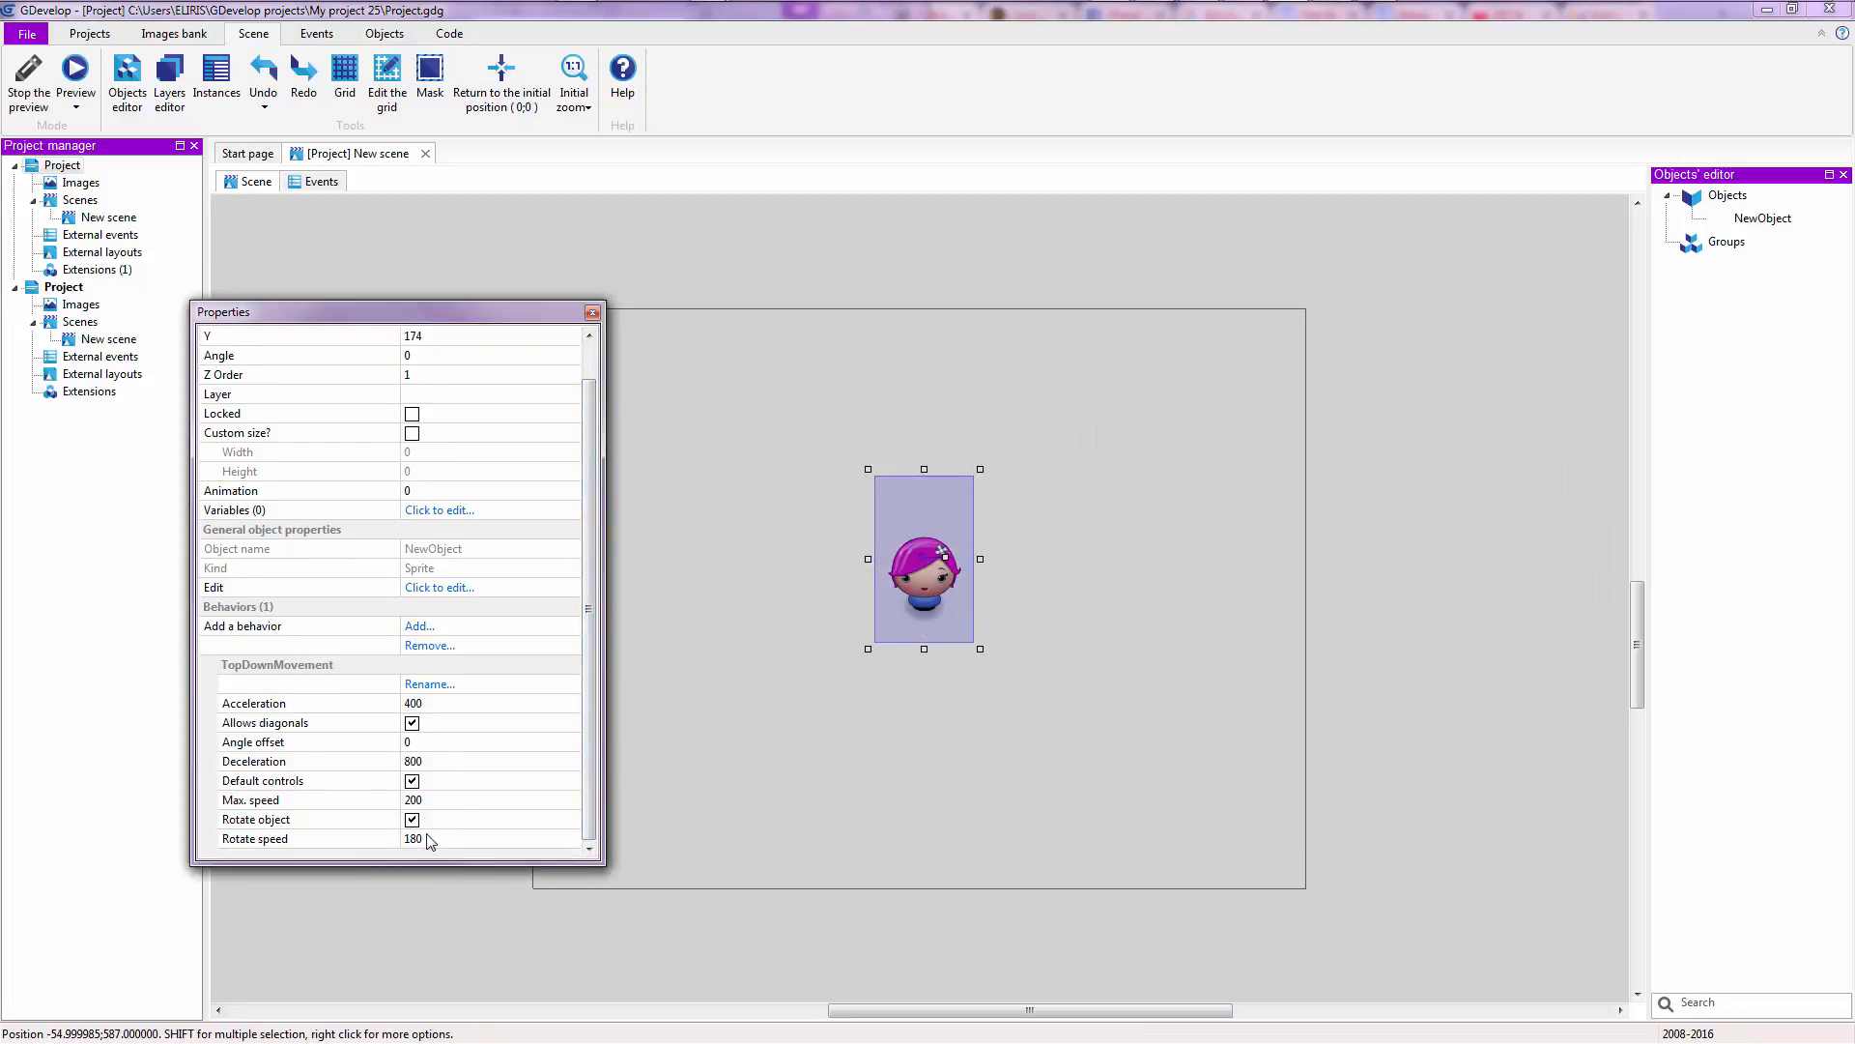
pyautogui.click(411, 820)
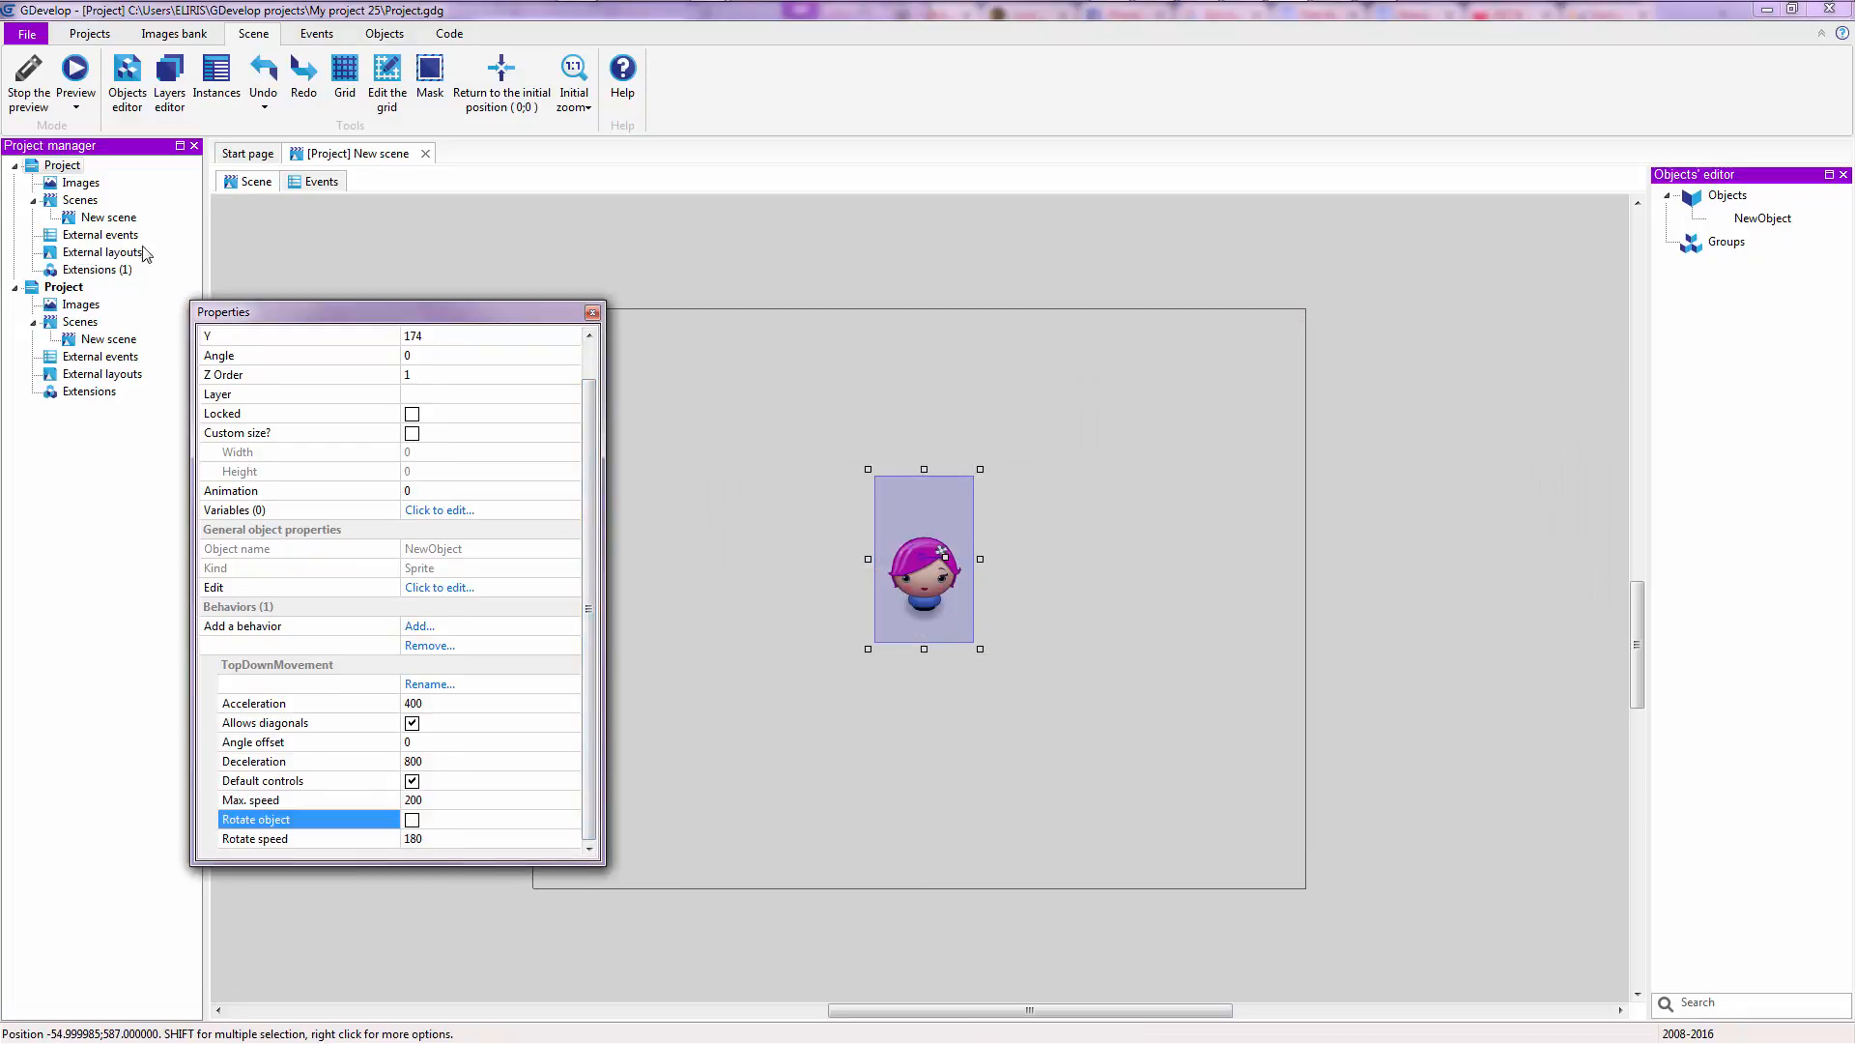
pyautogui.click(75, 77)
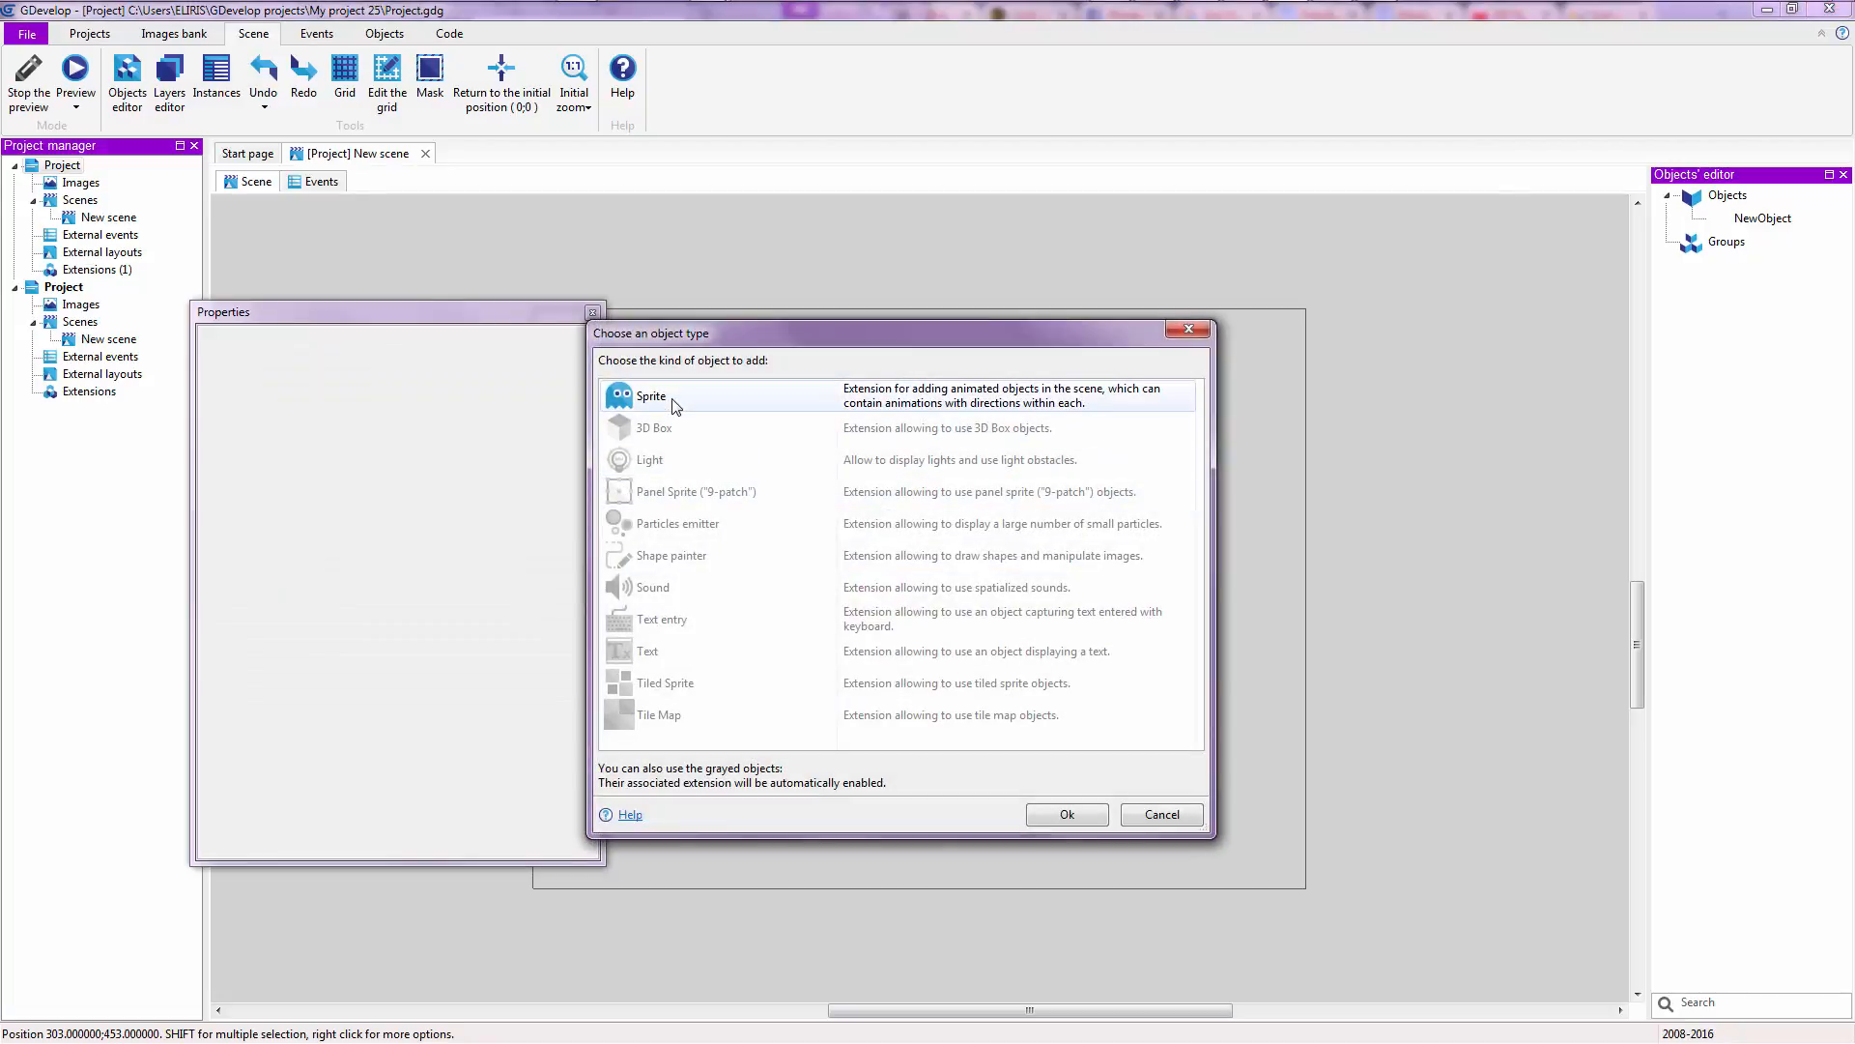
# - Make the new object a Sprite using Gem Blue.png from the library, dismissing the duplicate-name warning
pyautogui.click(1063, 814)
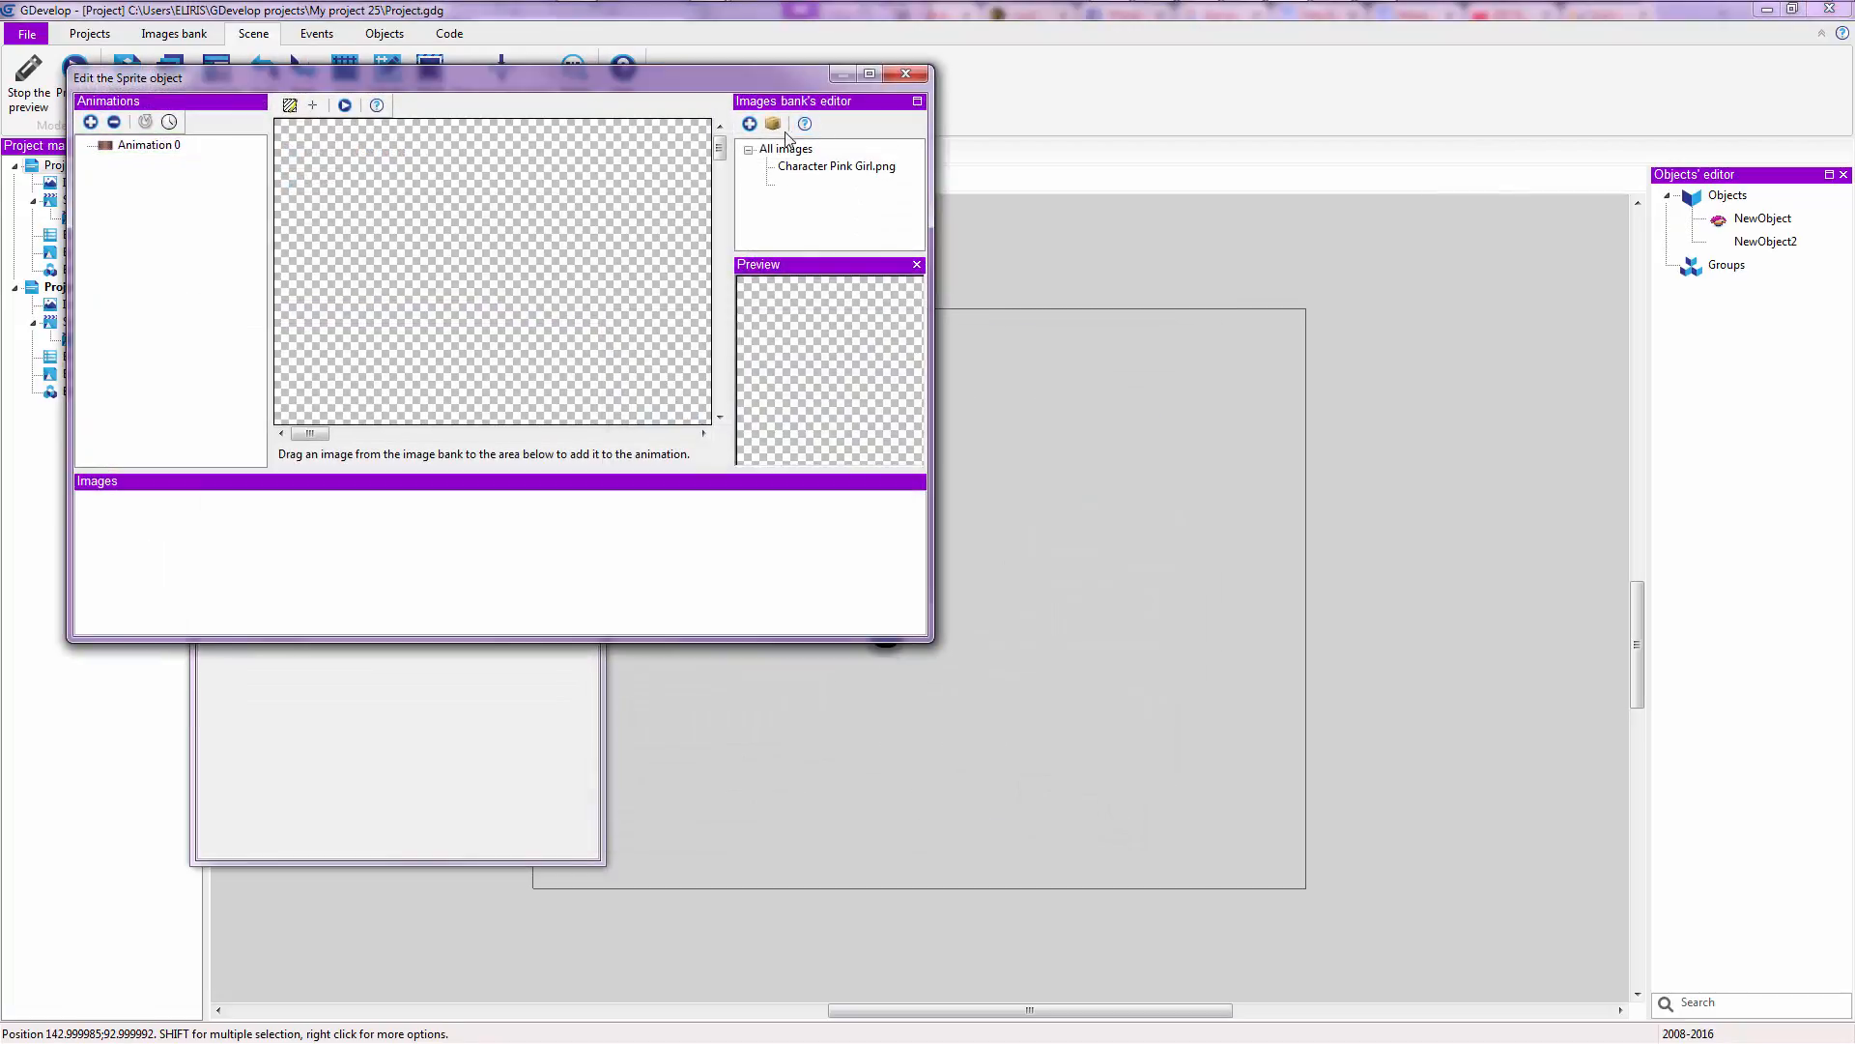
pyautogui.click(748, 124)
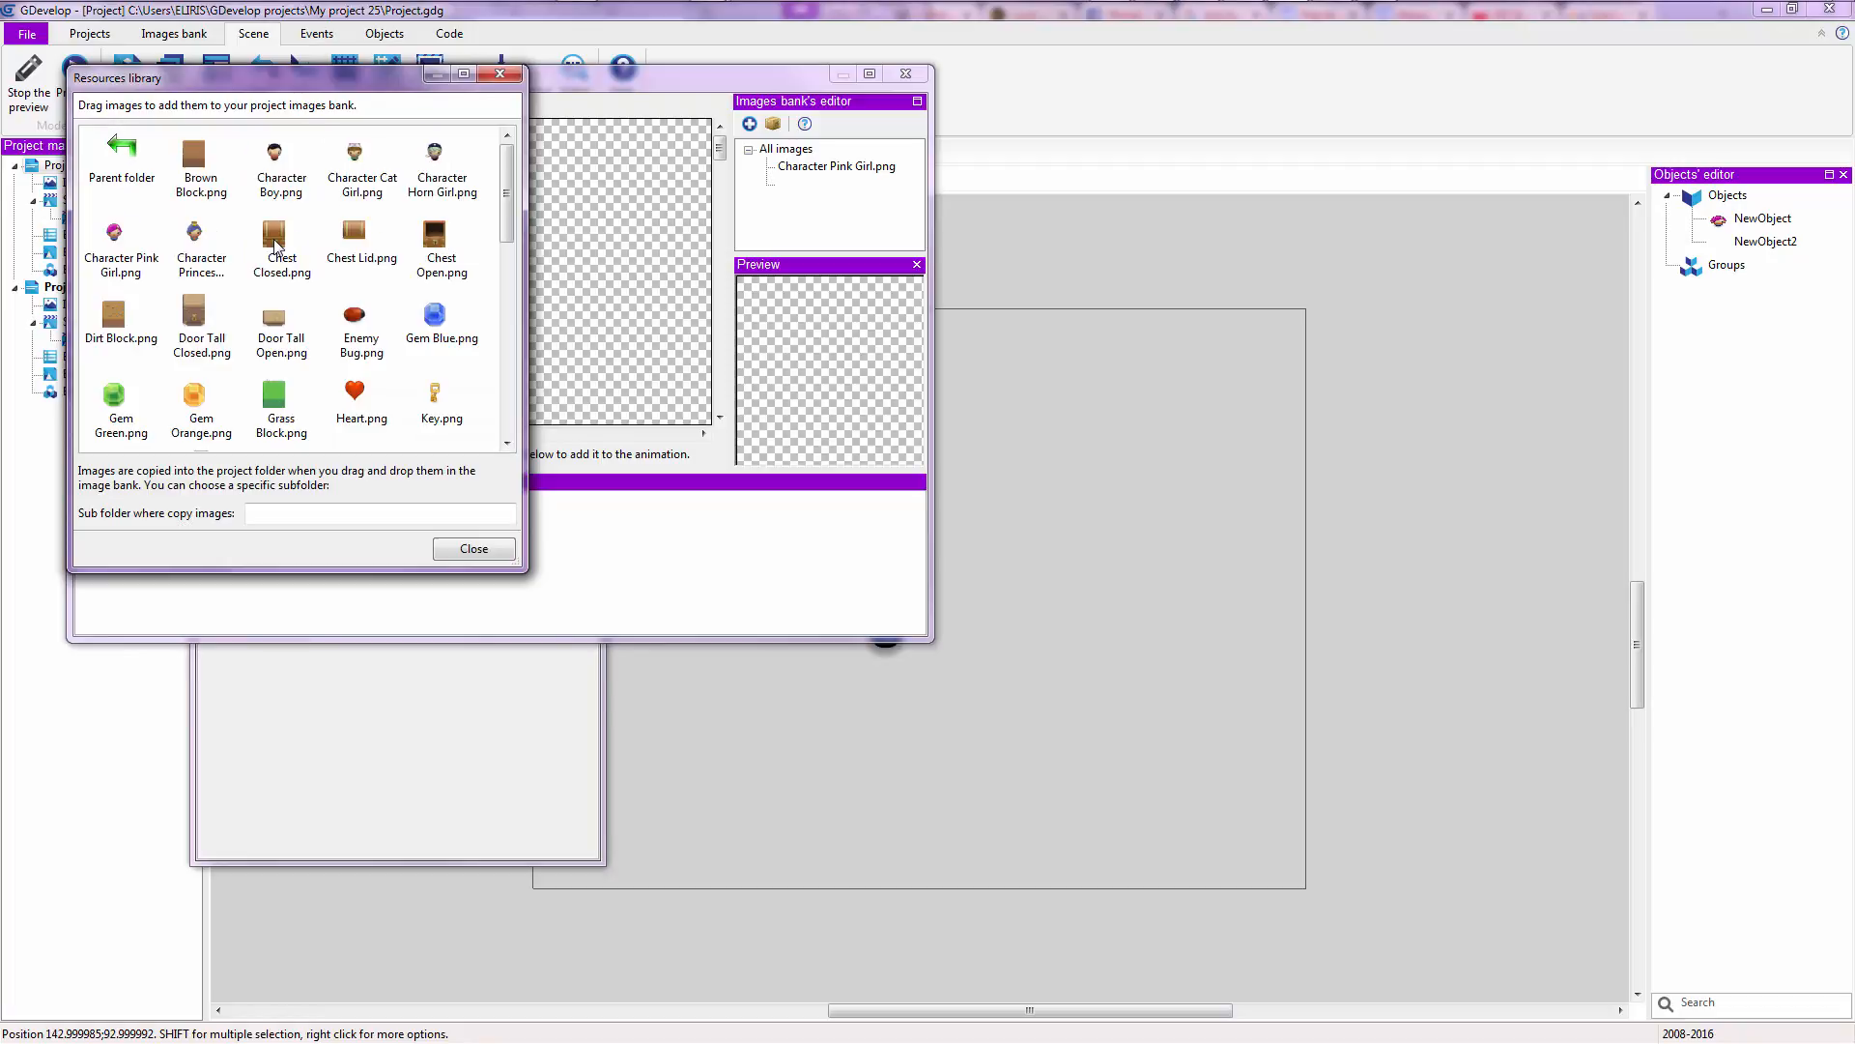
pyautogui.moveTo(366, 379)
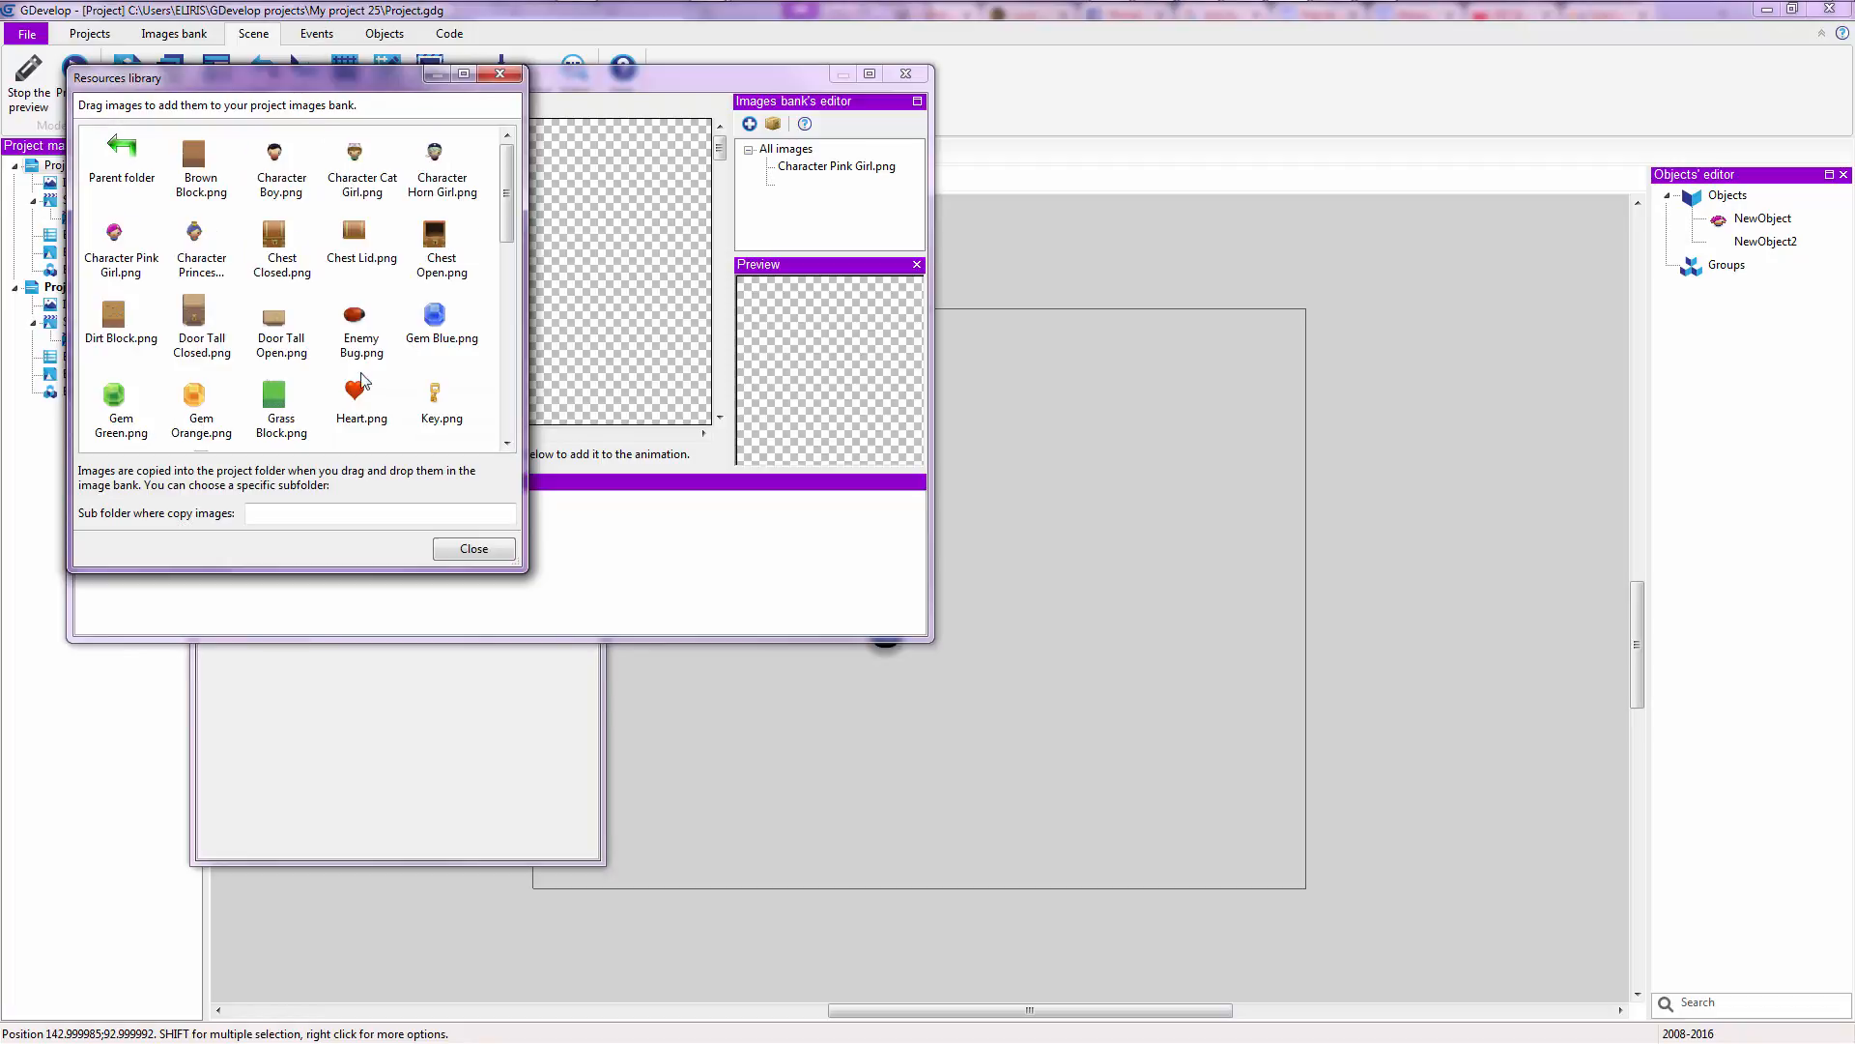
pyautogui.click(441, 319)
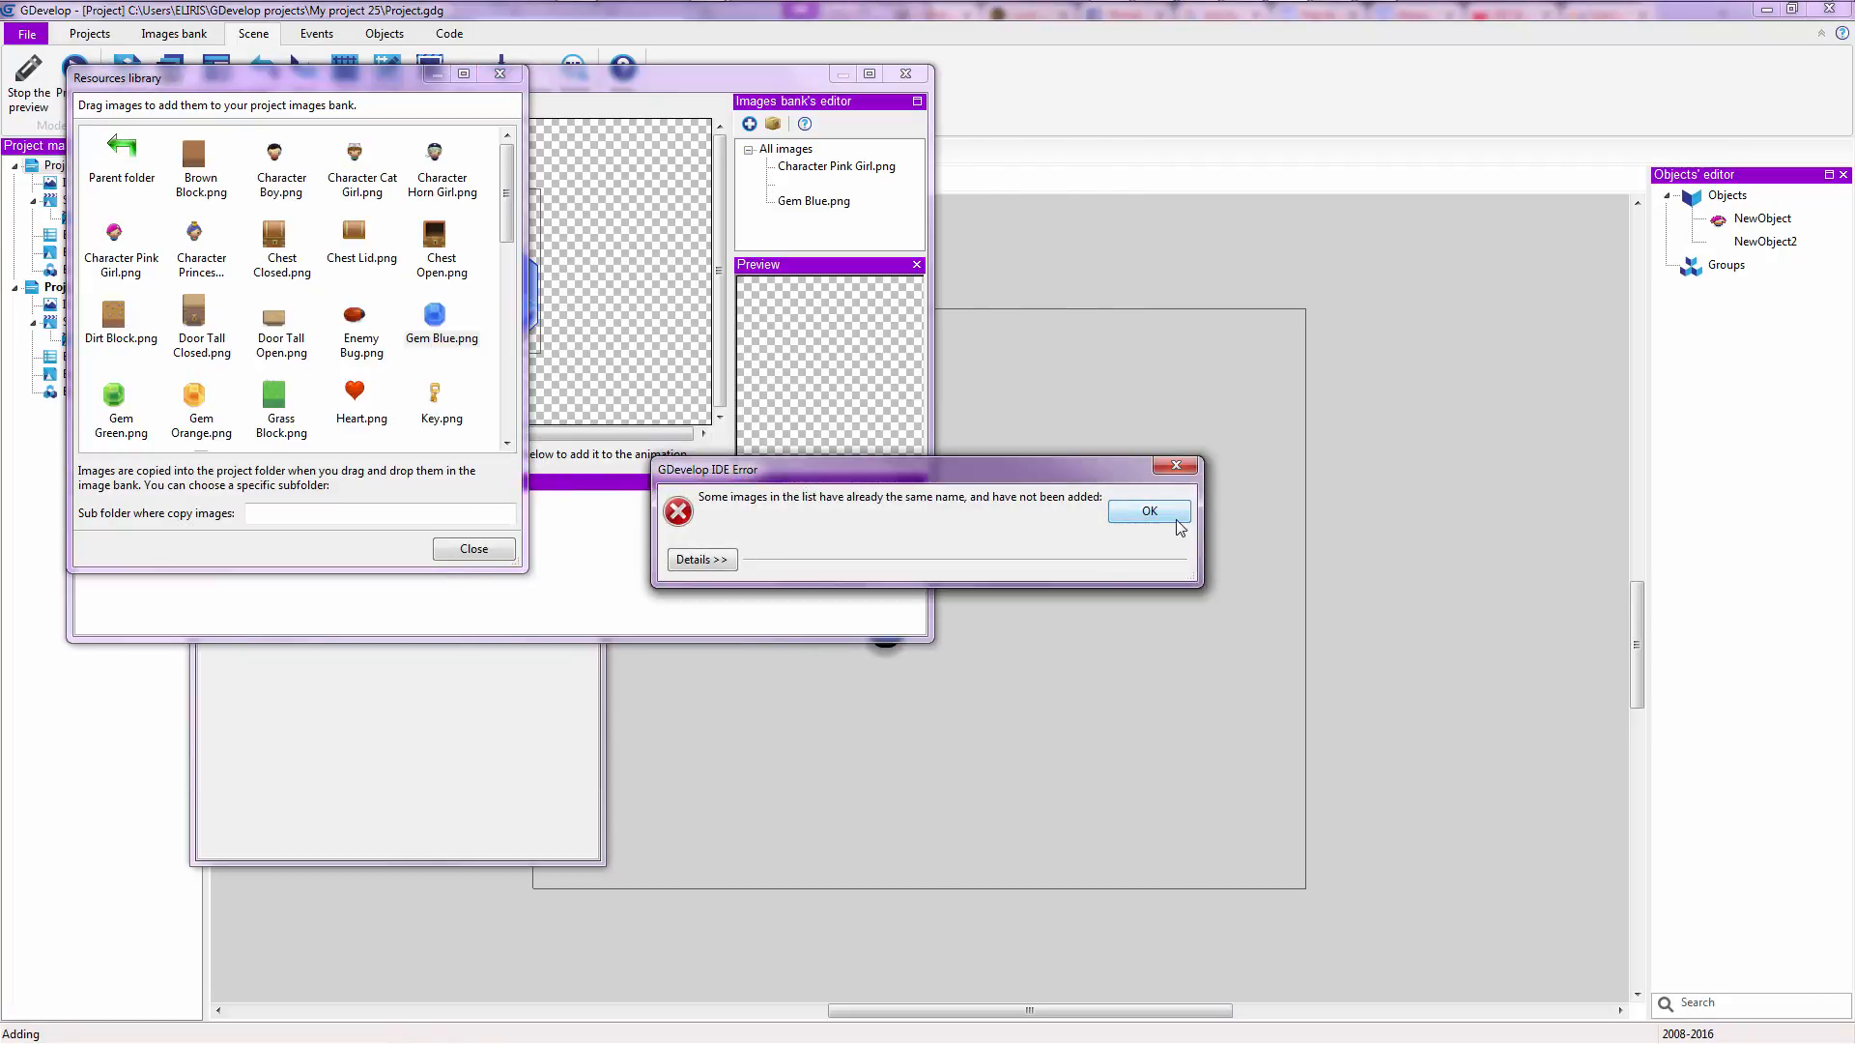
pyautogui.click(1146, 510)
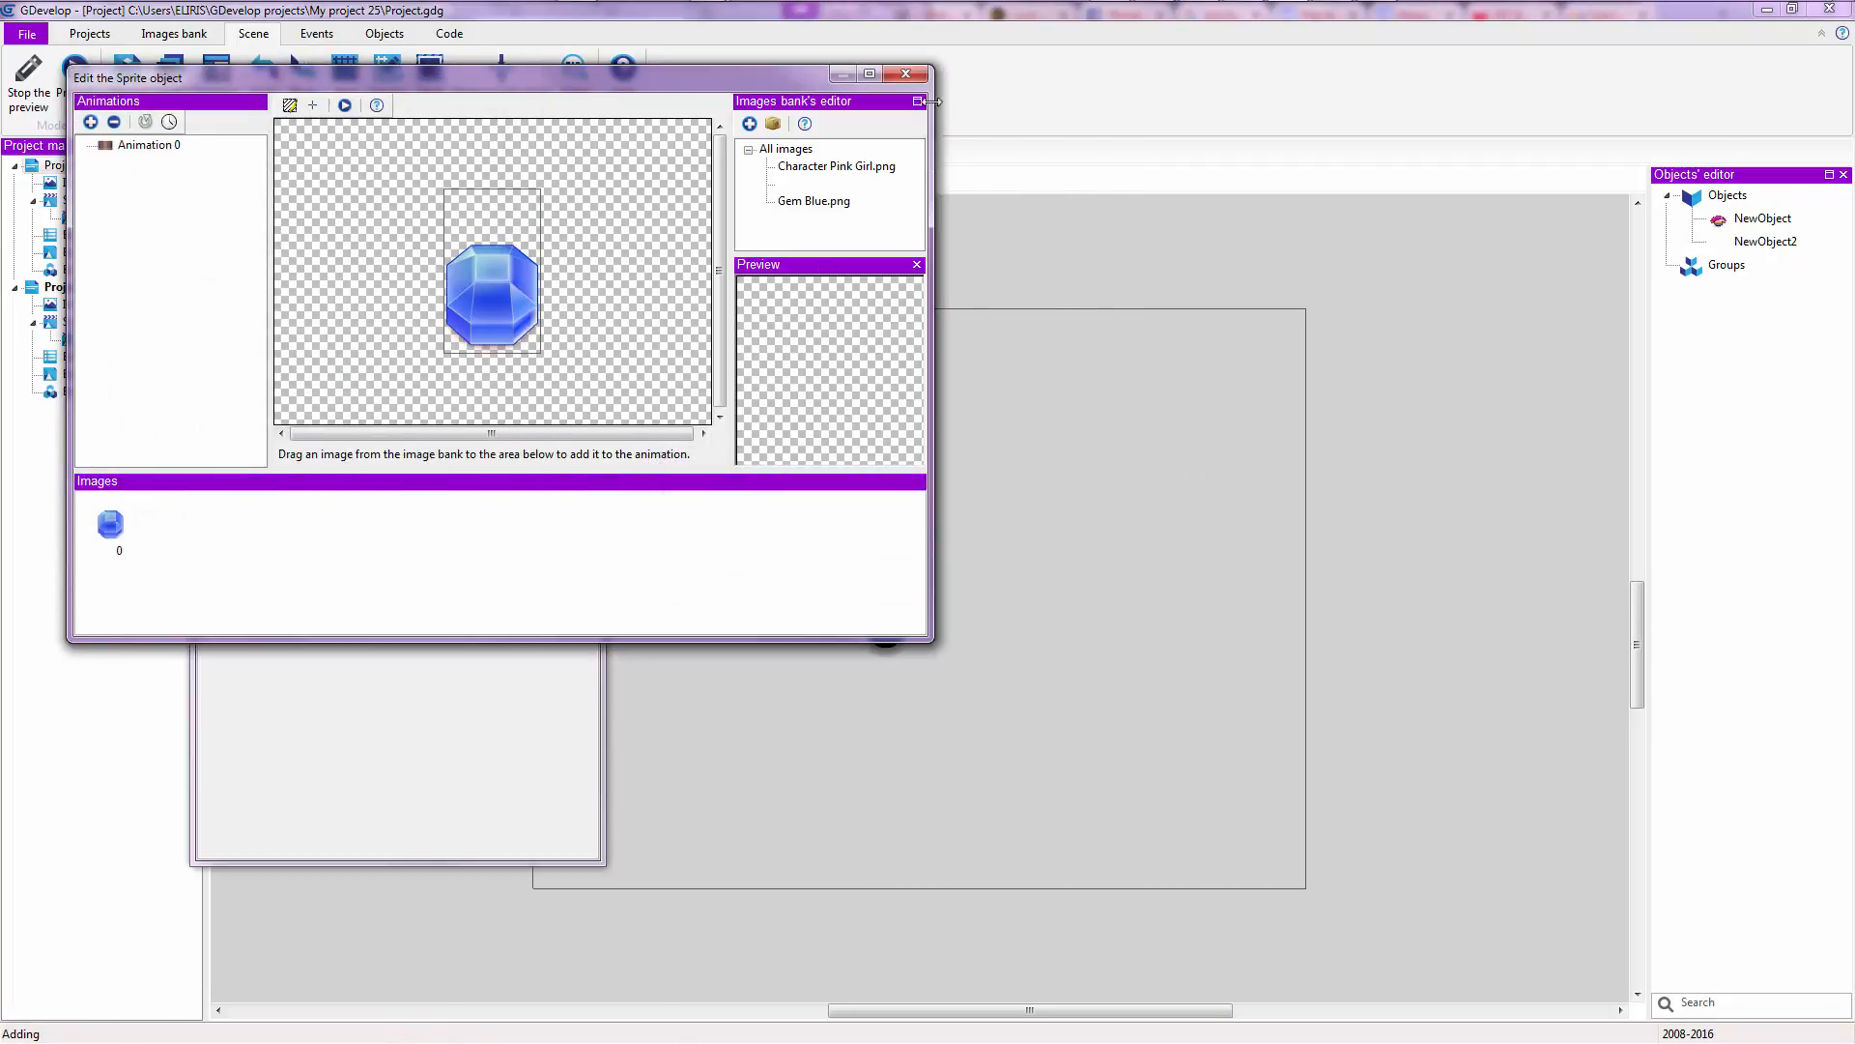
pyautogui.click(905, 74)
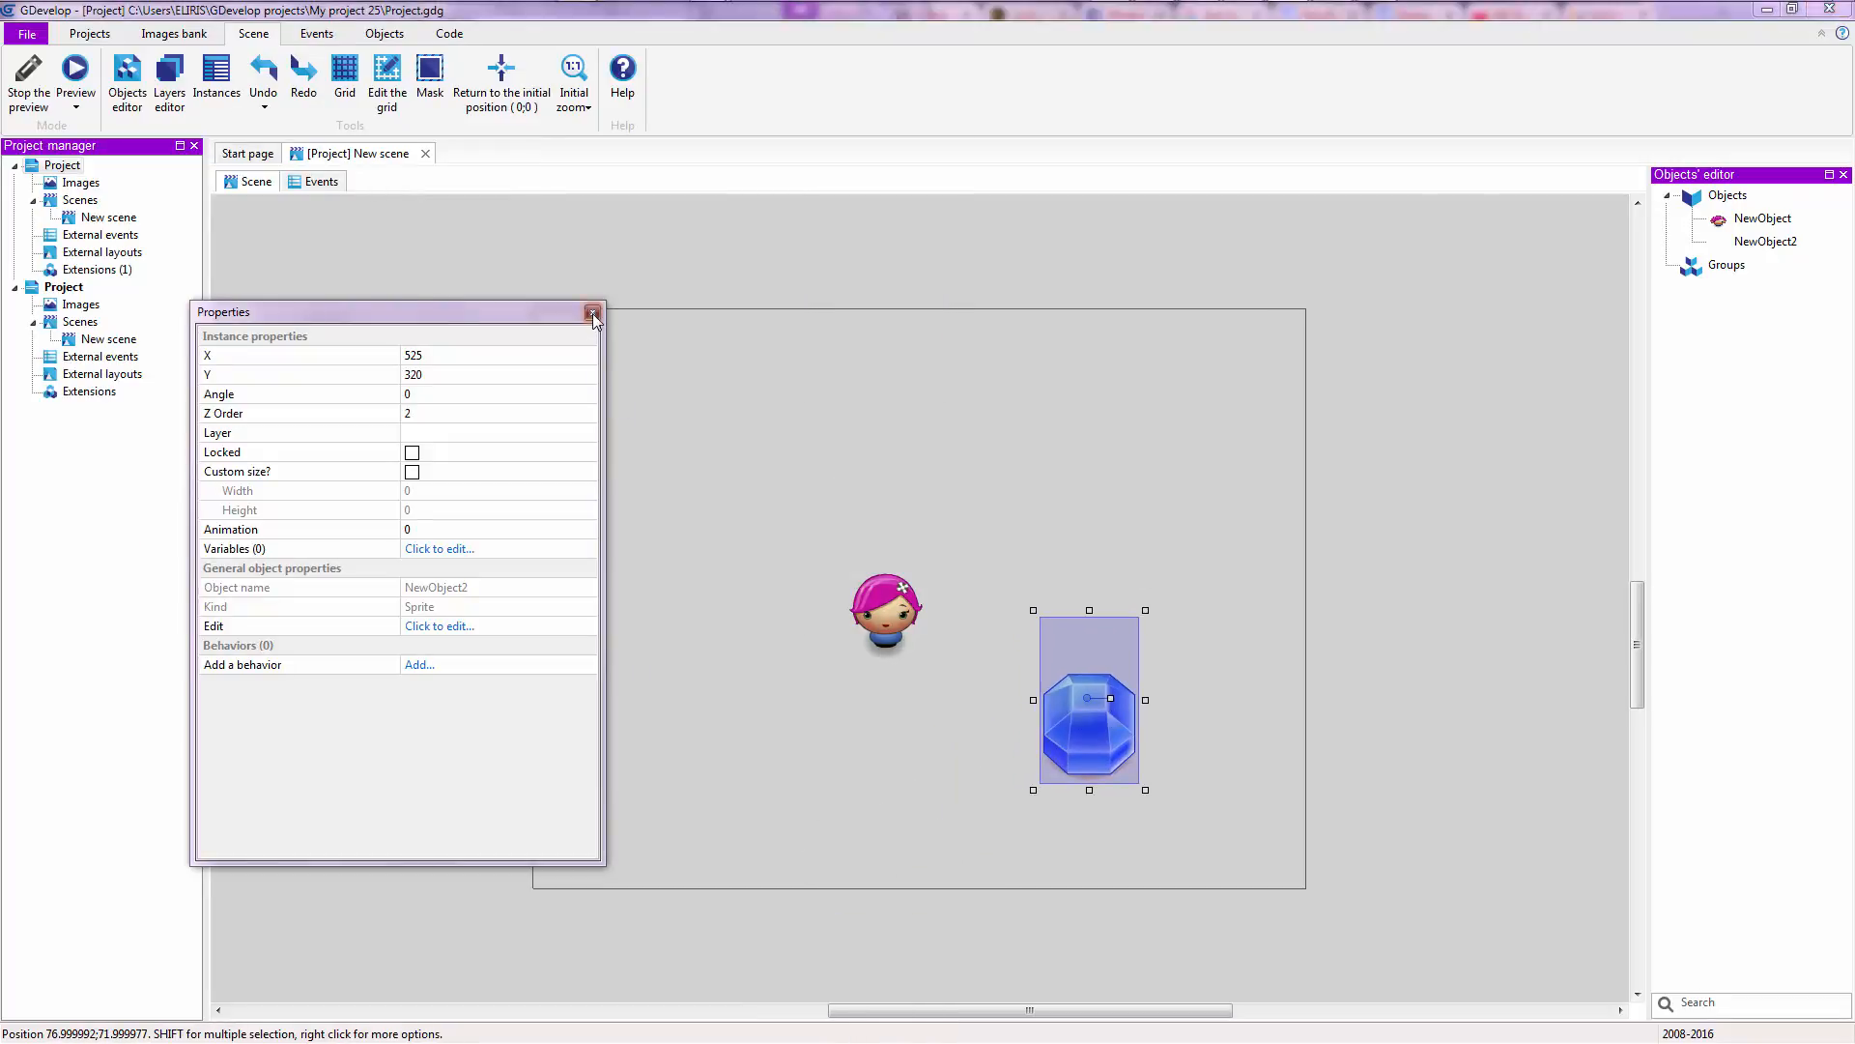
# - Place the gem beside the girl, undoing an accidental resize
pyautogui.click(593, 311)
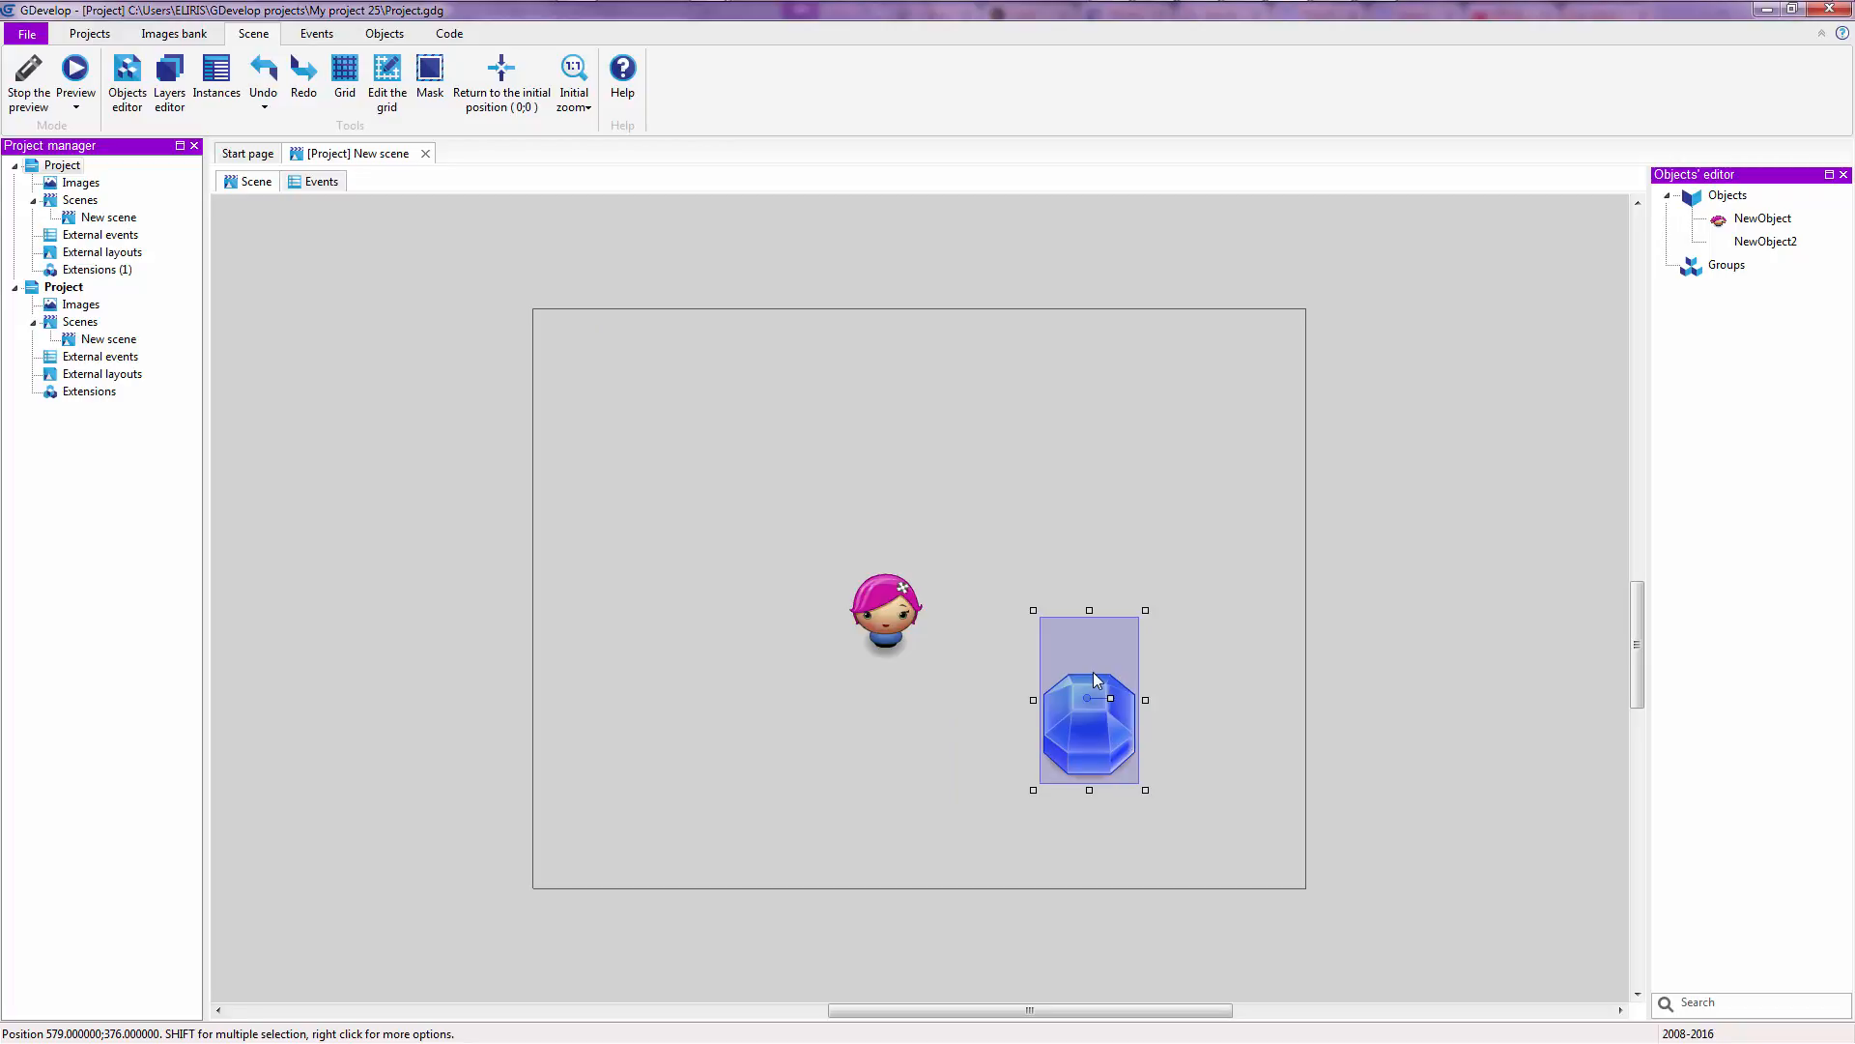
pyautogui.moveTo(1148, 615)
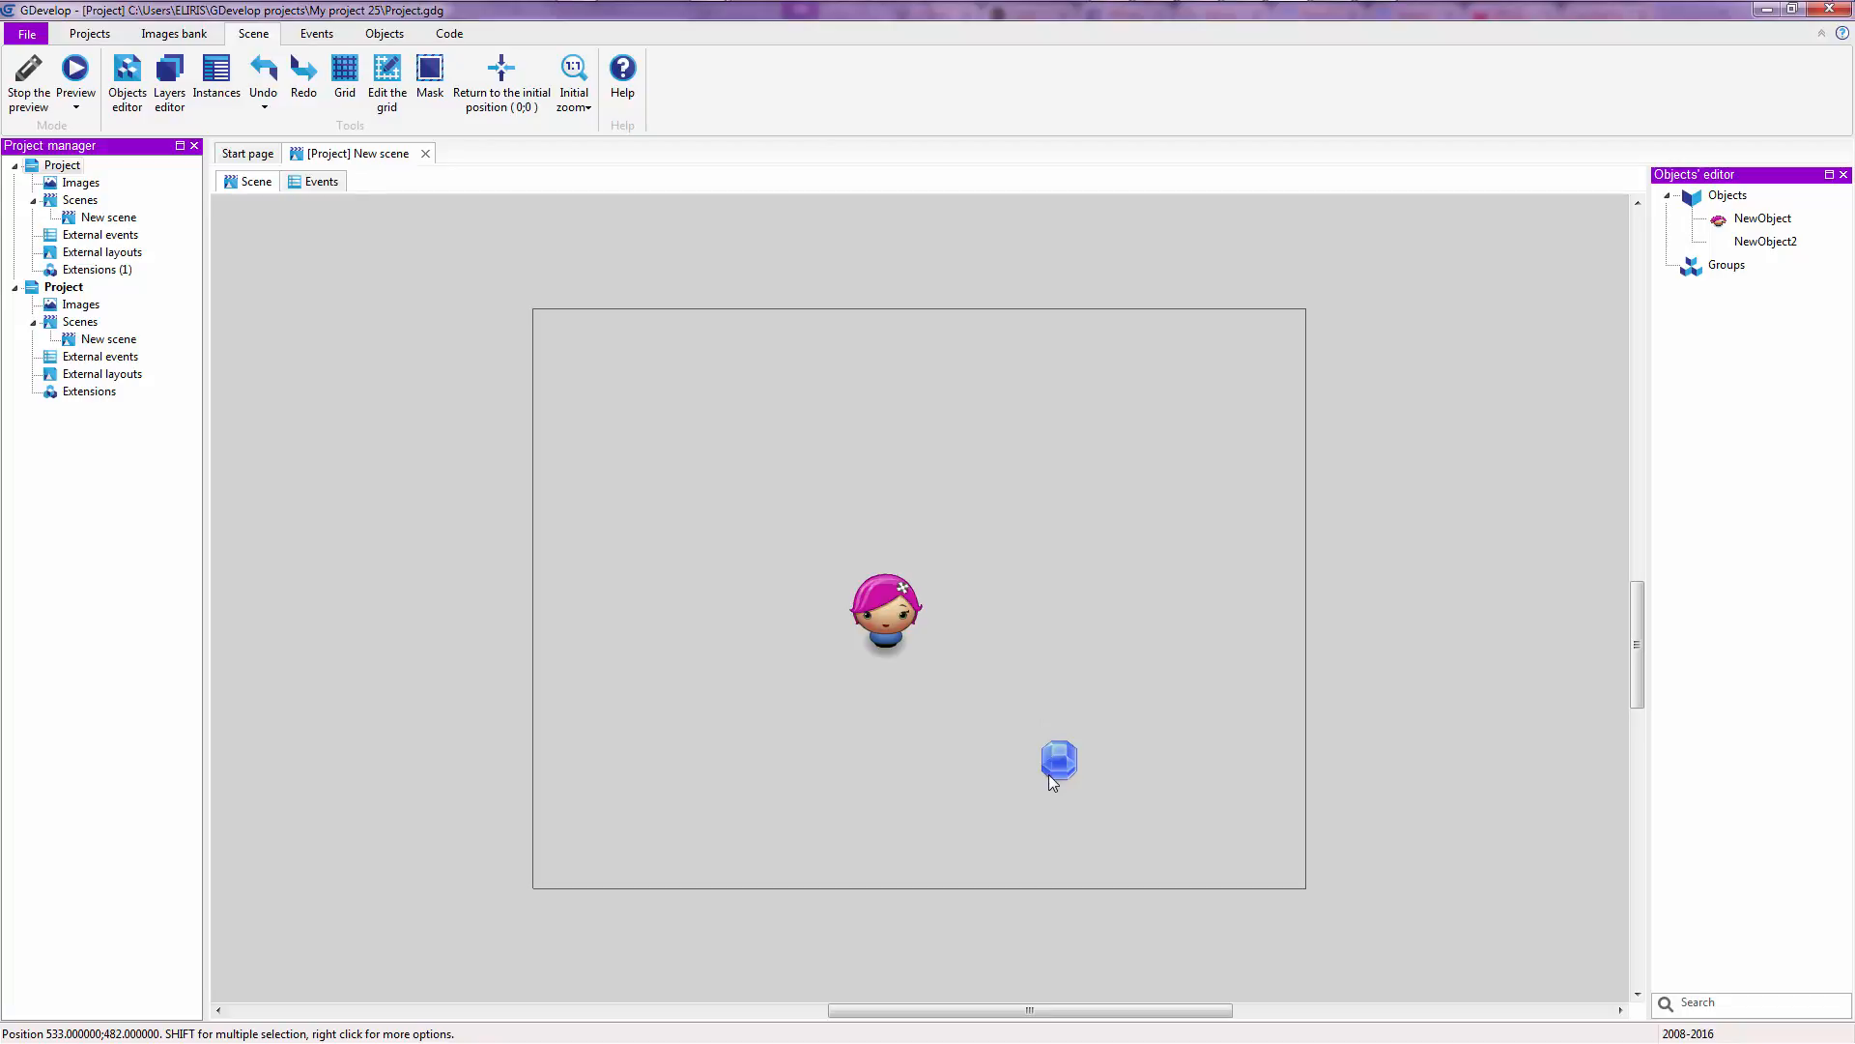
pyautogui.moveTo(1060, 764); pyautogui.dragTo(1092, 613)
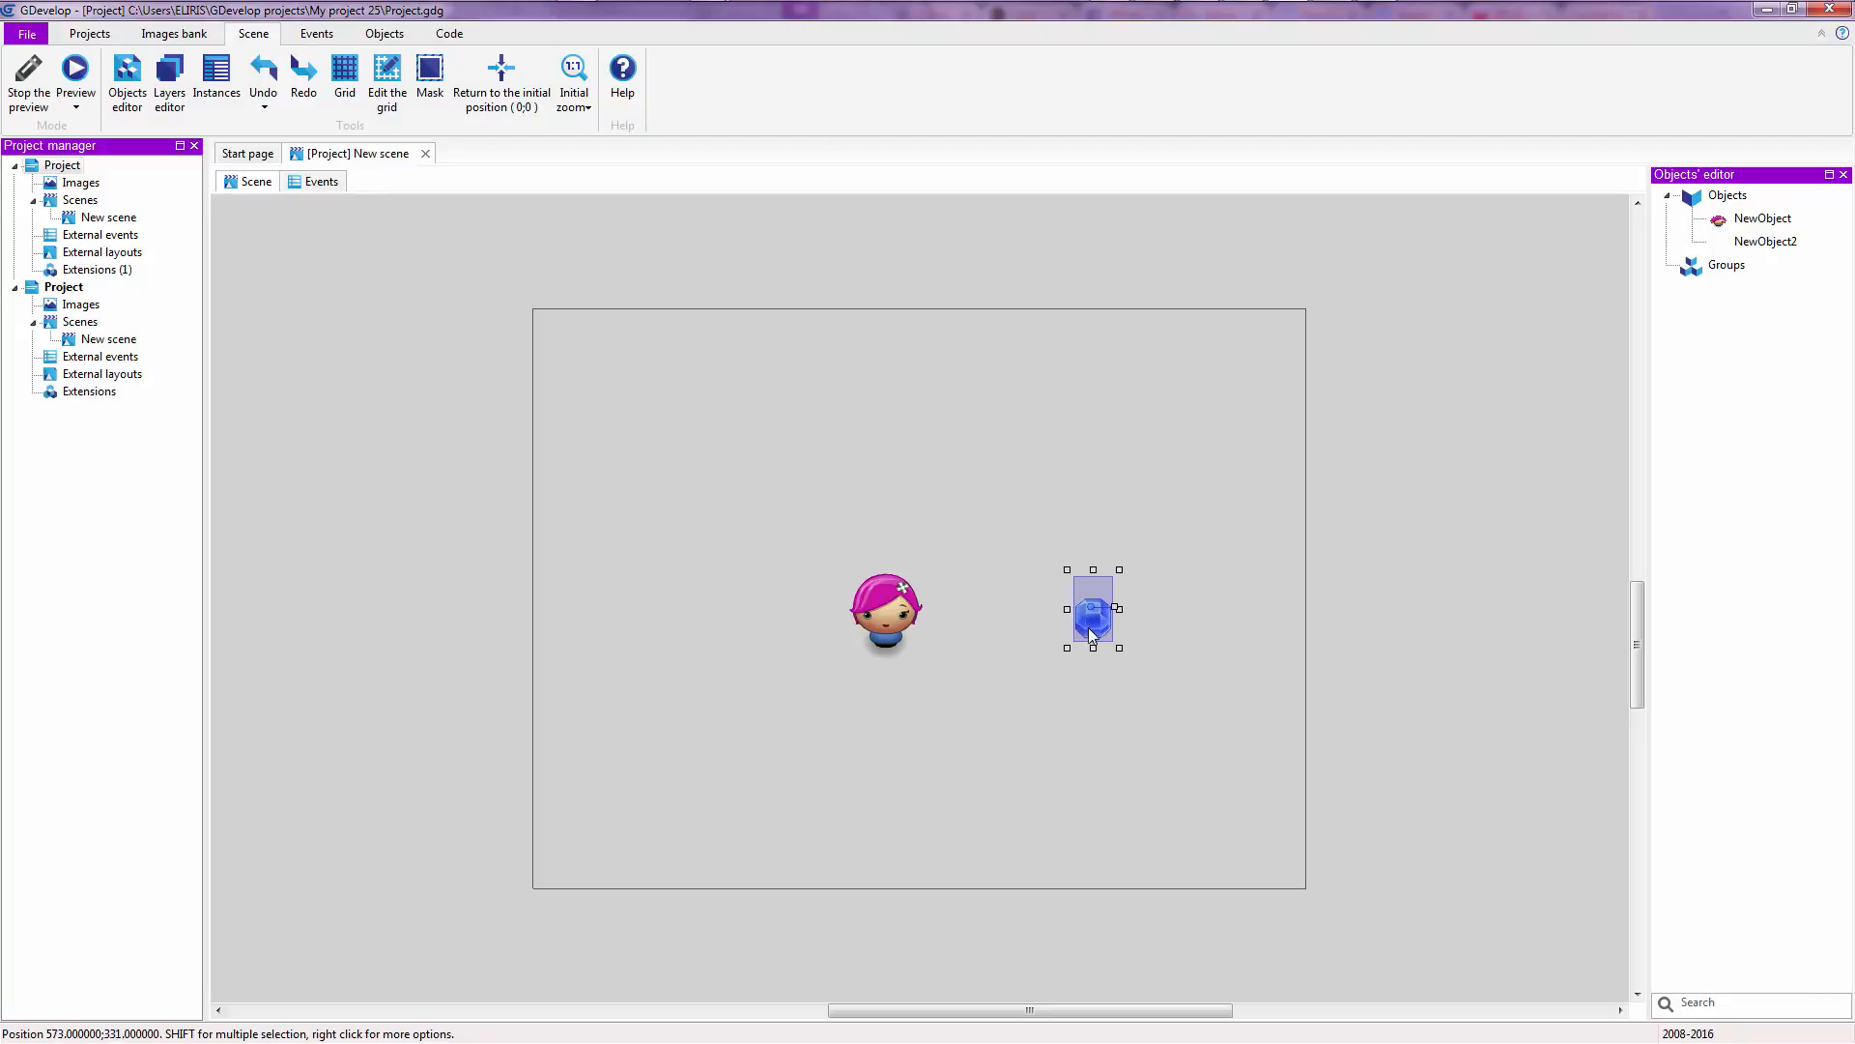
pyautogui.moveTo(1090, 613); pyautogui.dragTo(1098, 593)
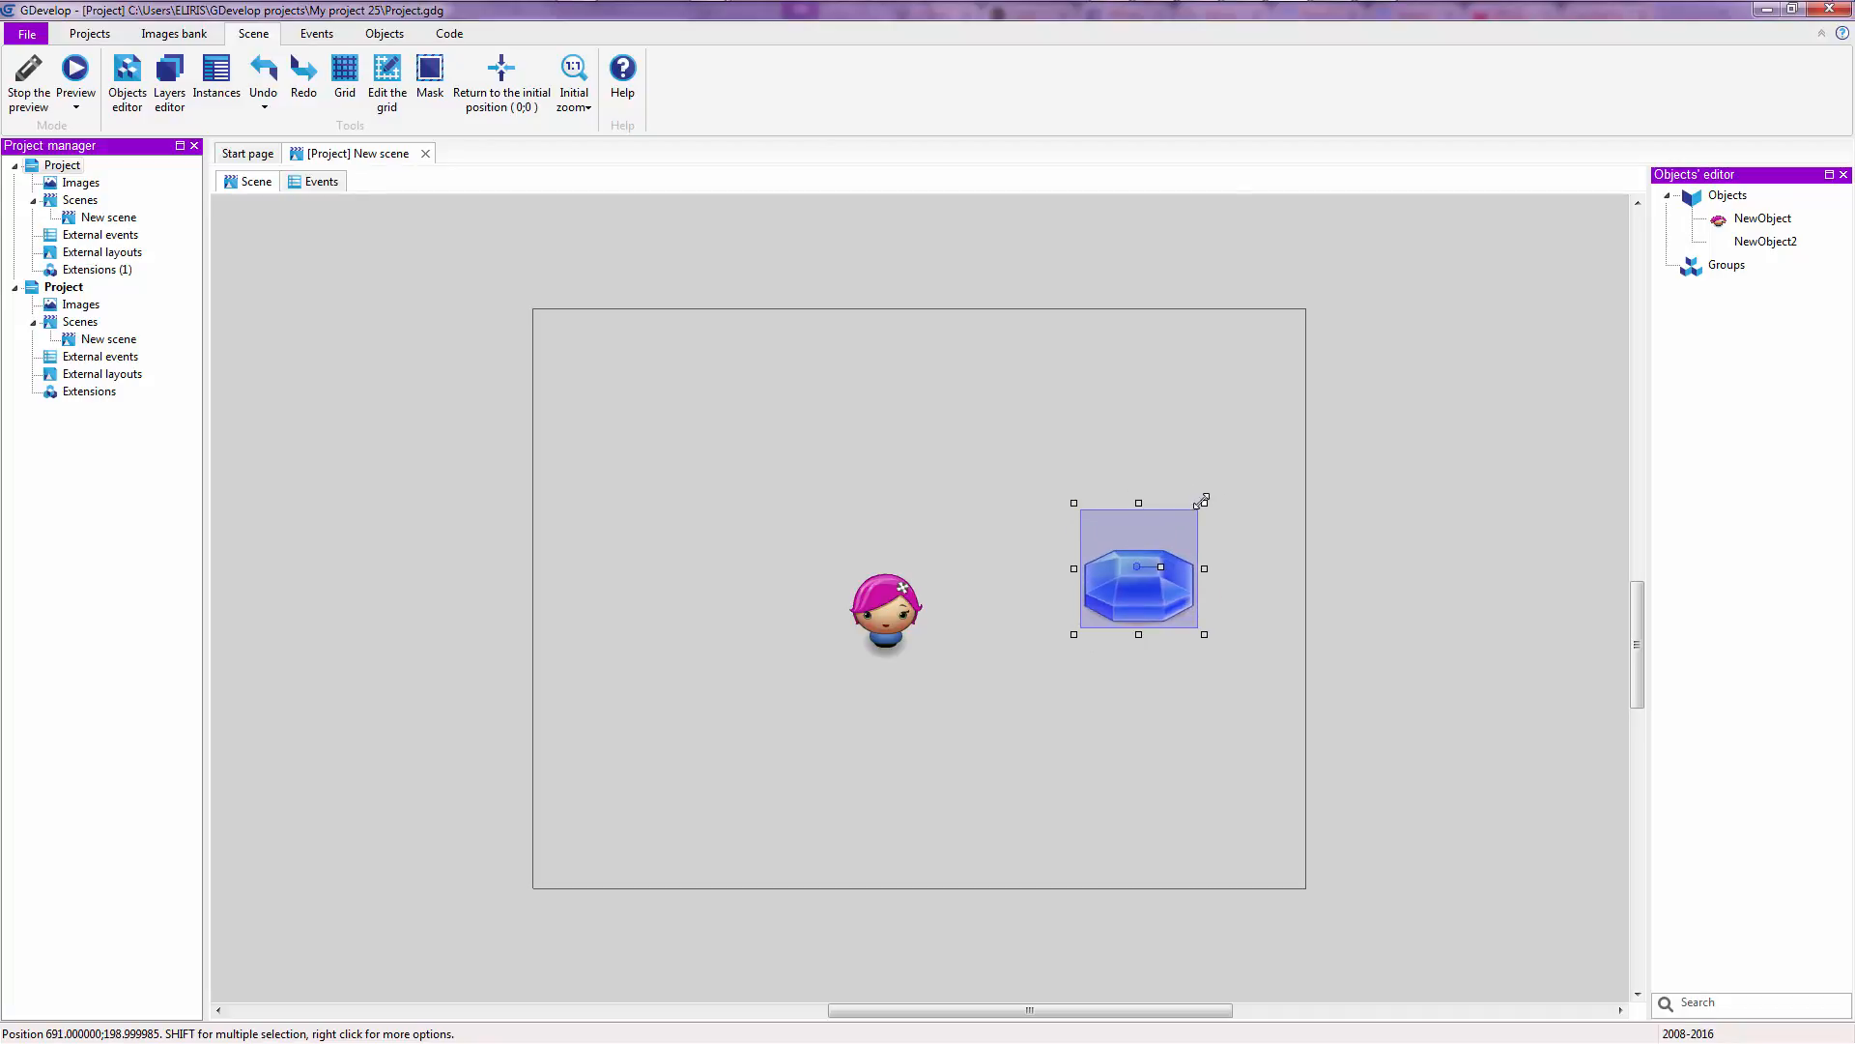
pyautogui.click(263, 74)
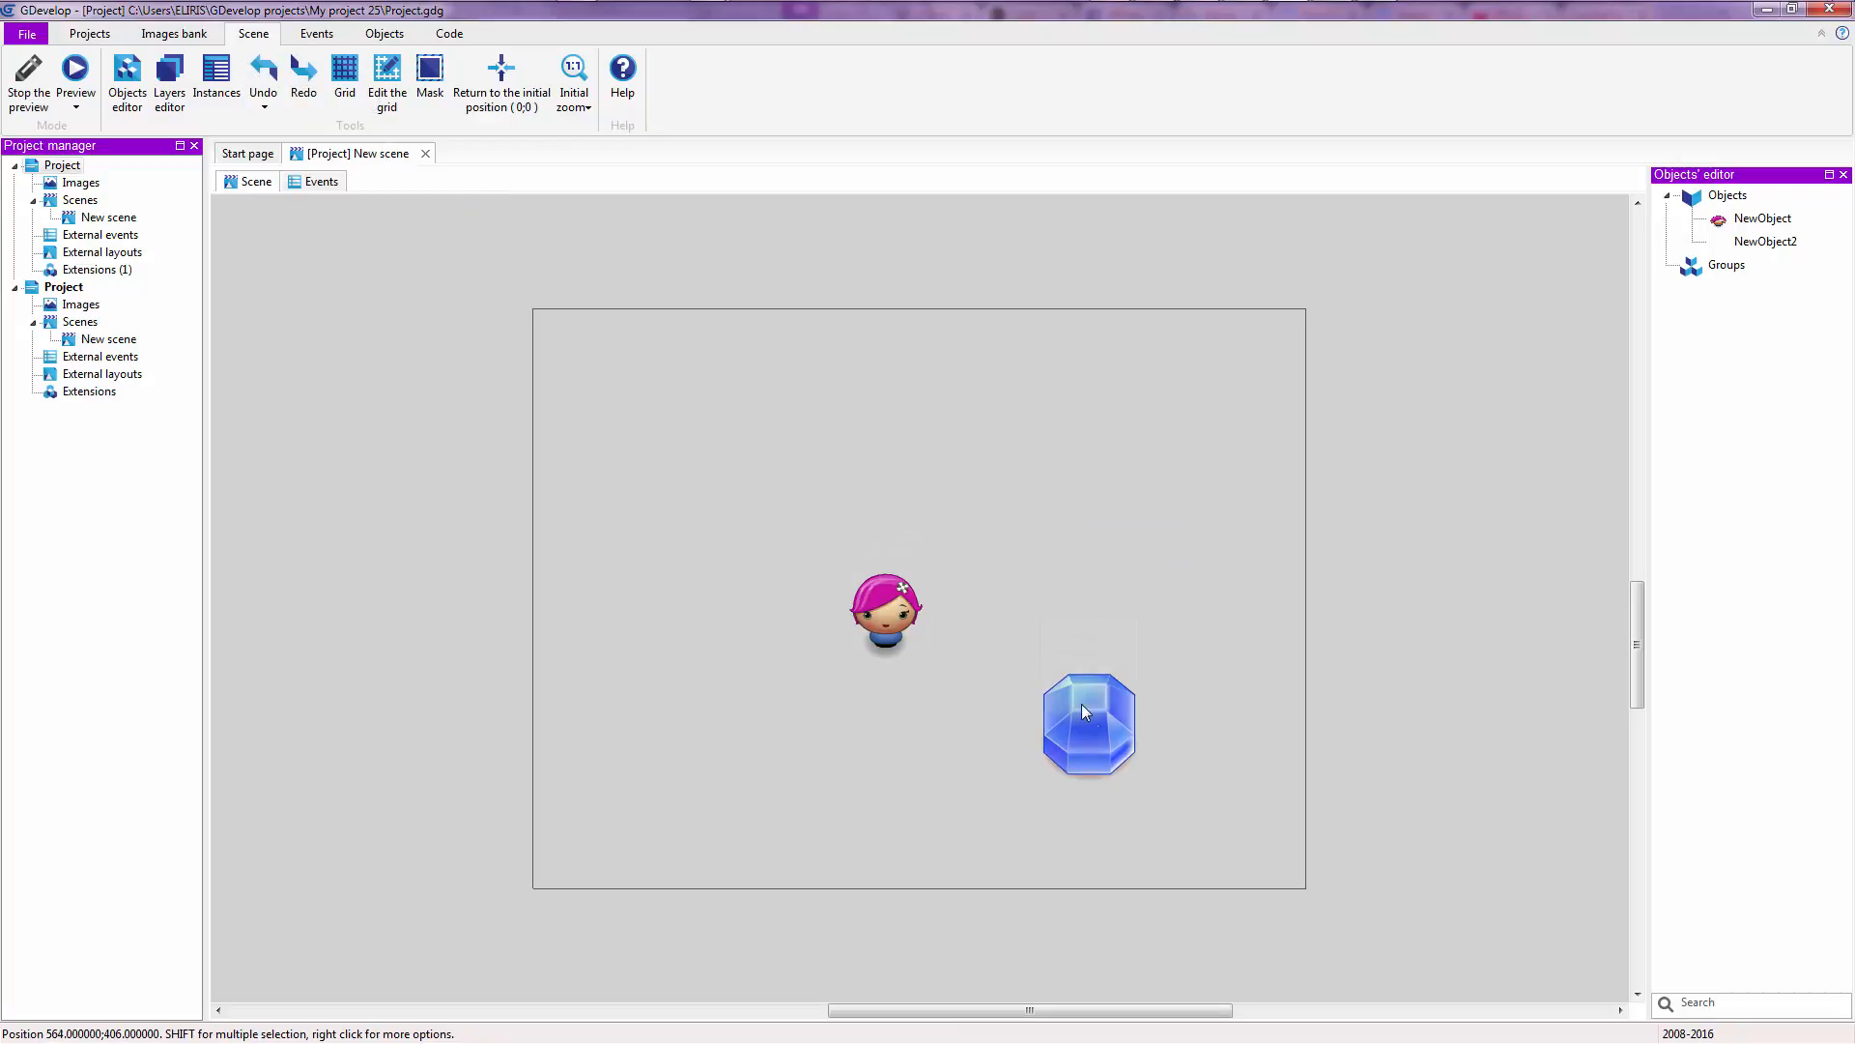
pyautogui.click(1088, 721)
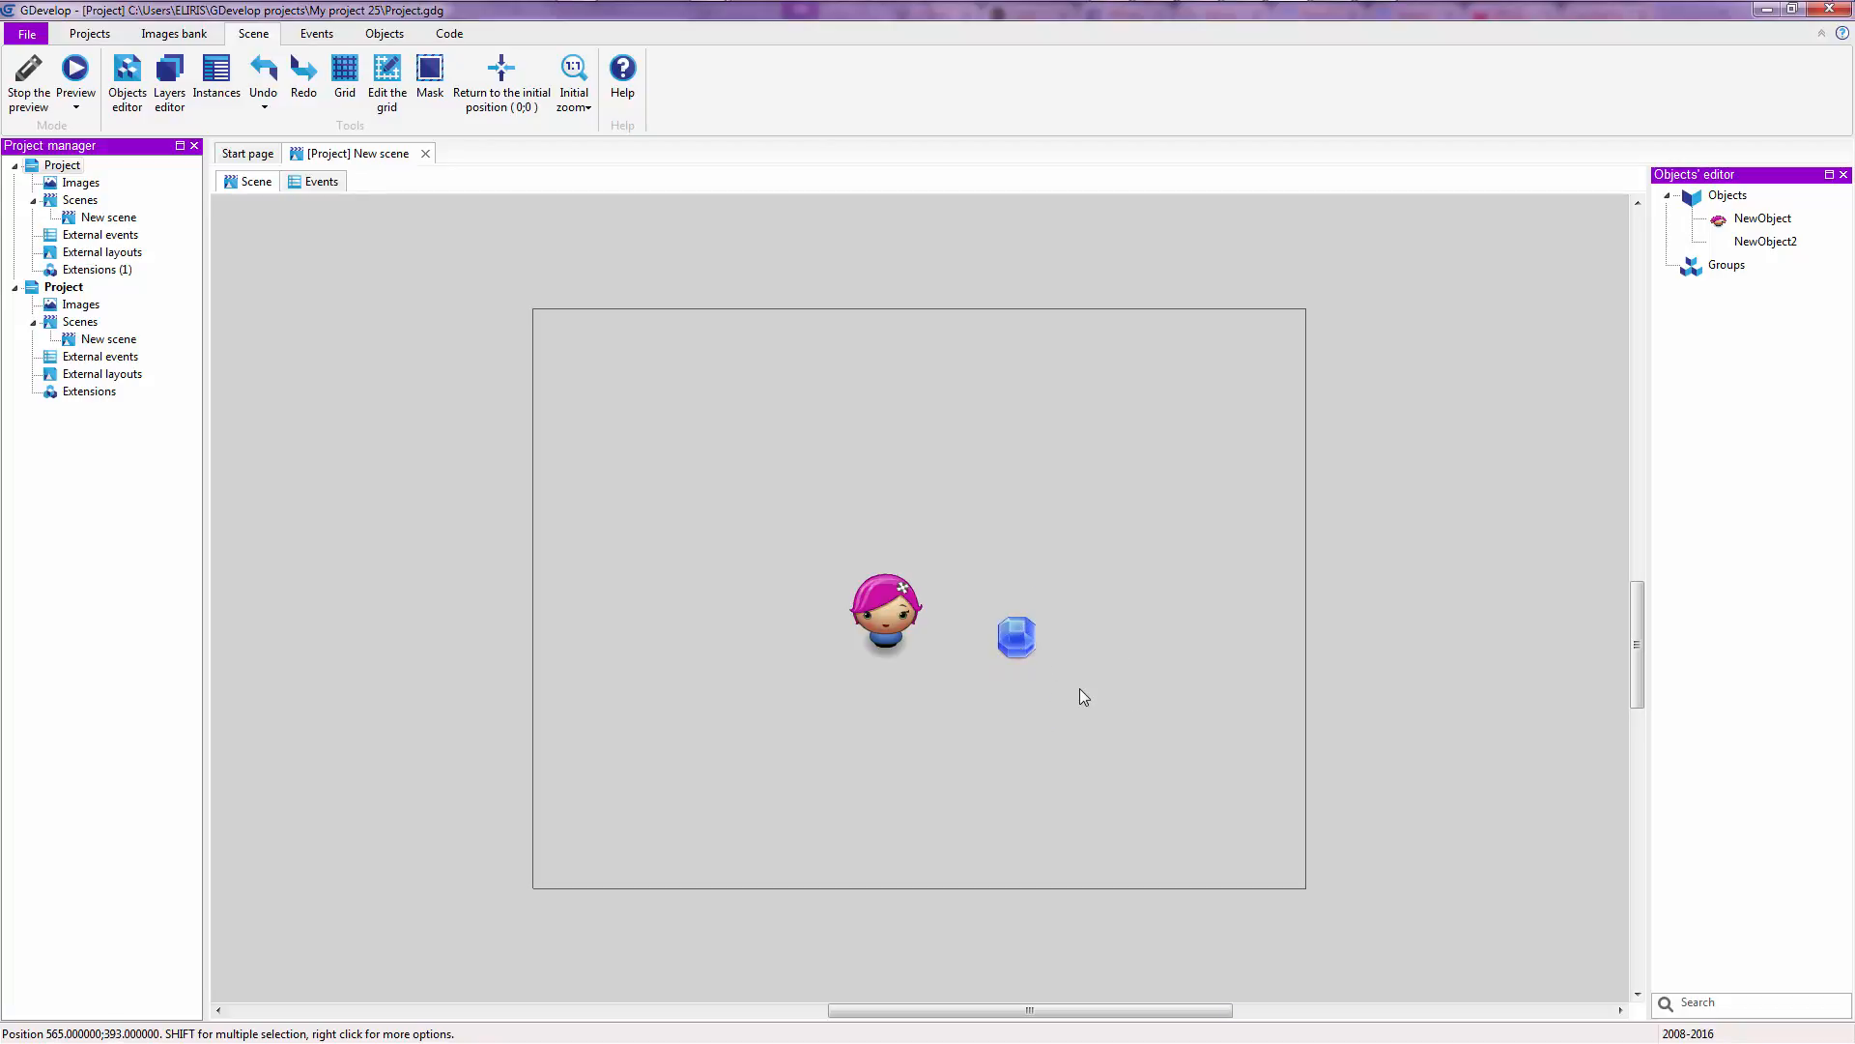
pyautogui.moveTo(1073, 696)
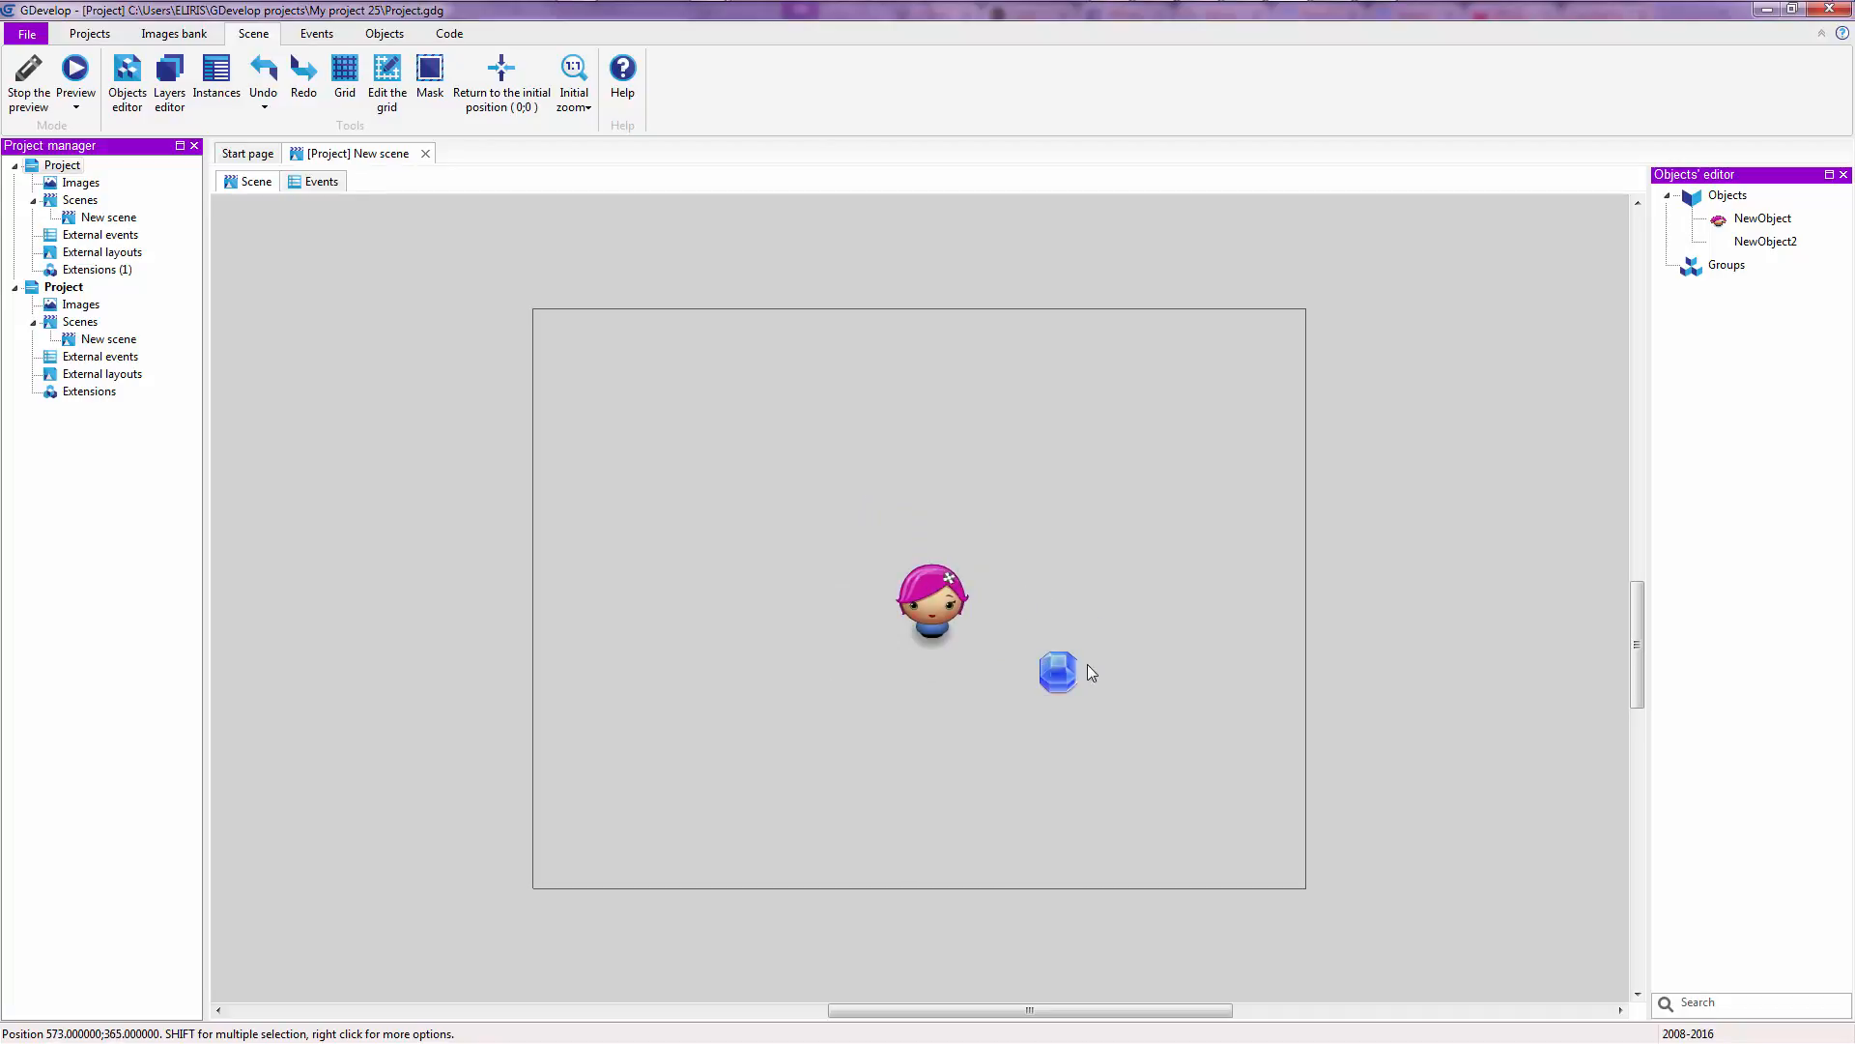
pyautogui.moveTo(1059, 672); pyautogui.dragTo(1126, 609)
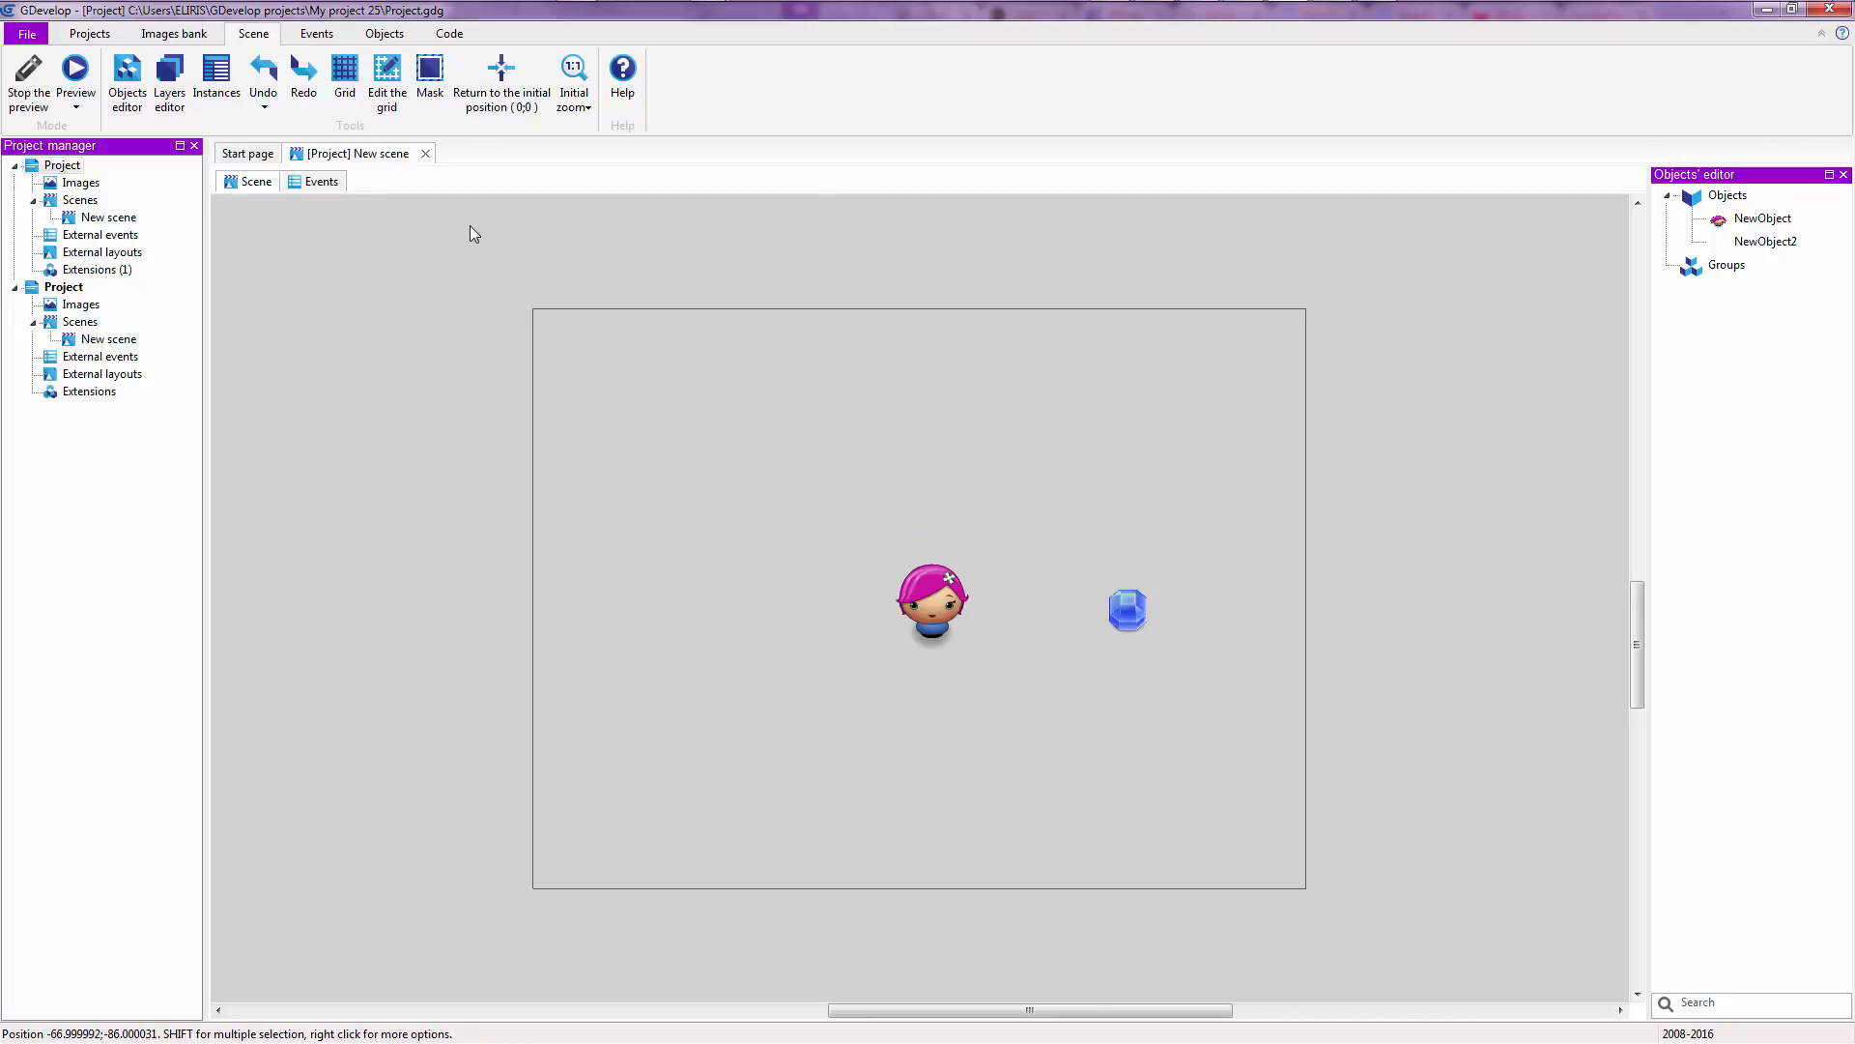
pyautogui.click(1126, 609)
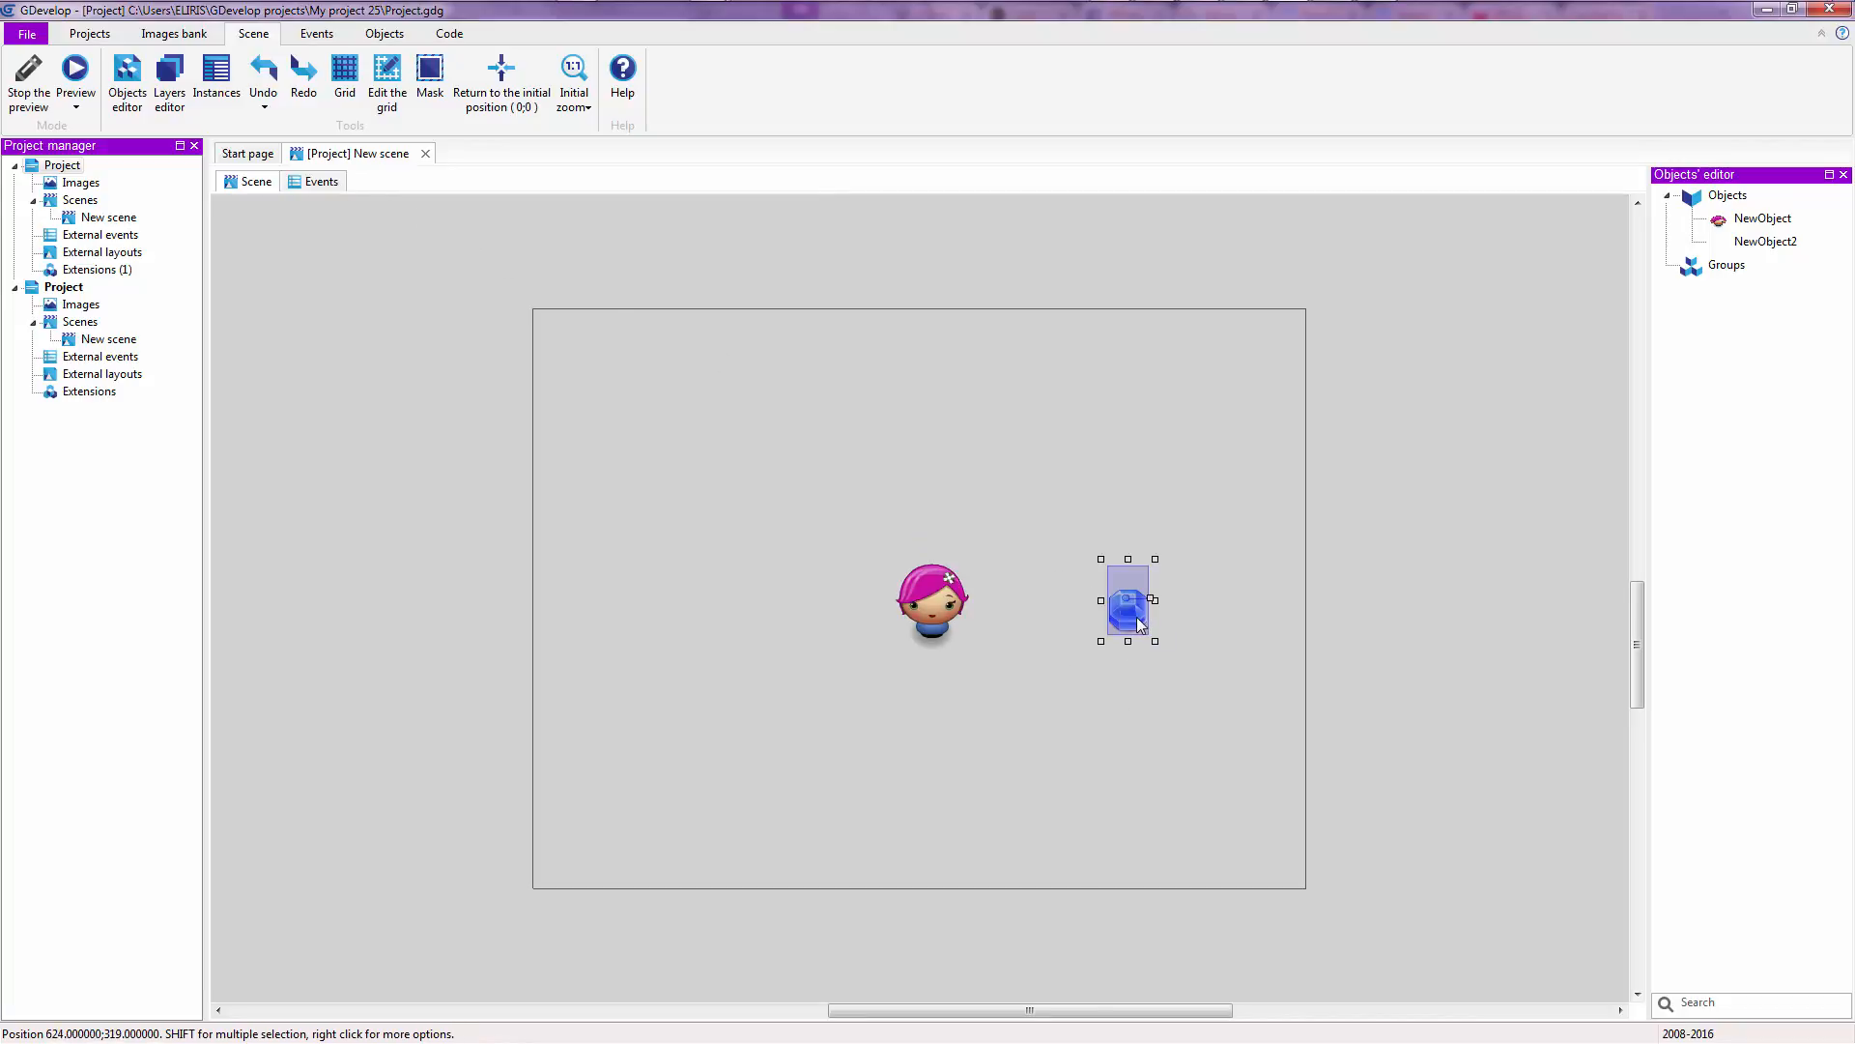
# - Ctrl-drag gem copies below, above and around the girl so they surround her evenly
pyautogui.moveTo(1127, 599); pyautogui.dragTo(974, 810)
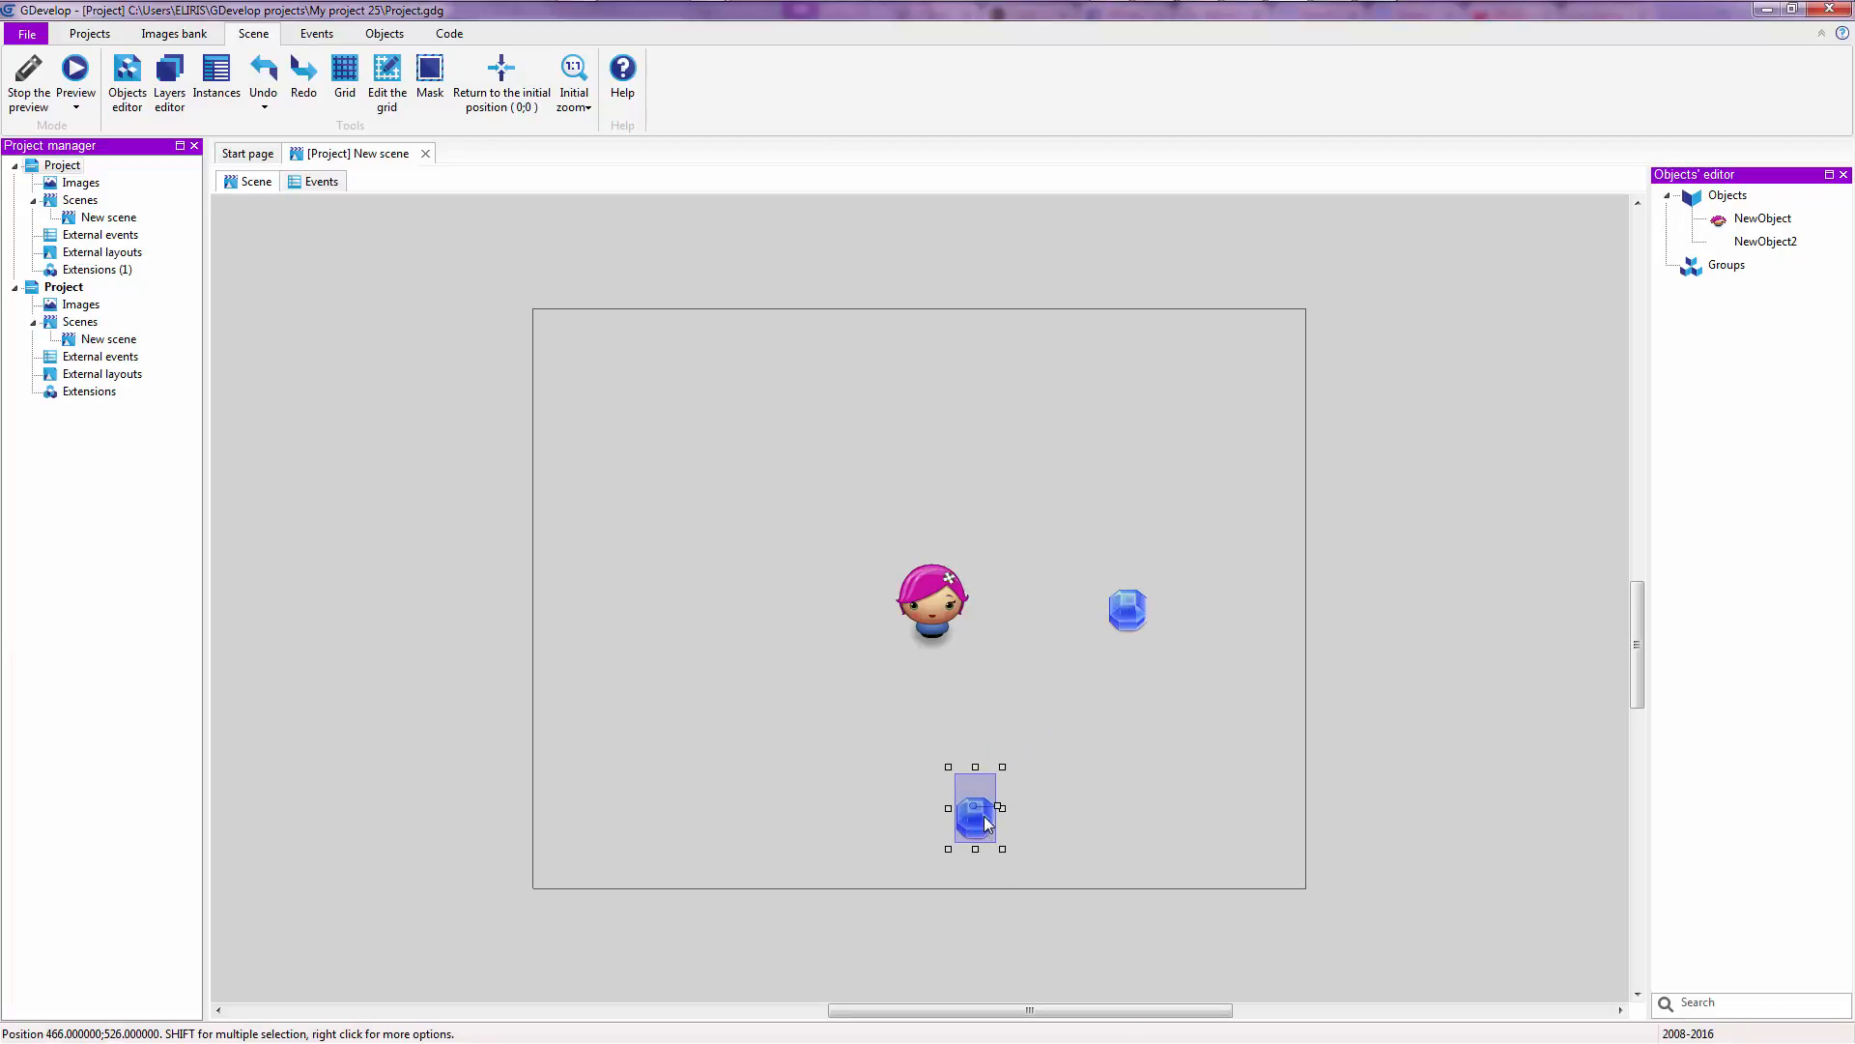
pyautogui.moveTo(976, 810); pyautogui.dragTo(899, 446)
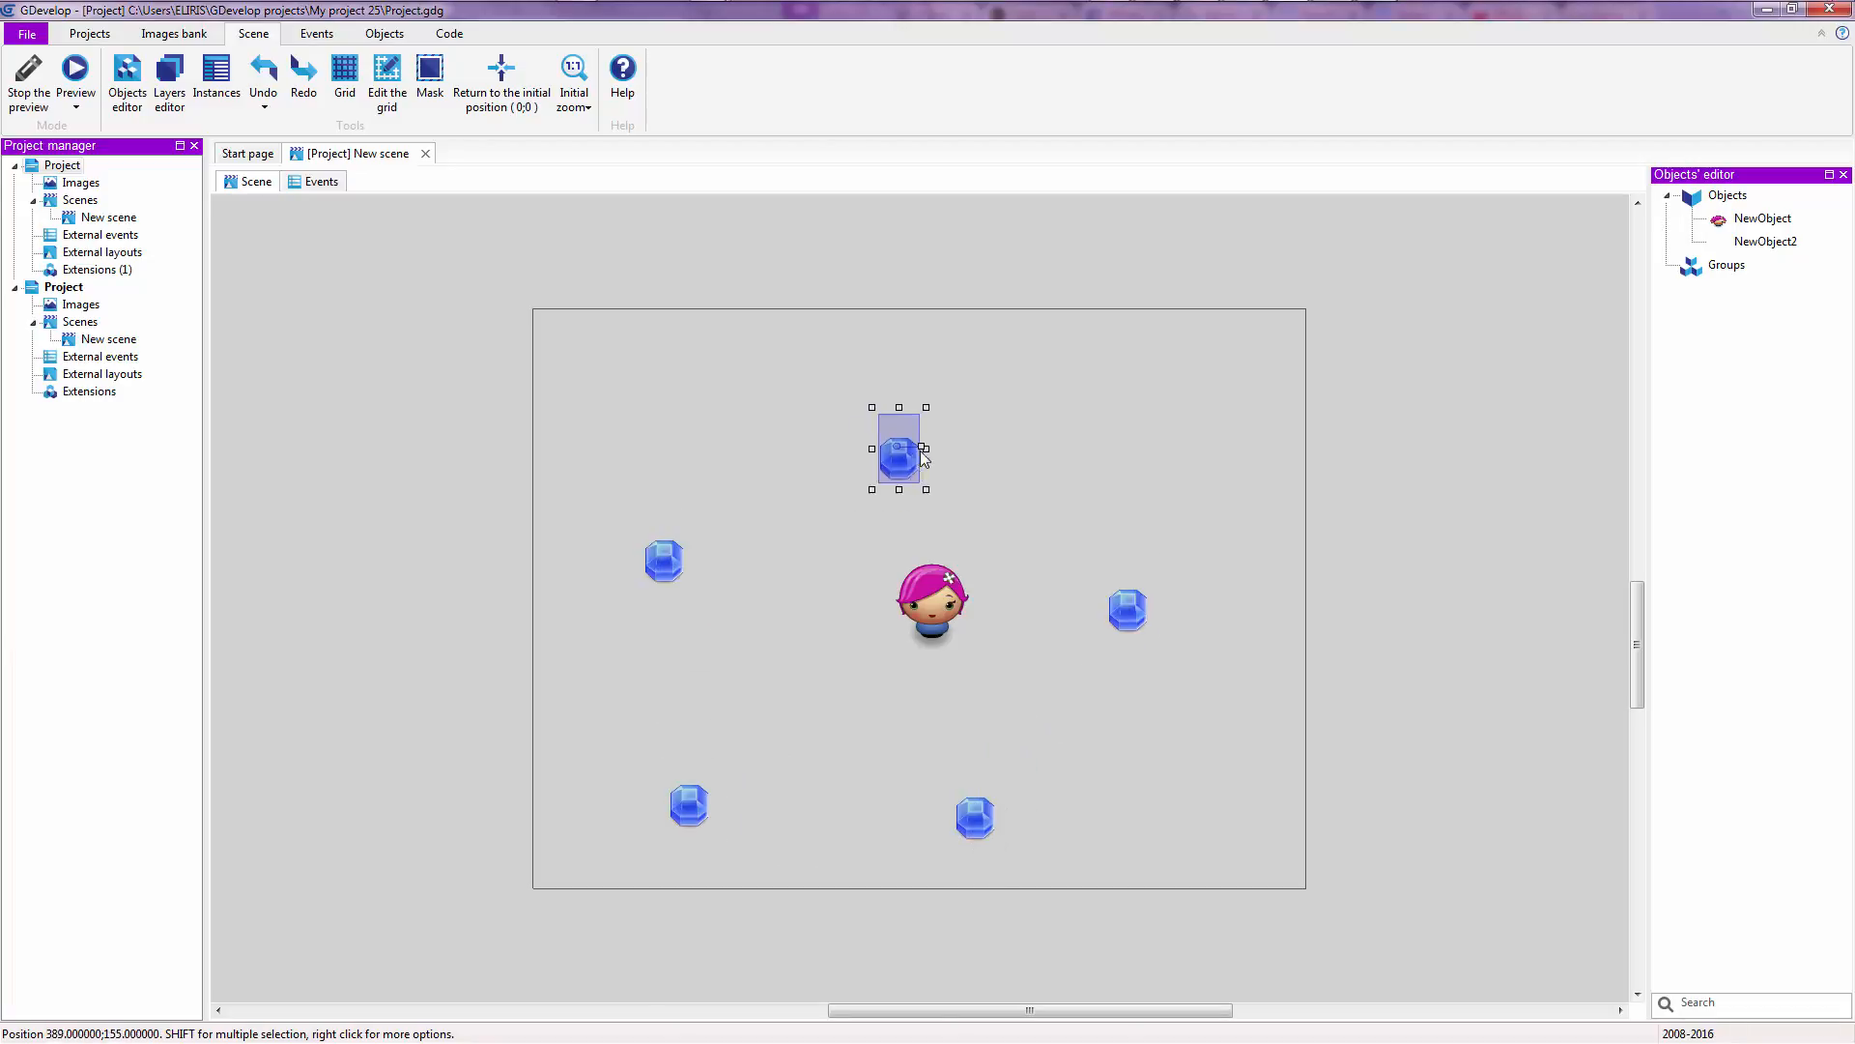
pyautogui.moveTo(896, 450); pyautogui.dragTo(1187, 816)
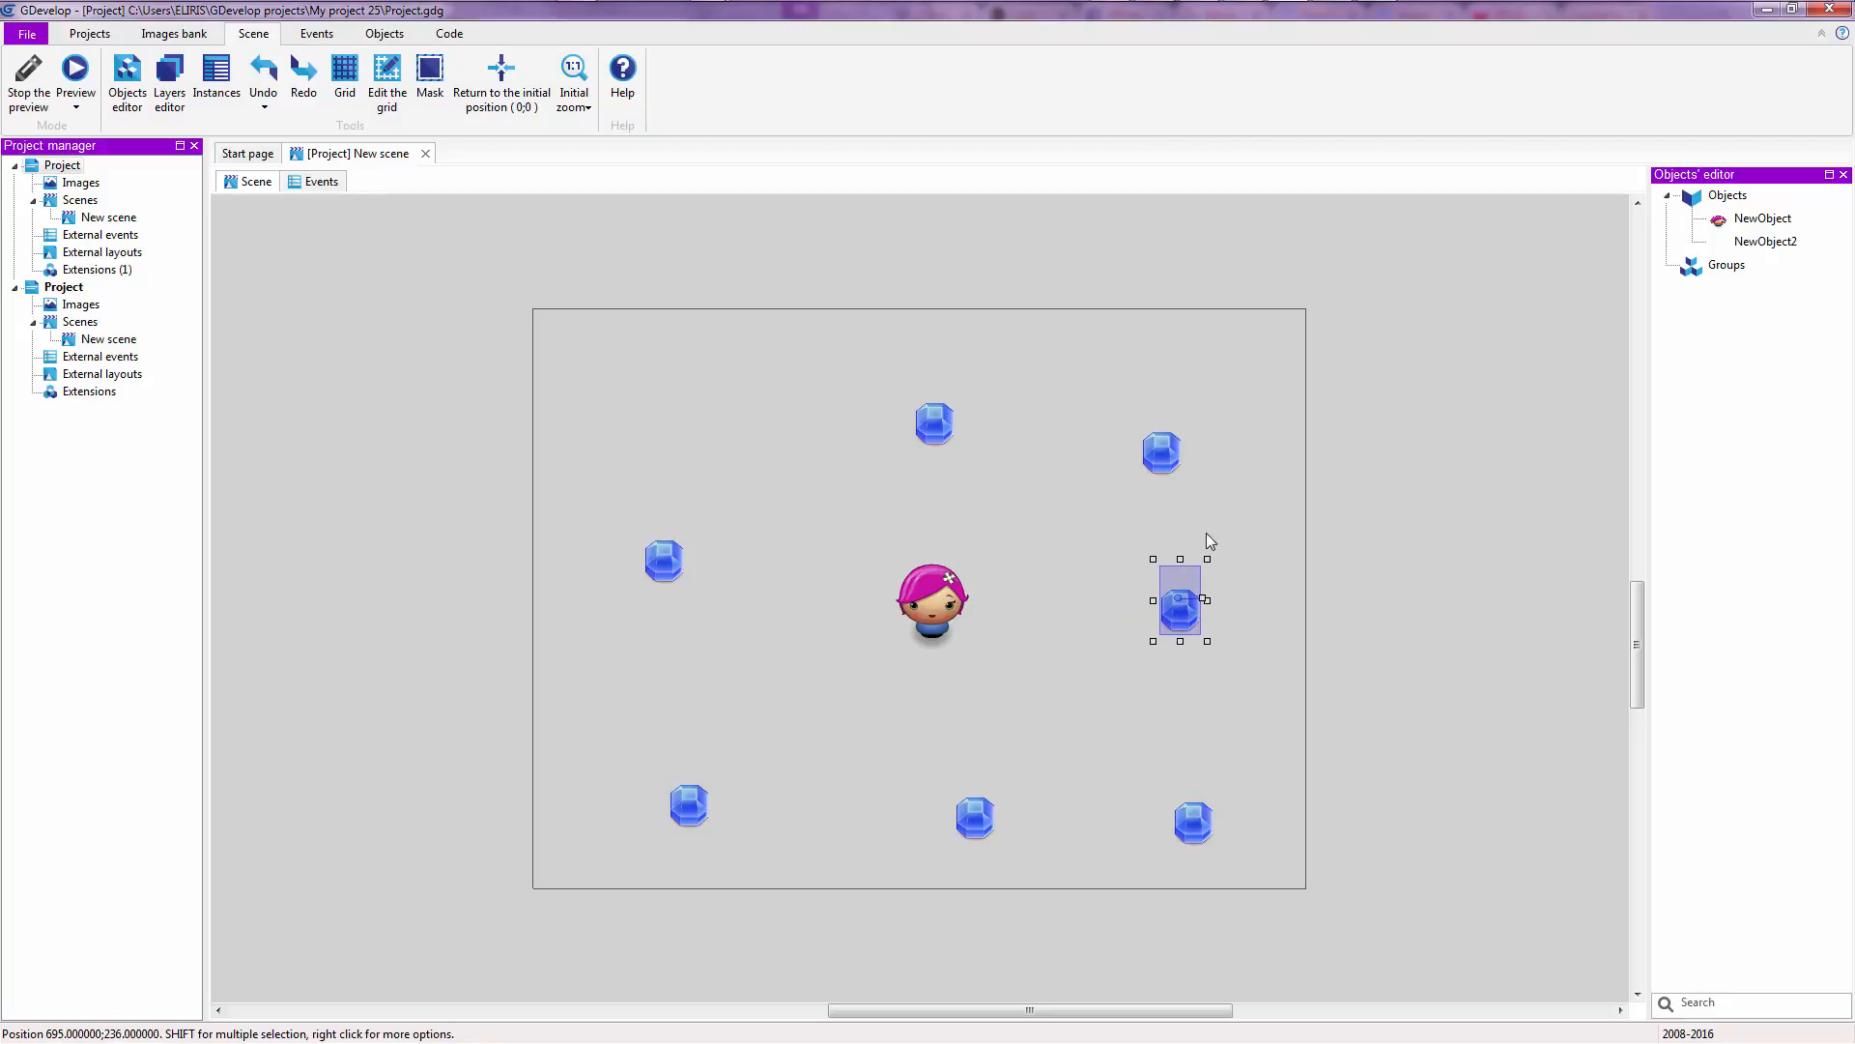
pyautogui.moveTo(1177, 597); pyautogui.dragTo(837, 379)
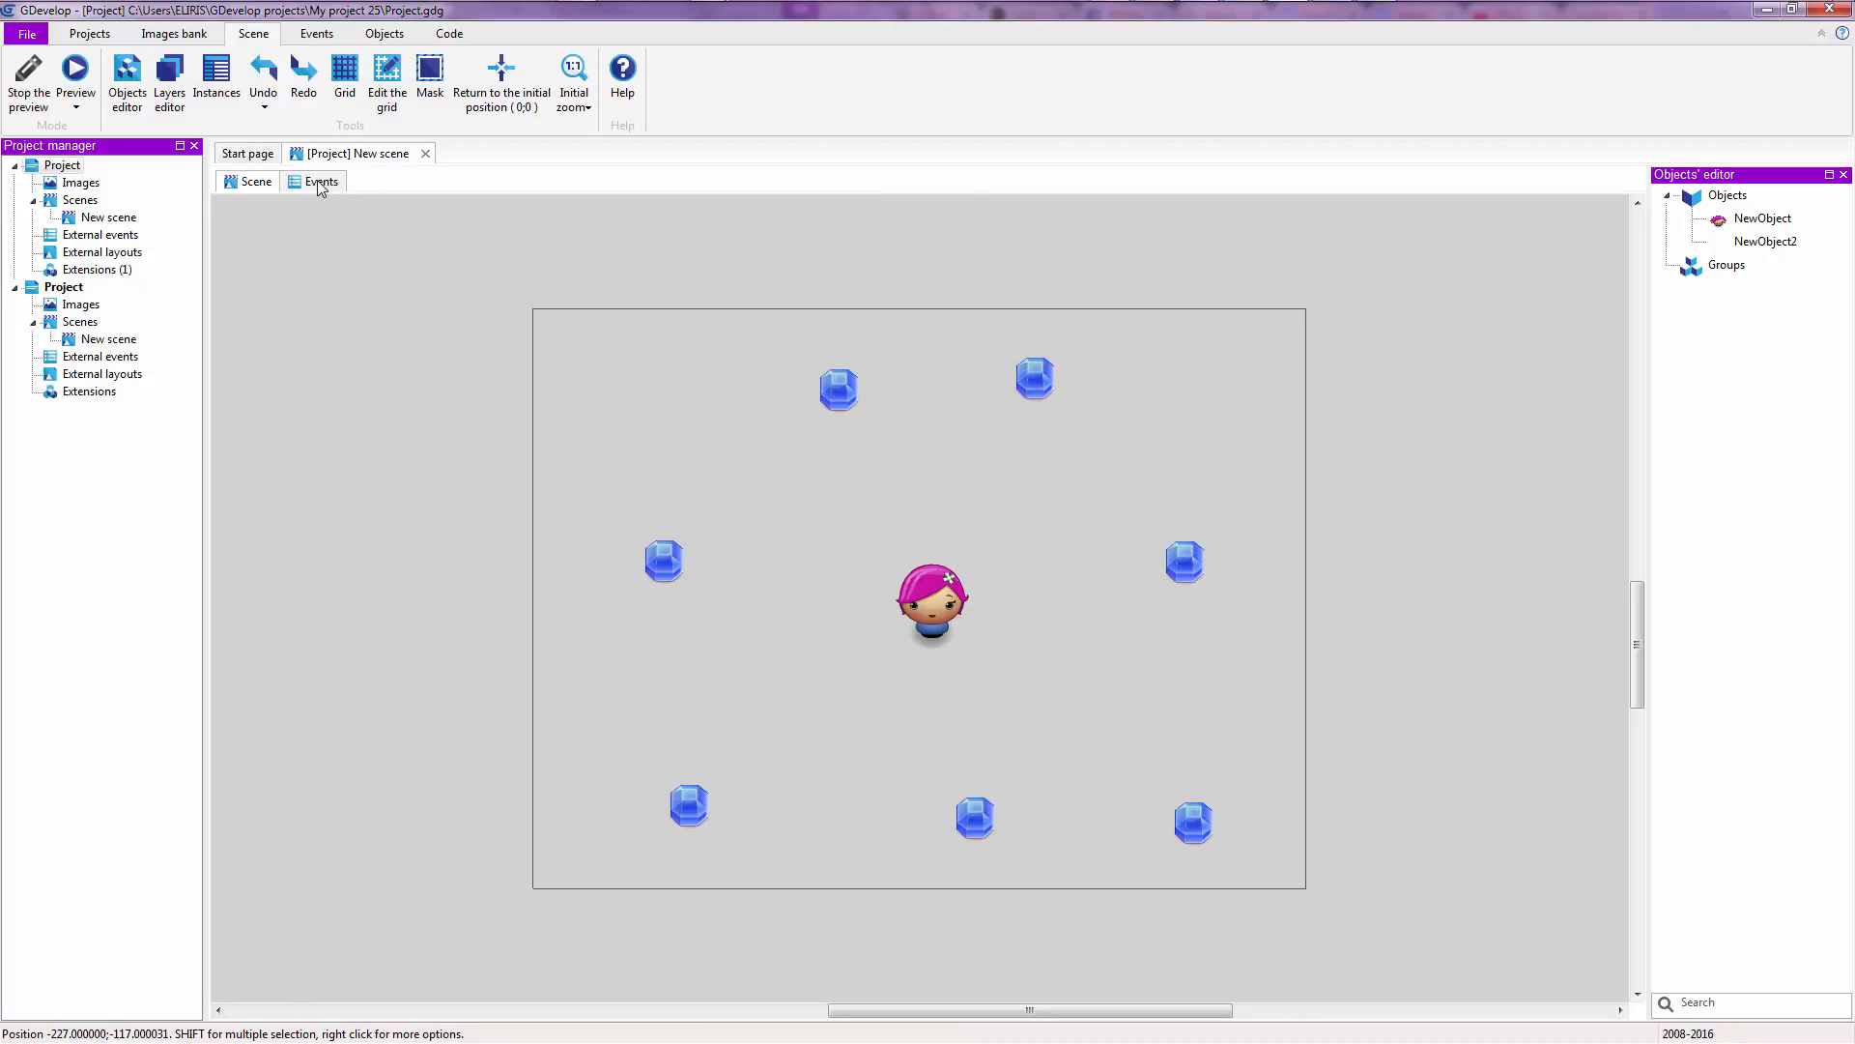
pyautogui.click(321, 182)
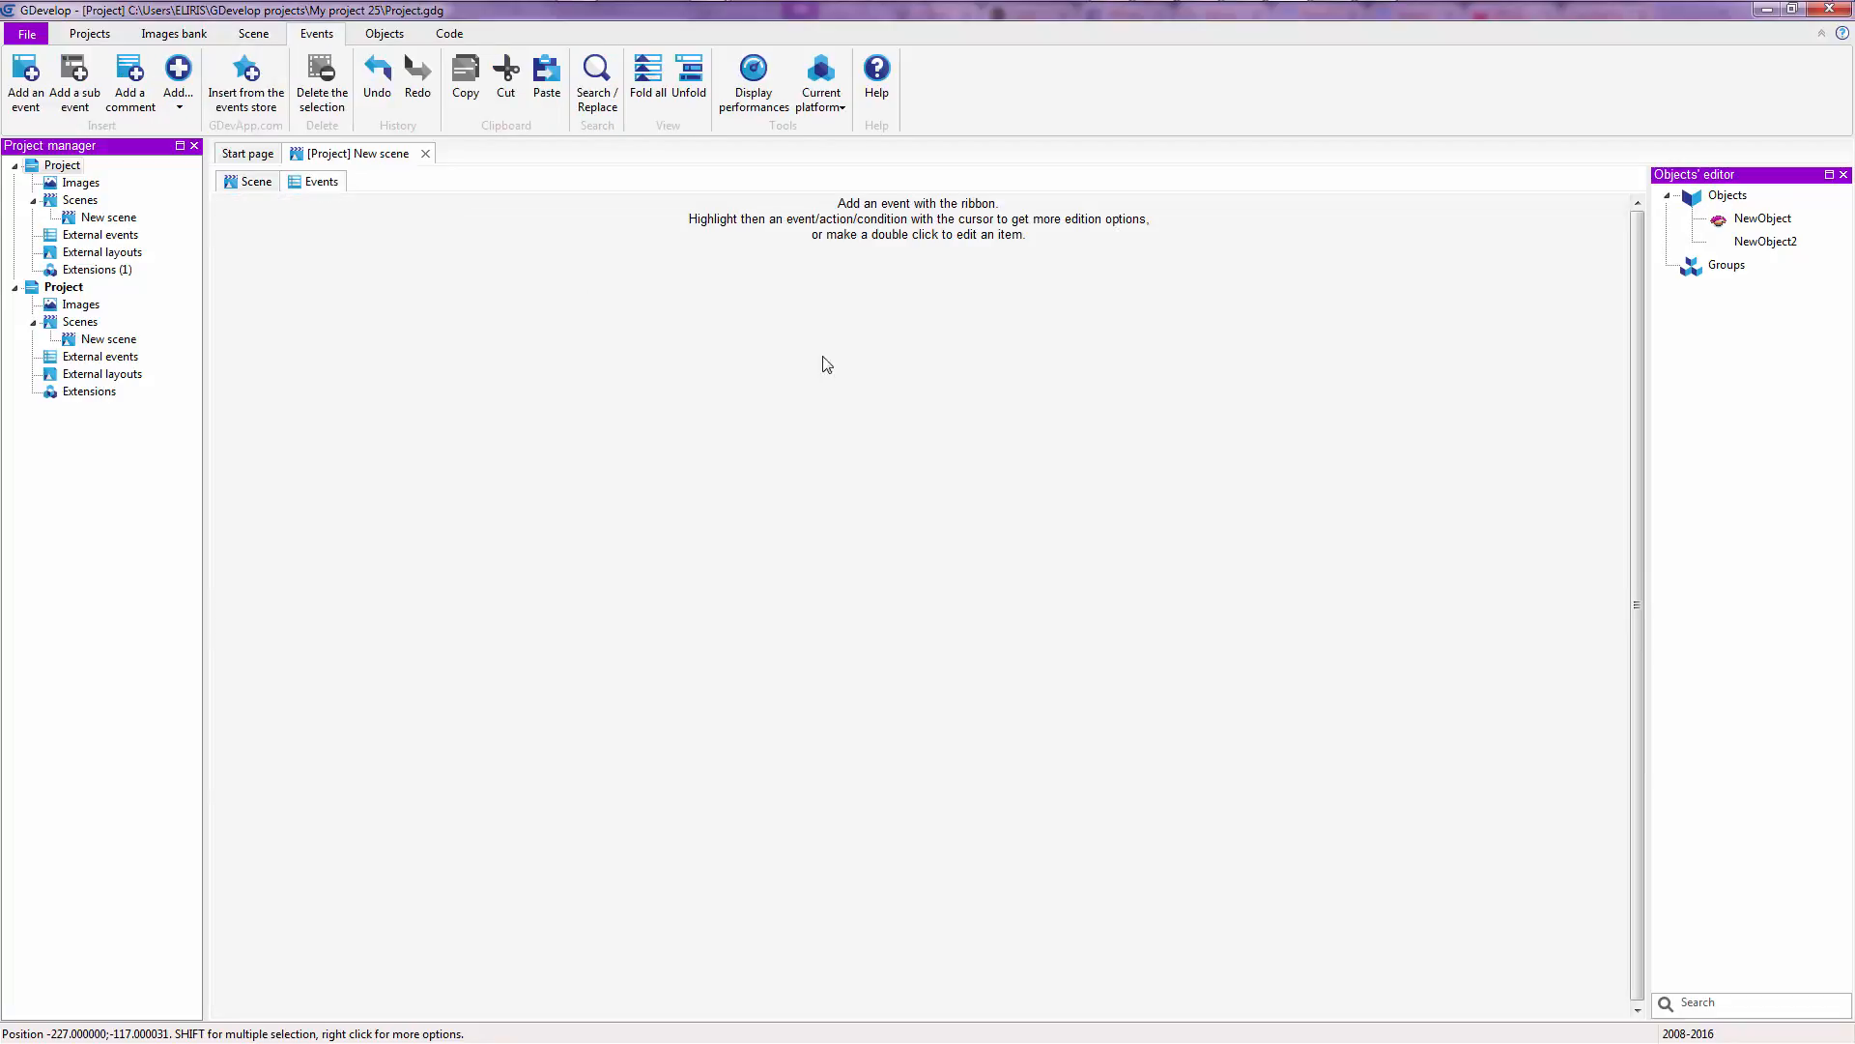
pyautogui.moveTo(344, 253)
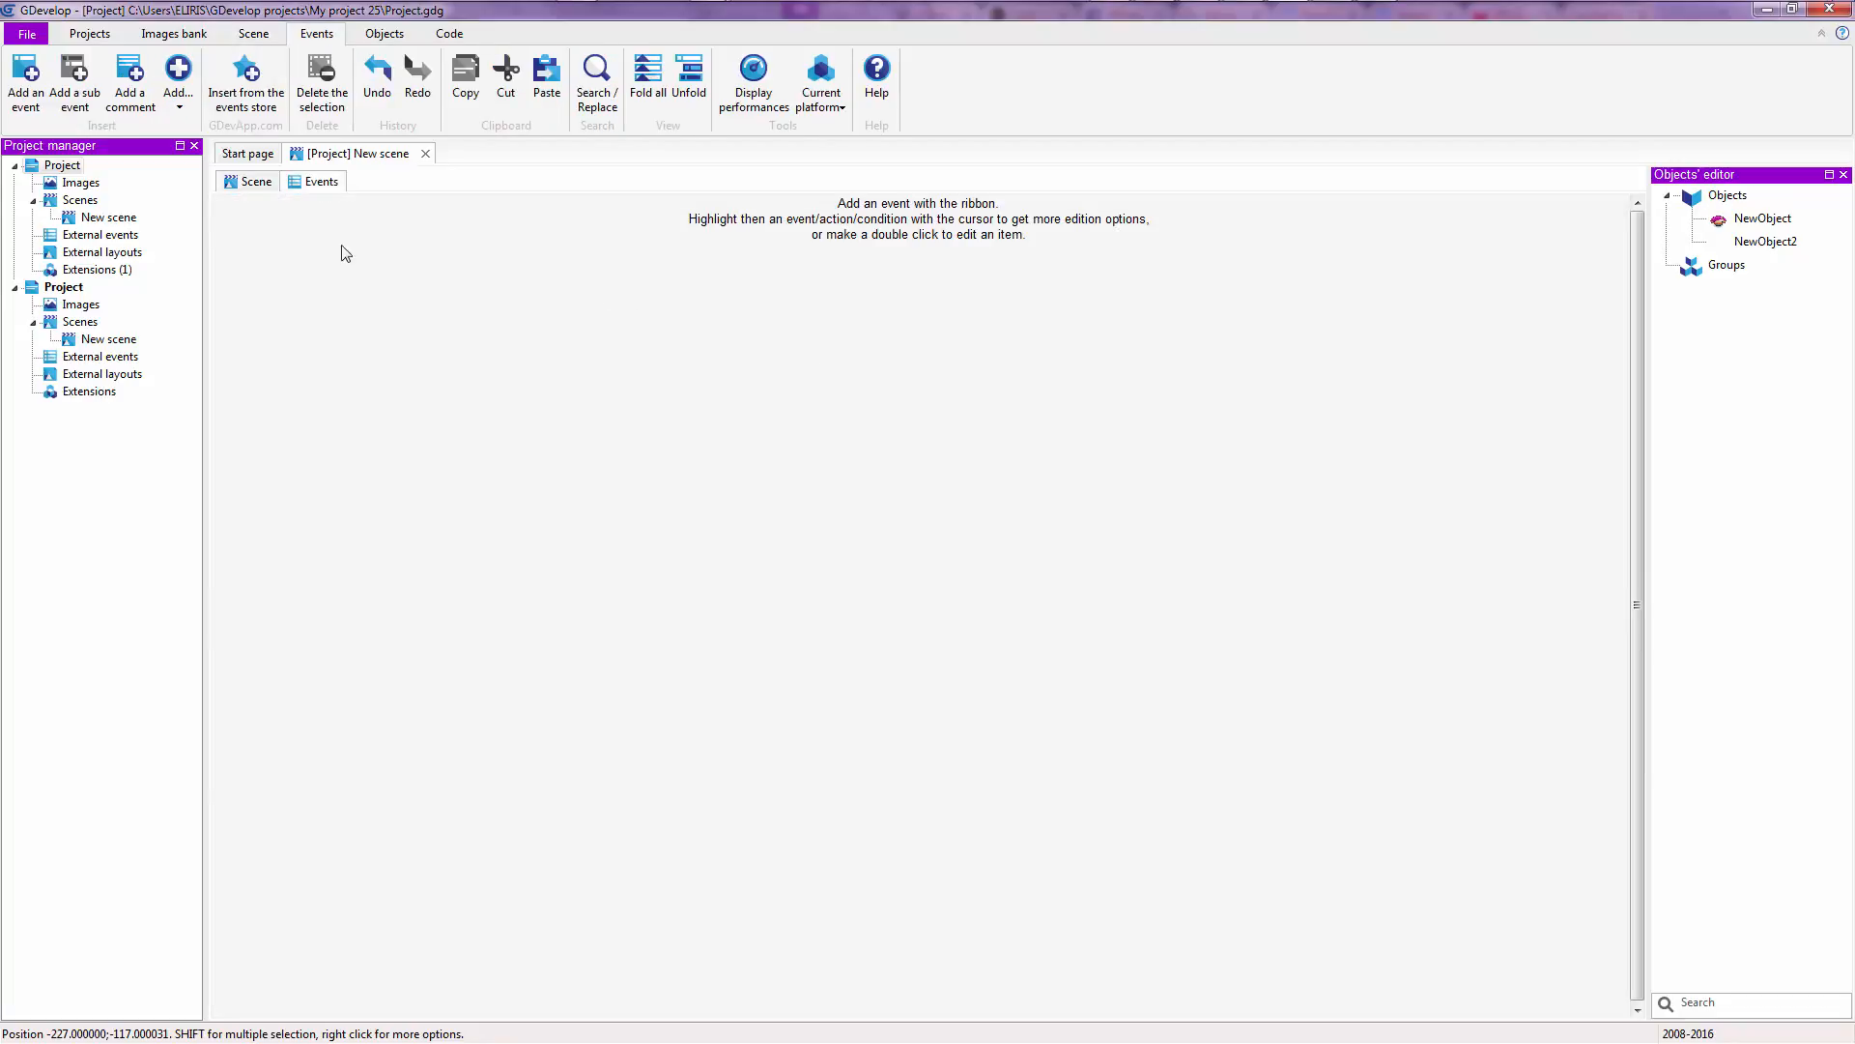
pyautogui.moveTo(580, 302)
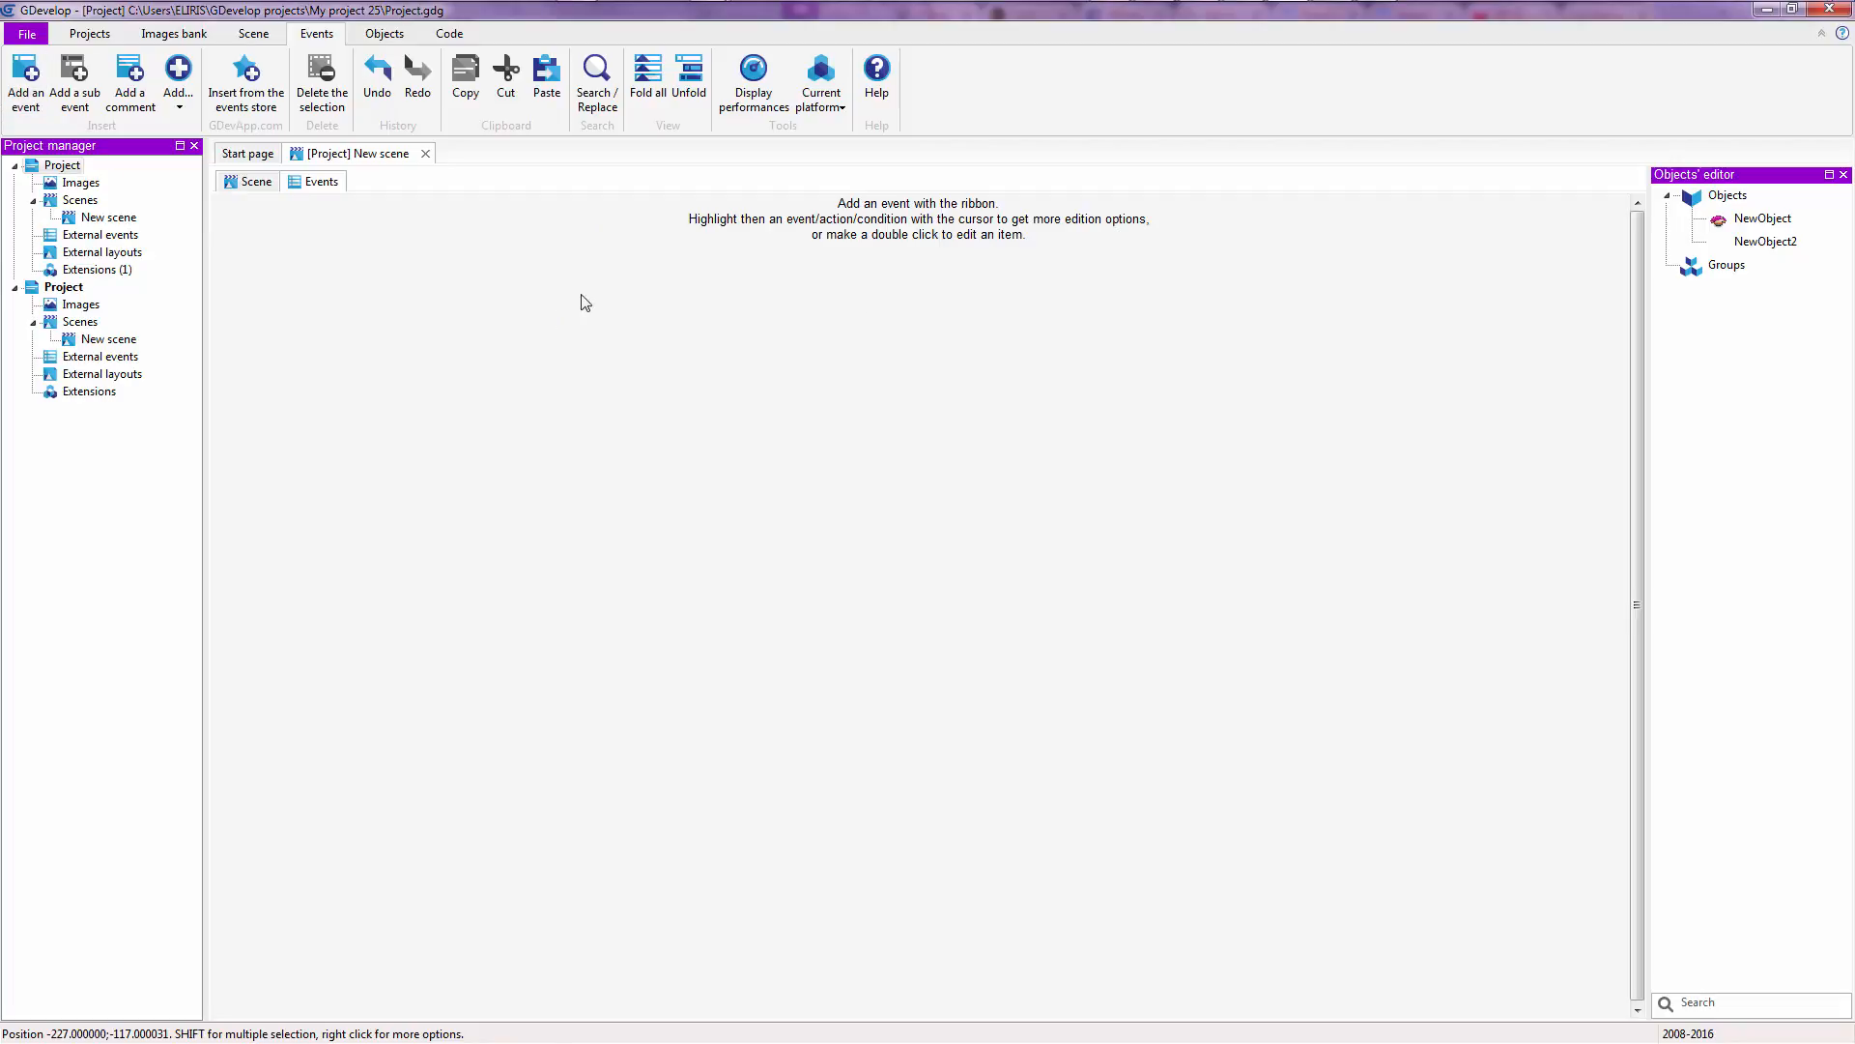
pyautogui.moveTo(578, 371)
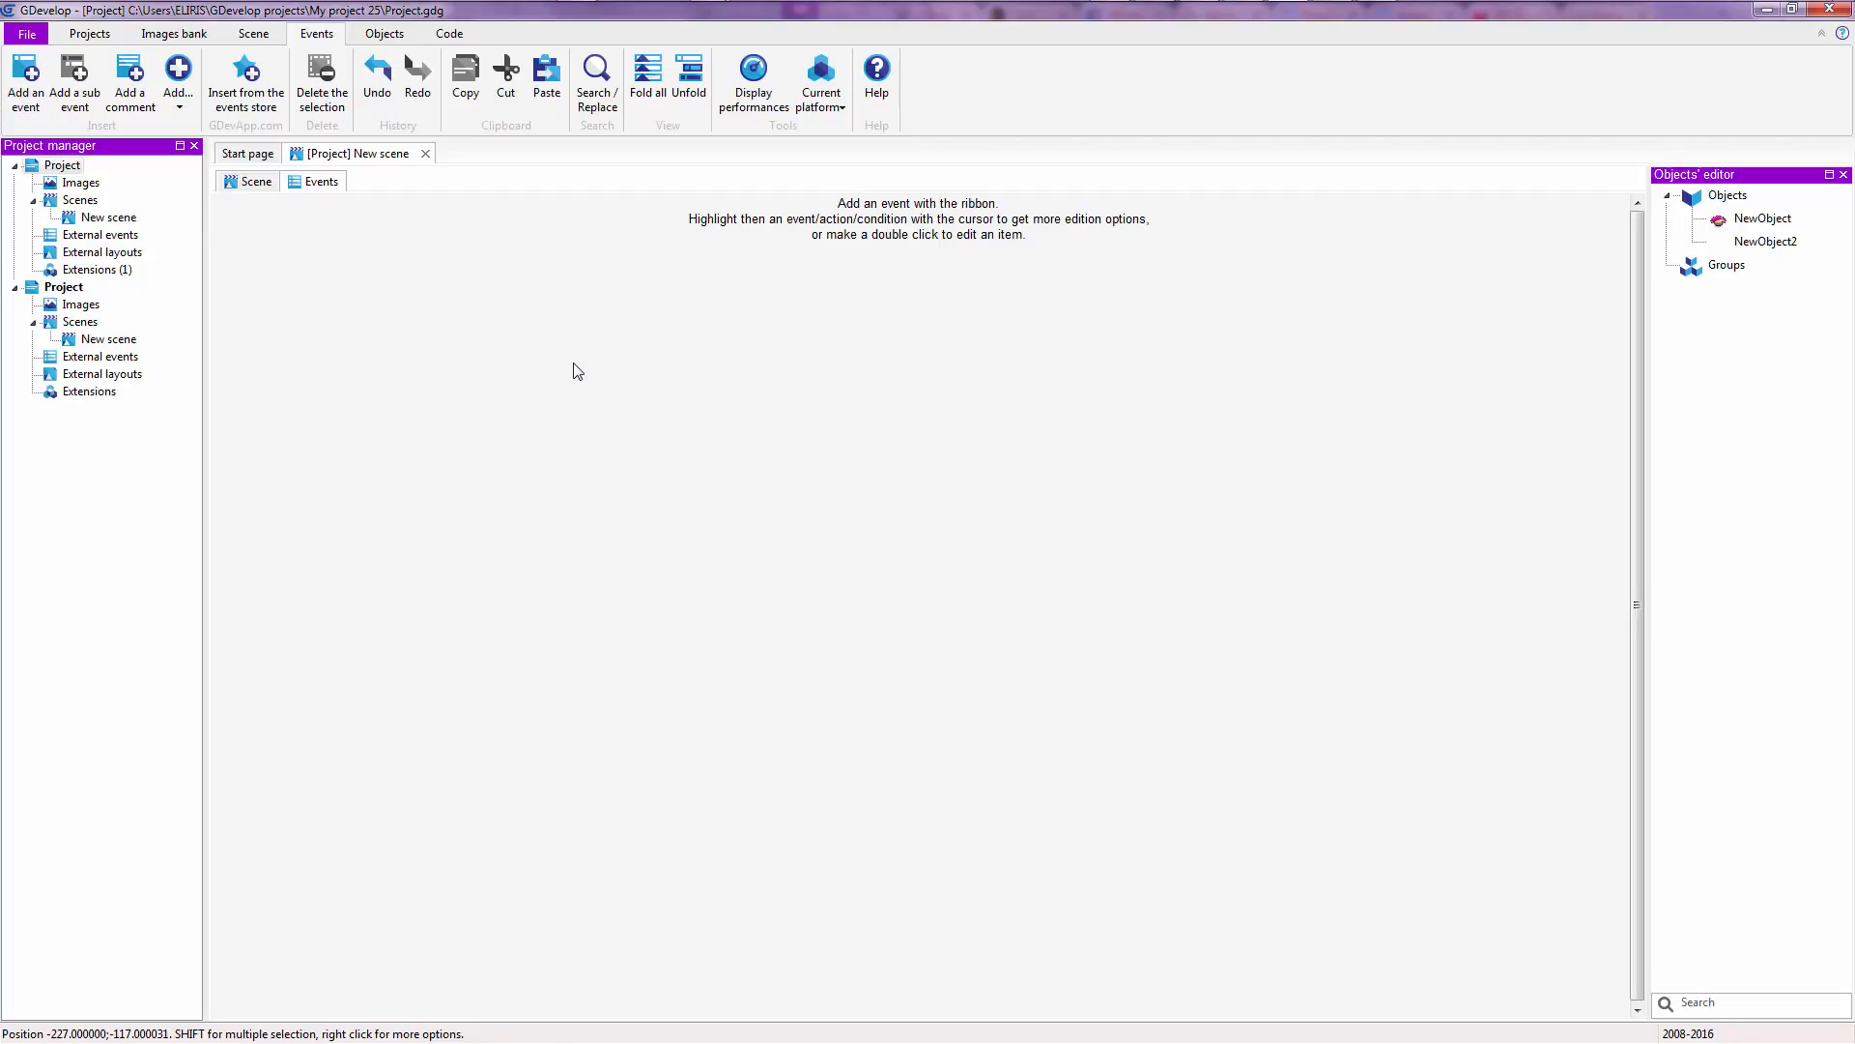
pyautogui.moveTo(914, 313)
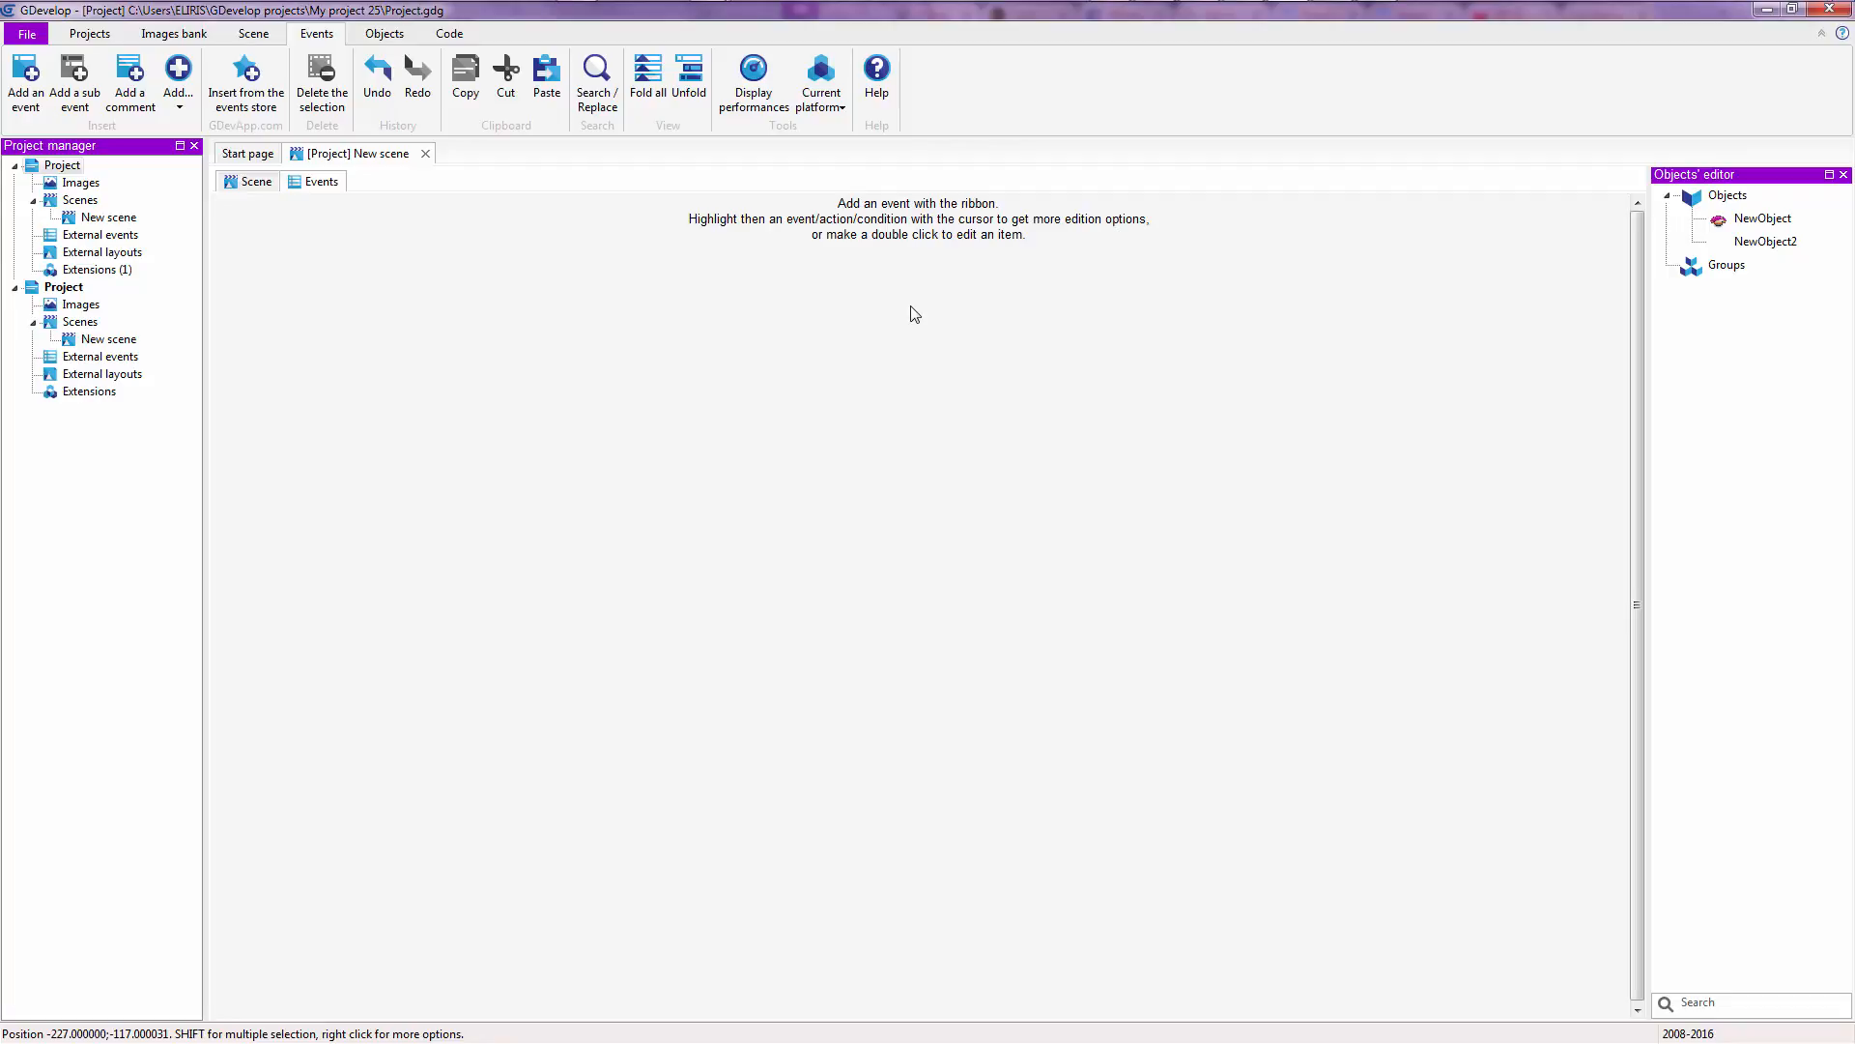
pyautogui.moveTo(790, 263)
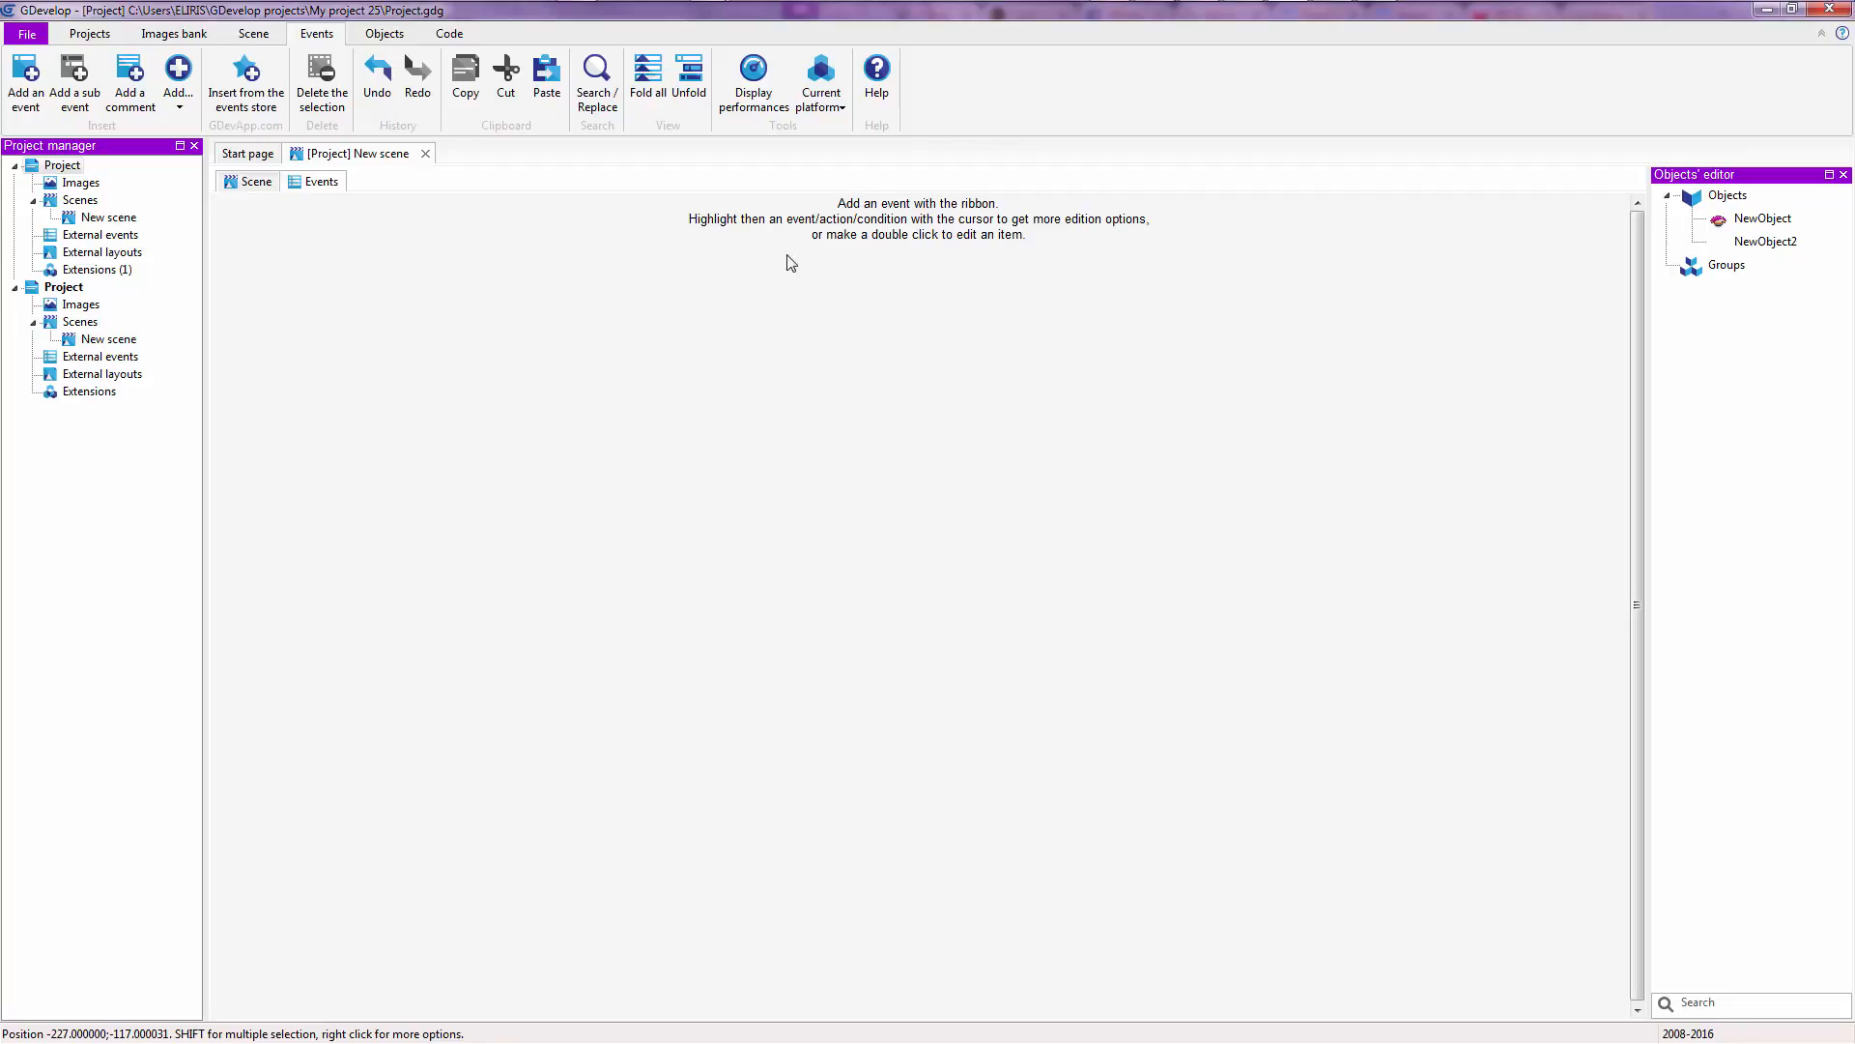
pyautogui.moveTo(435, 267)
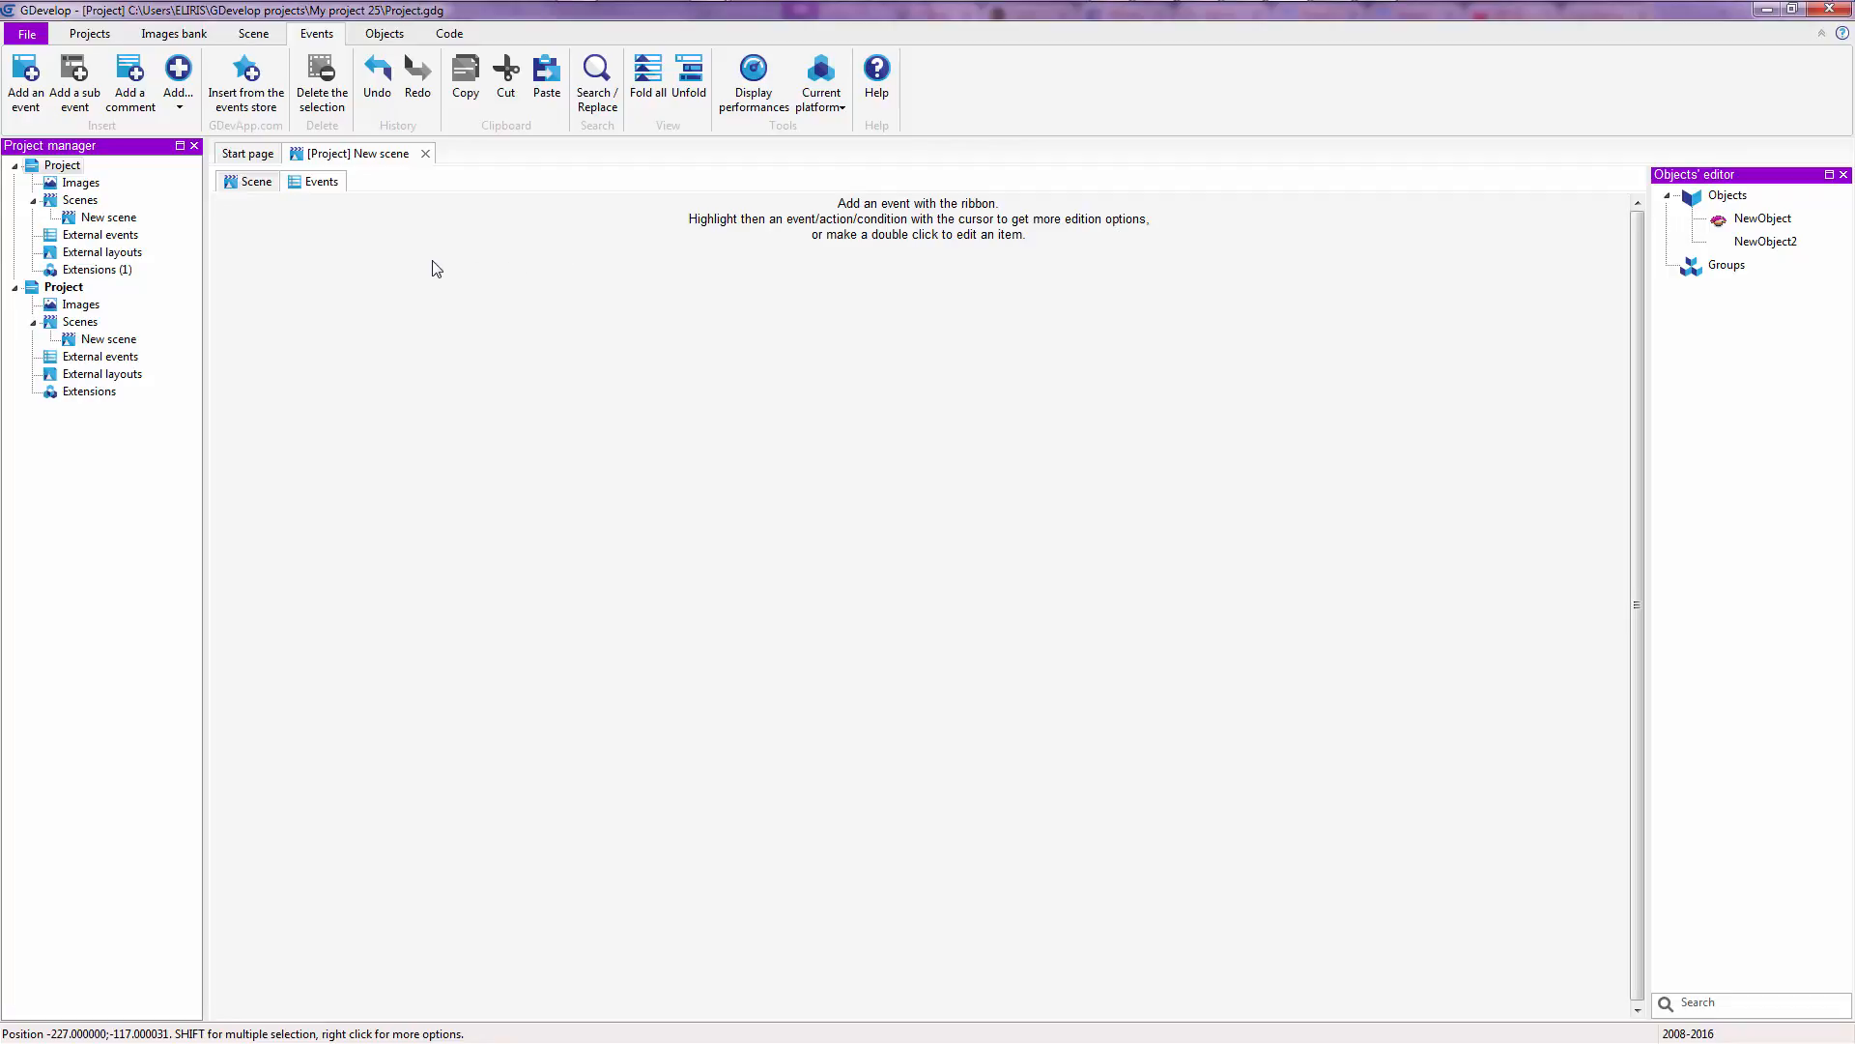
pyautogui.moveTo(23, 74)
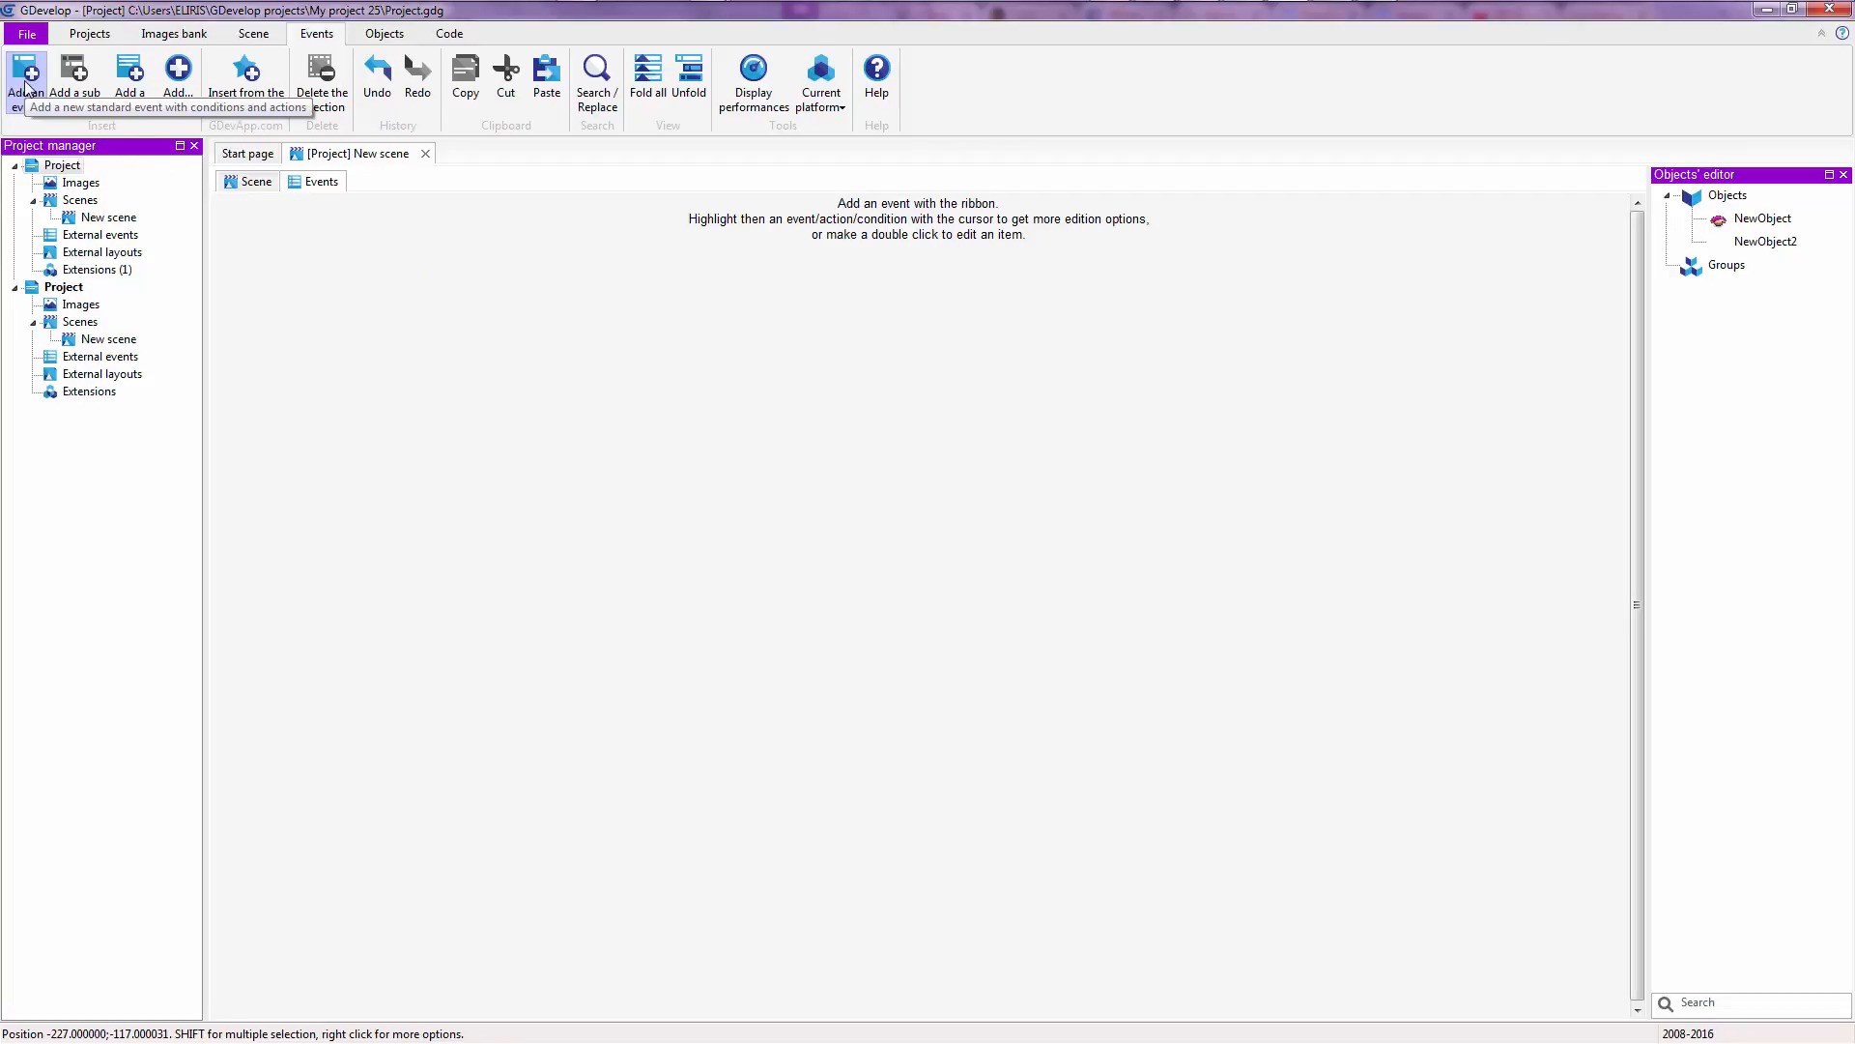
# - Insert one blank standard event into the scene's event sheet
pyautogui.click(23, 78)
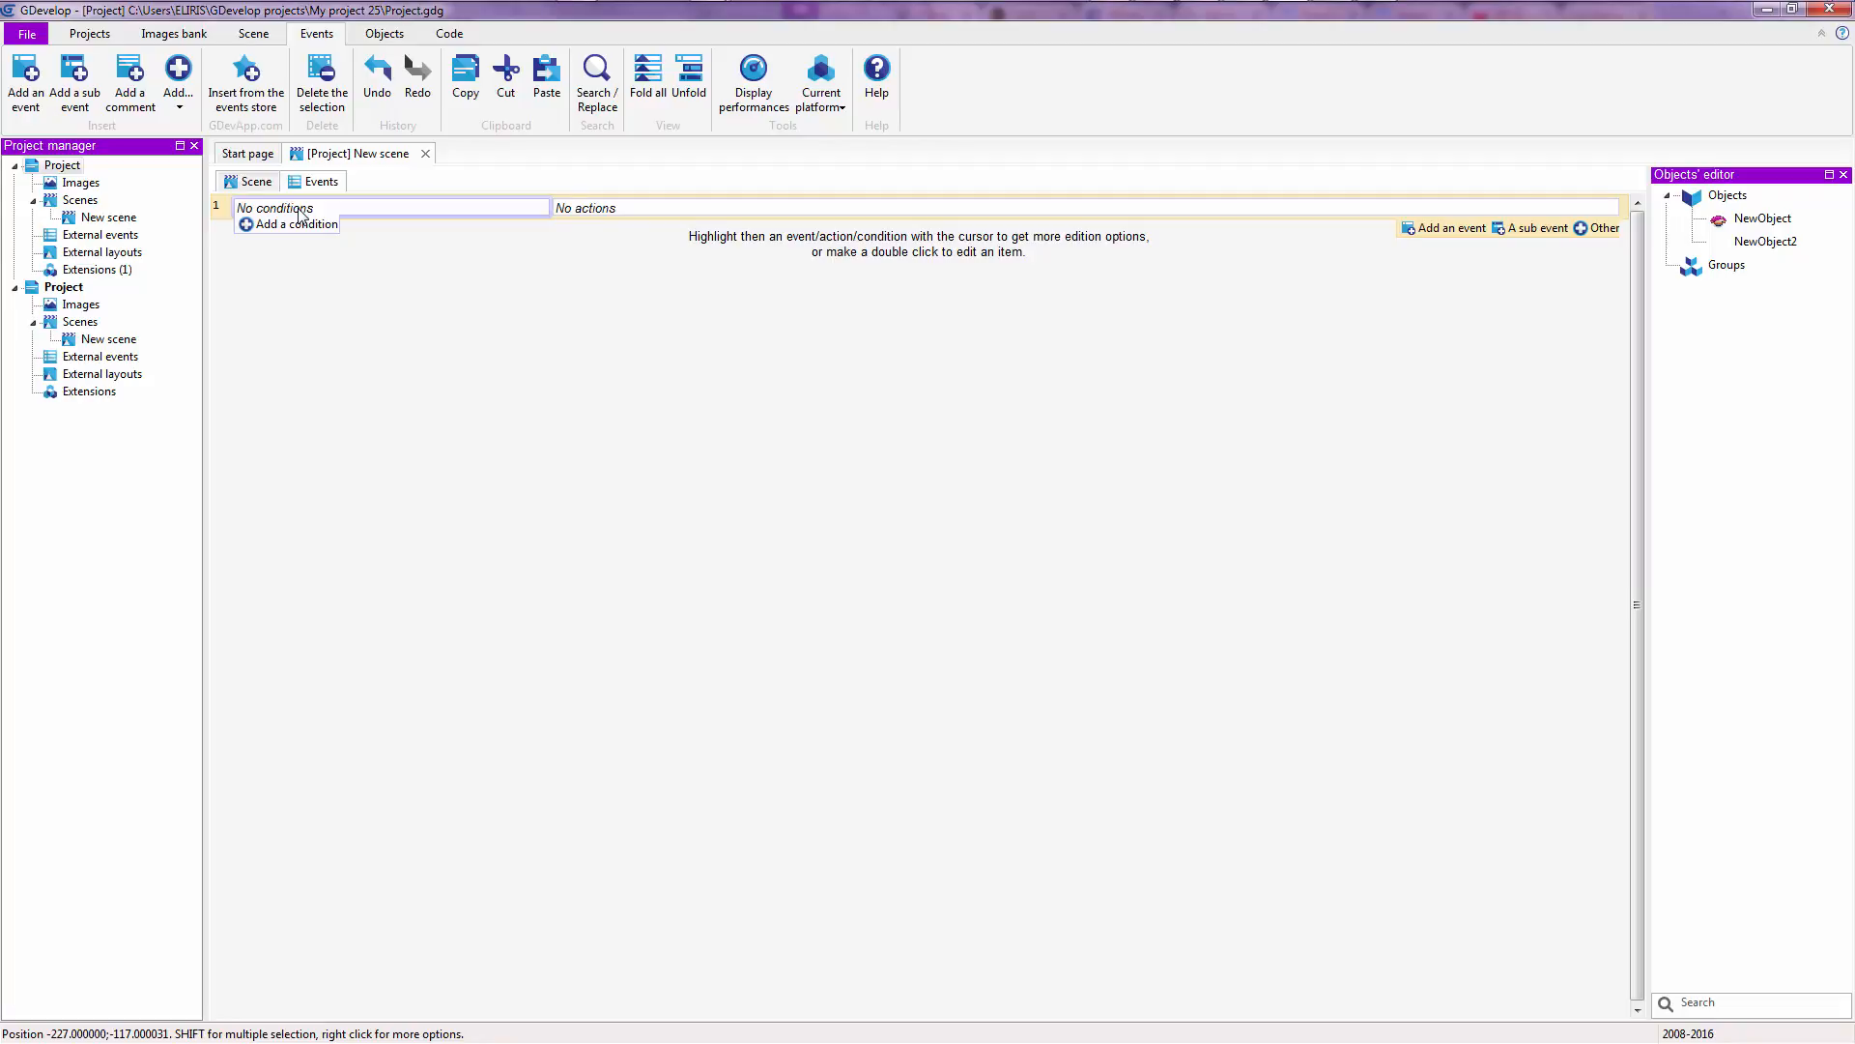
pyautogui.moveTo(613, 277)
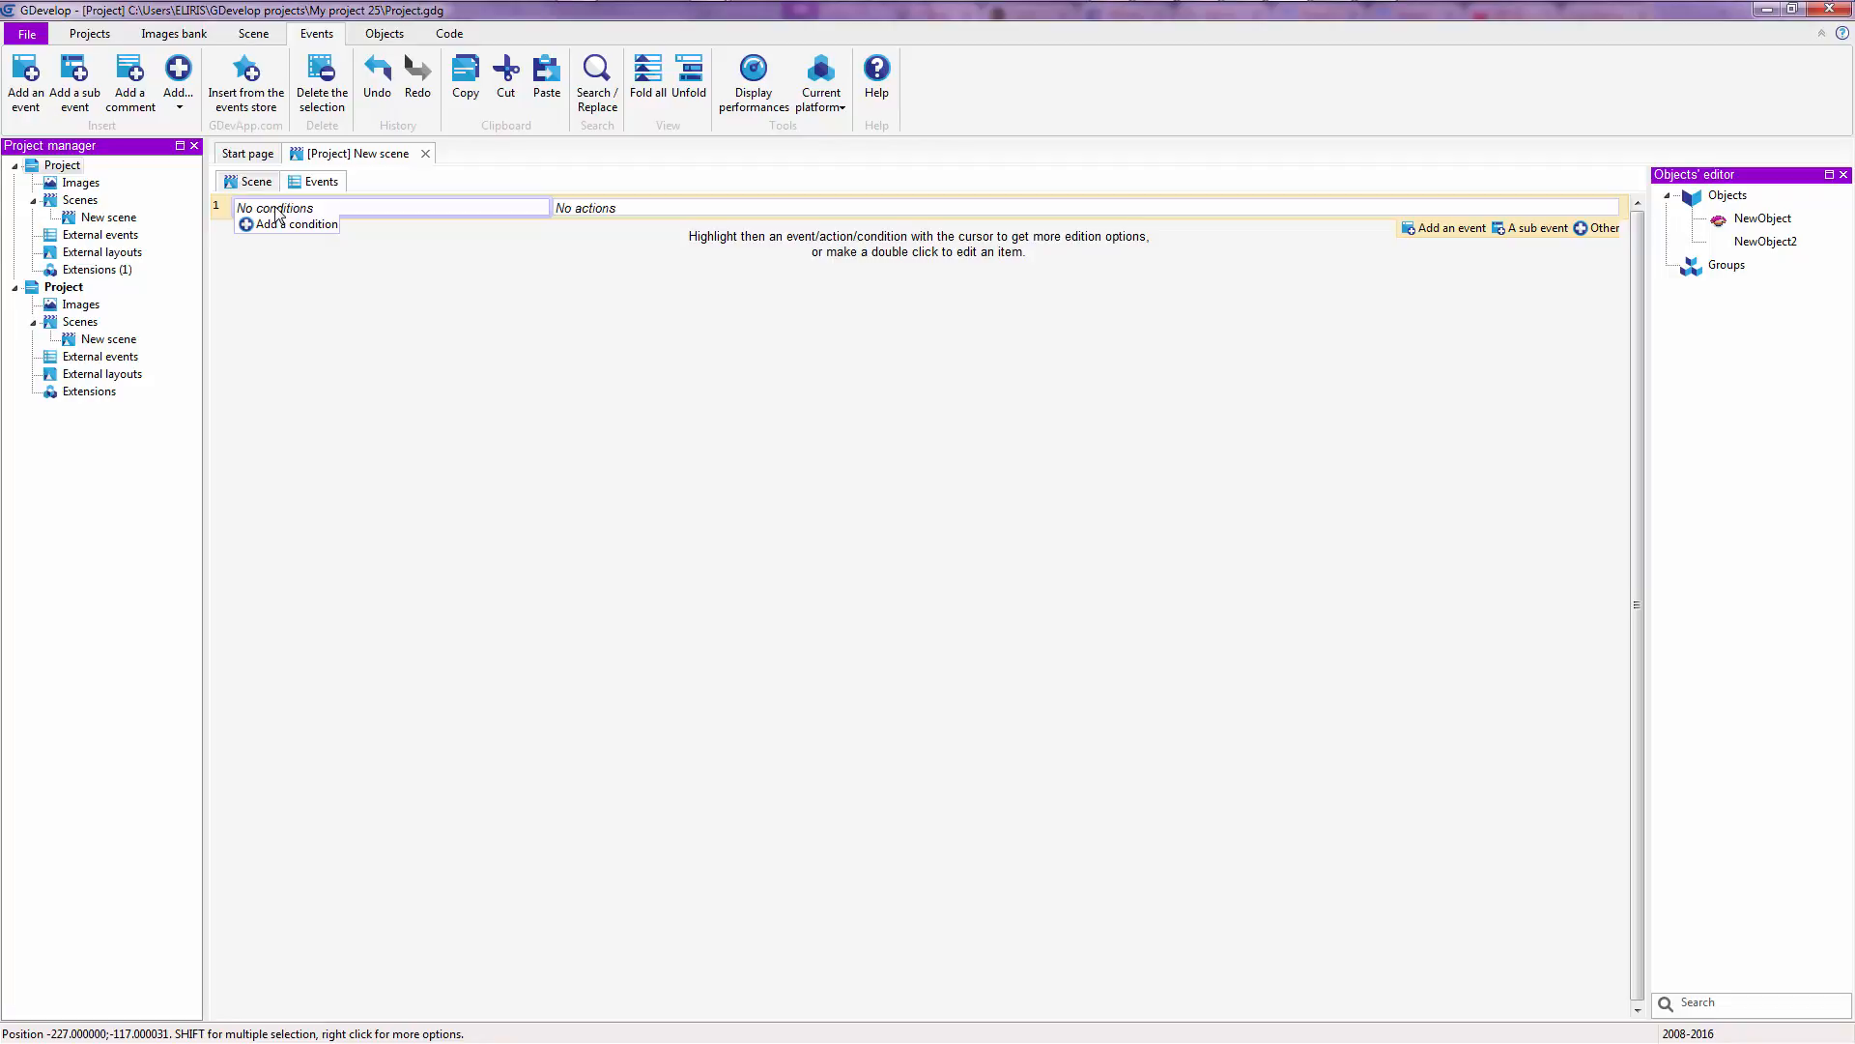
pyautogui.moveTo(636, 226)
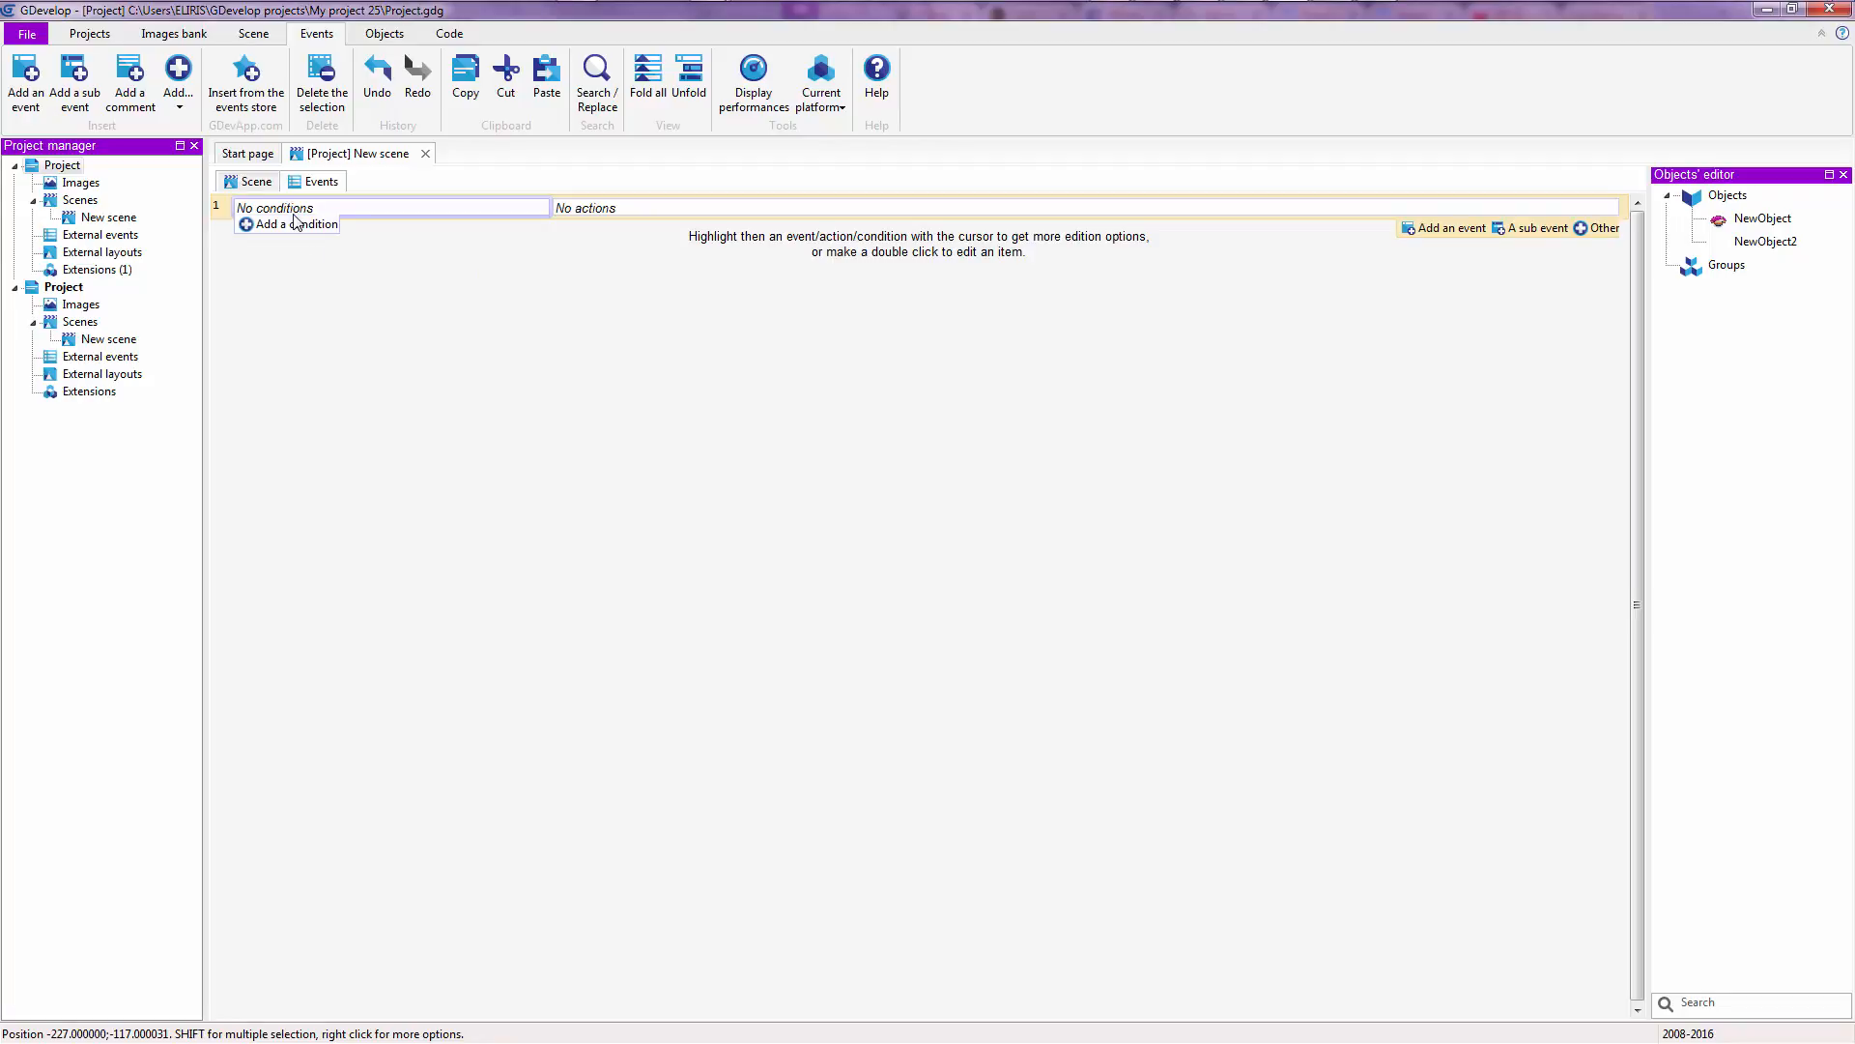
pyautogui.moveTo(294, 224)
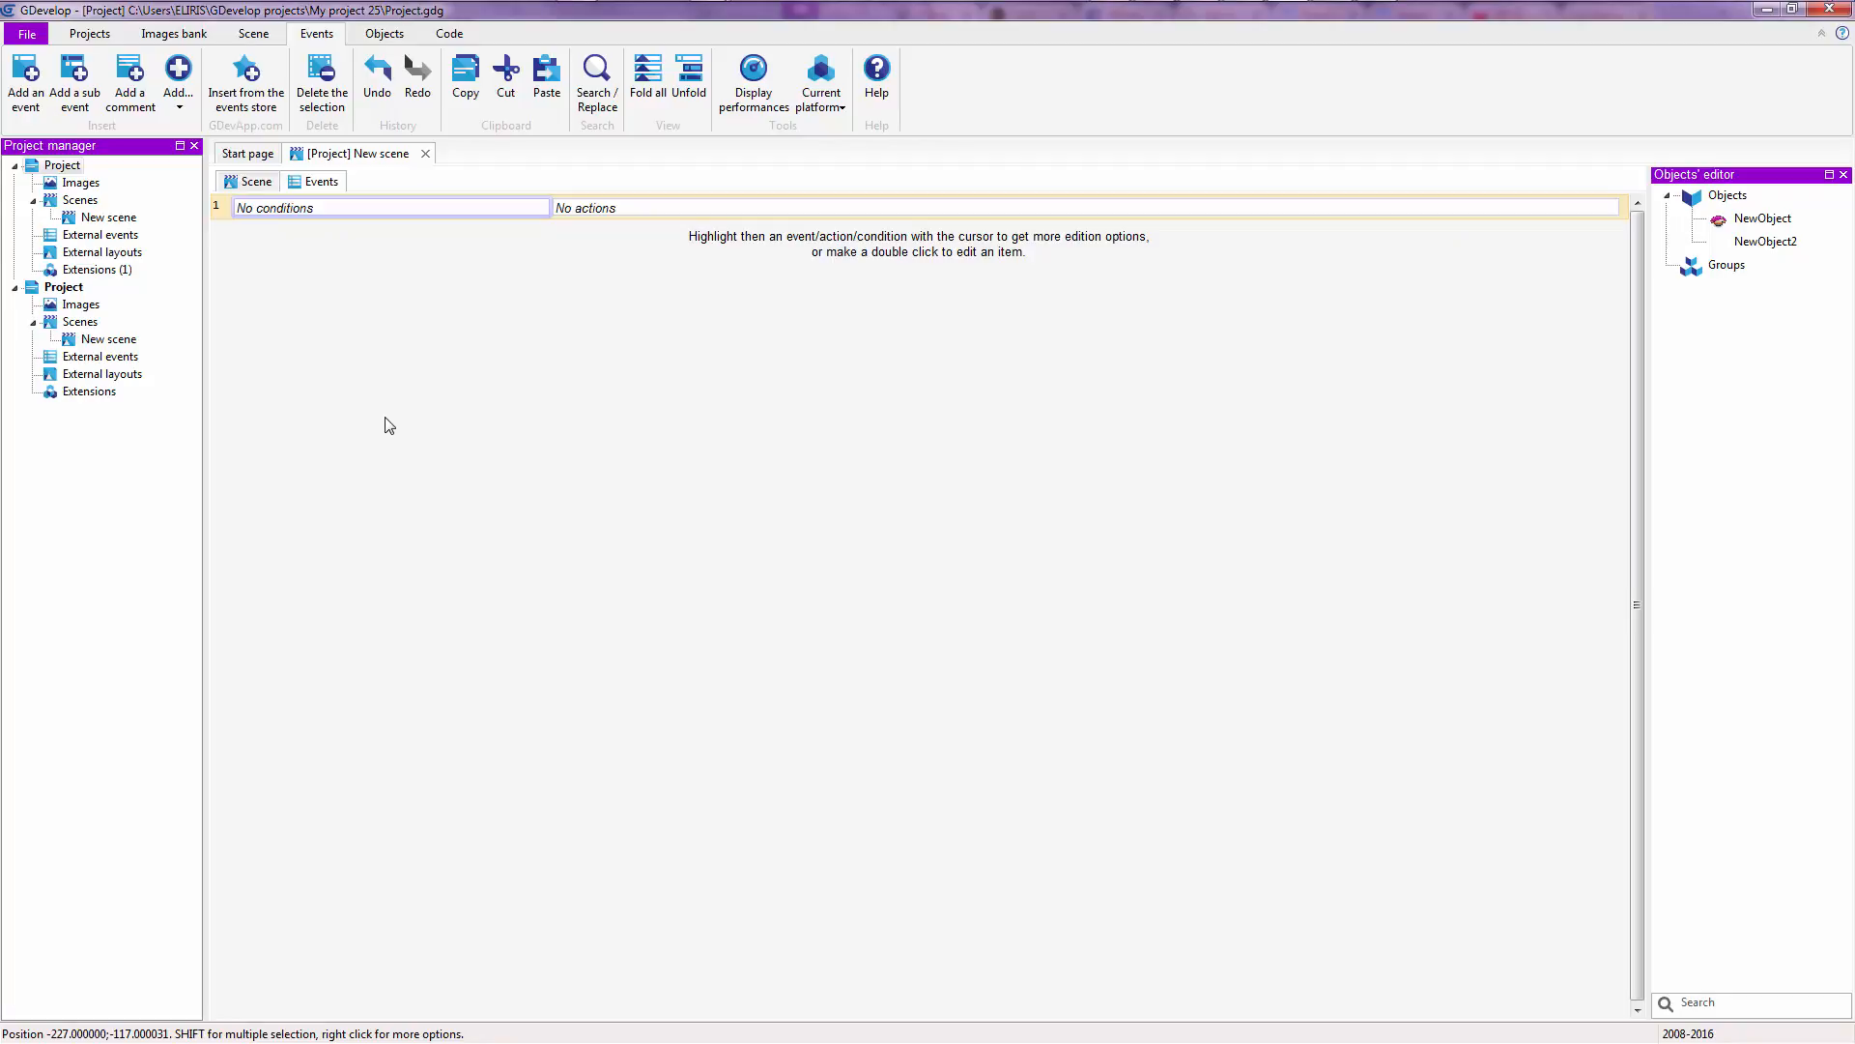
pyautogui.moveTo(301, 236)
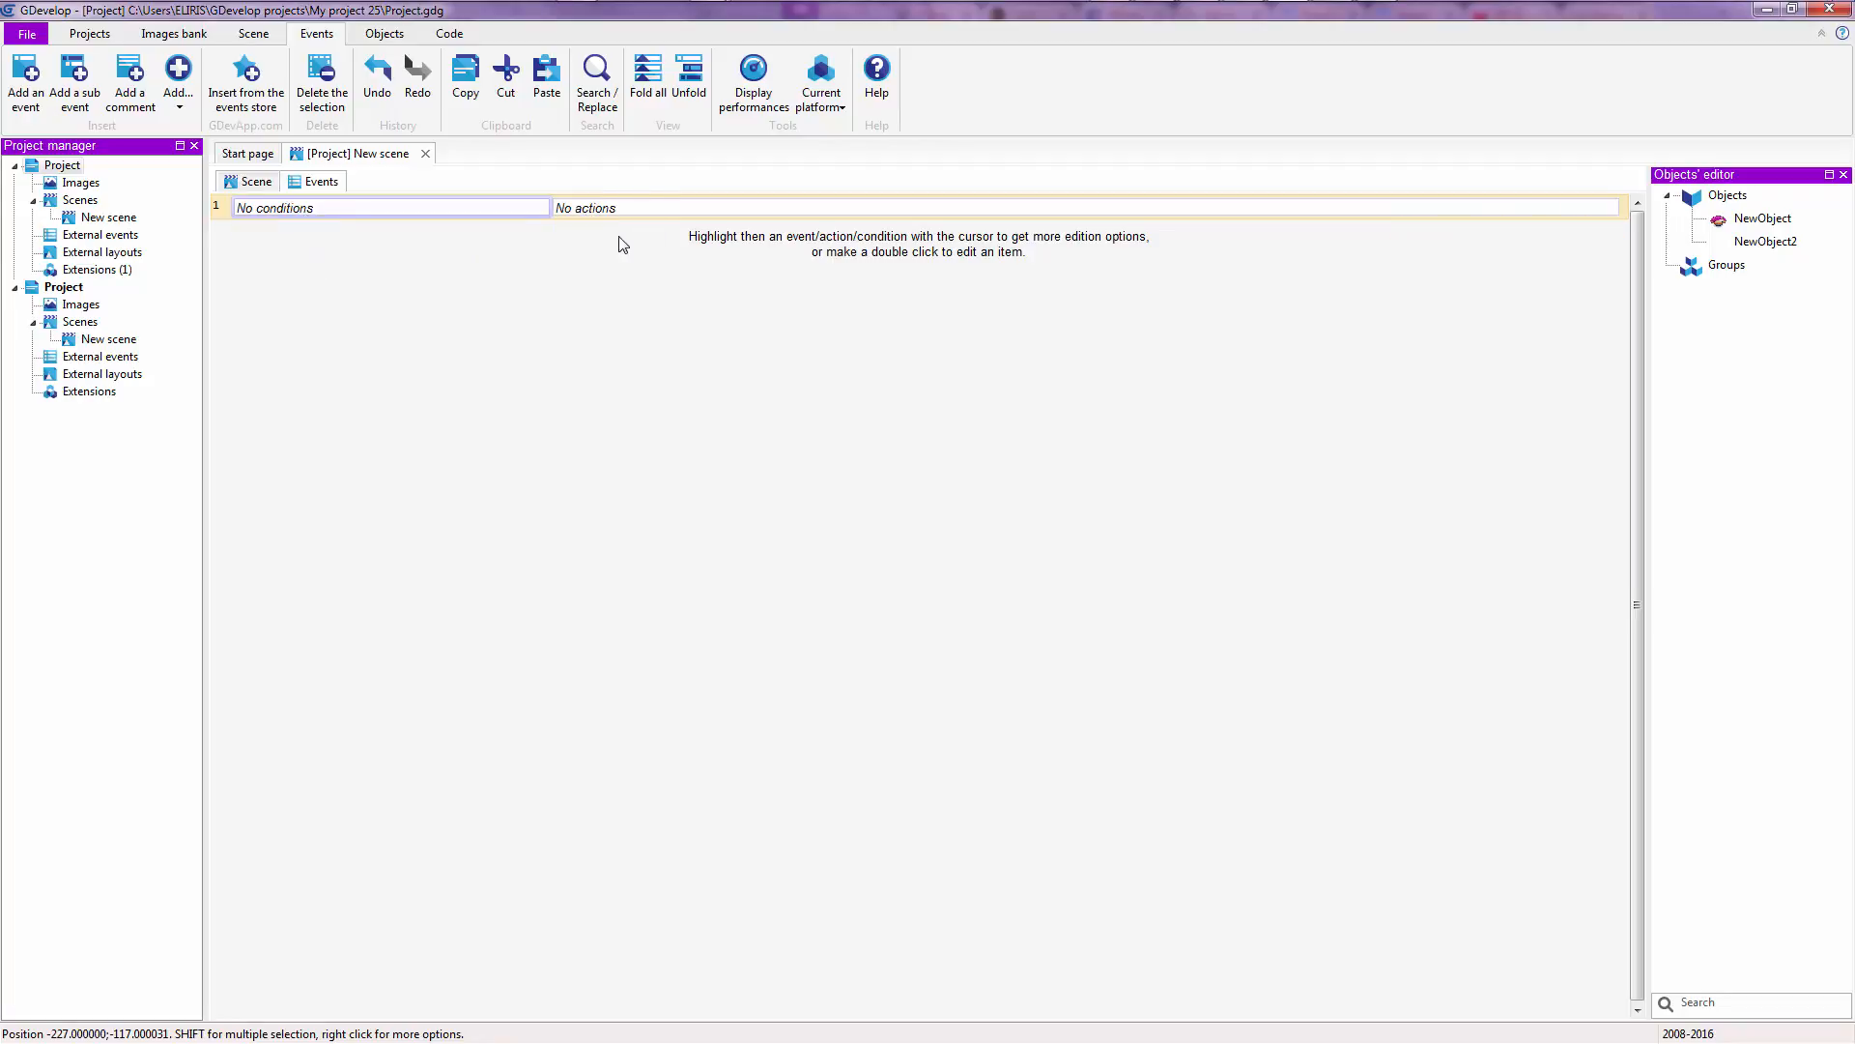
pyautogui.moveTo(627, 245)
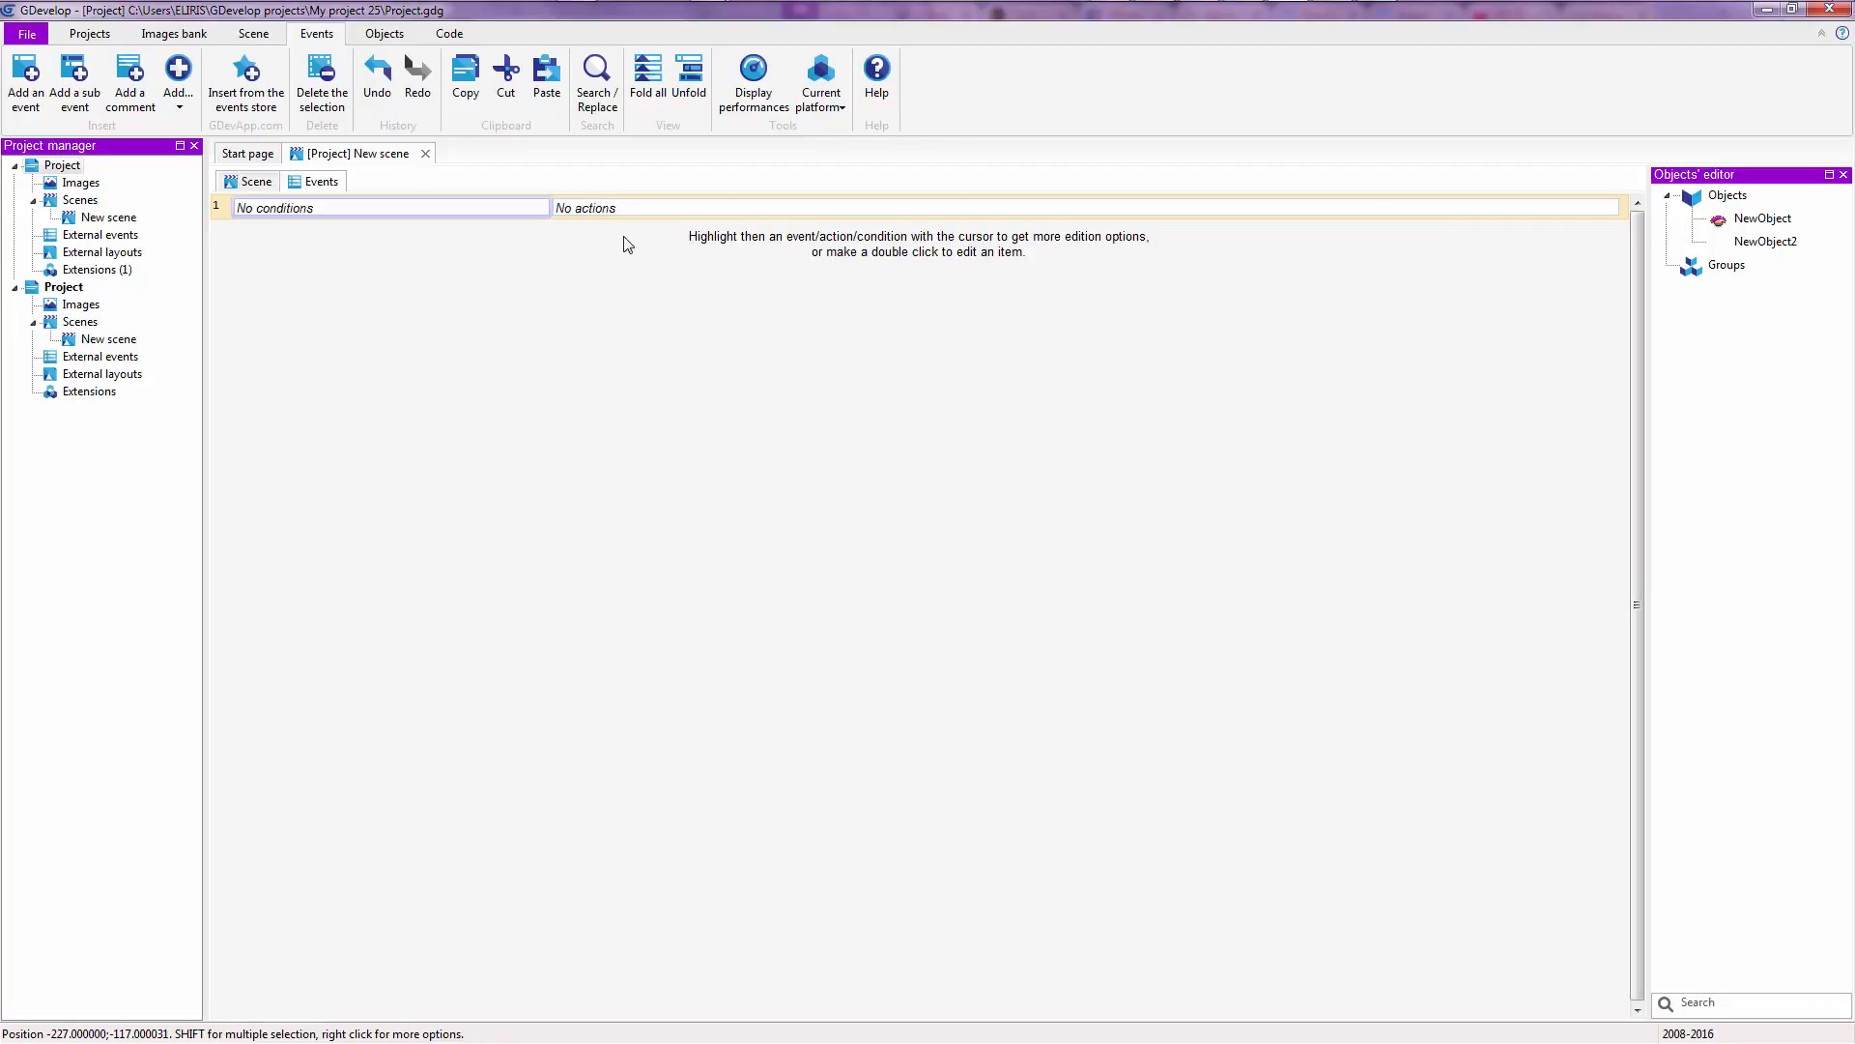
pyautogui.moveTo(592, 230)
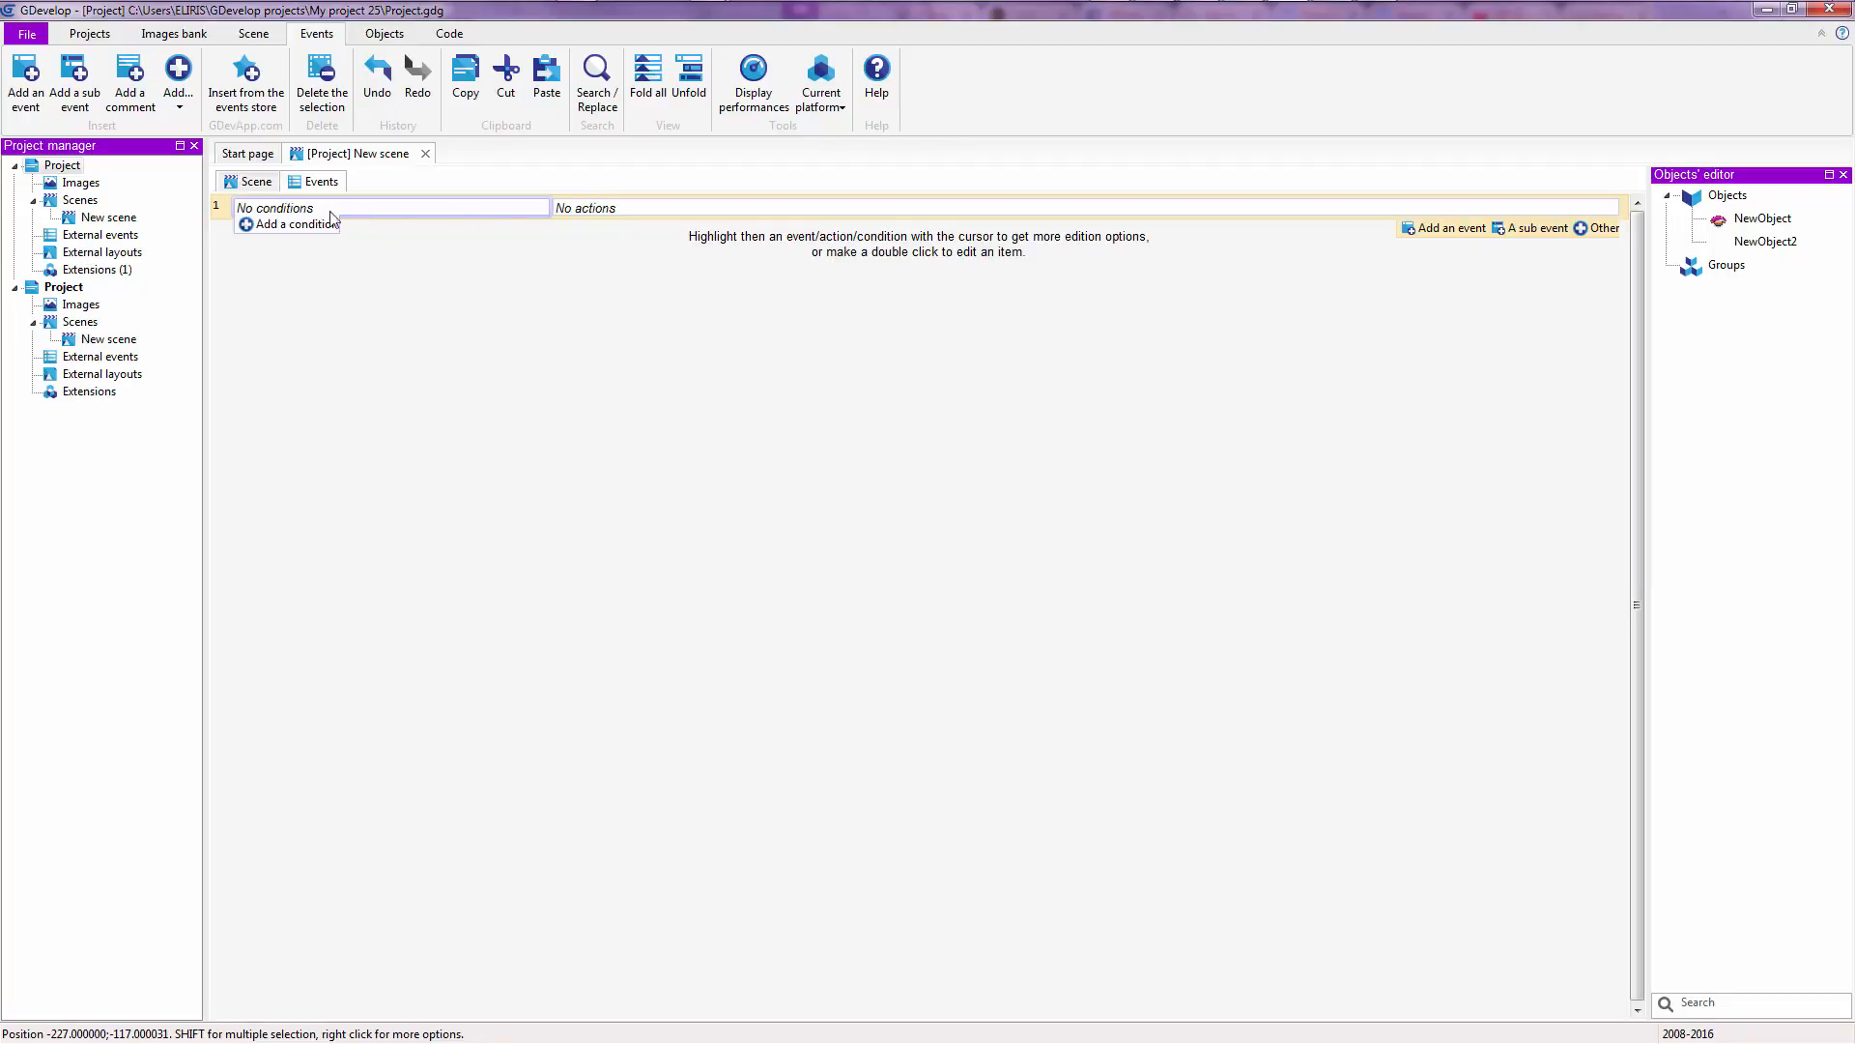
pyautogui.moveTo(609, 224)
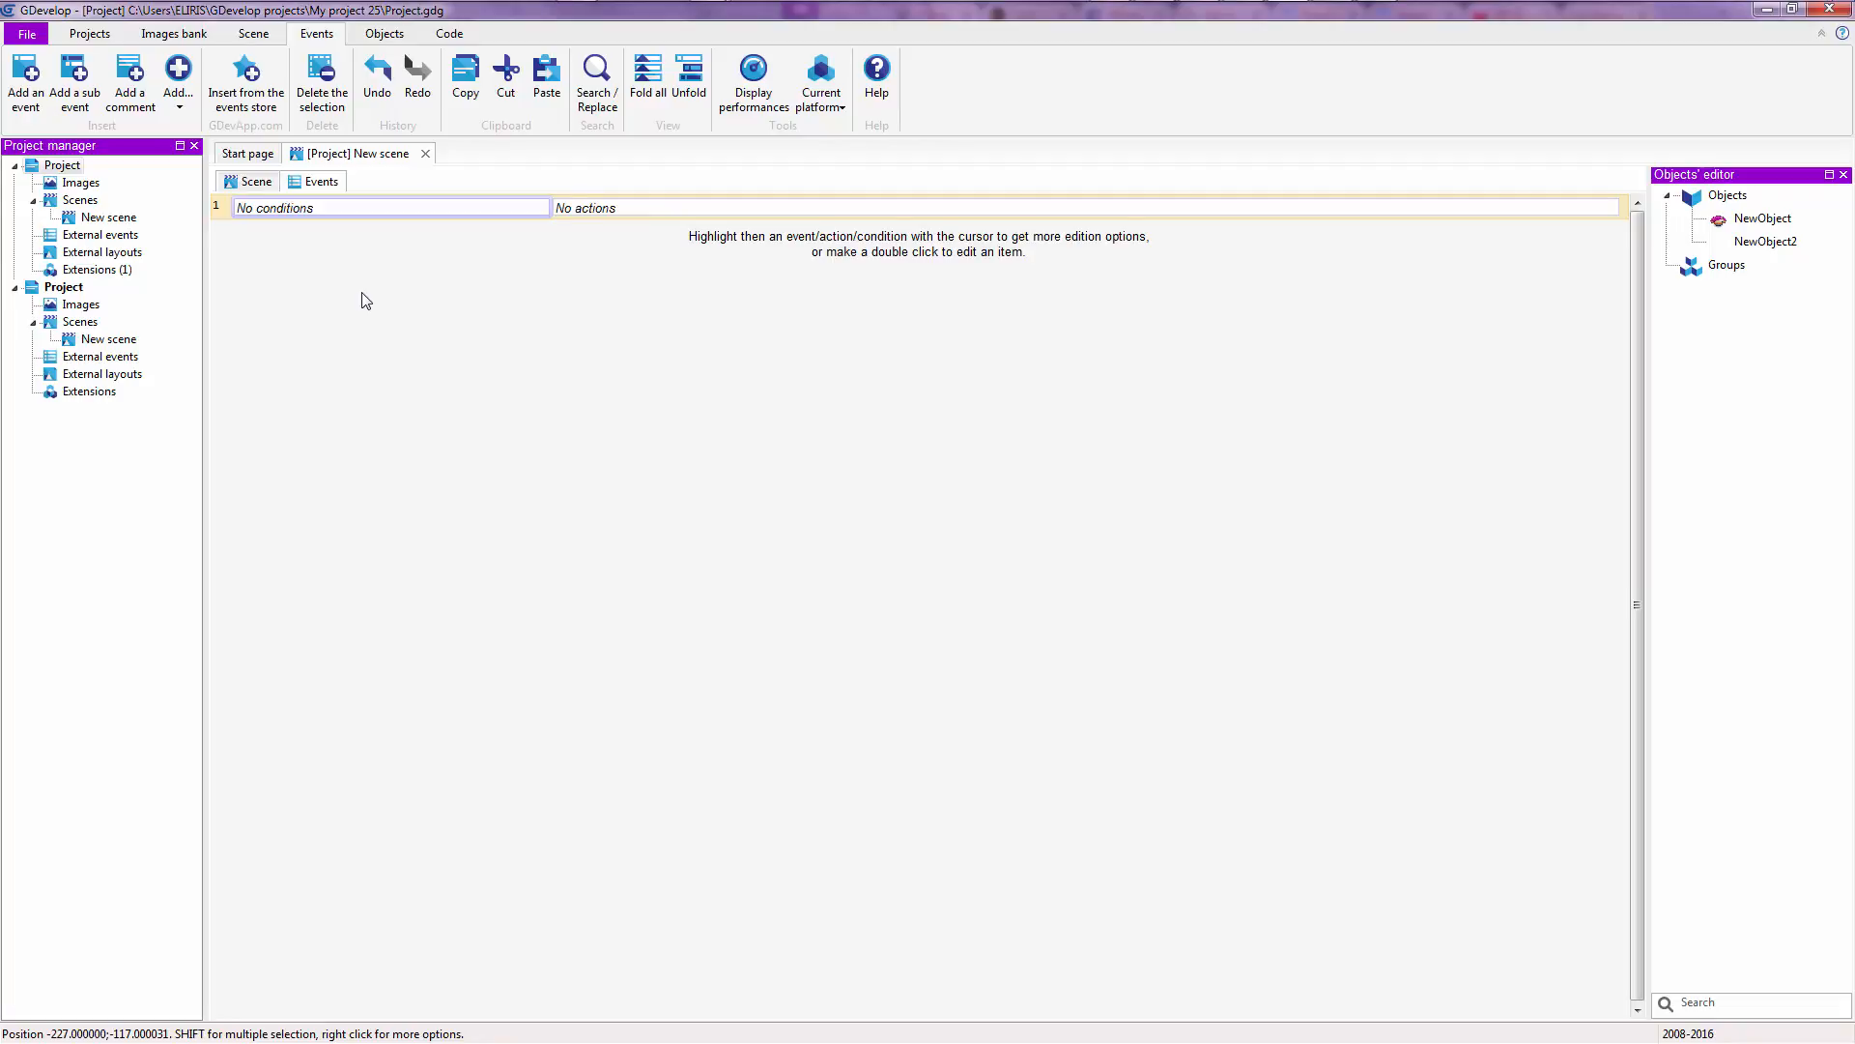
pyautogui.moveTo(613, 261)
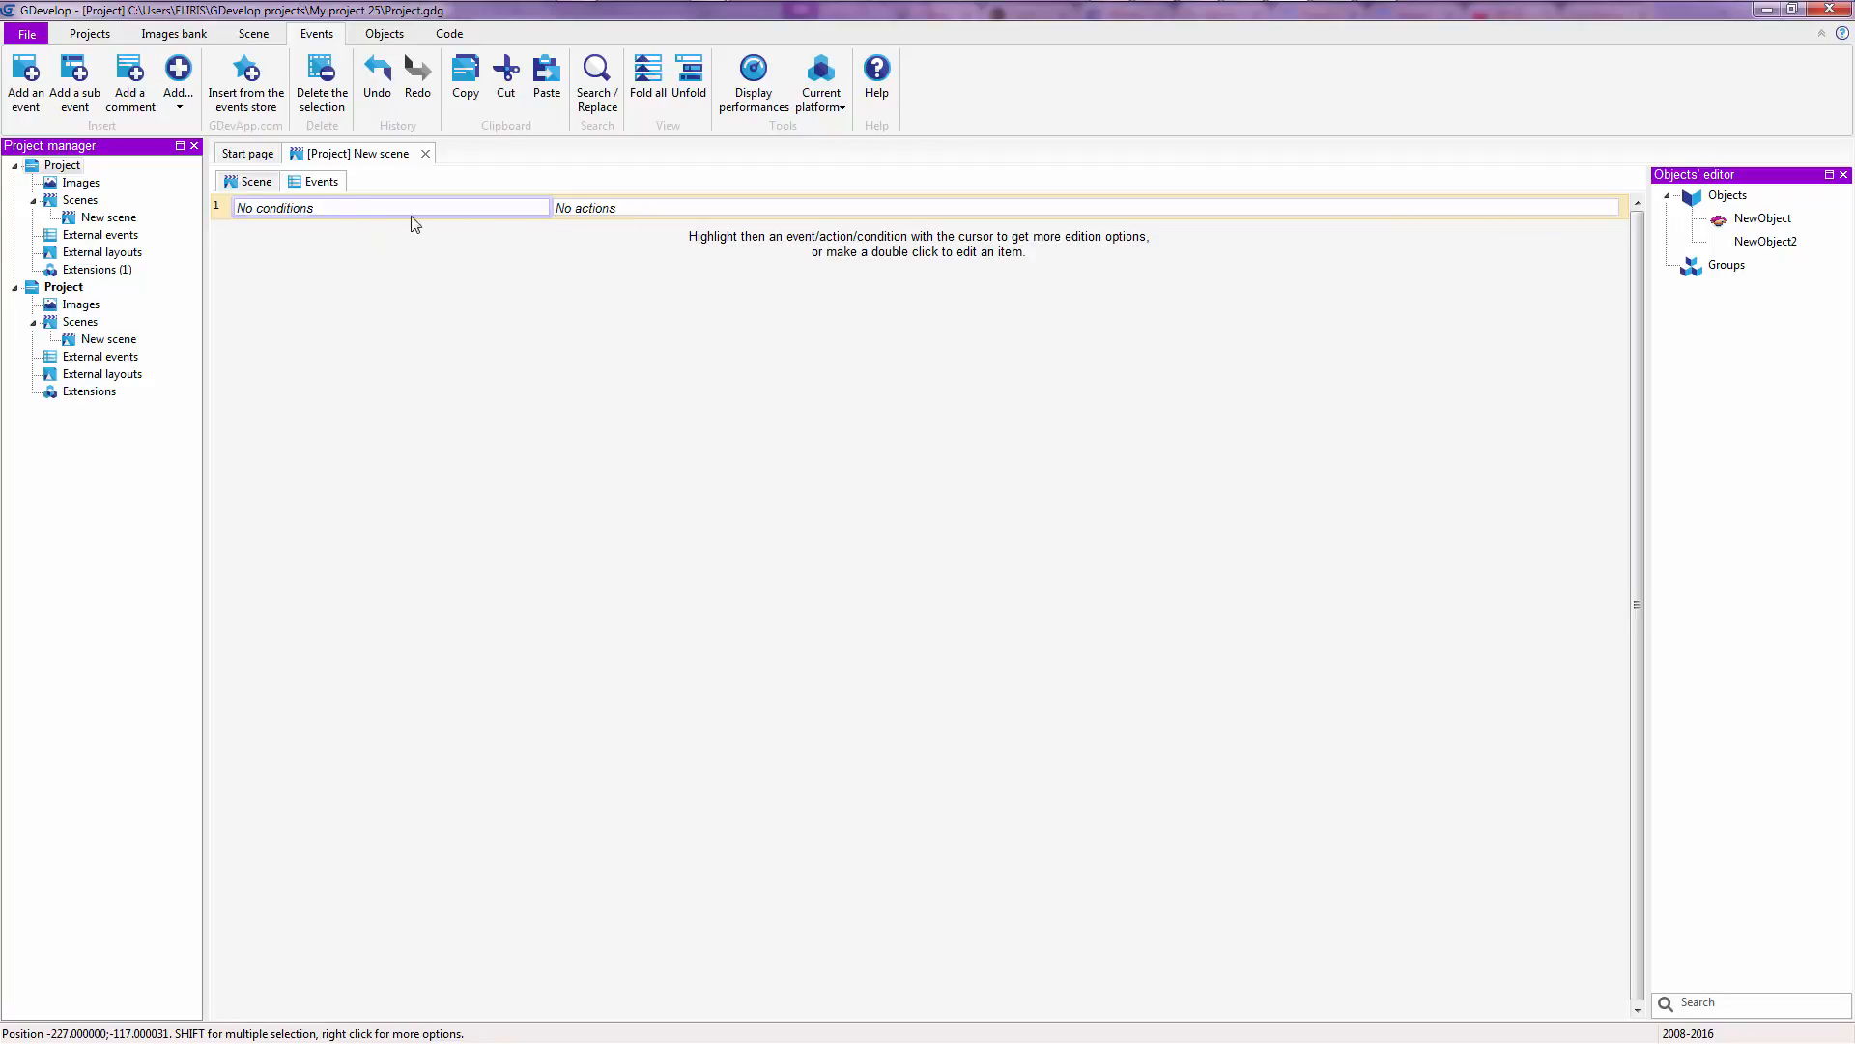
pyautogui.moveTo(593, 261)
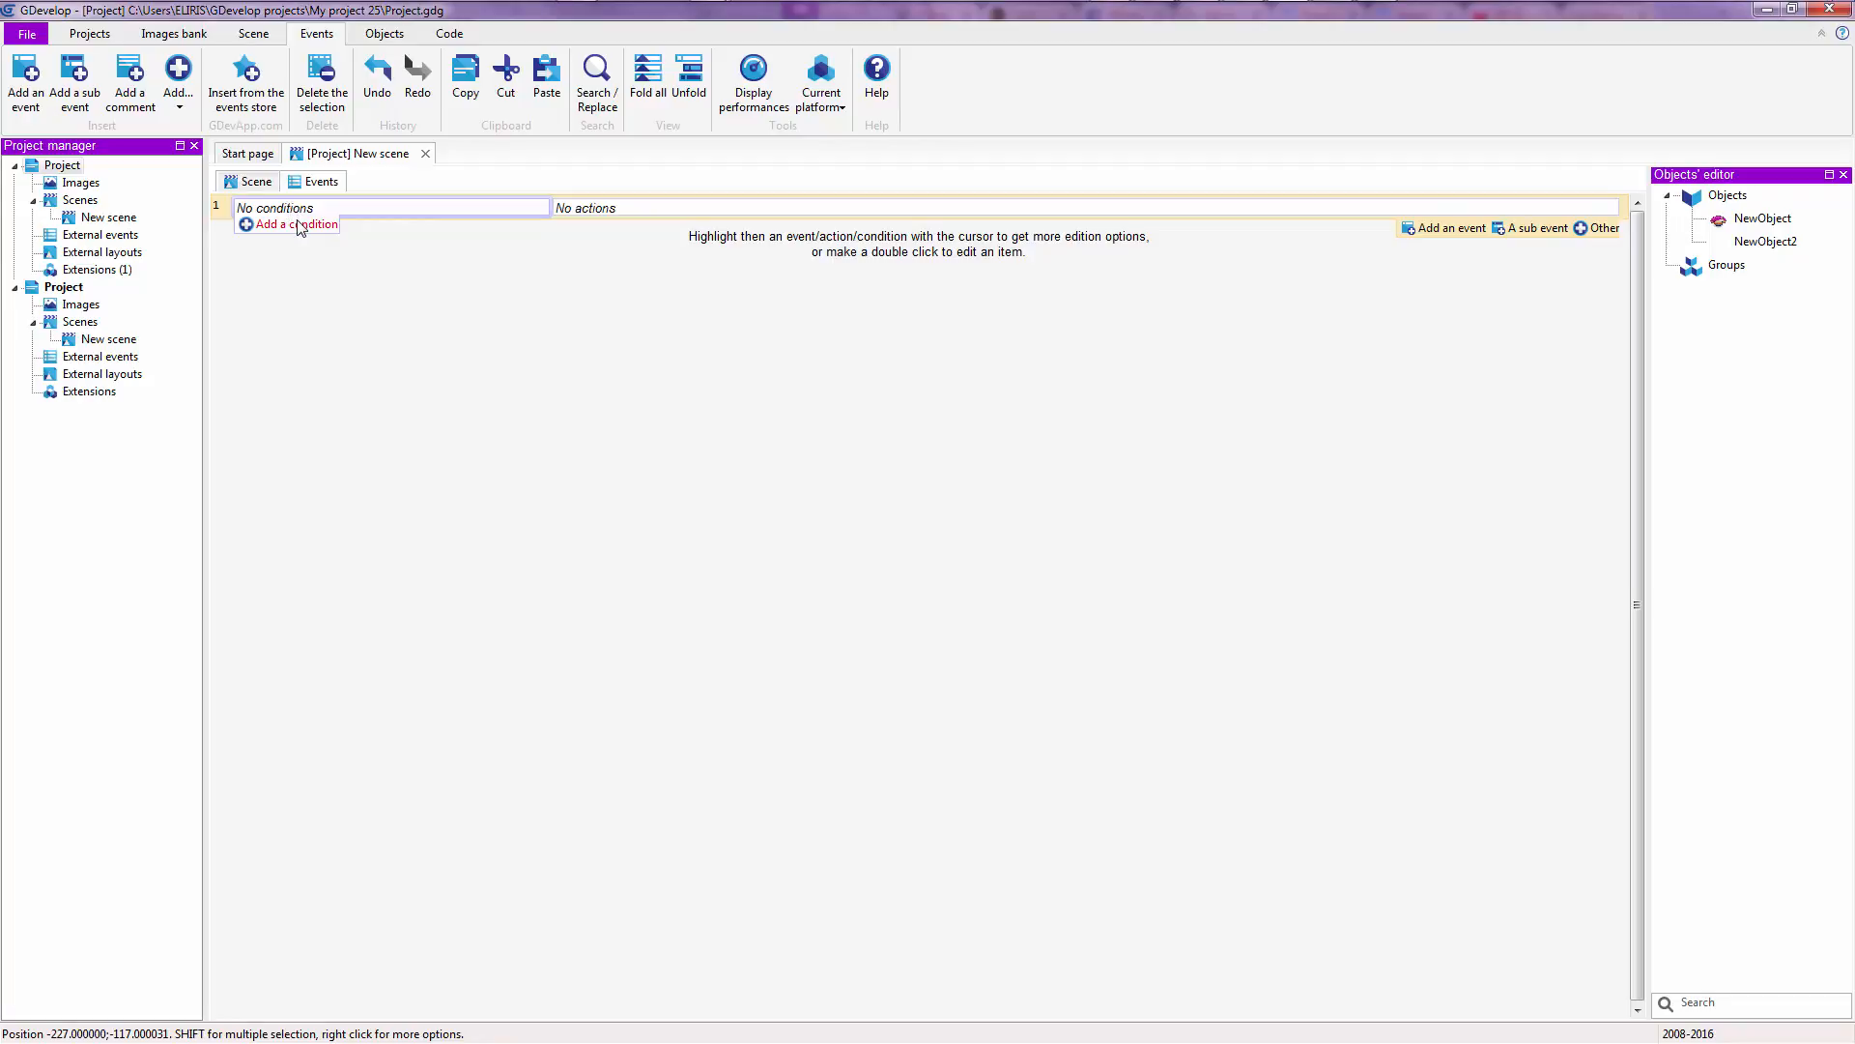
pyautogui.moveTo(303, 234)
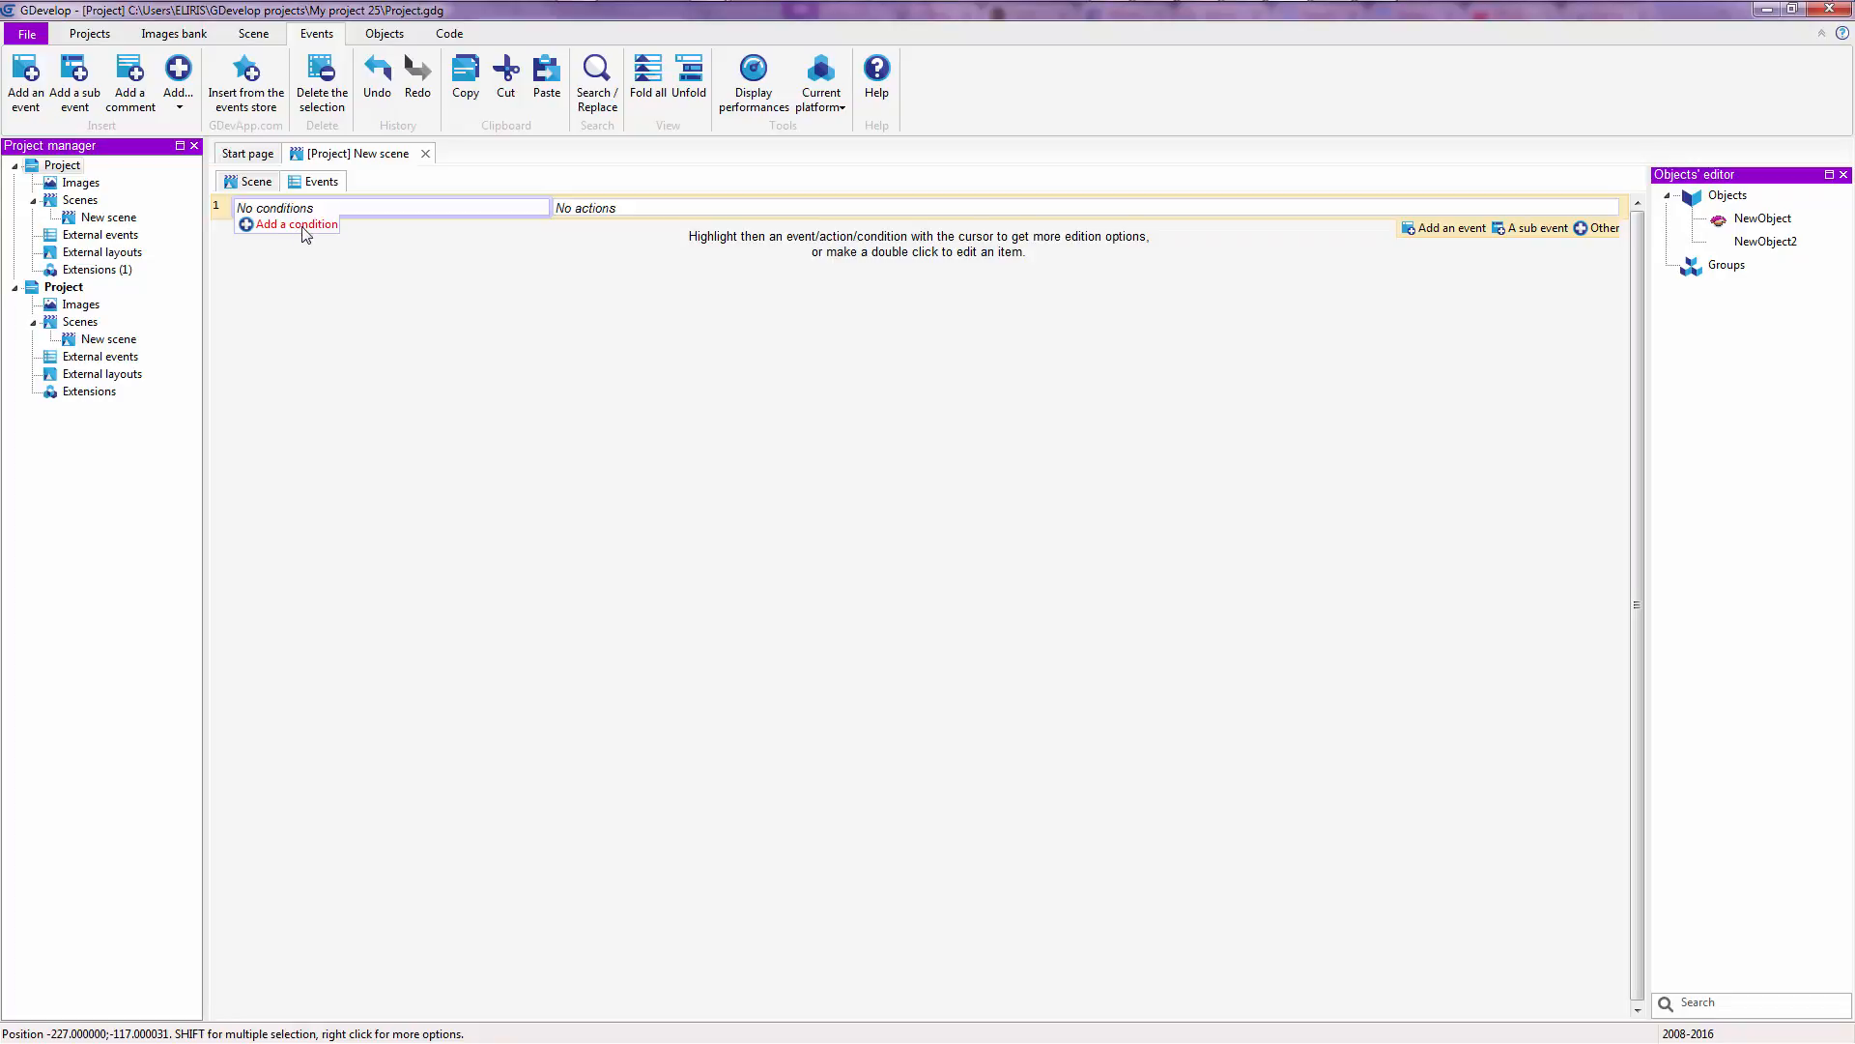
# - Choose the Sprite Collision (Pixel perfect) condition for the event
pyautogui.click(294, 224)
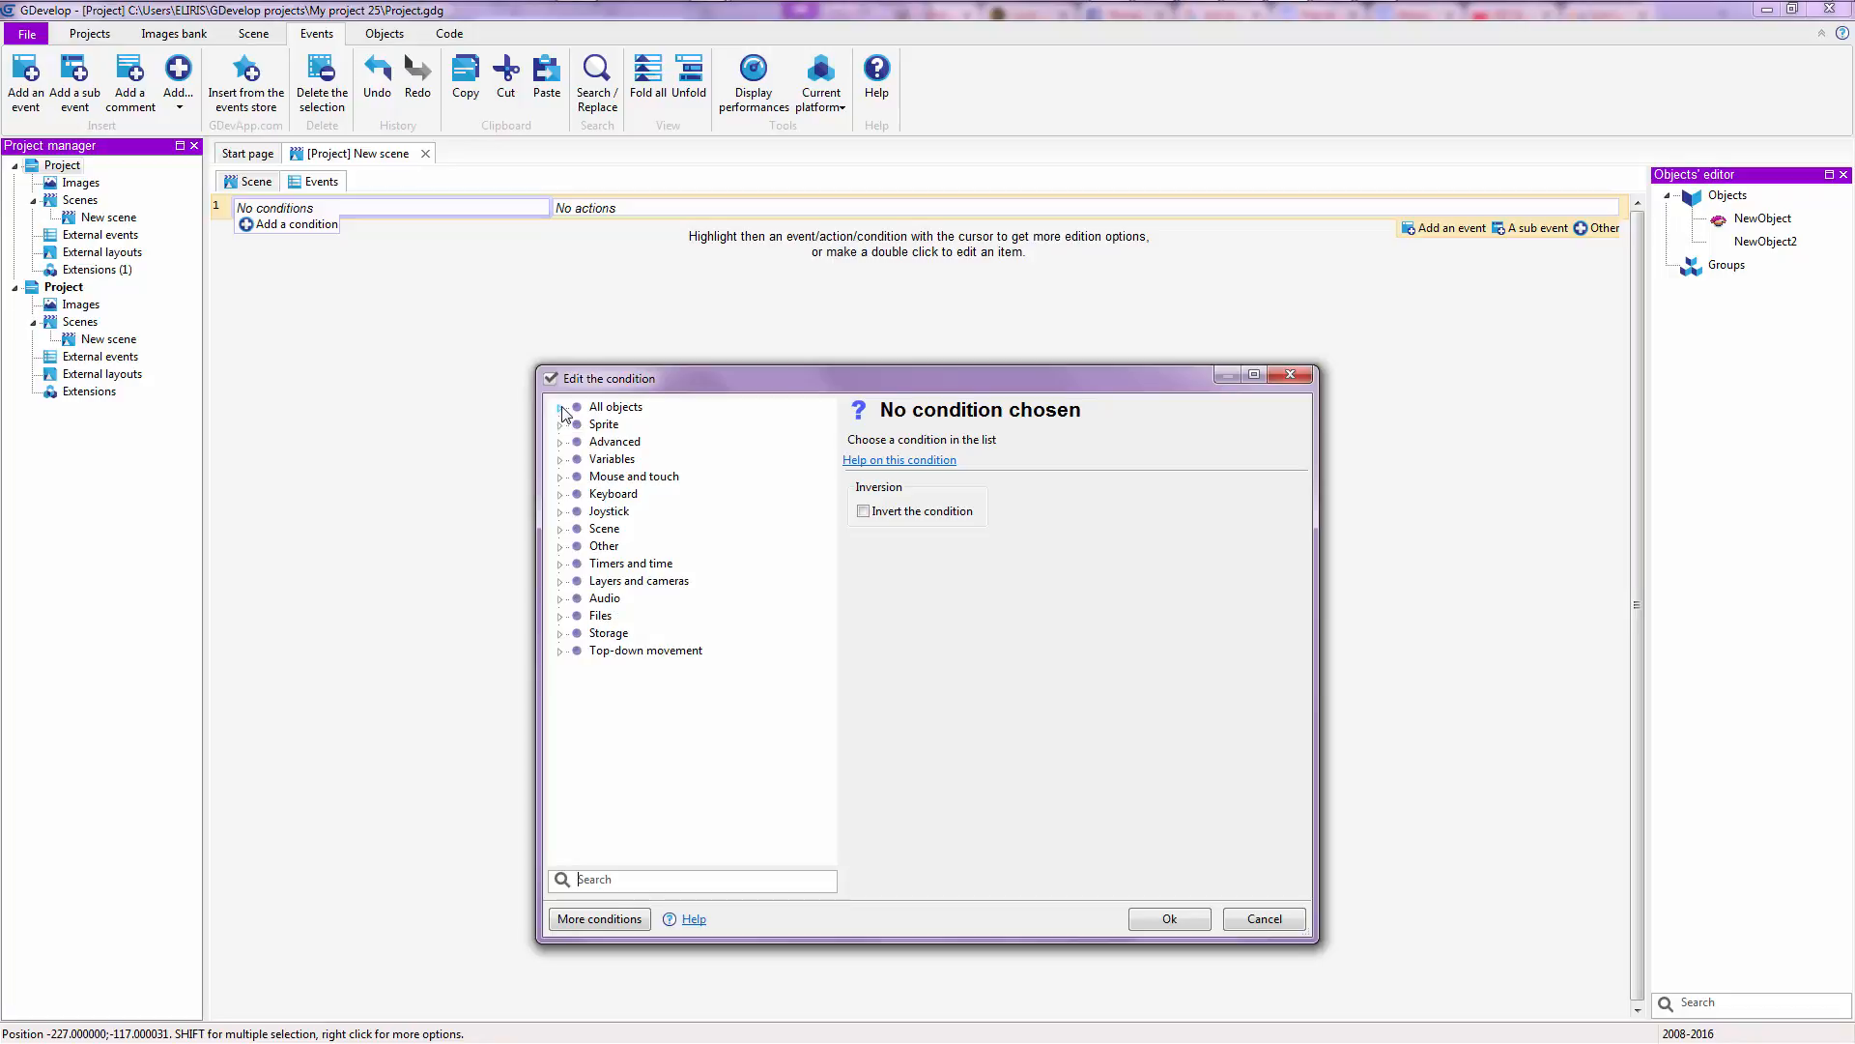
pyautogui.moveTo(568, 423)
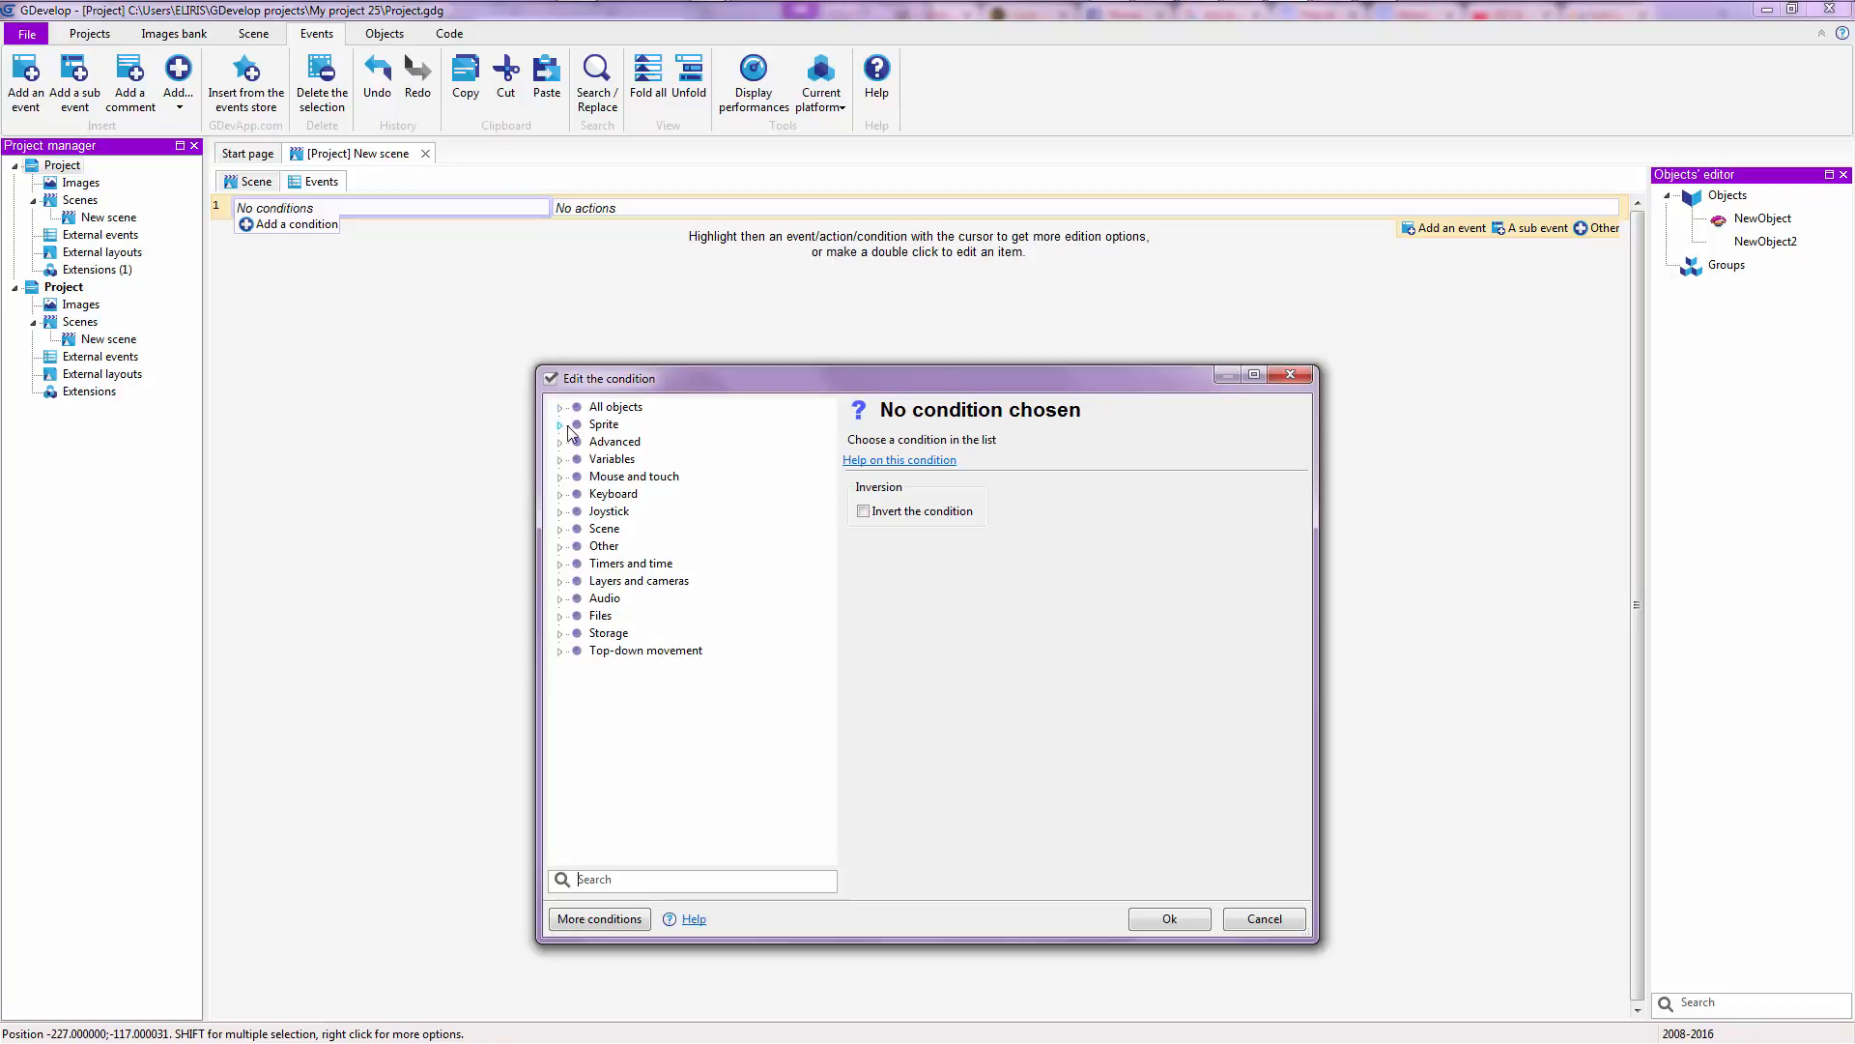
pyautogui.click(561, 423)
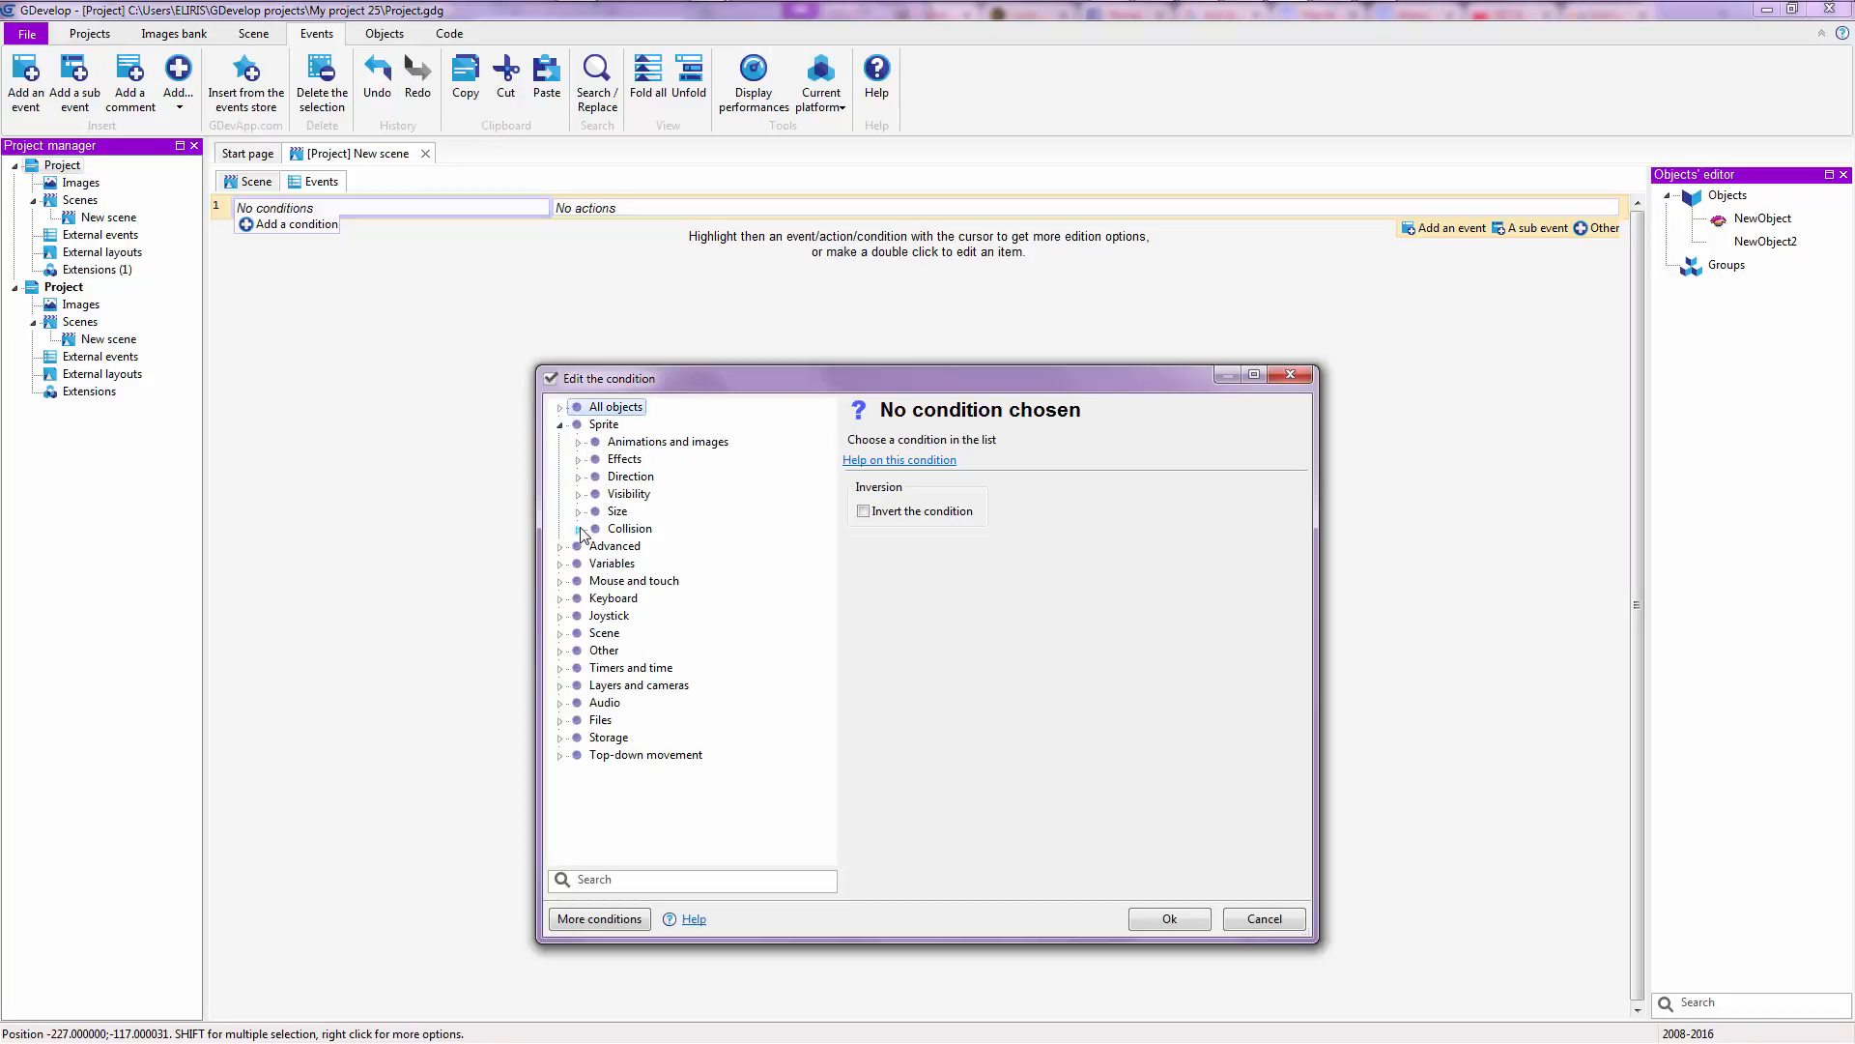
pyautogui.click(566, 527)
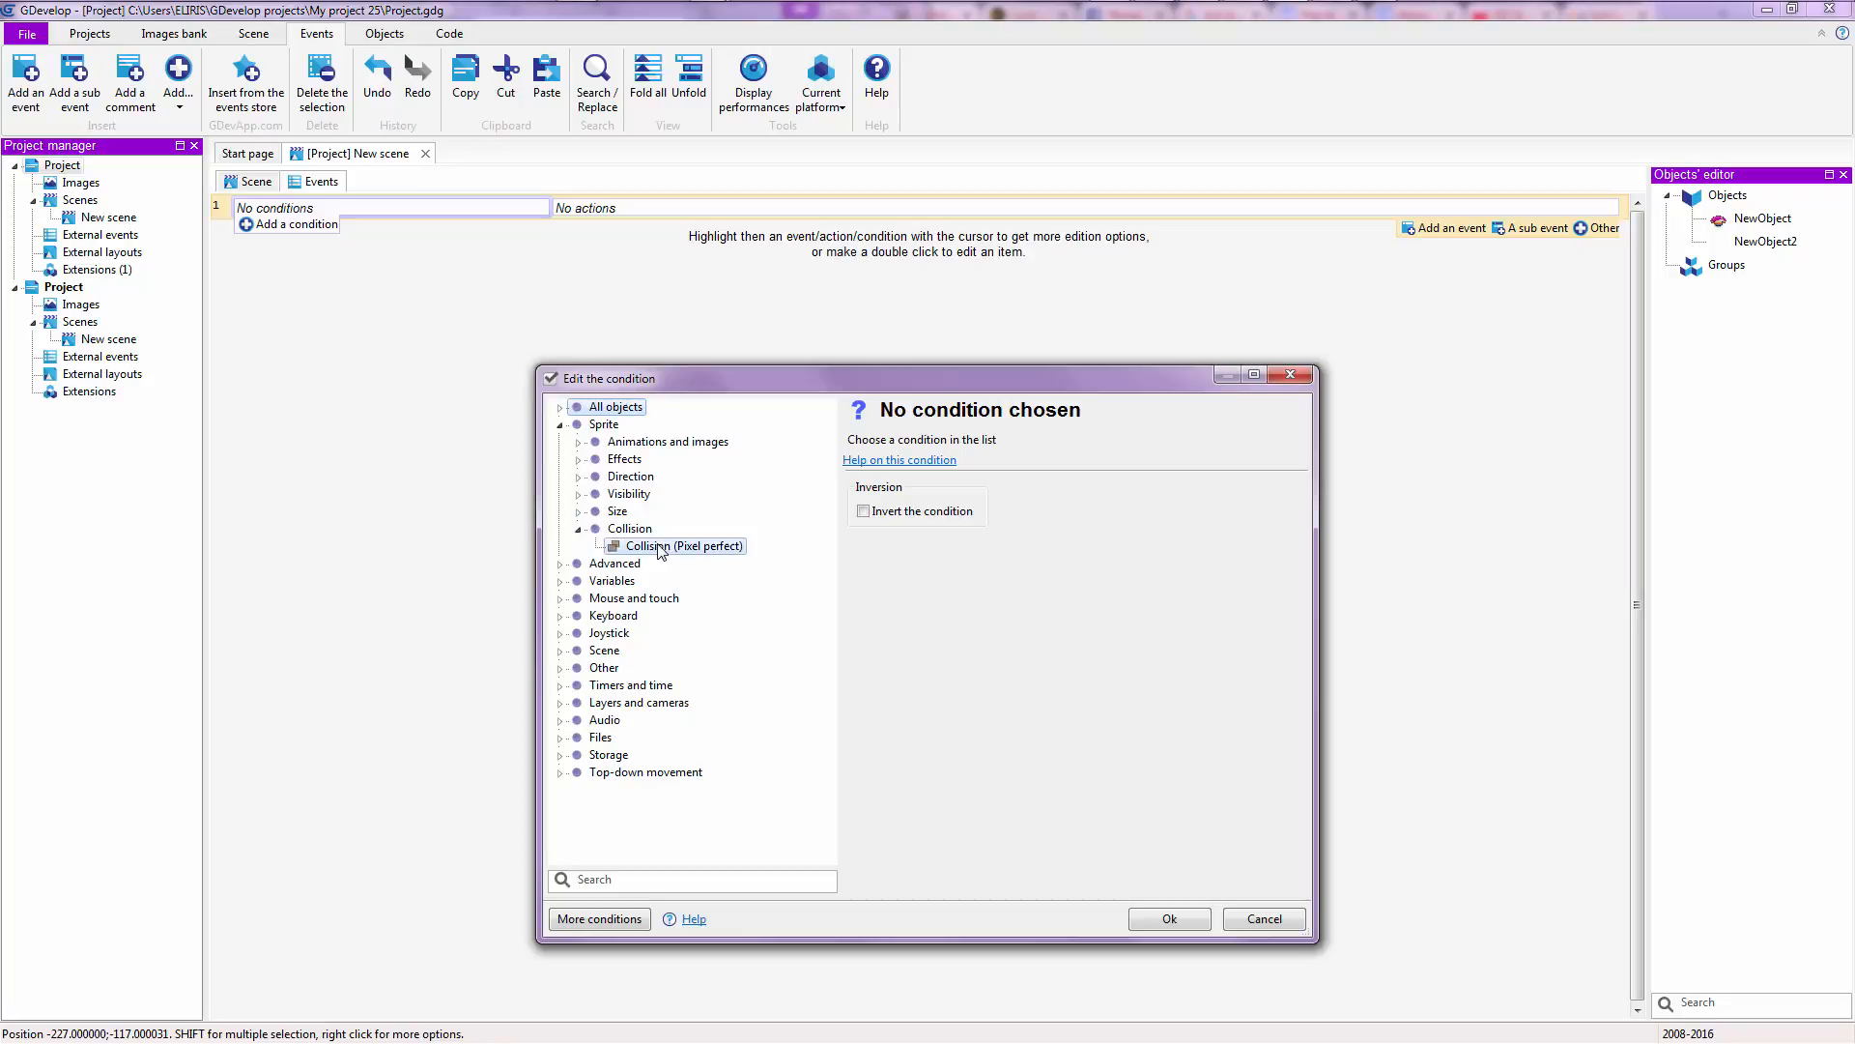
pyautogui.click(682, 545)
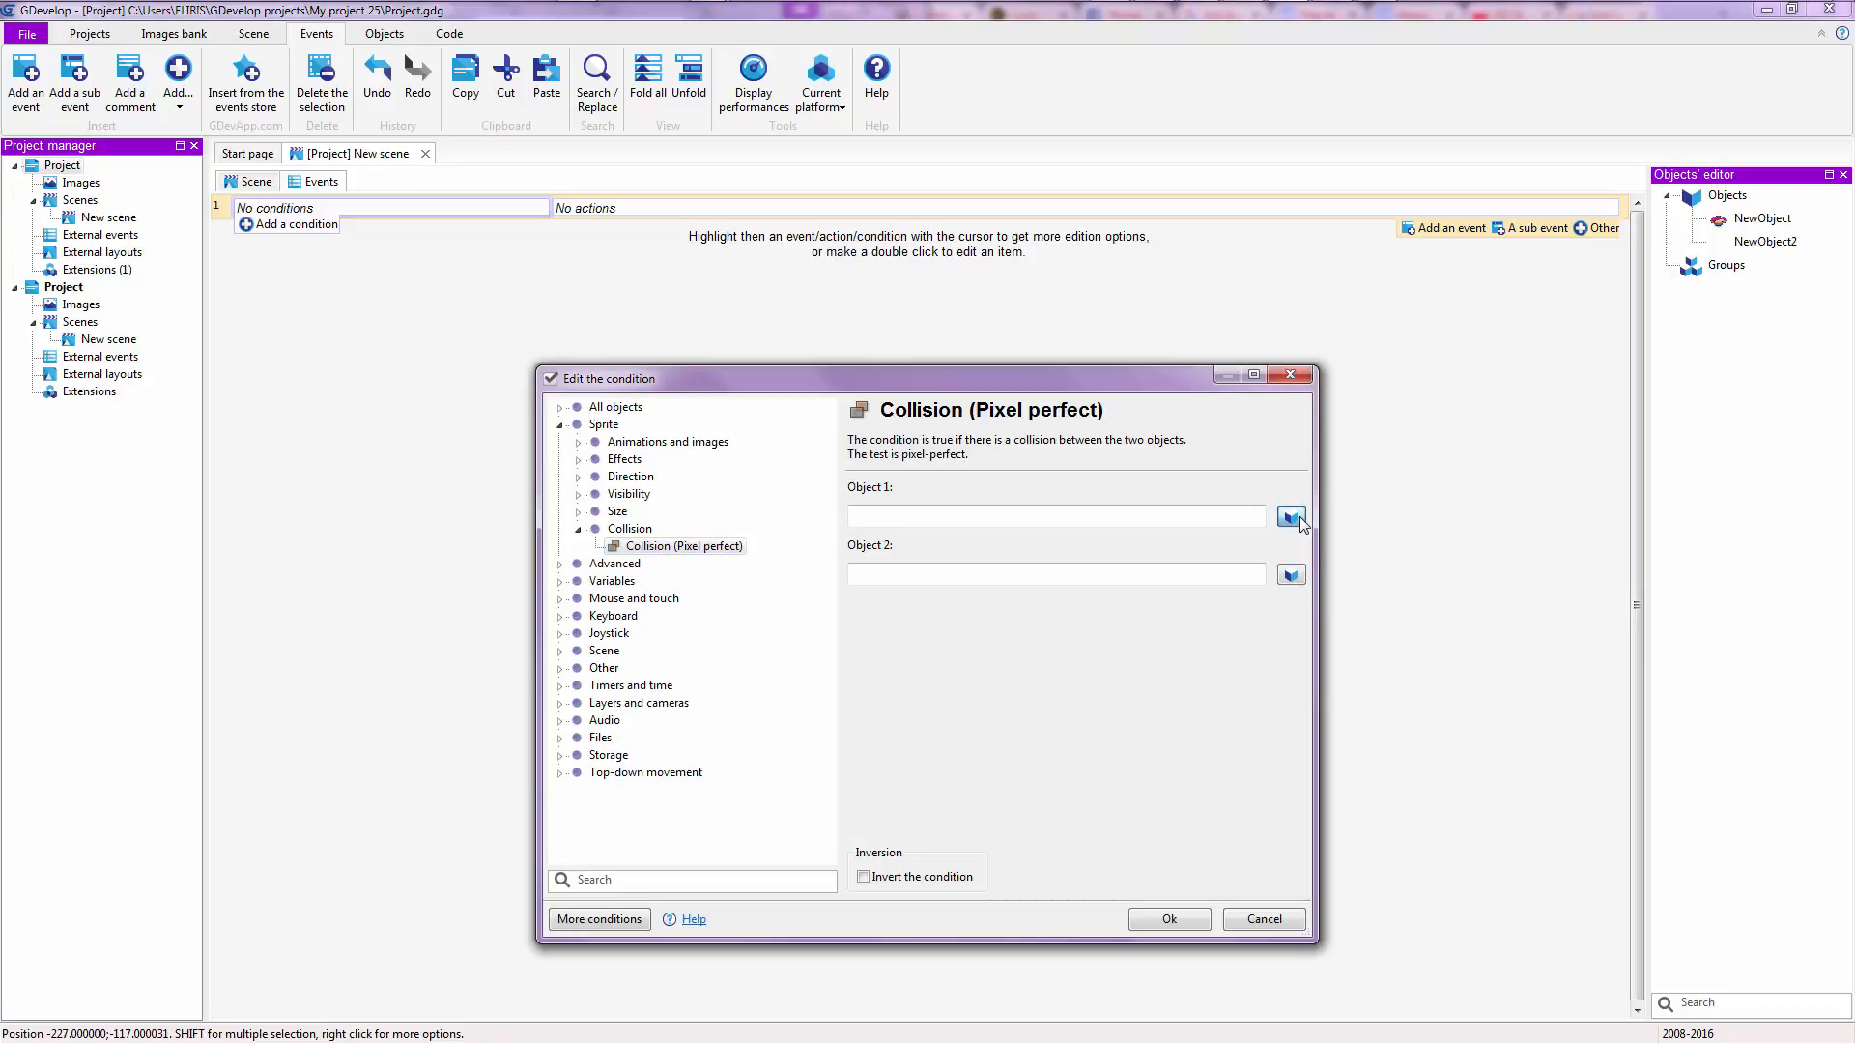
# - Set NewObject and NewObject2 as the colliding objects and confirm the condition
pyautogui.click(1291, 517)
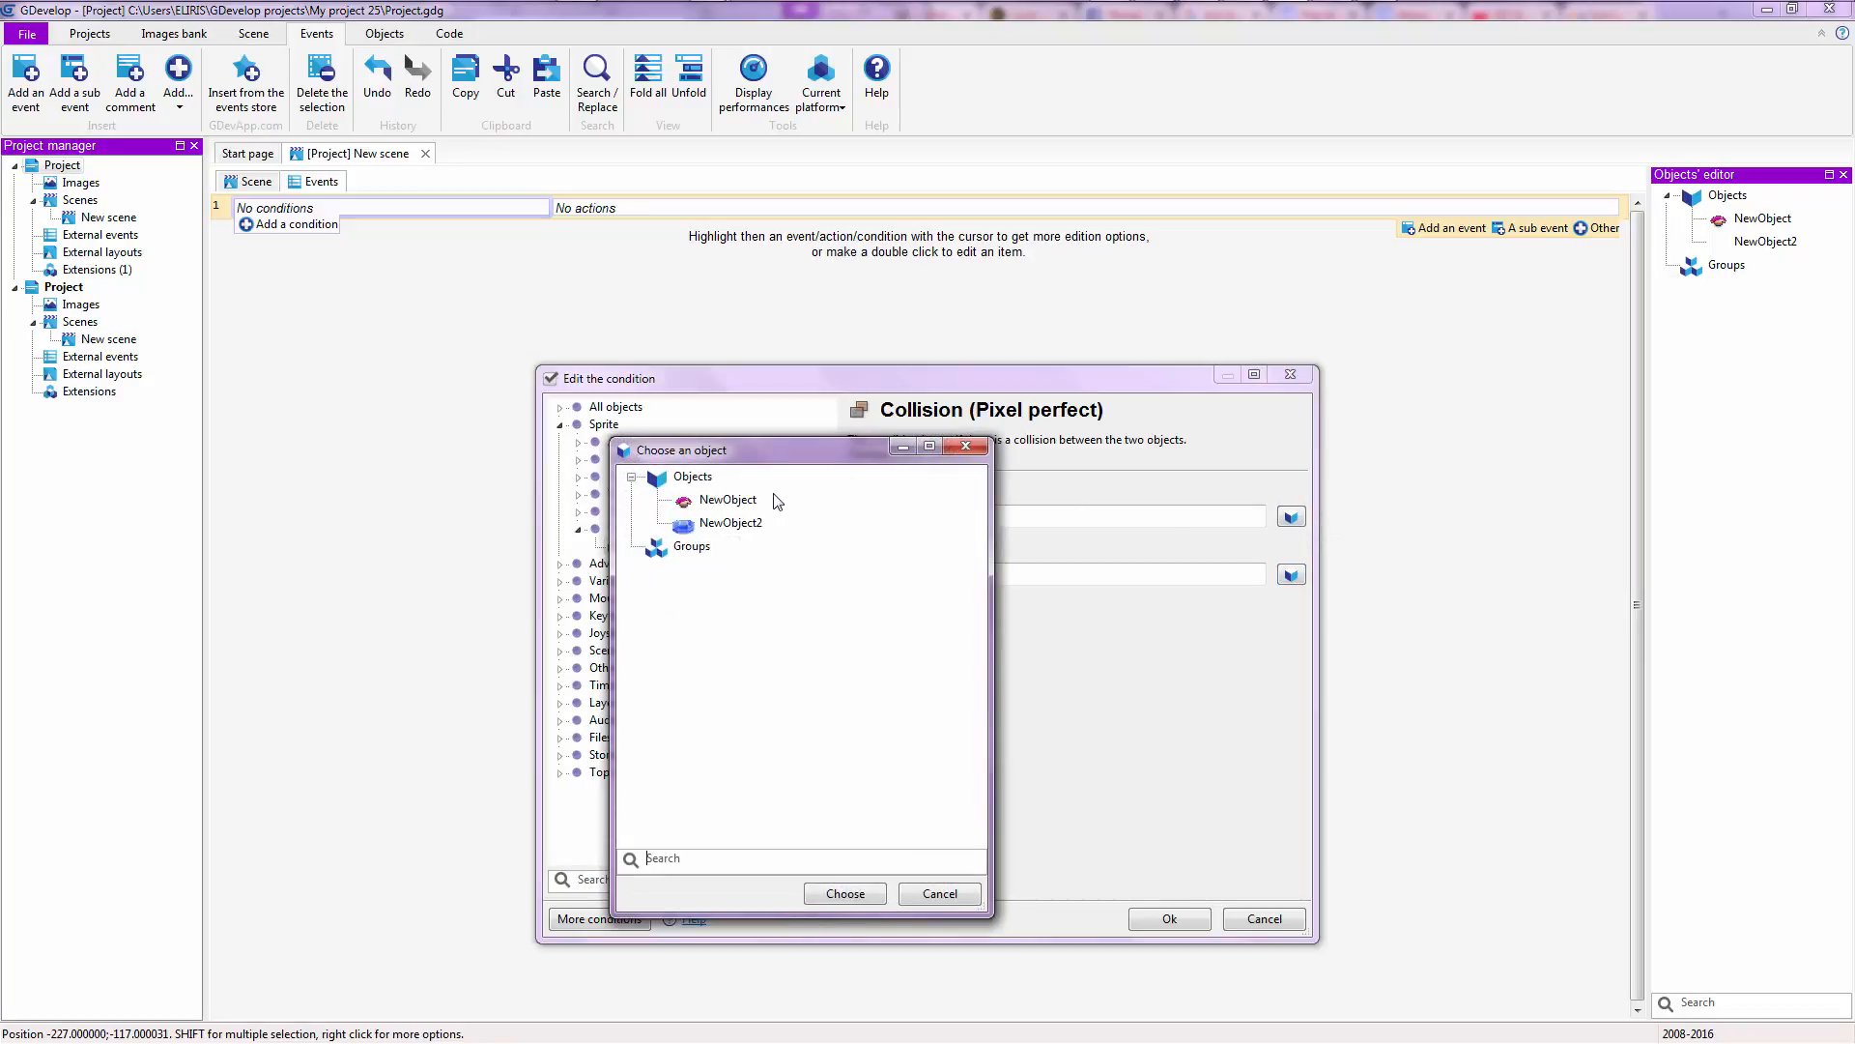
pyautogui.click(728, 499)
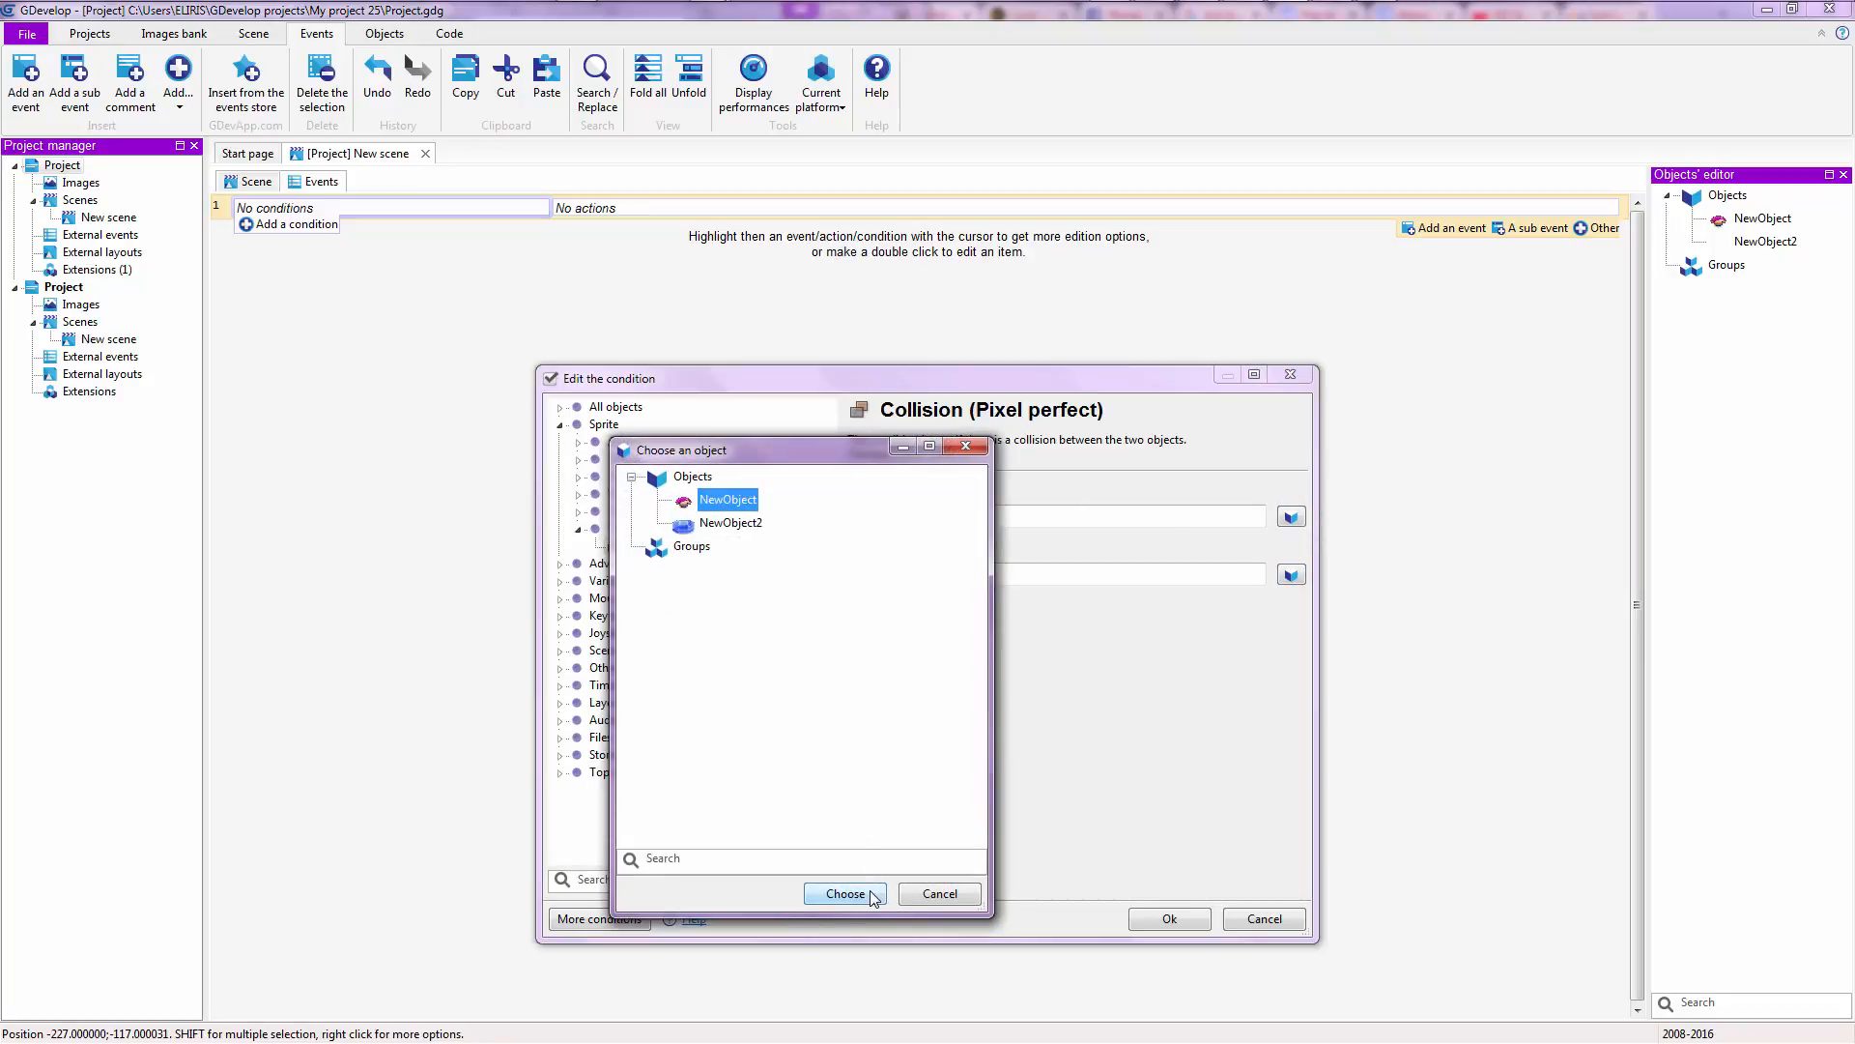
pyautogui.click(844, 892)
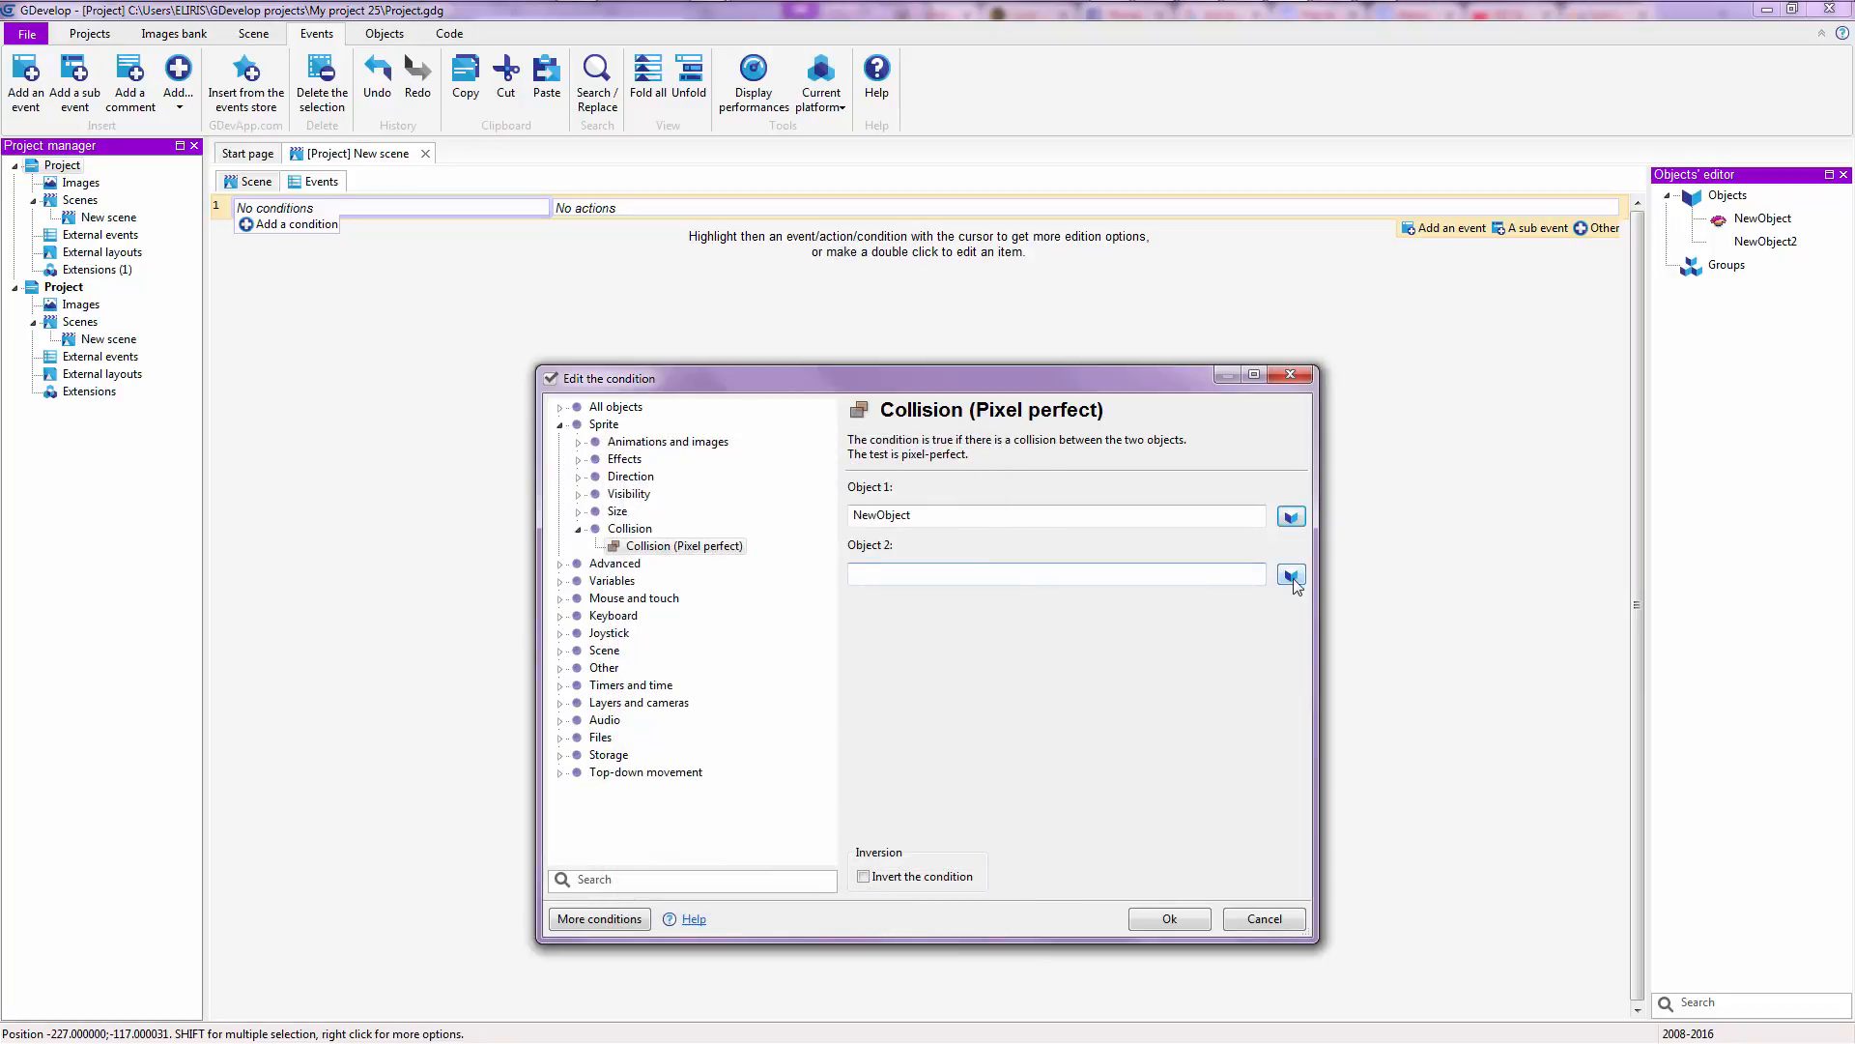
pyautogui.click(1291, 574)
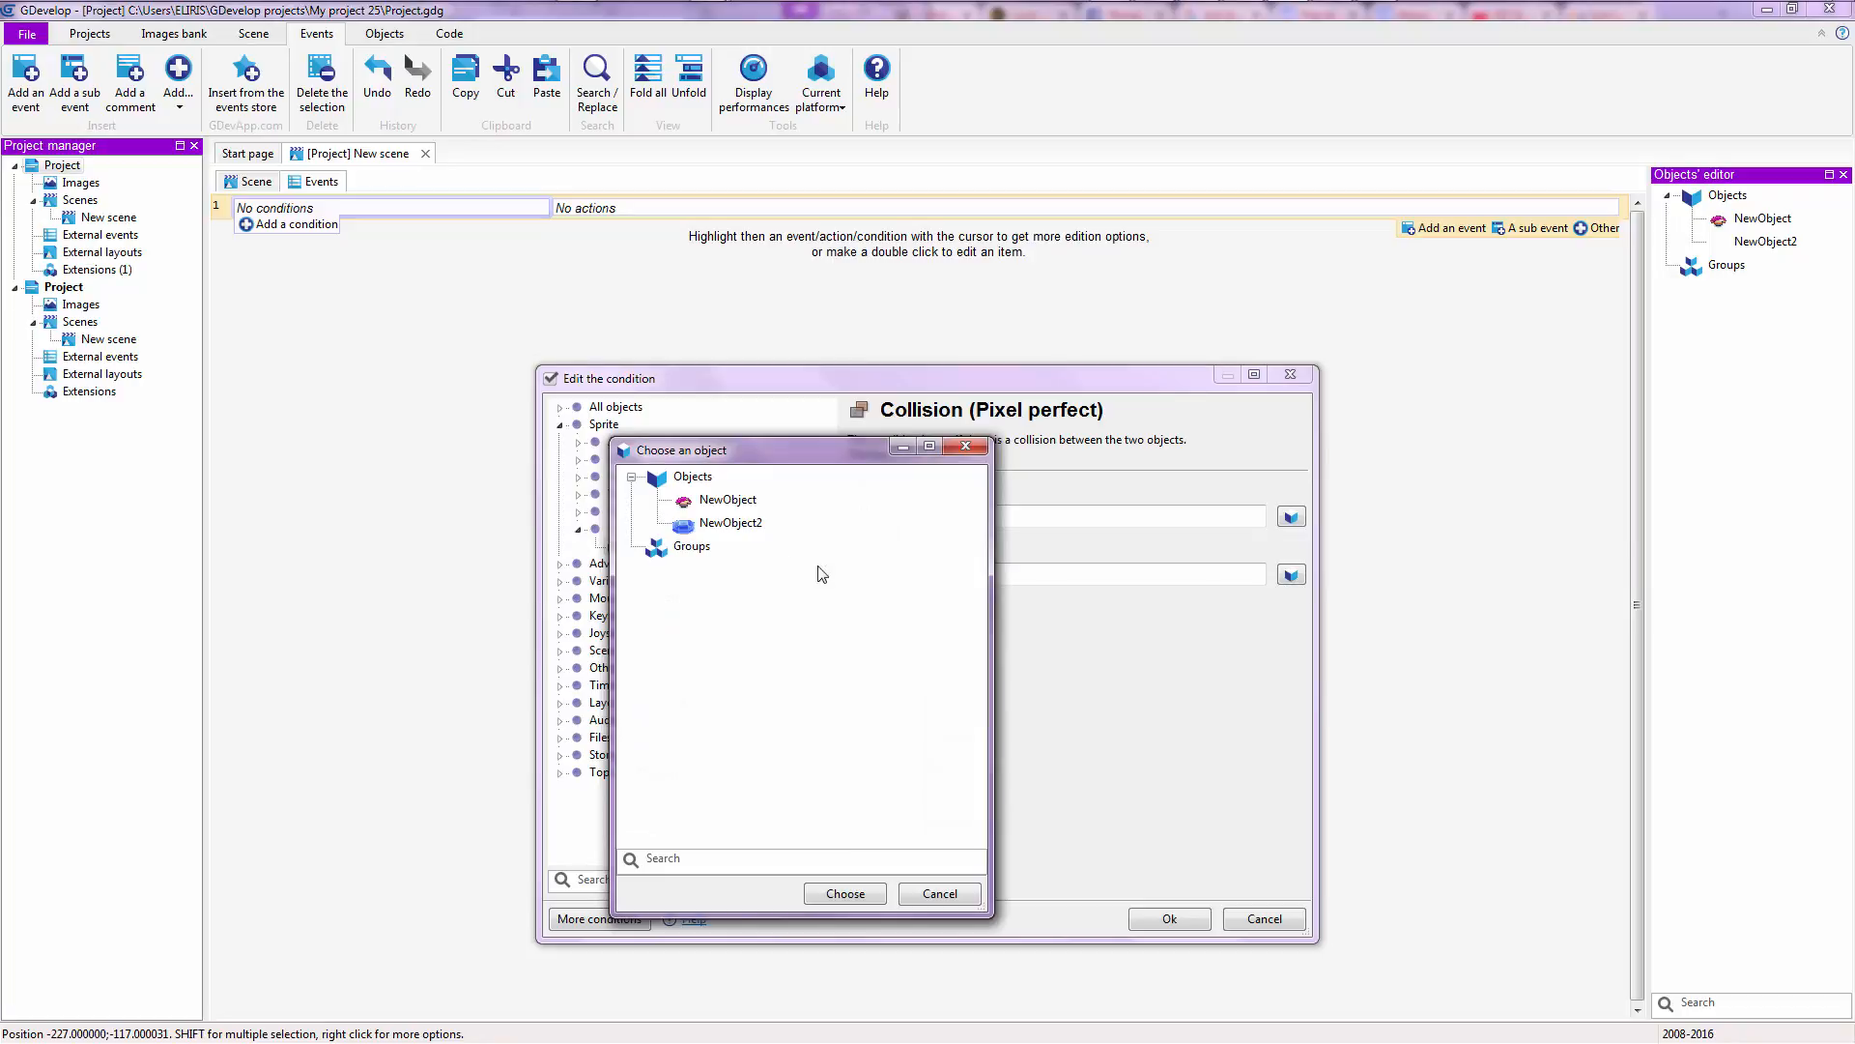
pyautogui.click(731, 523)
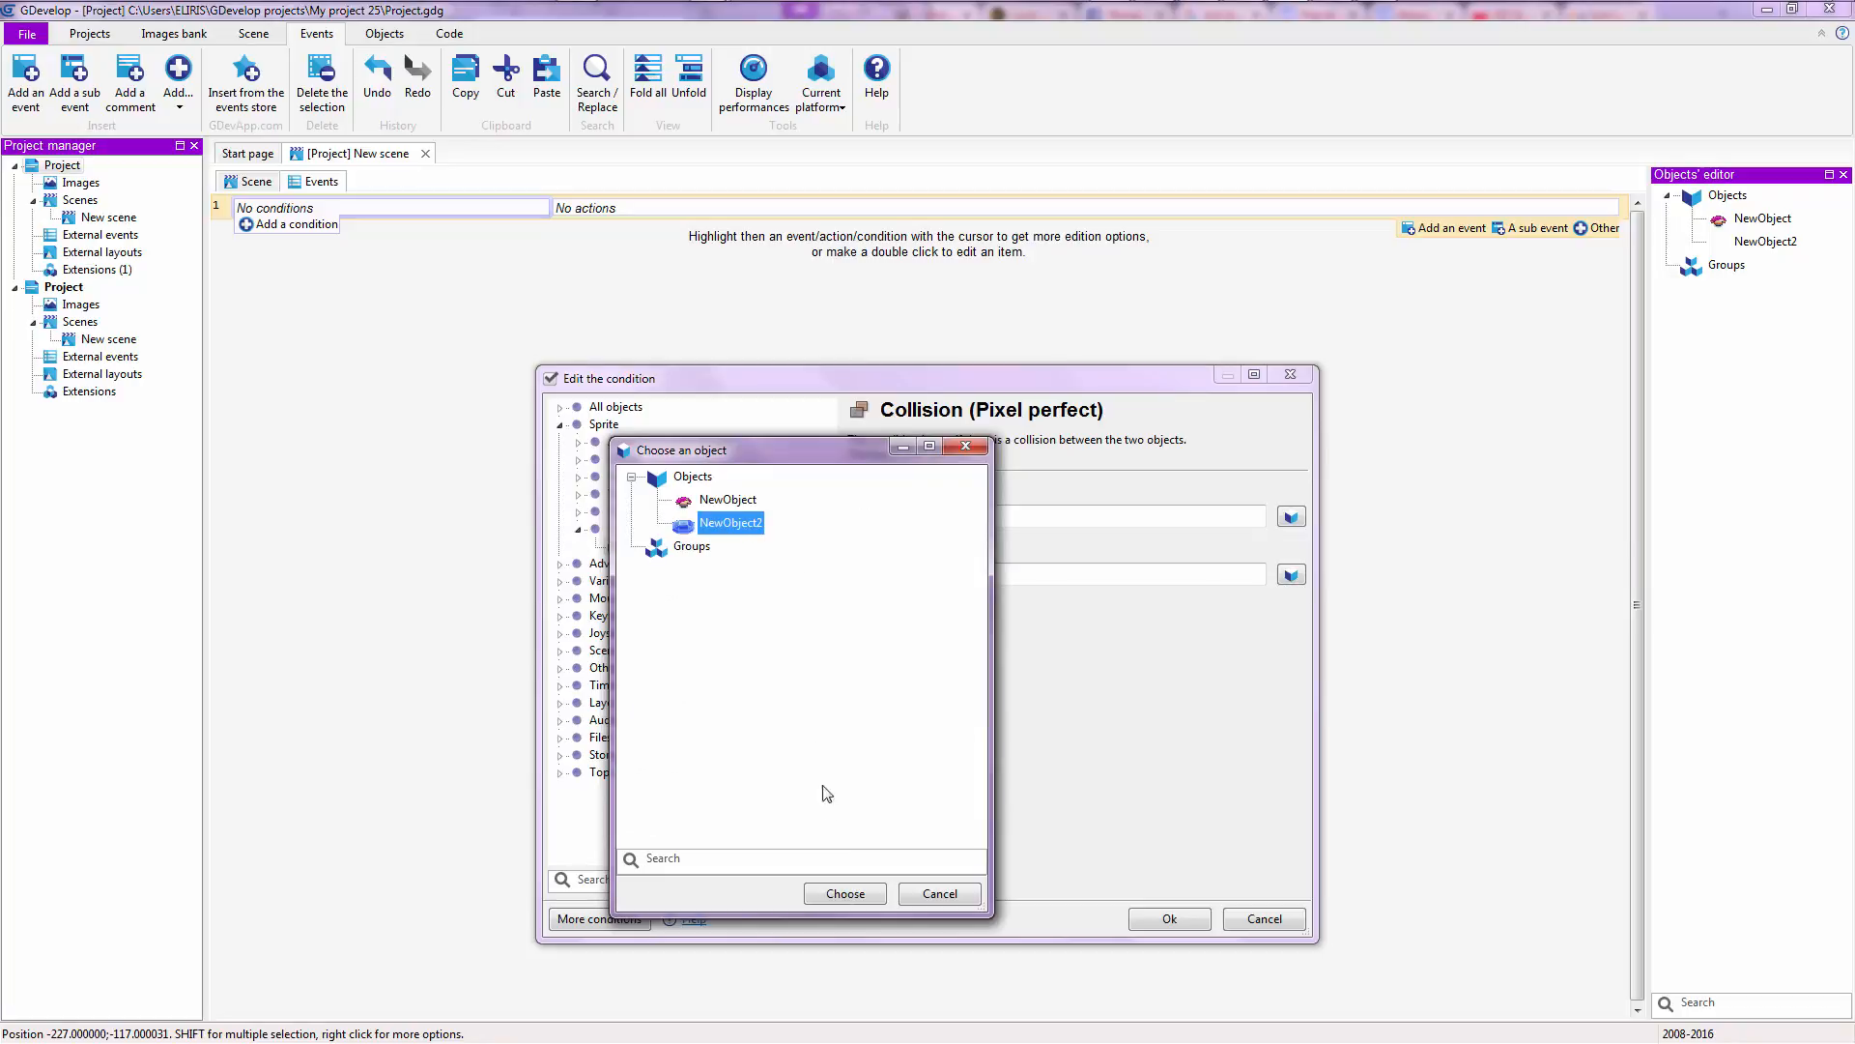
pyautogui.click(845, 893)
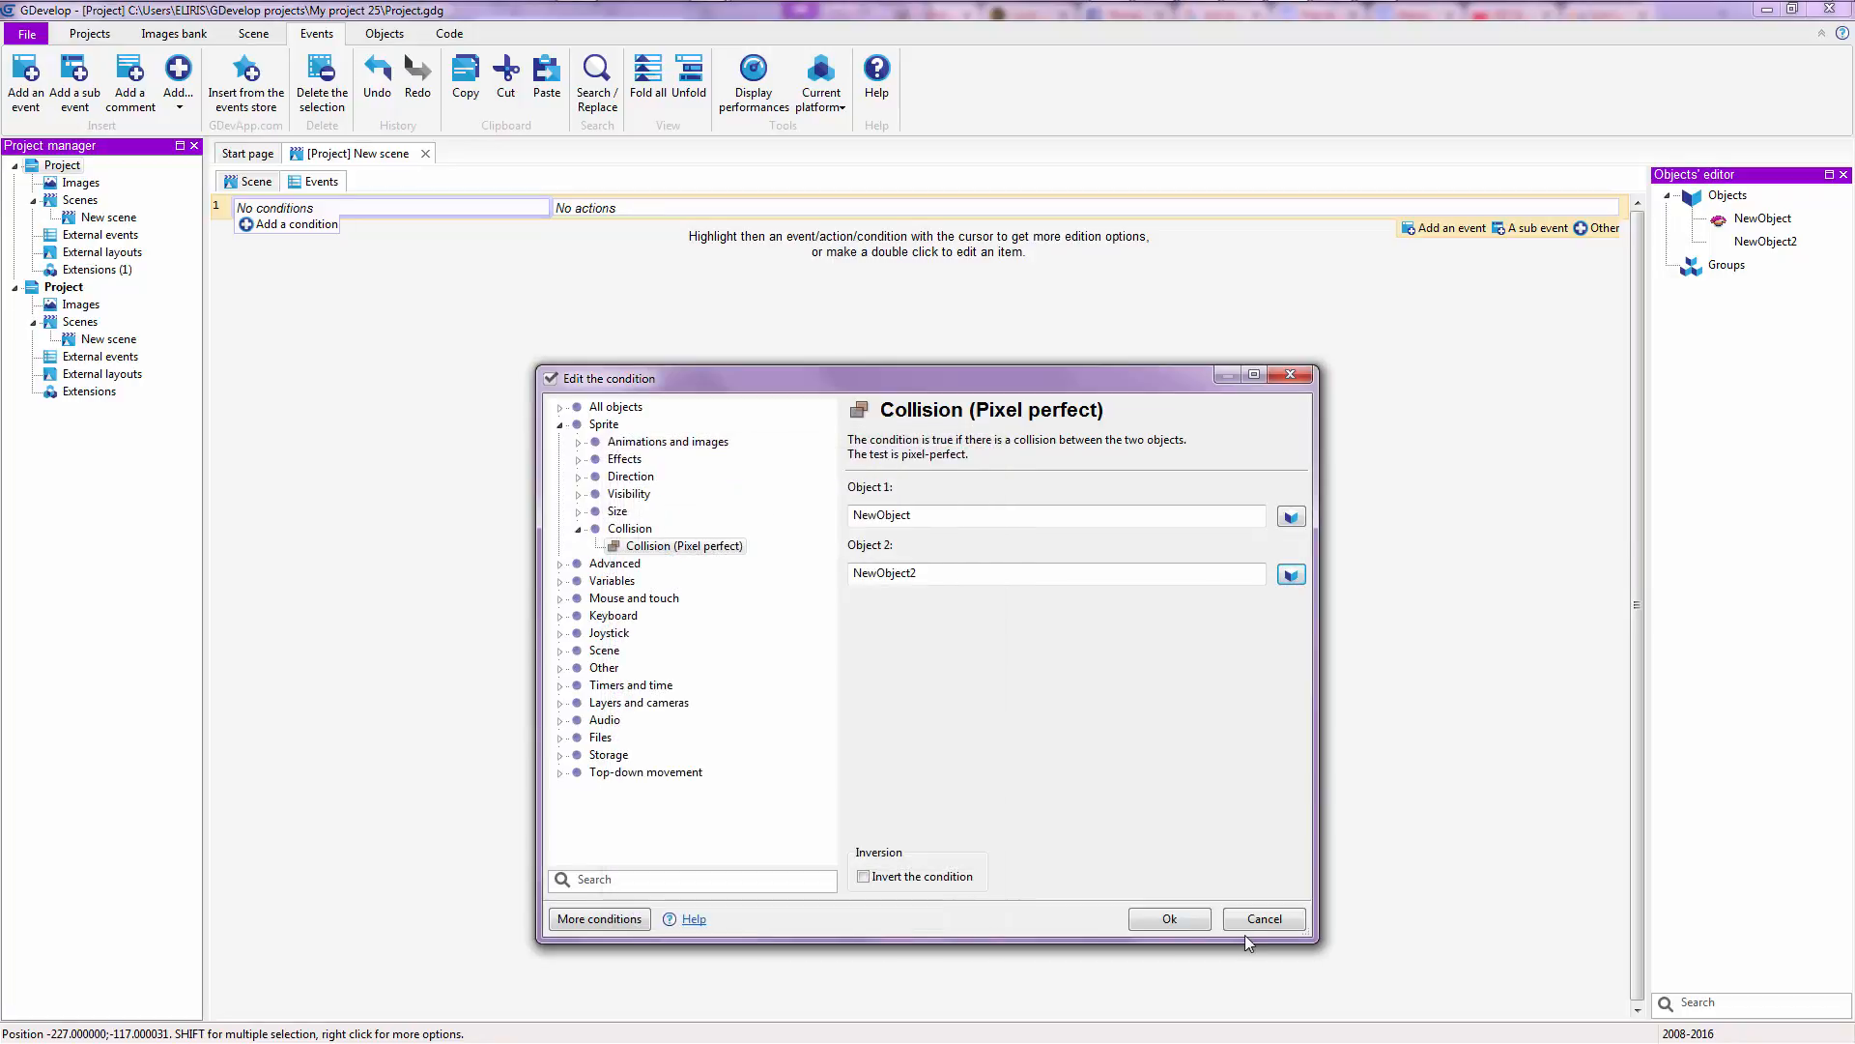
pyautogui.click(1168, 918)
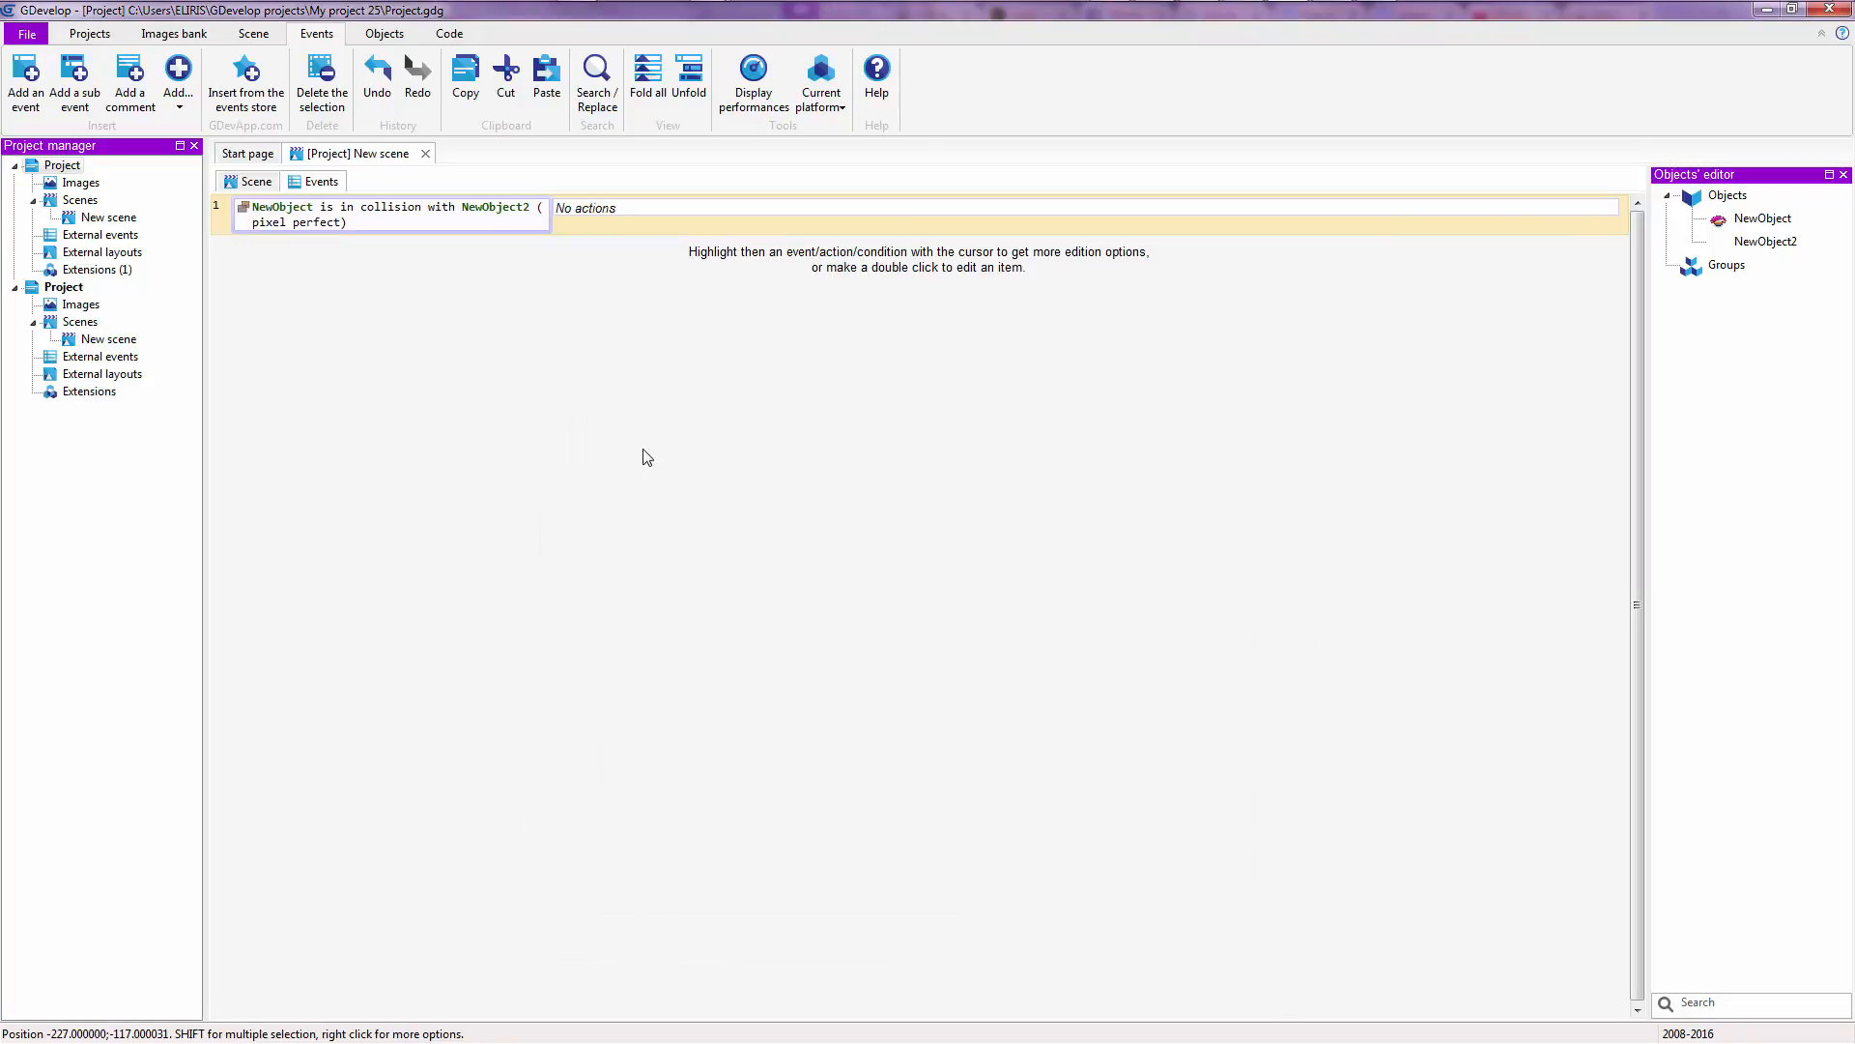
pyautogui.moveTo(349, 305)
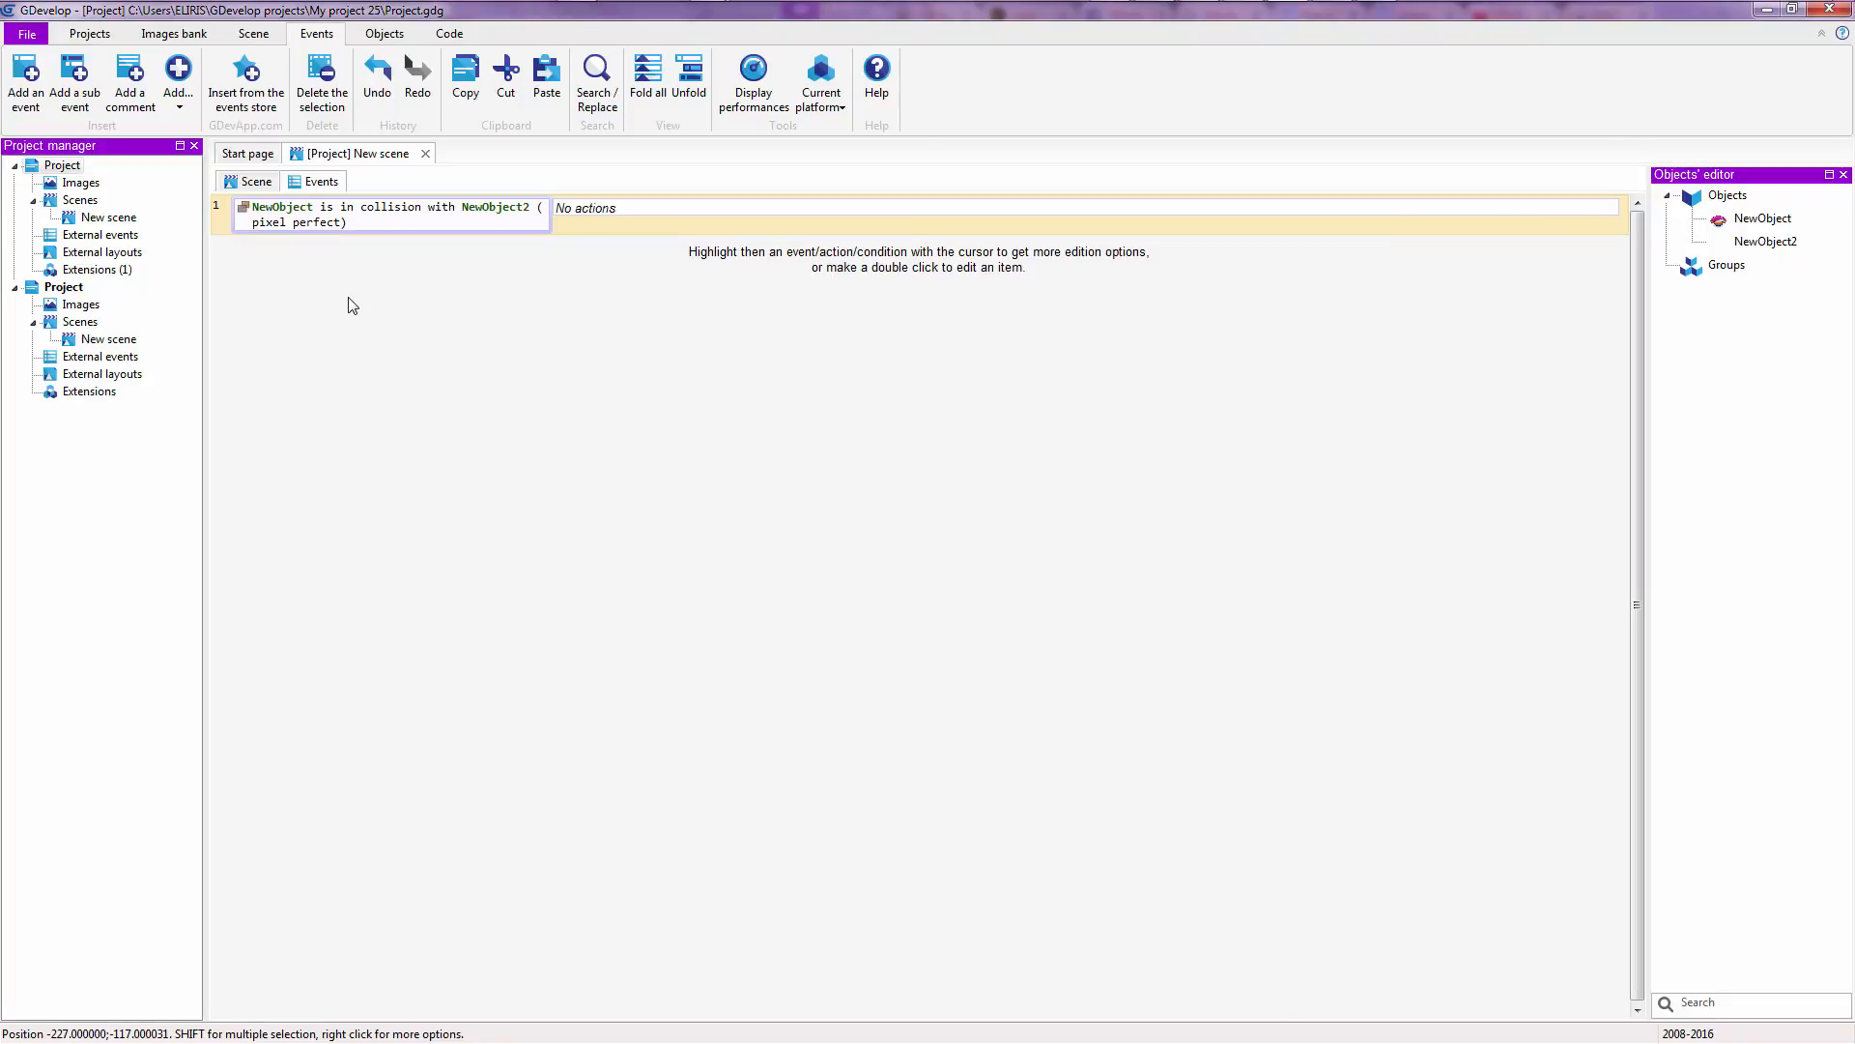
pyautogui.click(355, 212)
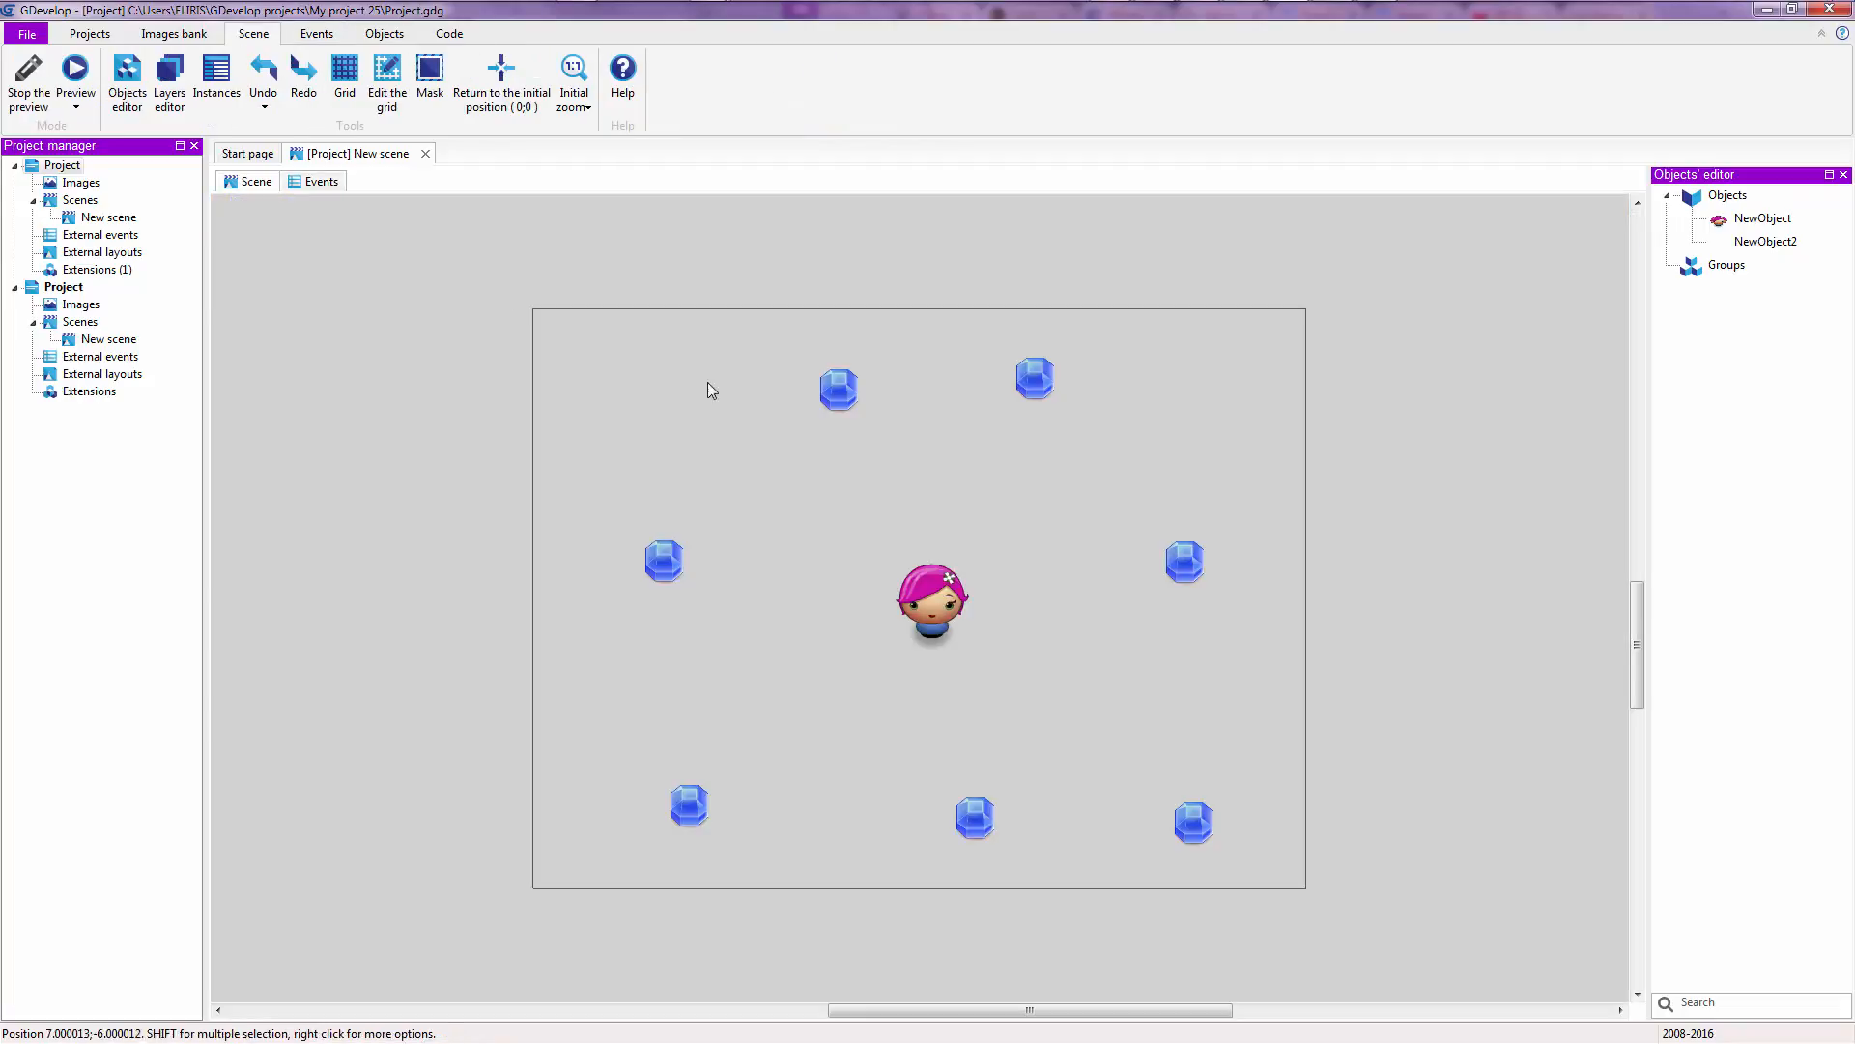
# - Rename NewObject to Pinku and start typing 'Ge' as NewObject2's new name
pyautogui.click(929, 597)
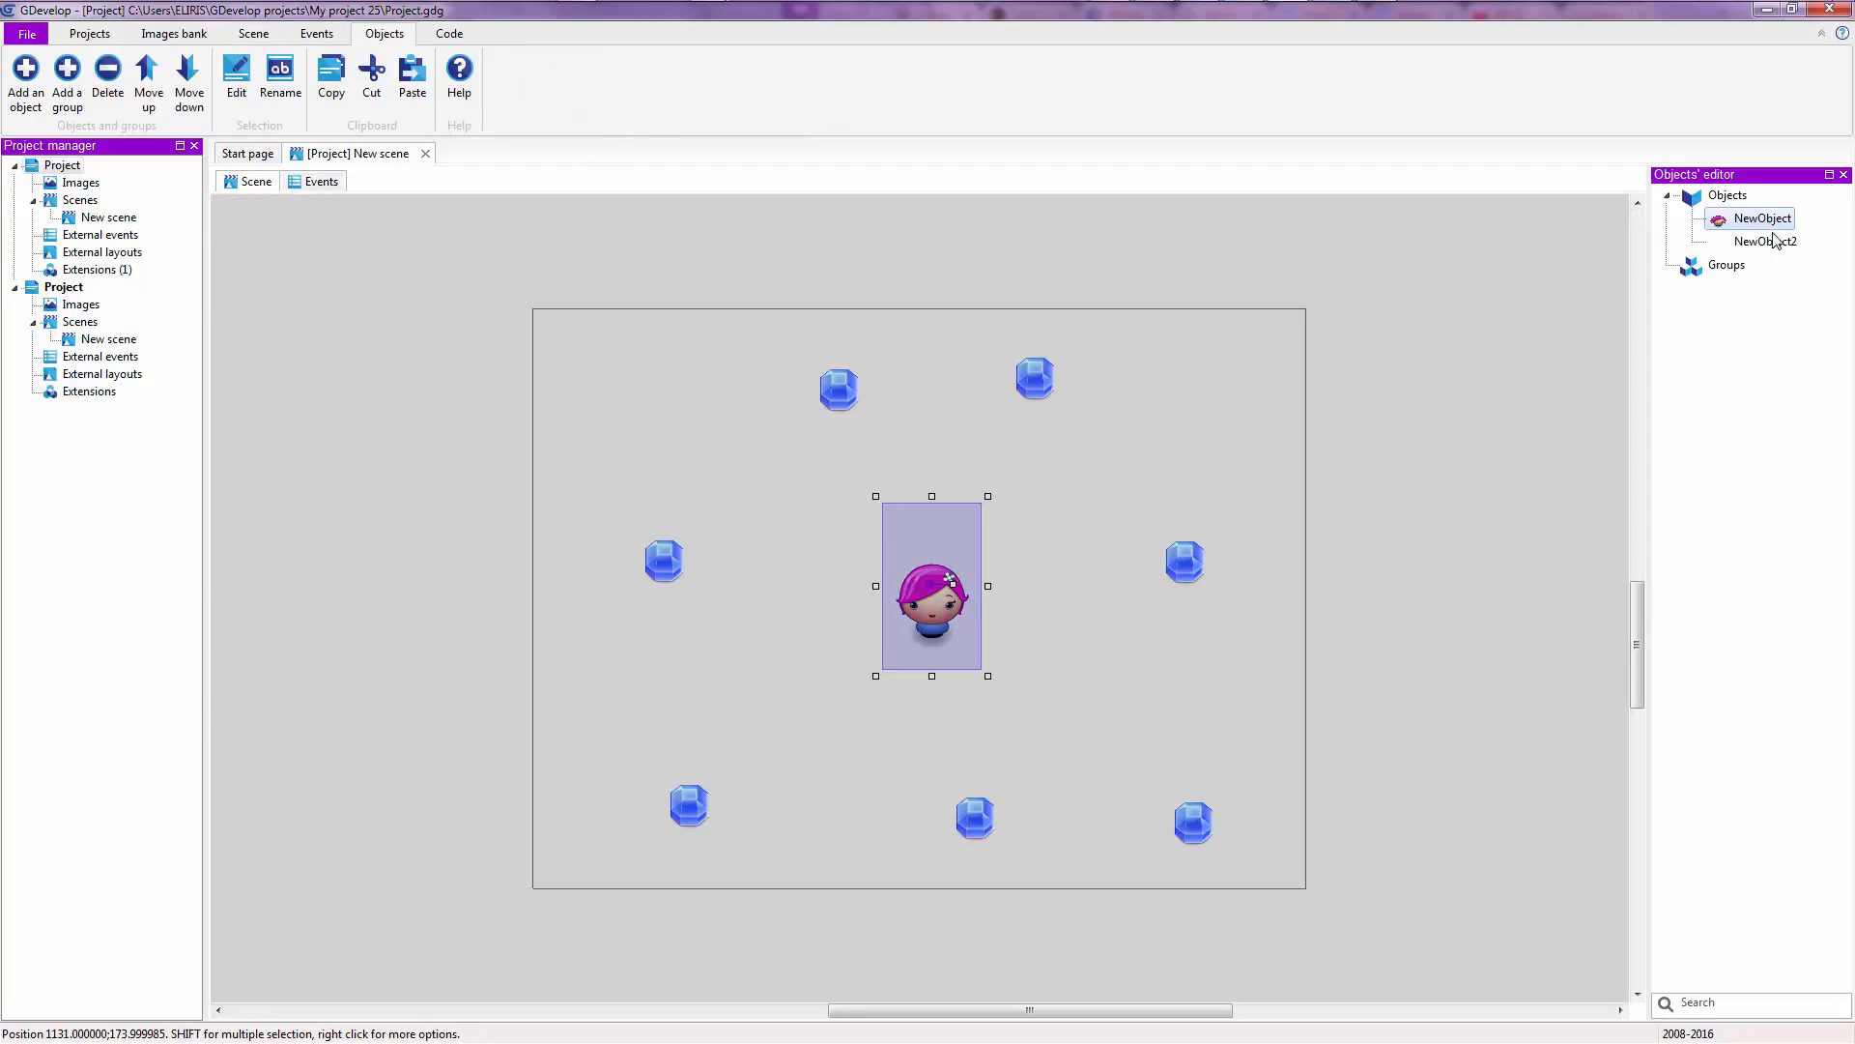
pyautogui.doubleClick(1765, 218)
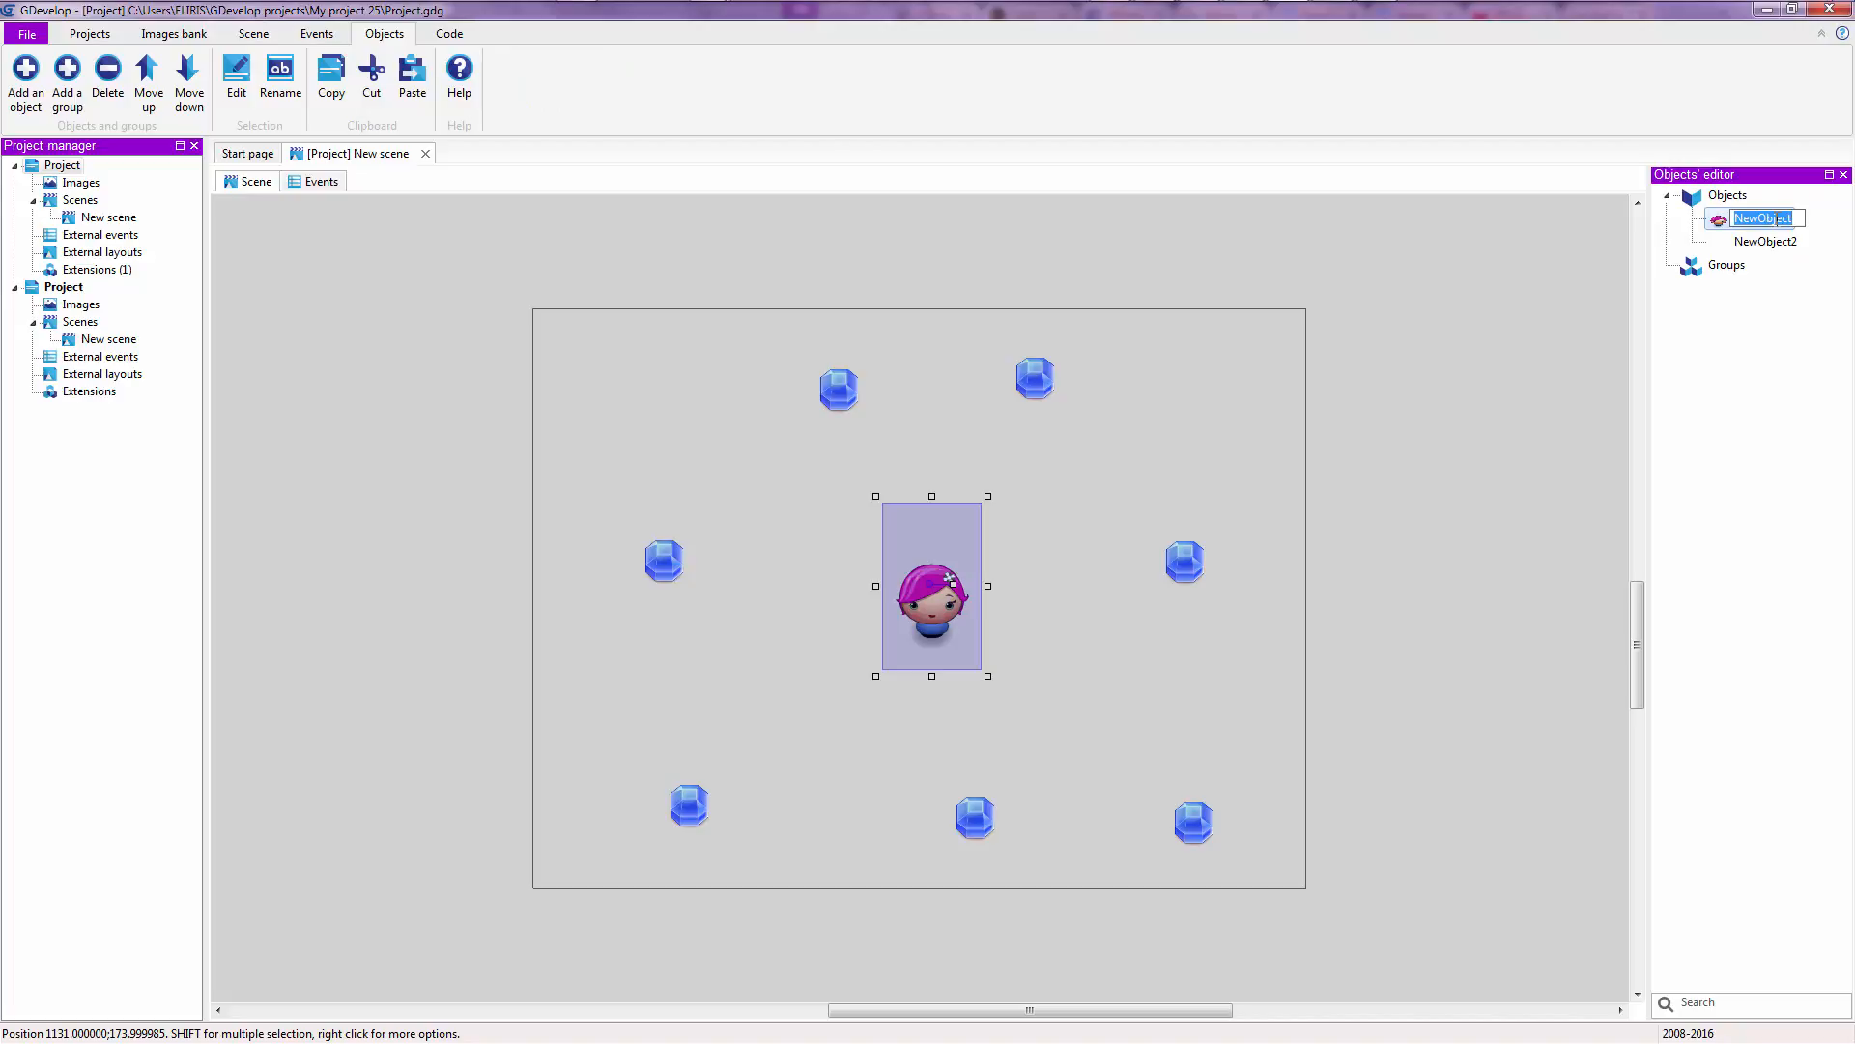
pyautogui.write('Pinku')
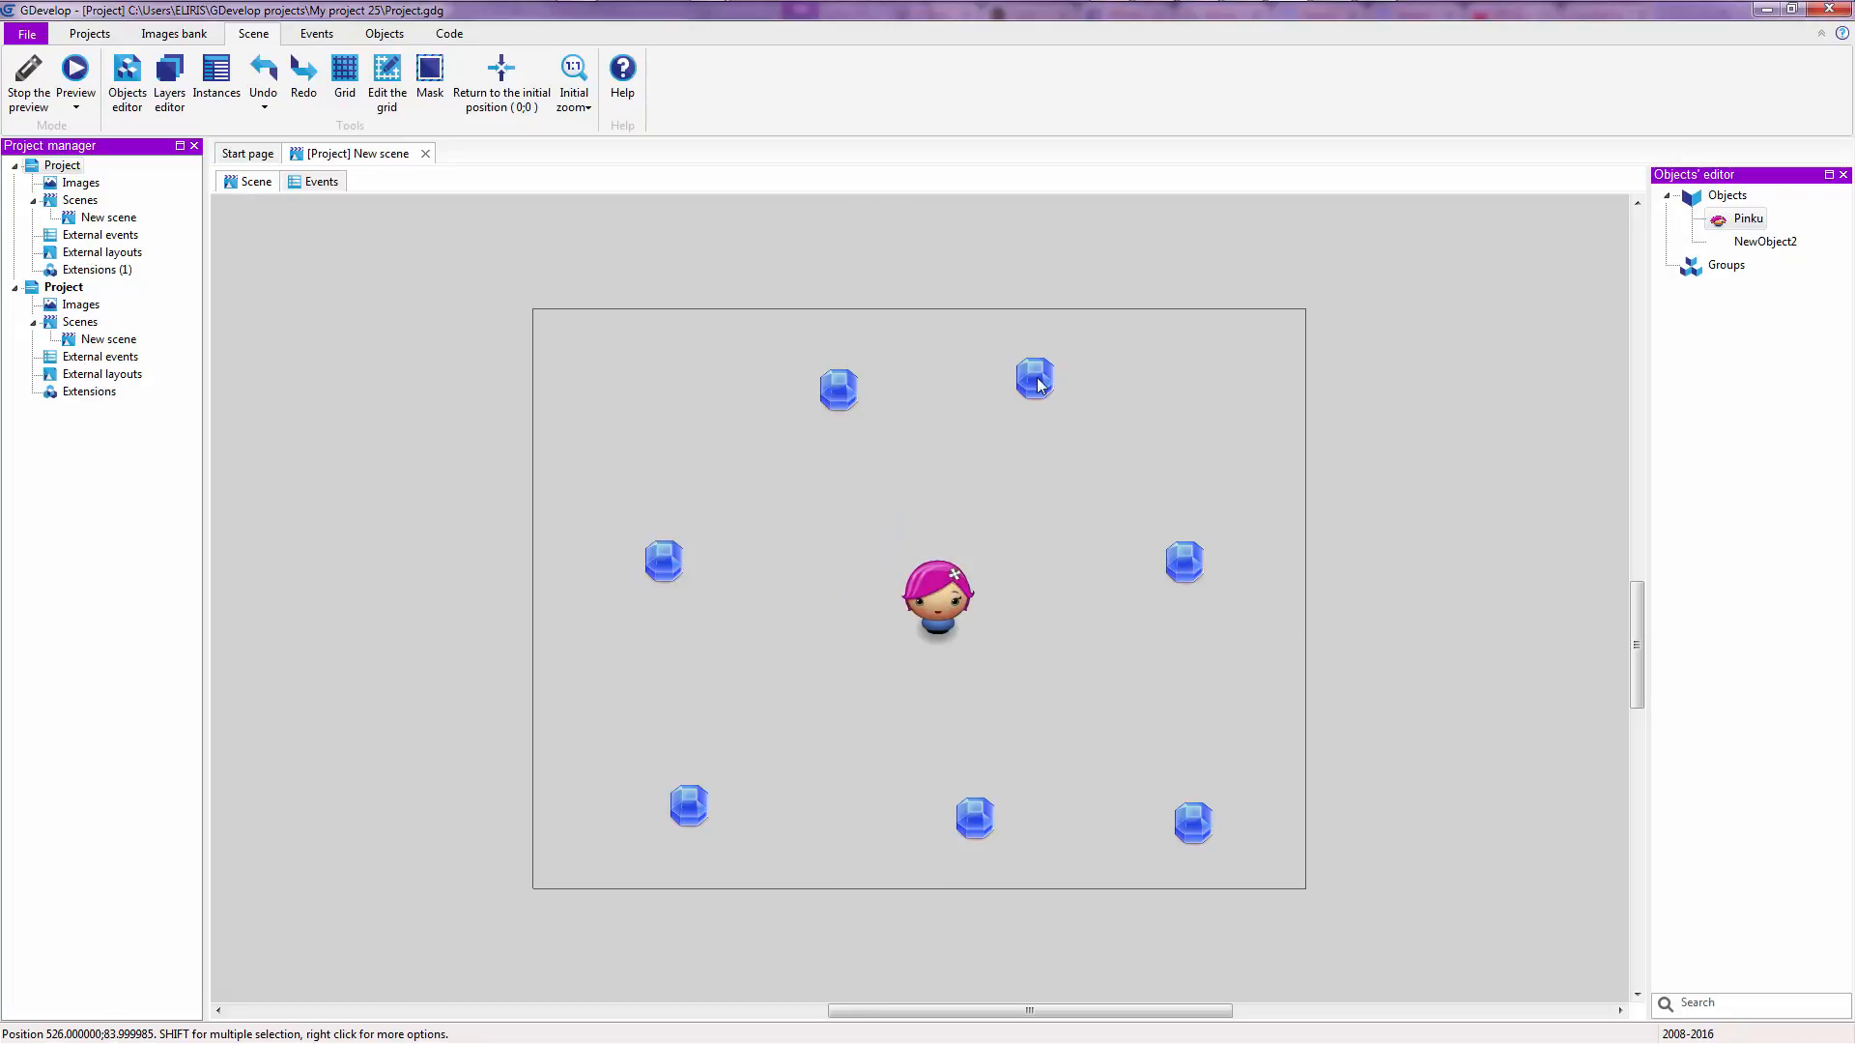
pyautogui.click(1034, 377)
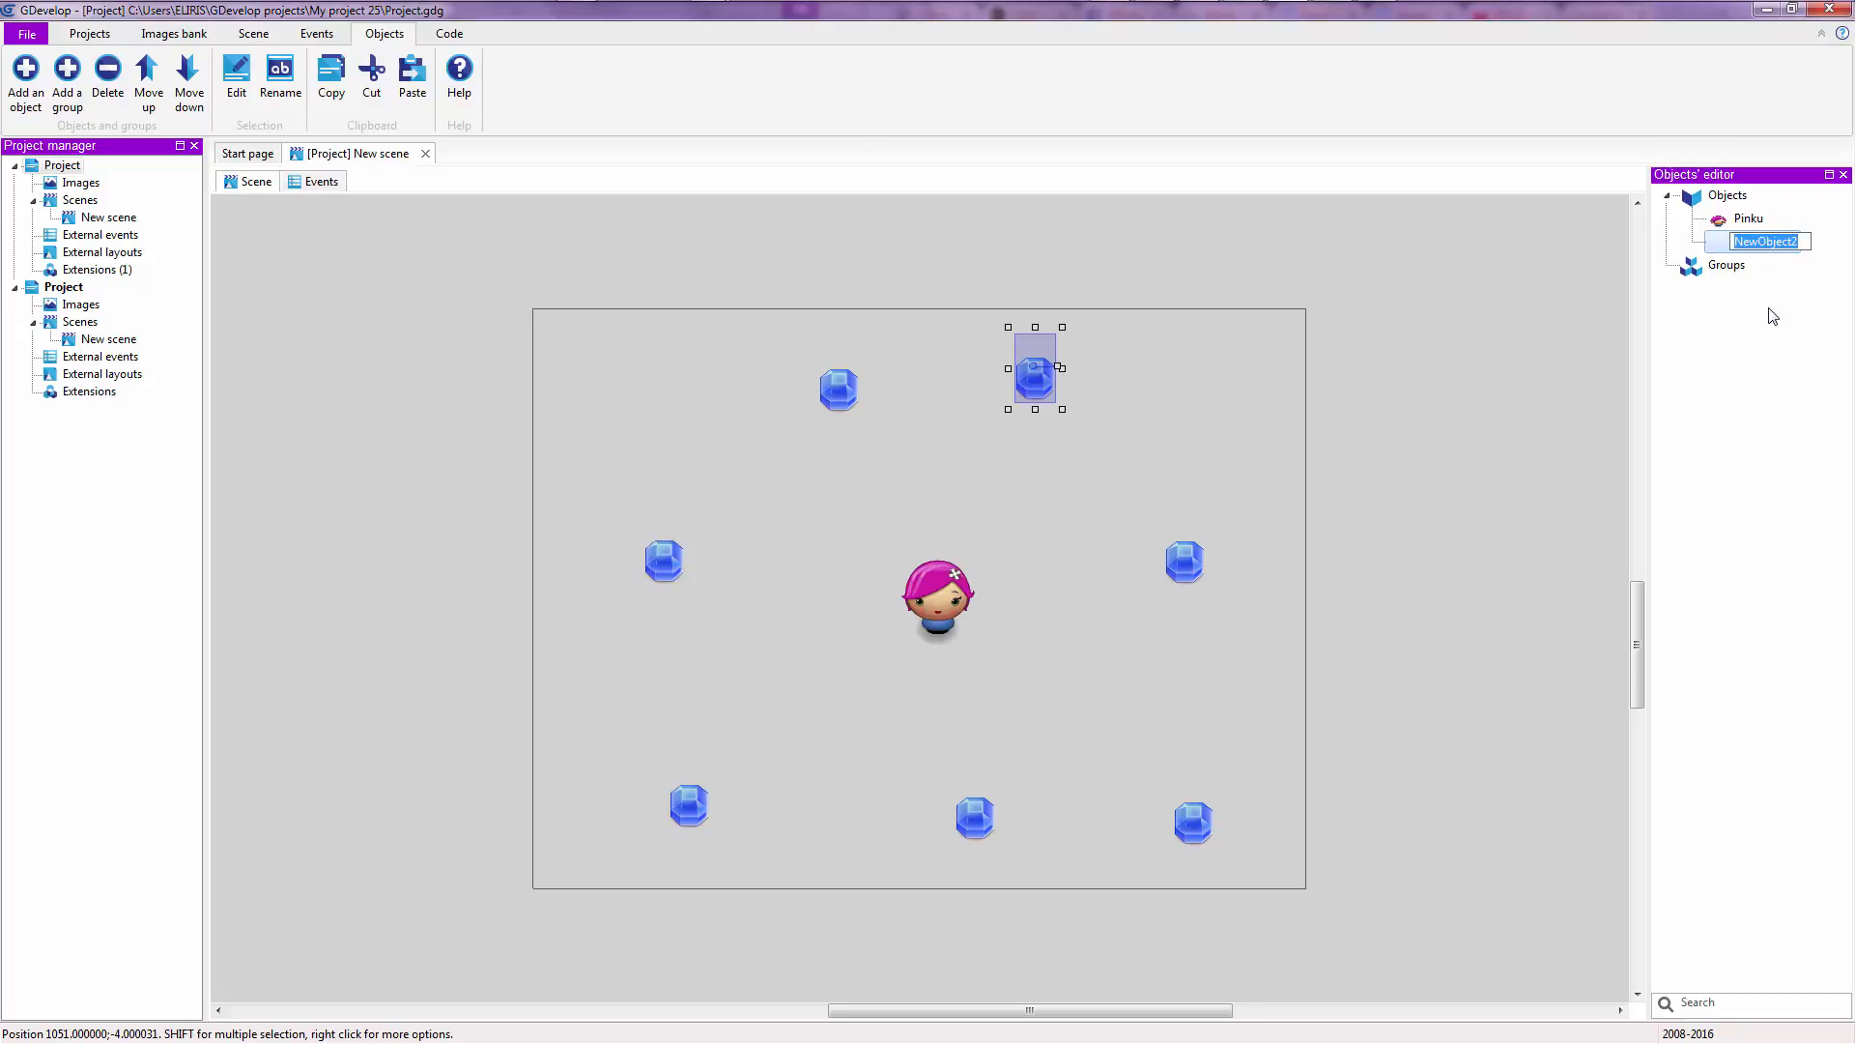
pyautogui.write('Gem')
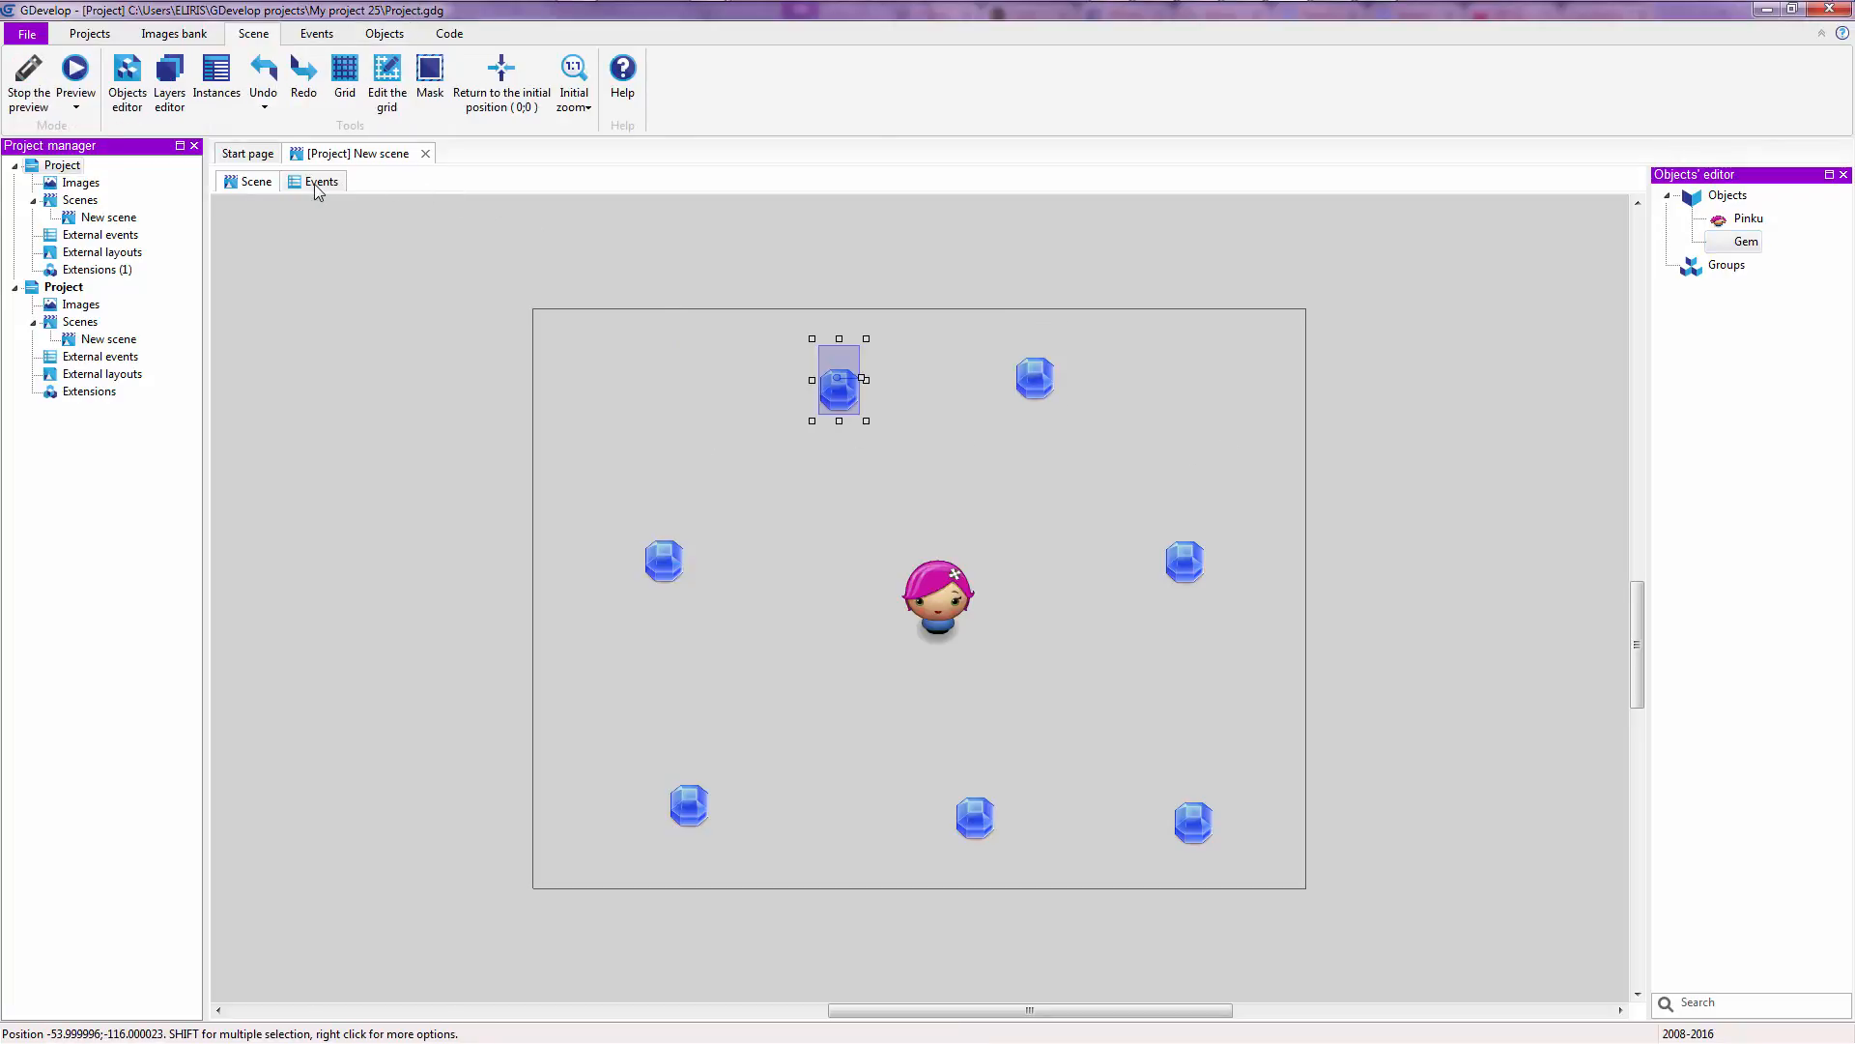
# - Switch to the events sheet, where the condition reads Pinku in collision with Gem
pyautogui.click(321, 181)
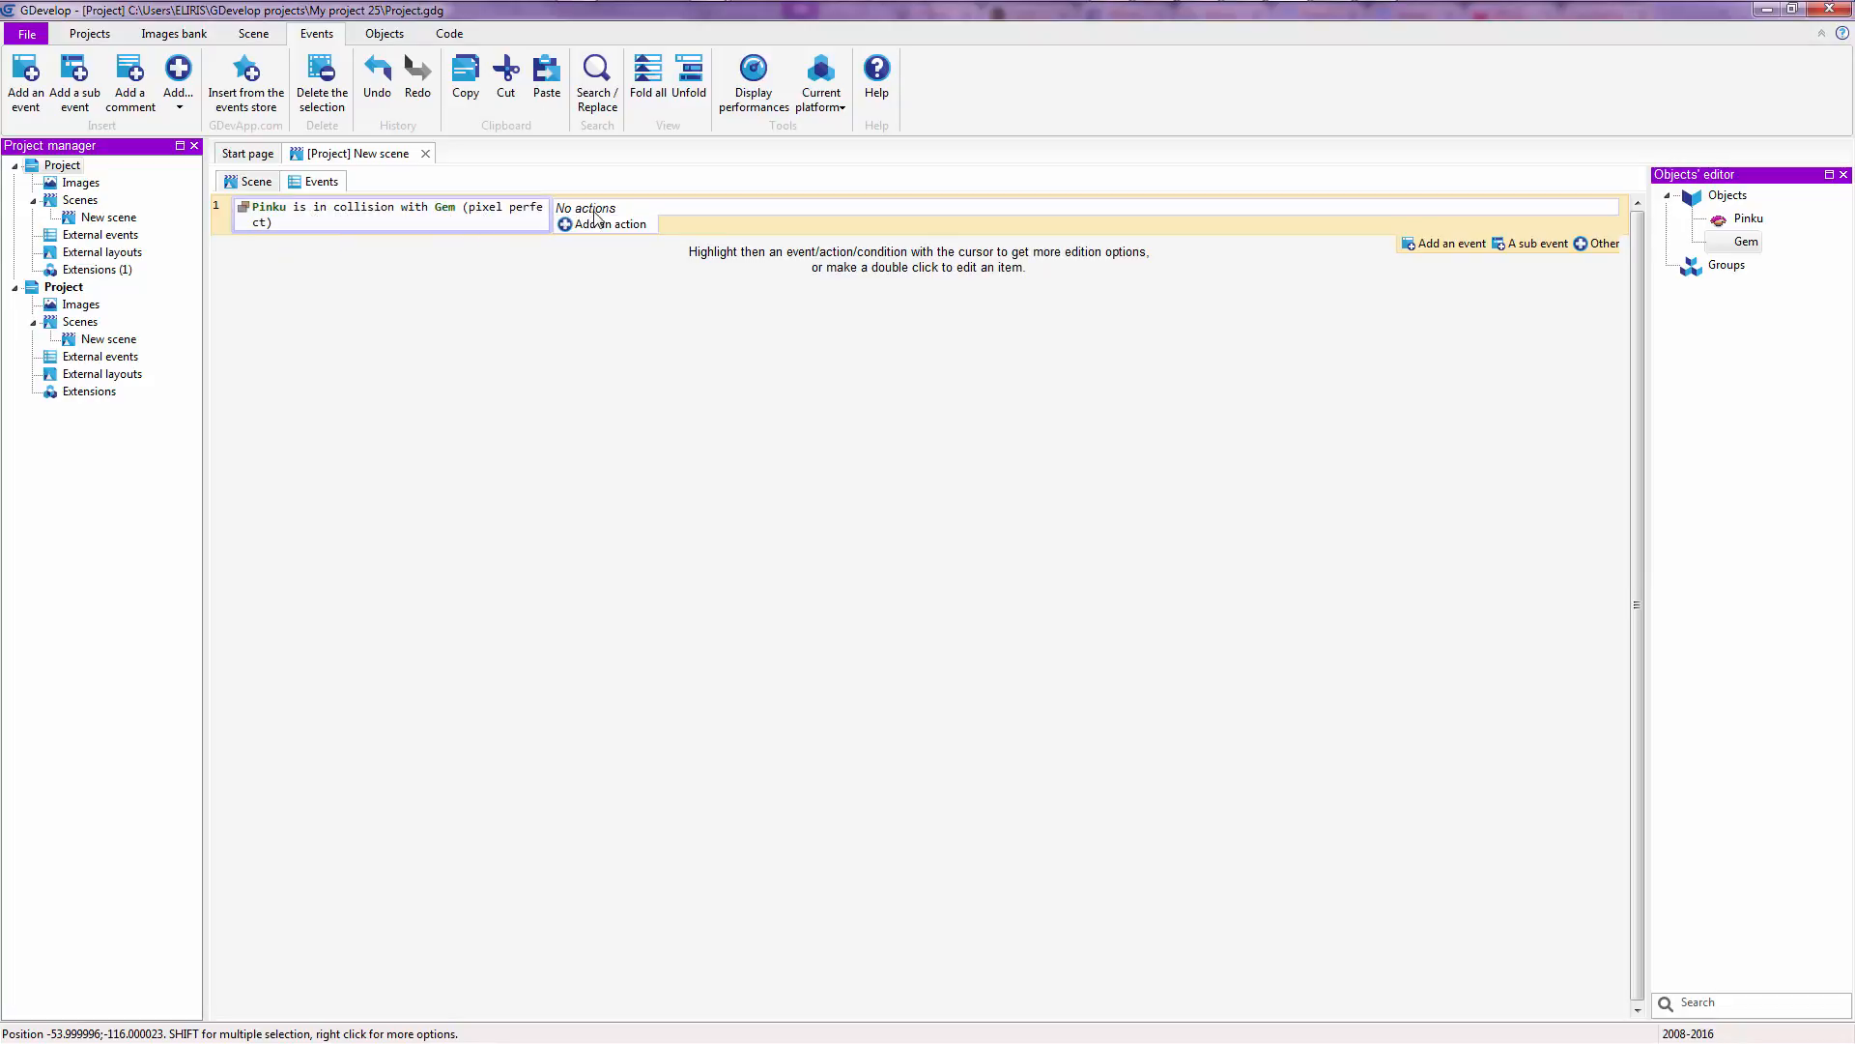
# - Add a 'Delete an object' action targeting Gem to the collision event
pyautogui.click(610, 224)
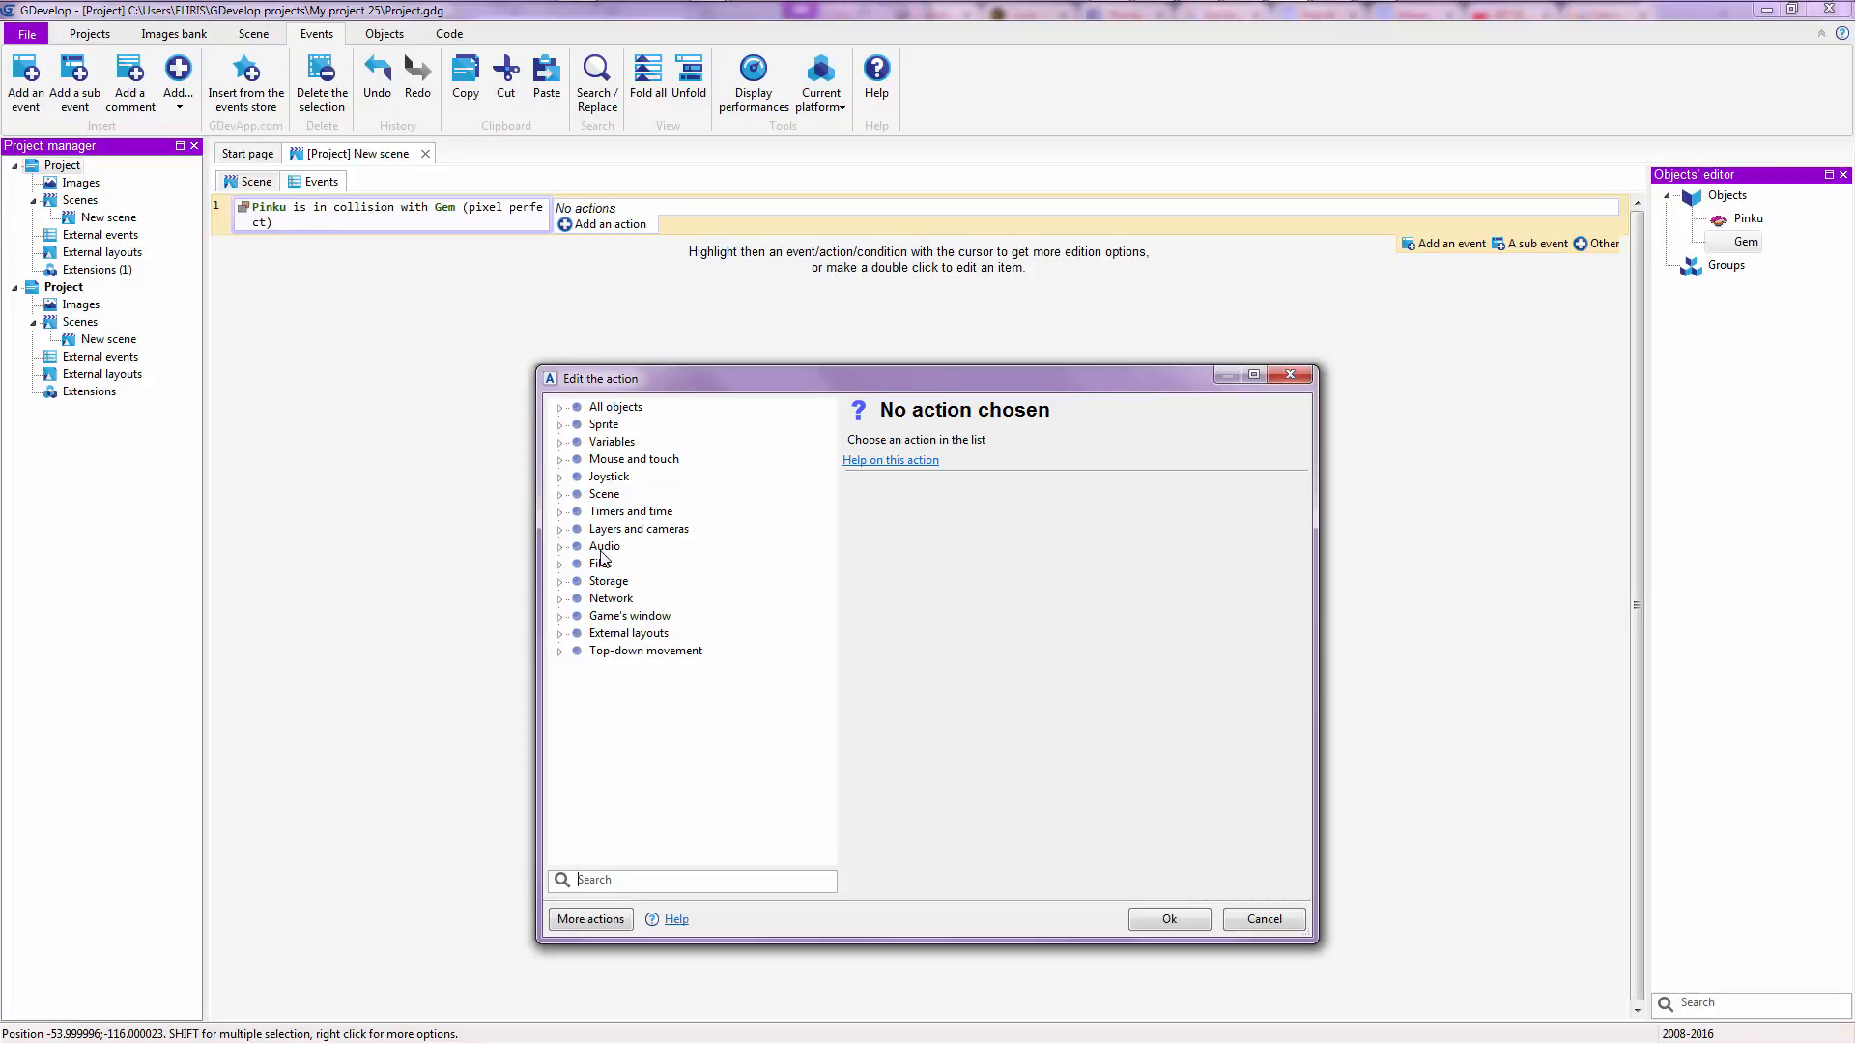
pyautogui.moveTo(562, 427)
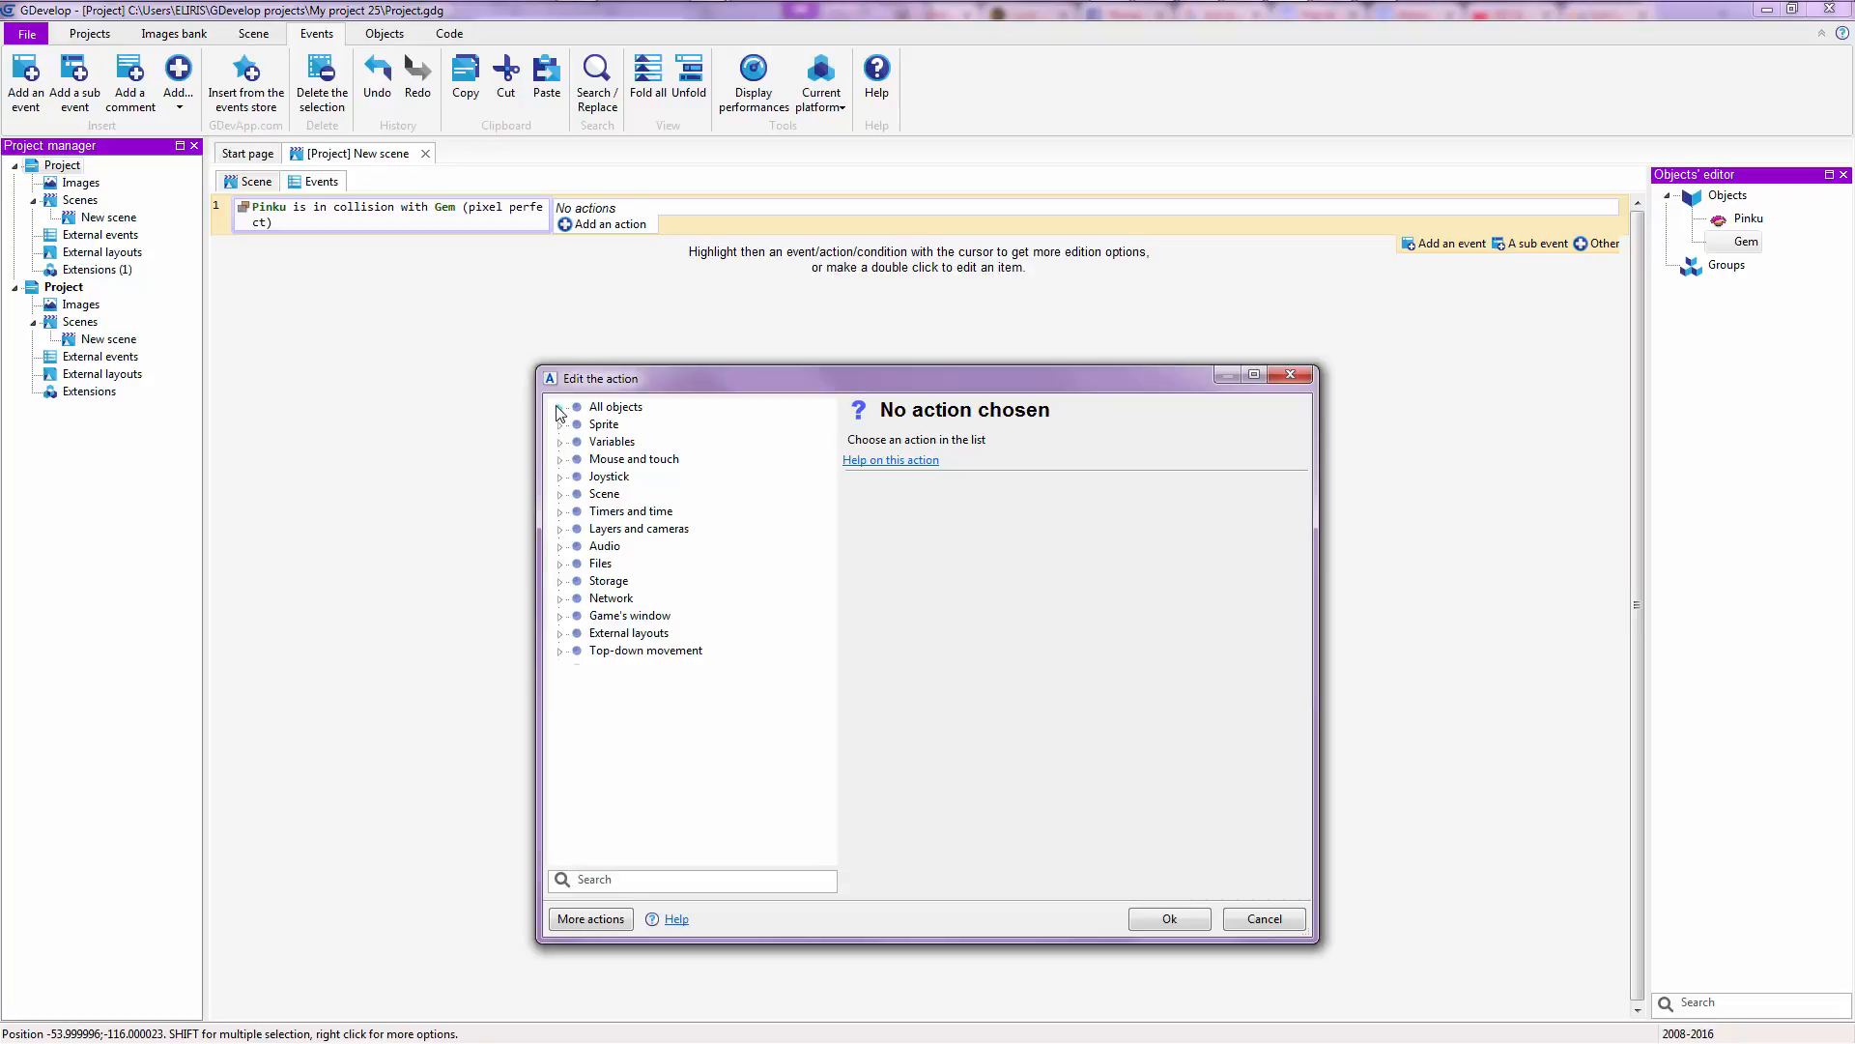
pyautogui.click(561, 406)
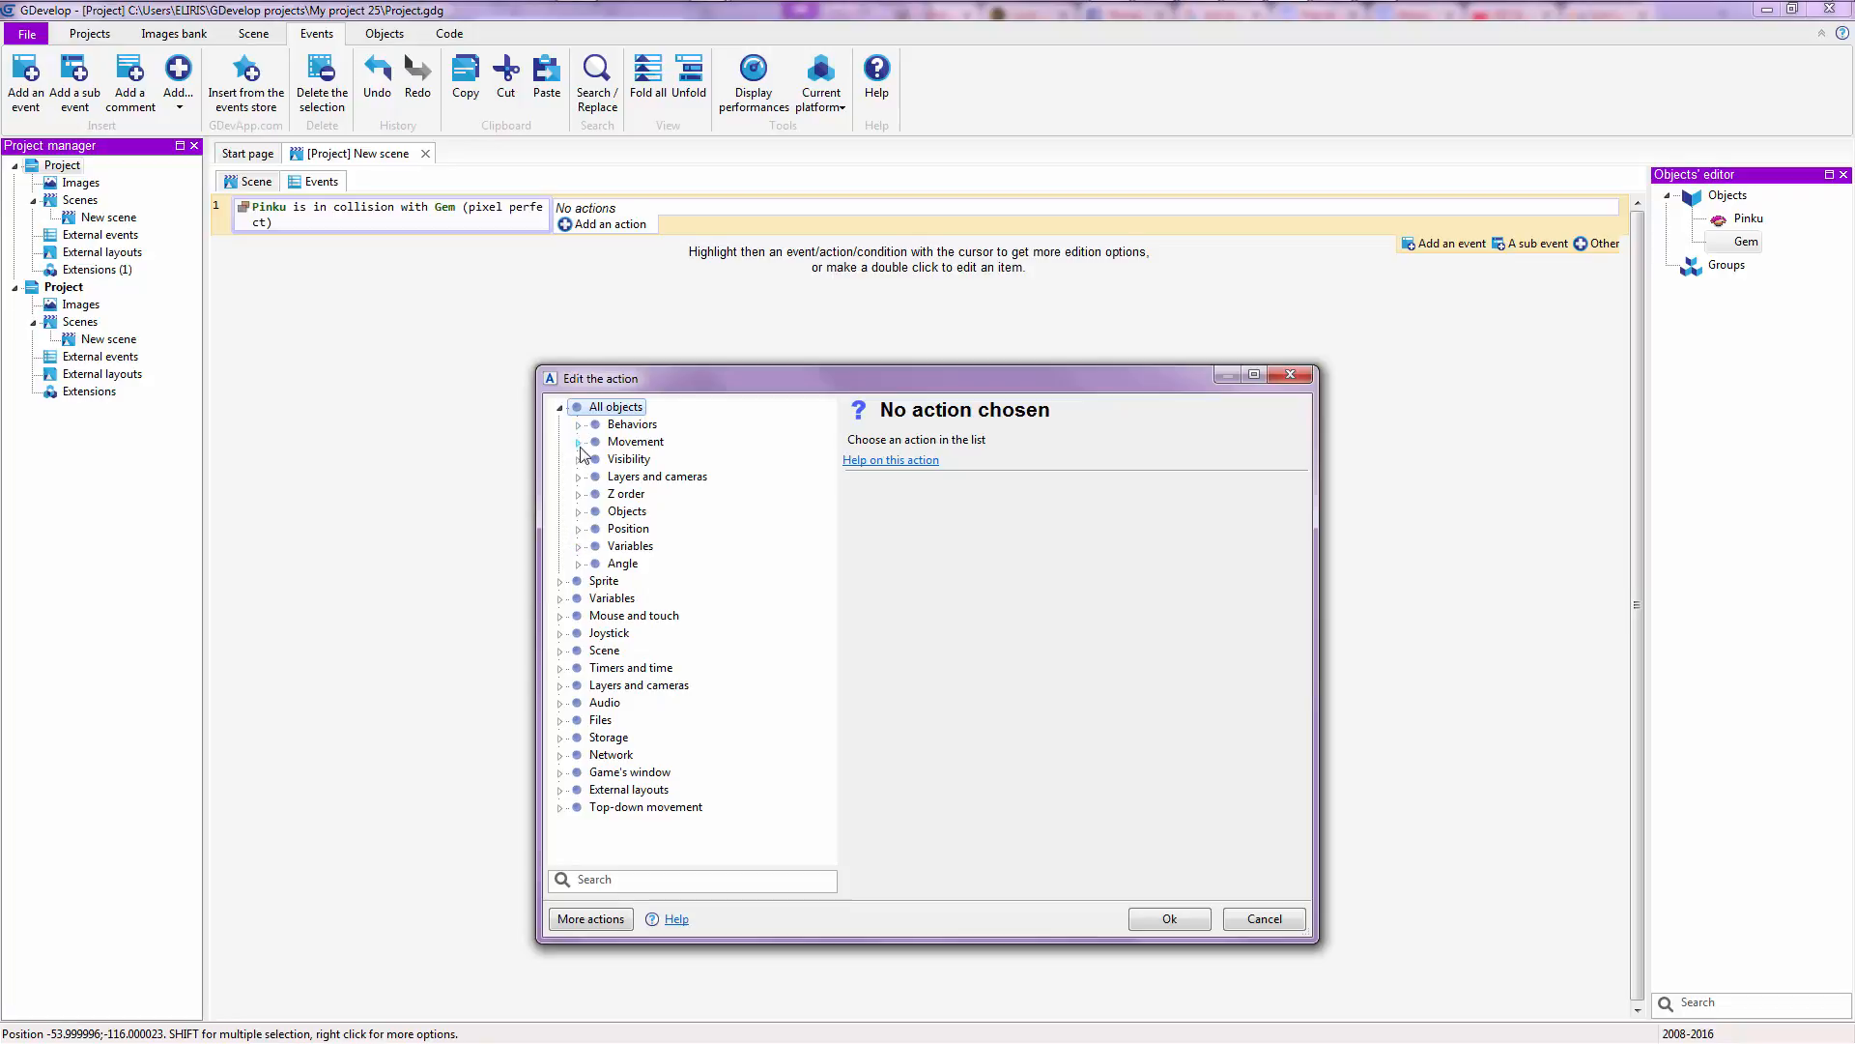
pyautogui.moveTo(580, 524)
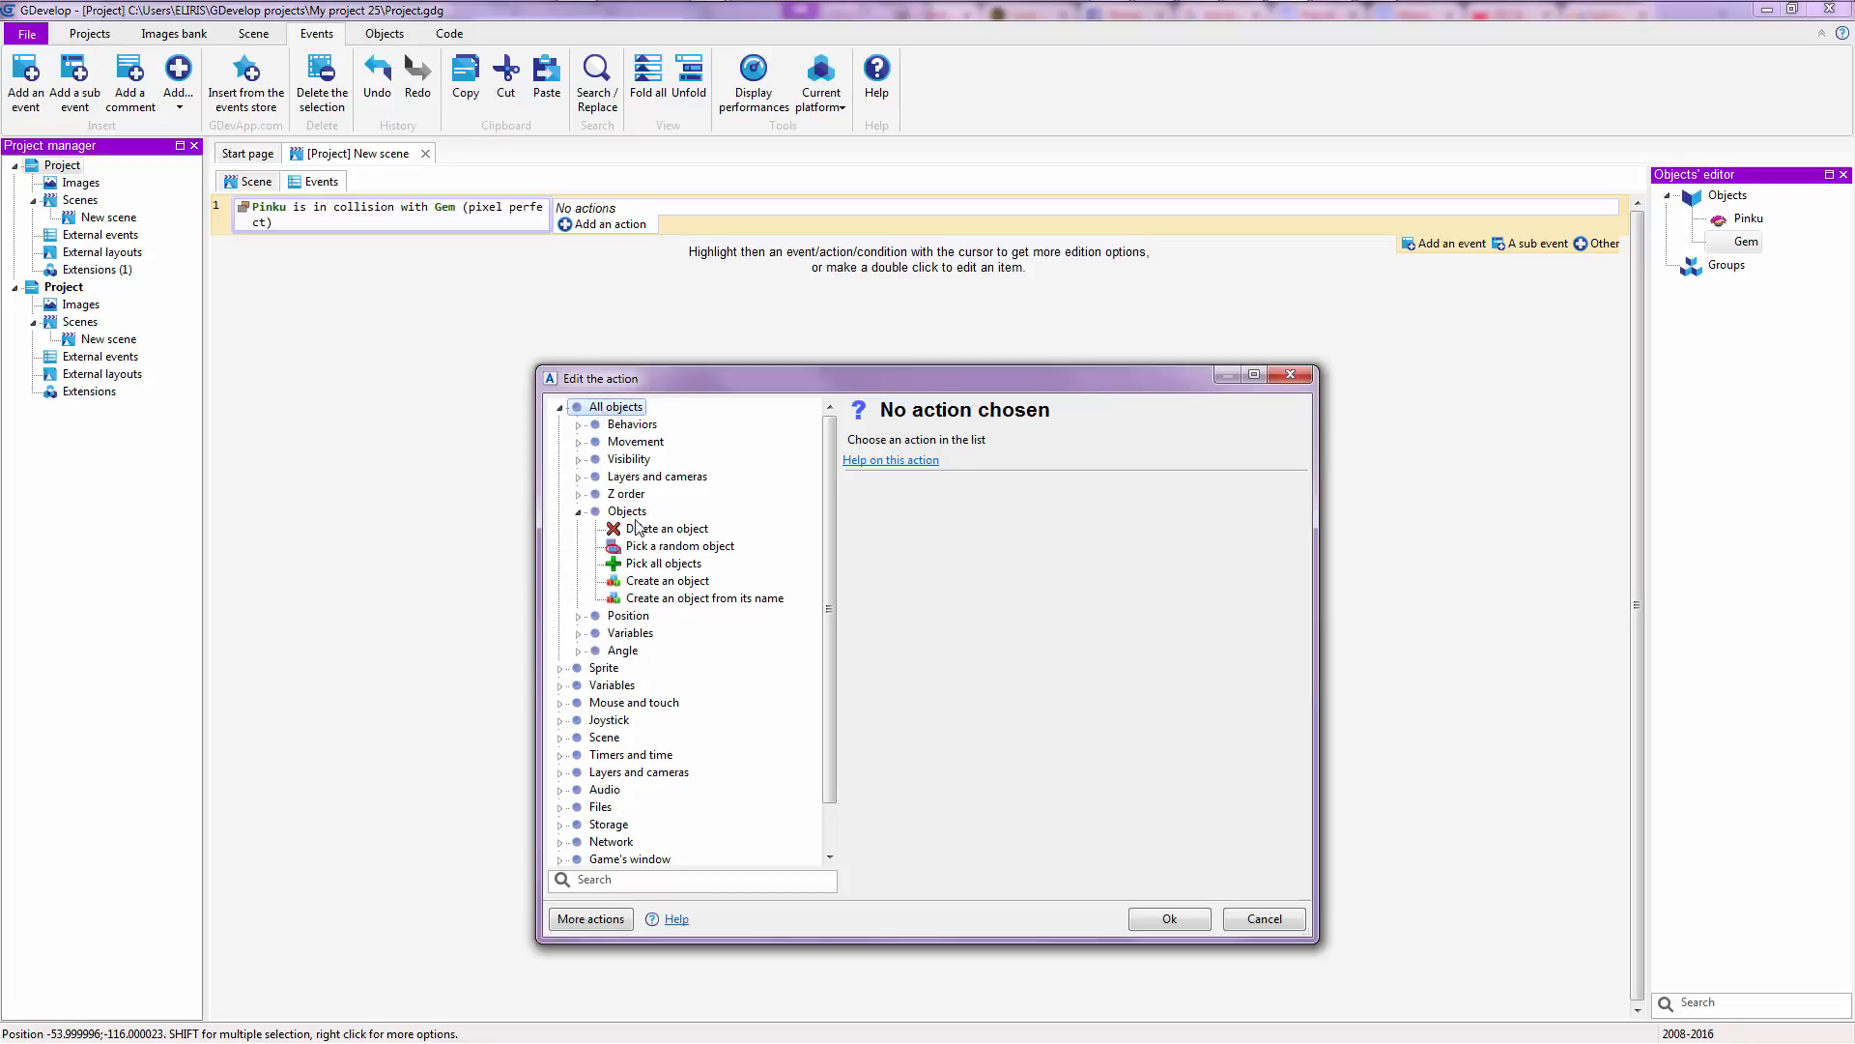
pyautogui.click(667, 528)
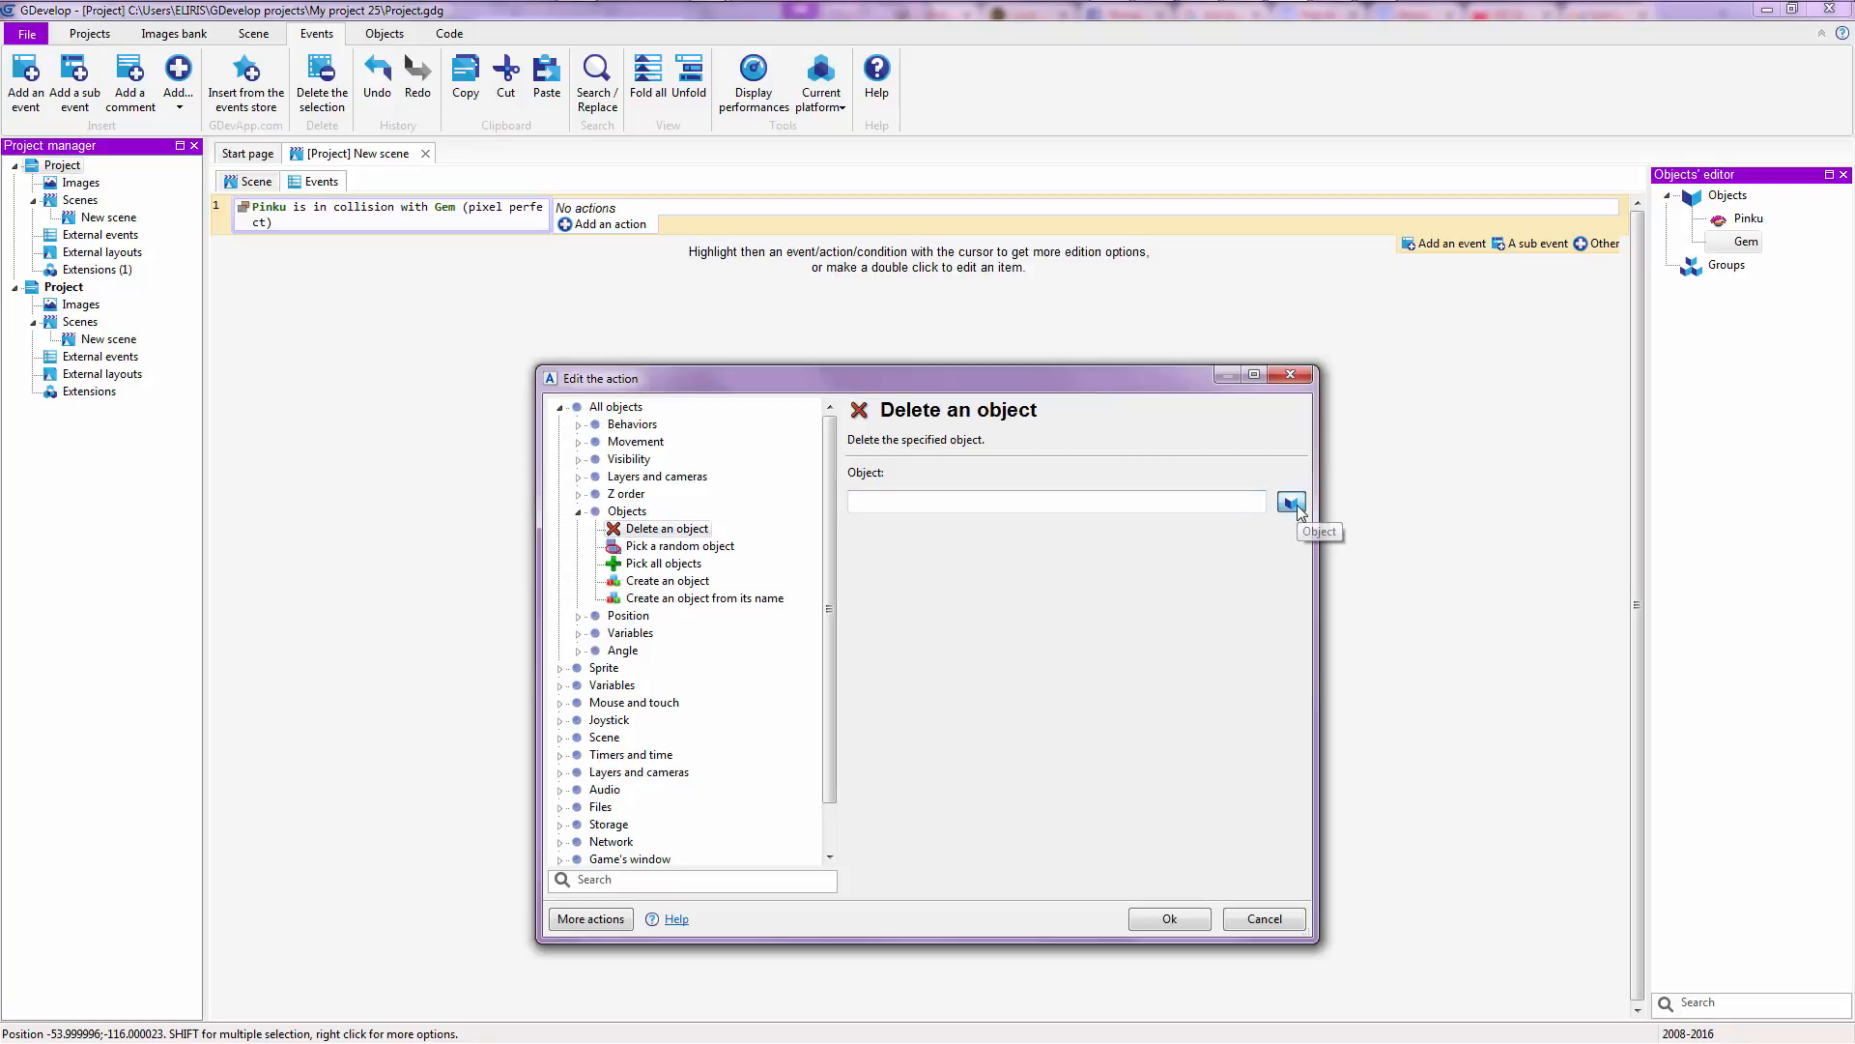
pyautogui.click(1291, 501)
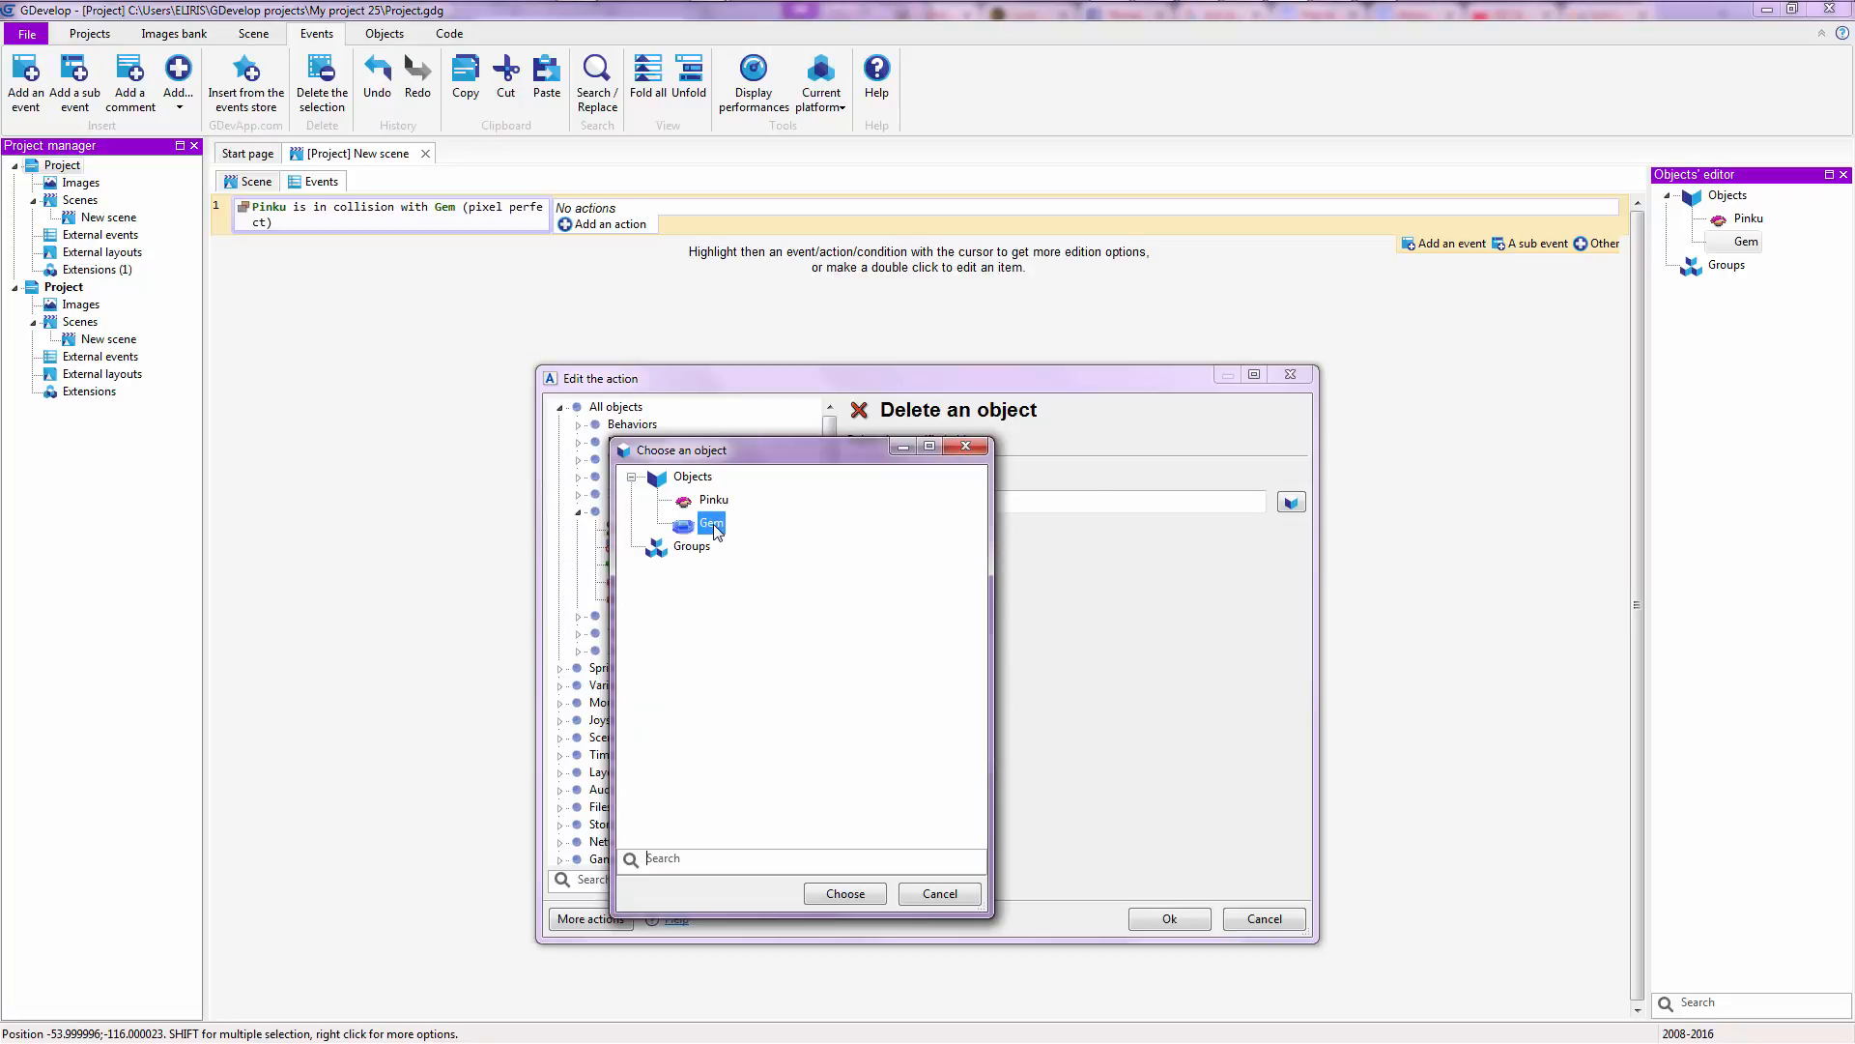
pyautogui.click(844, 893)
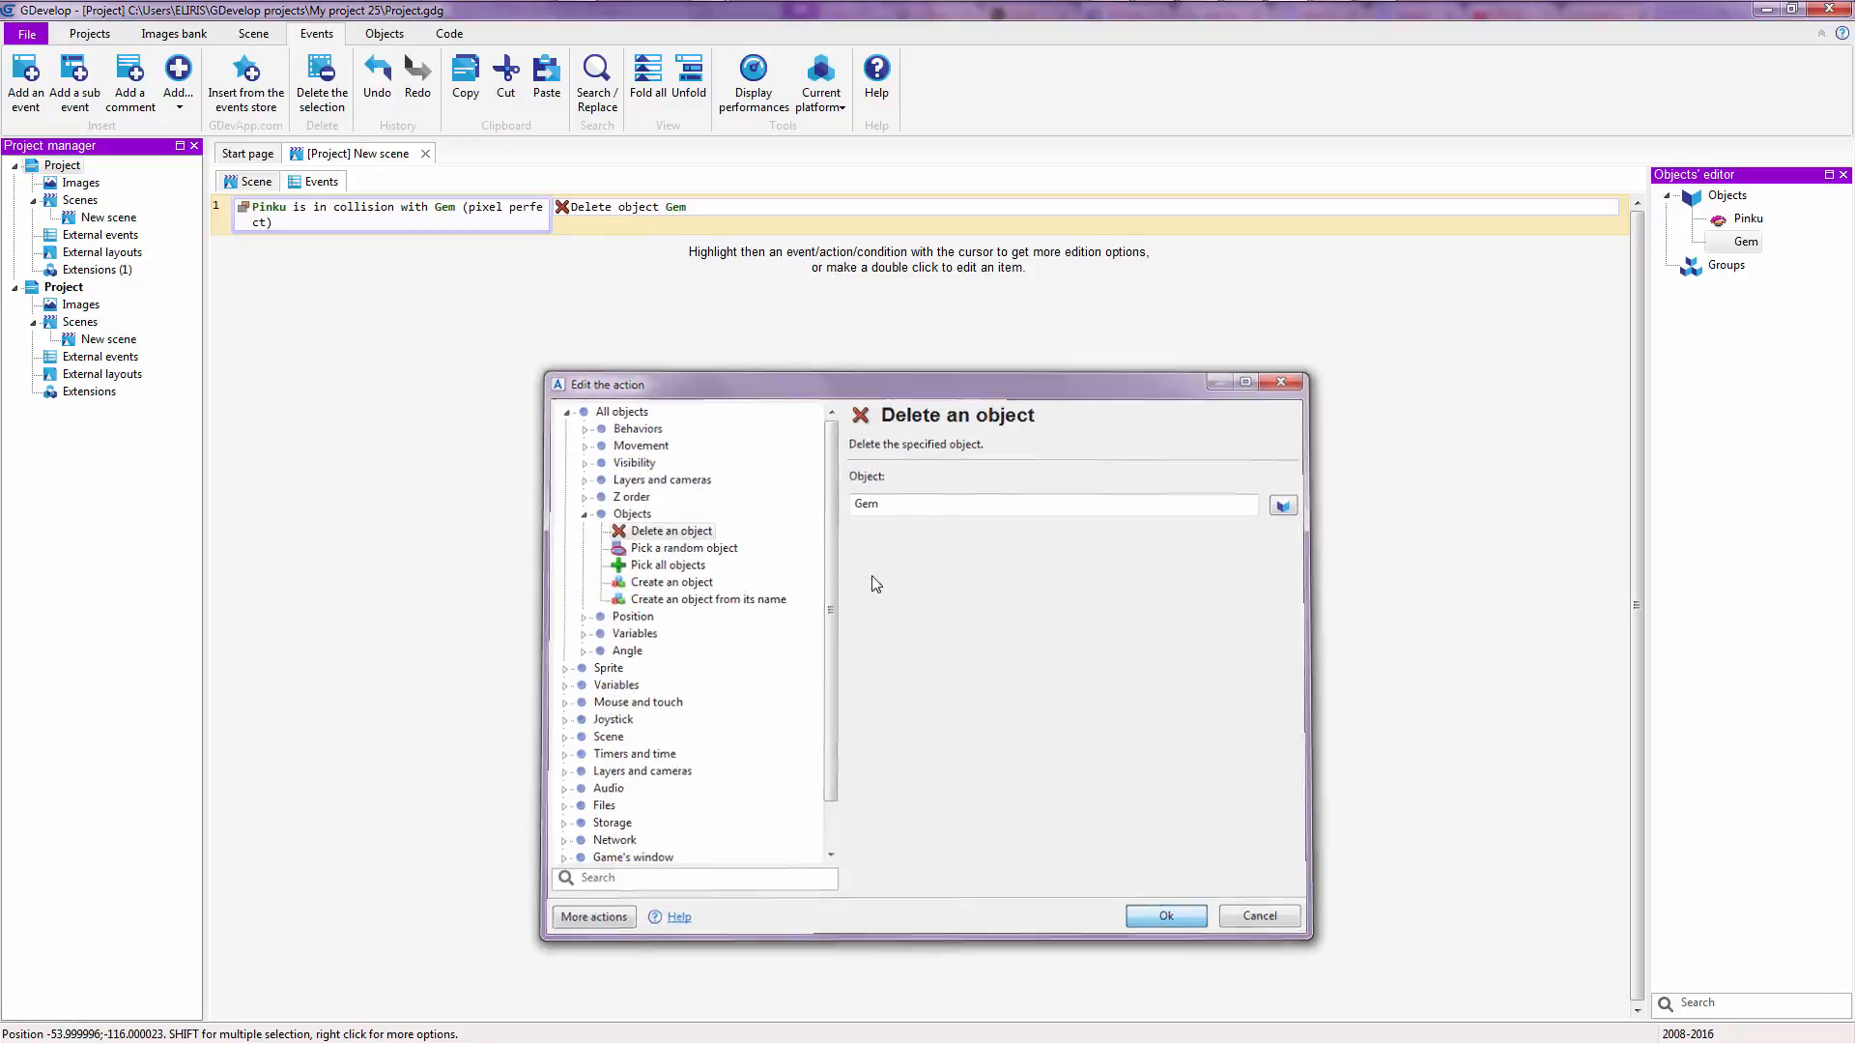
pyautogui.click(1164, 914)
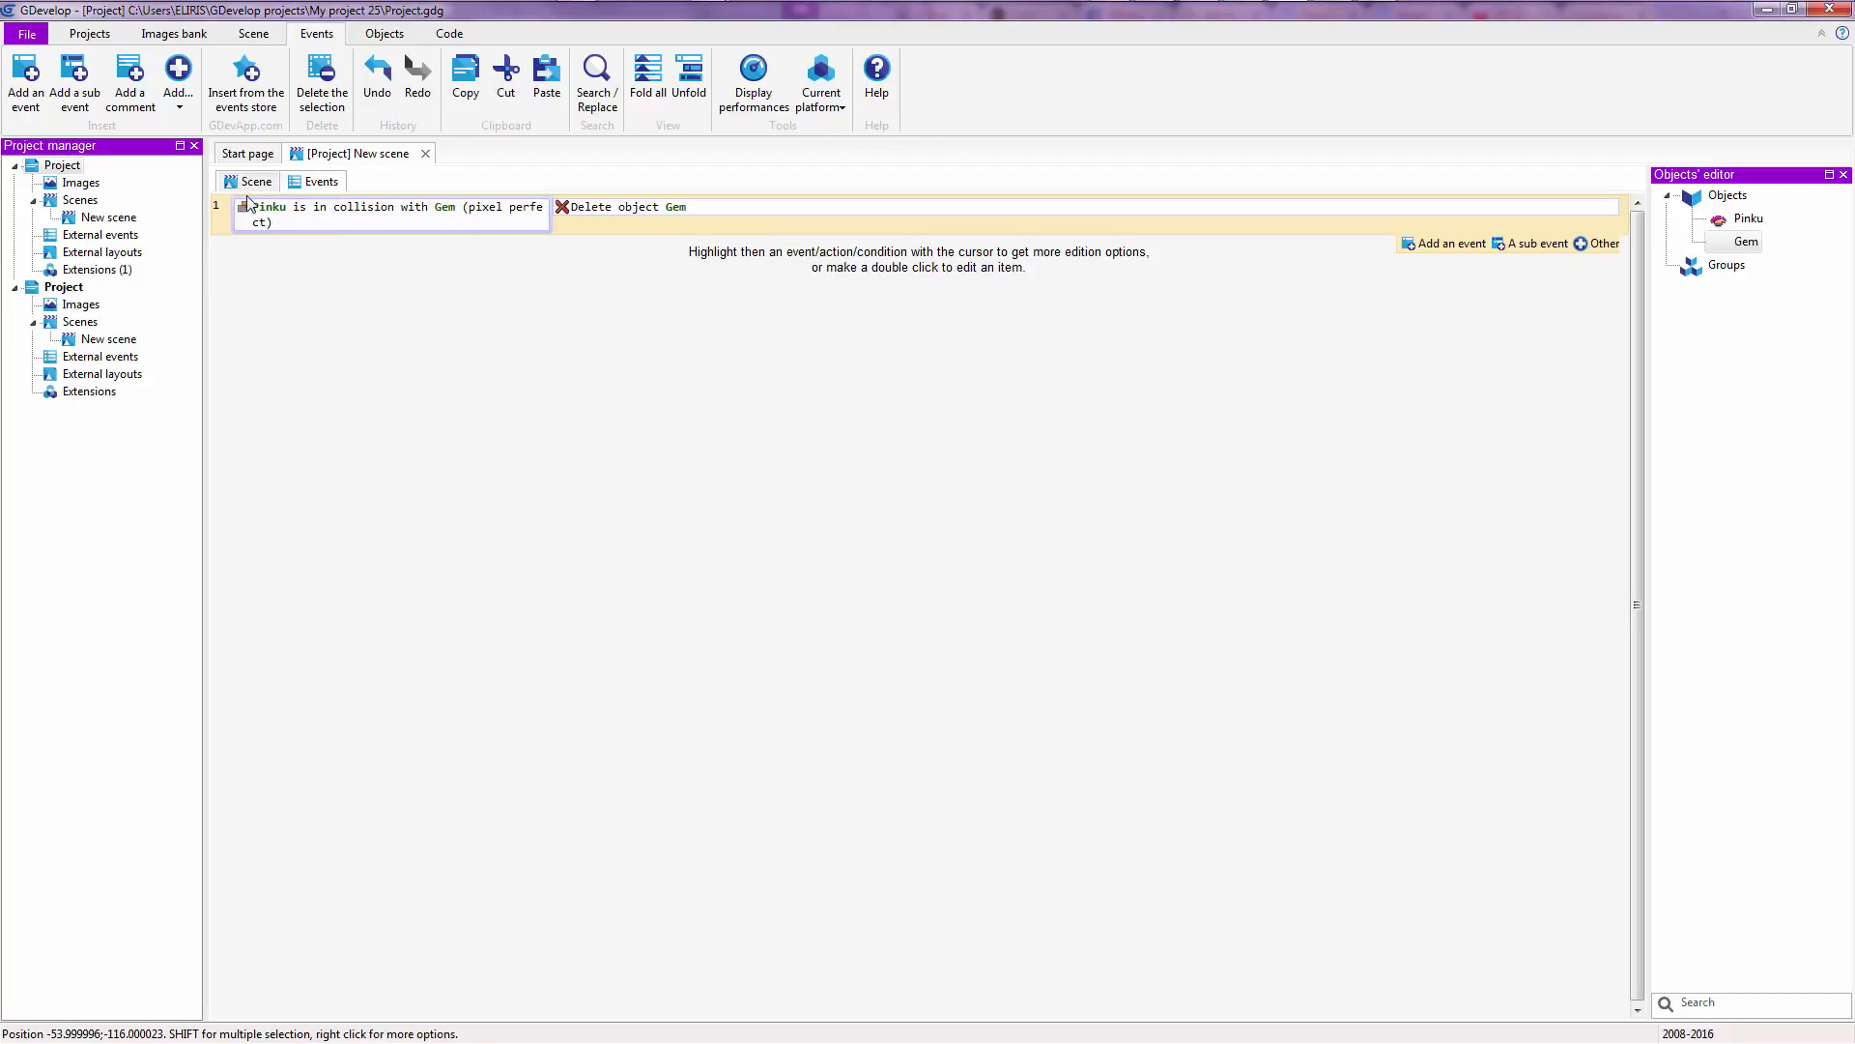
# - Return to the scene layout and inspect Pinku standing among the gems
pyautogui.click(255, 182)
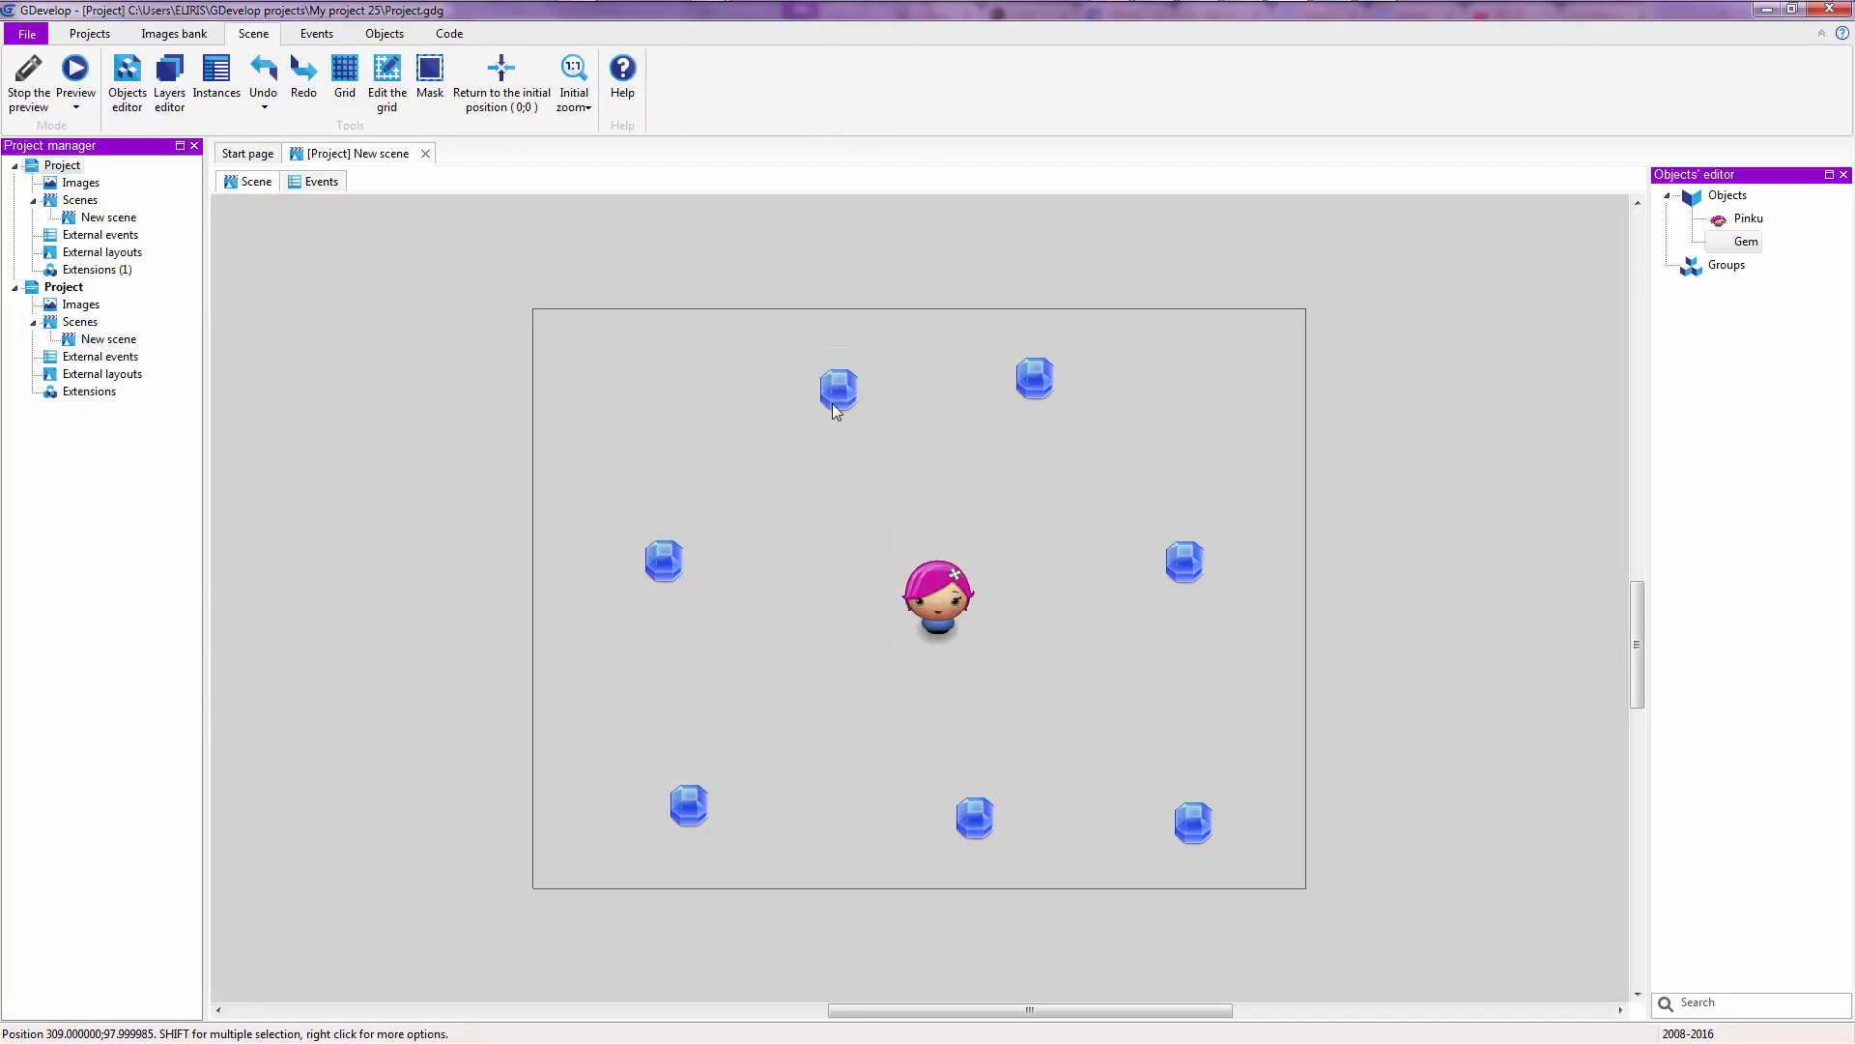
pyautogui.moveTo(640, 431)
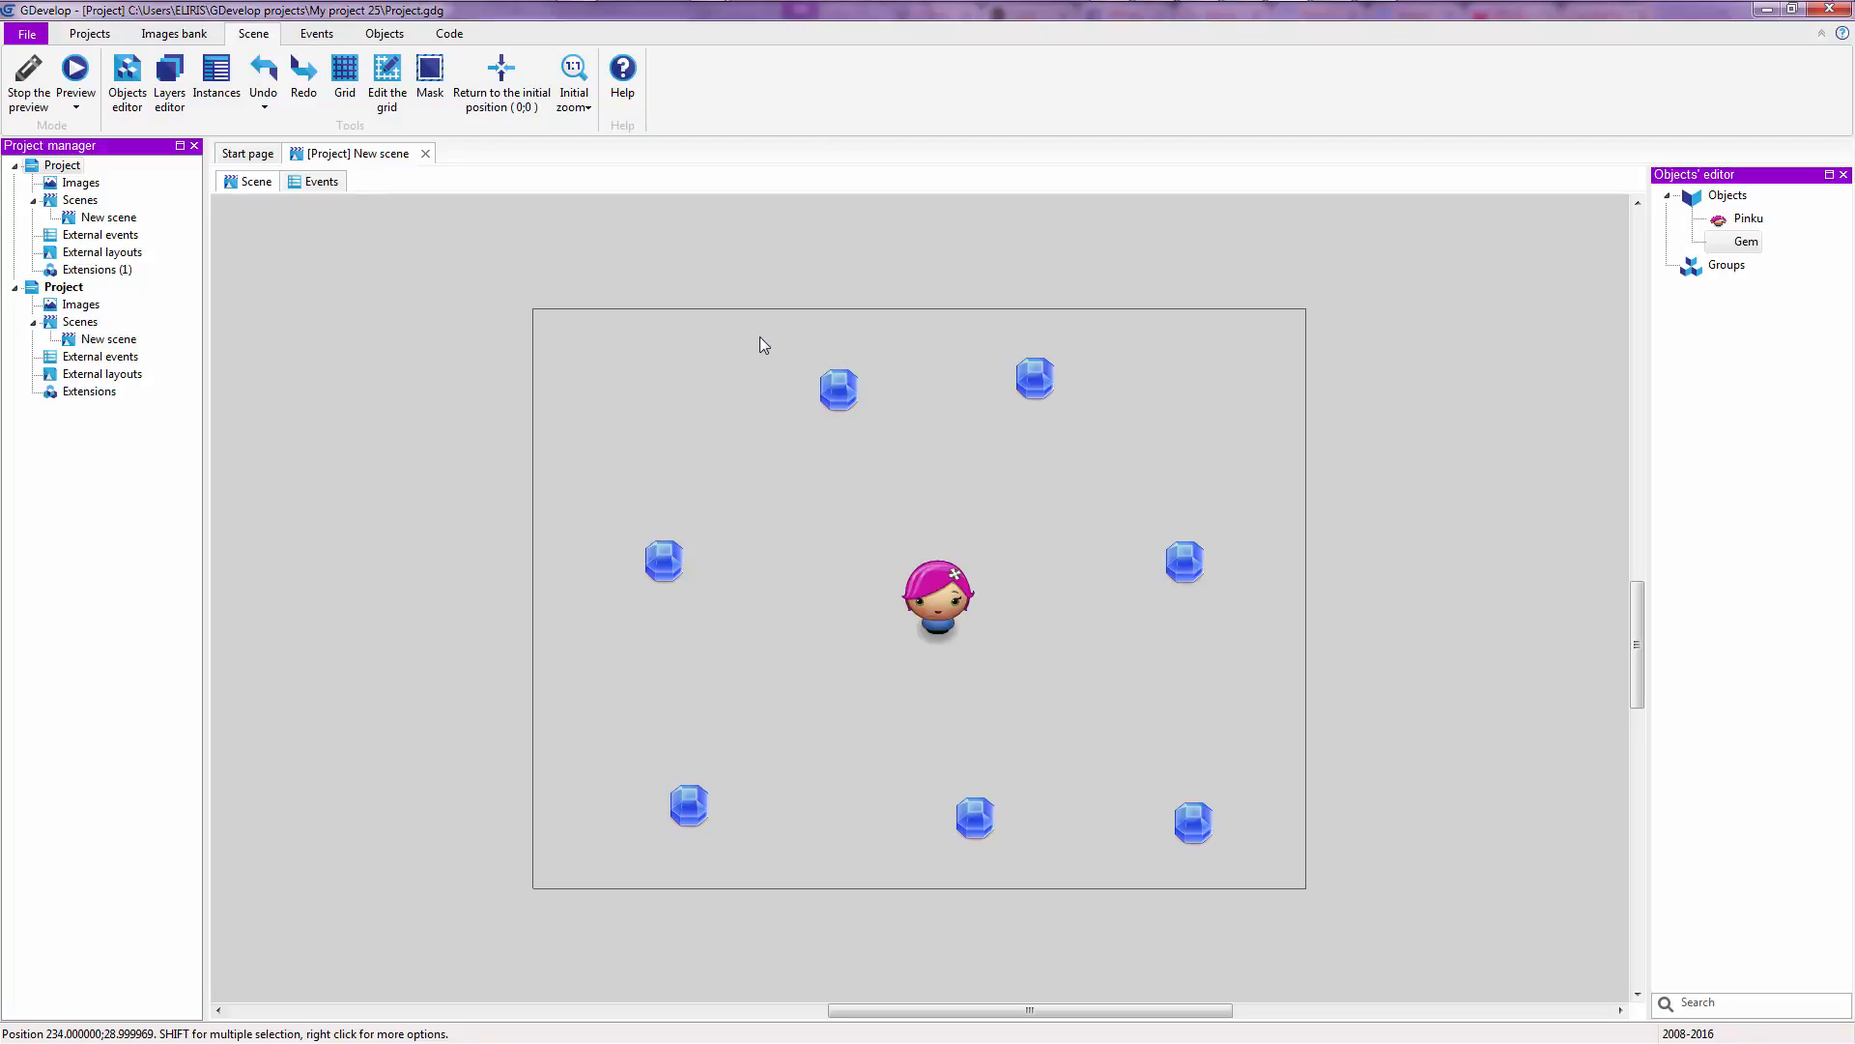
pyautogui.moveTo(881, 489)
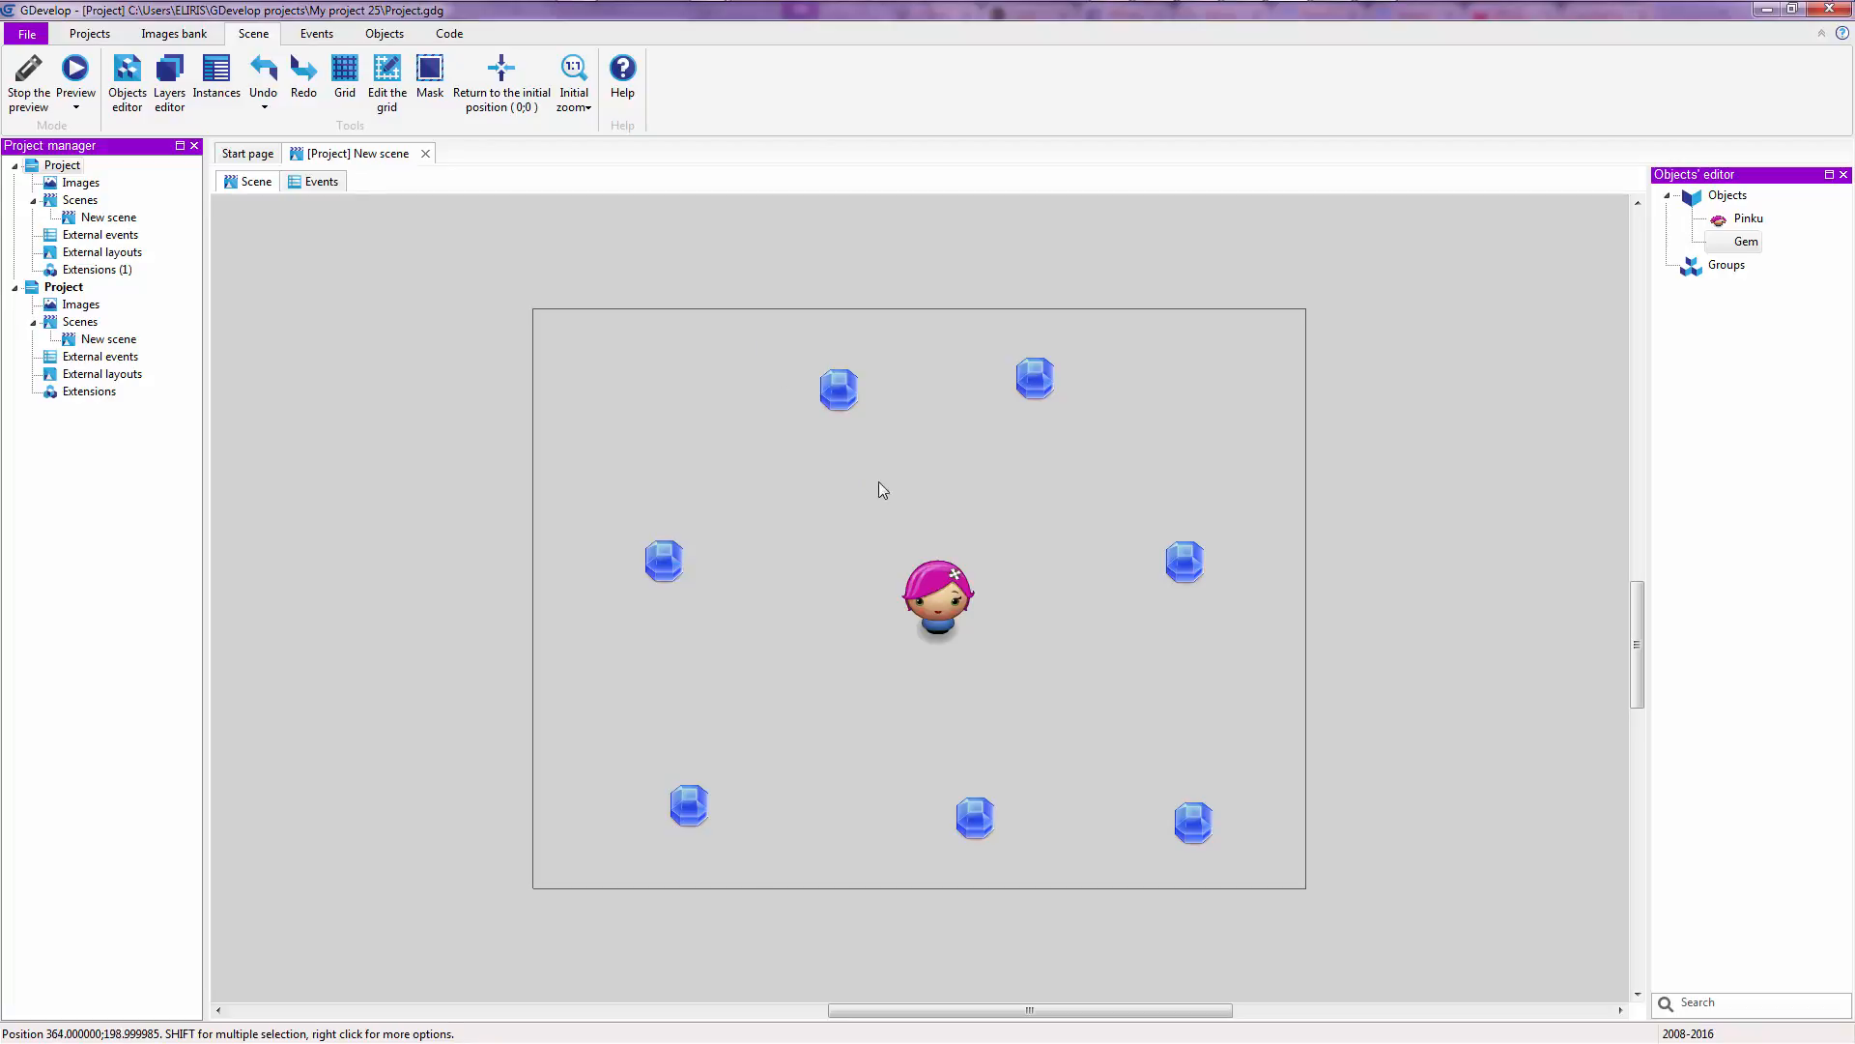
pyautogui.click(938, 597)
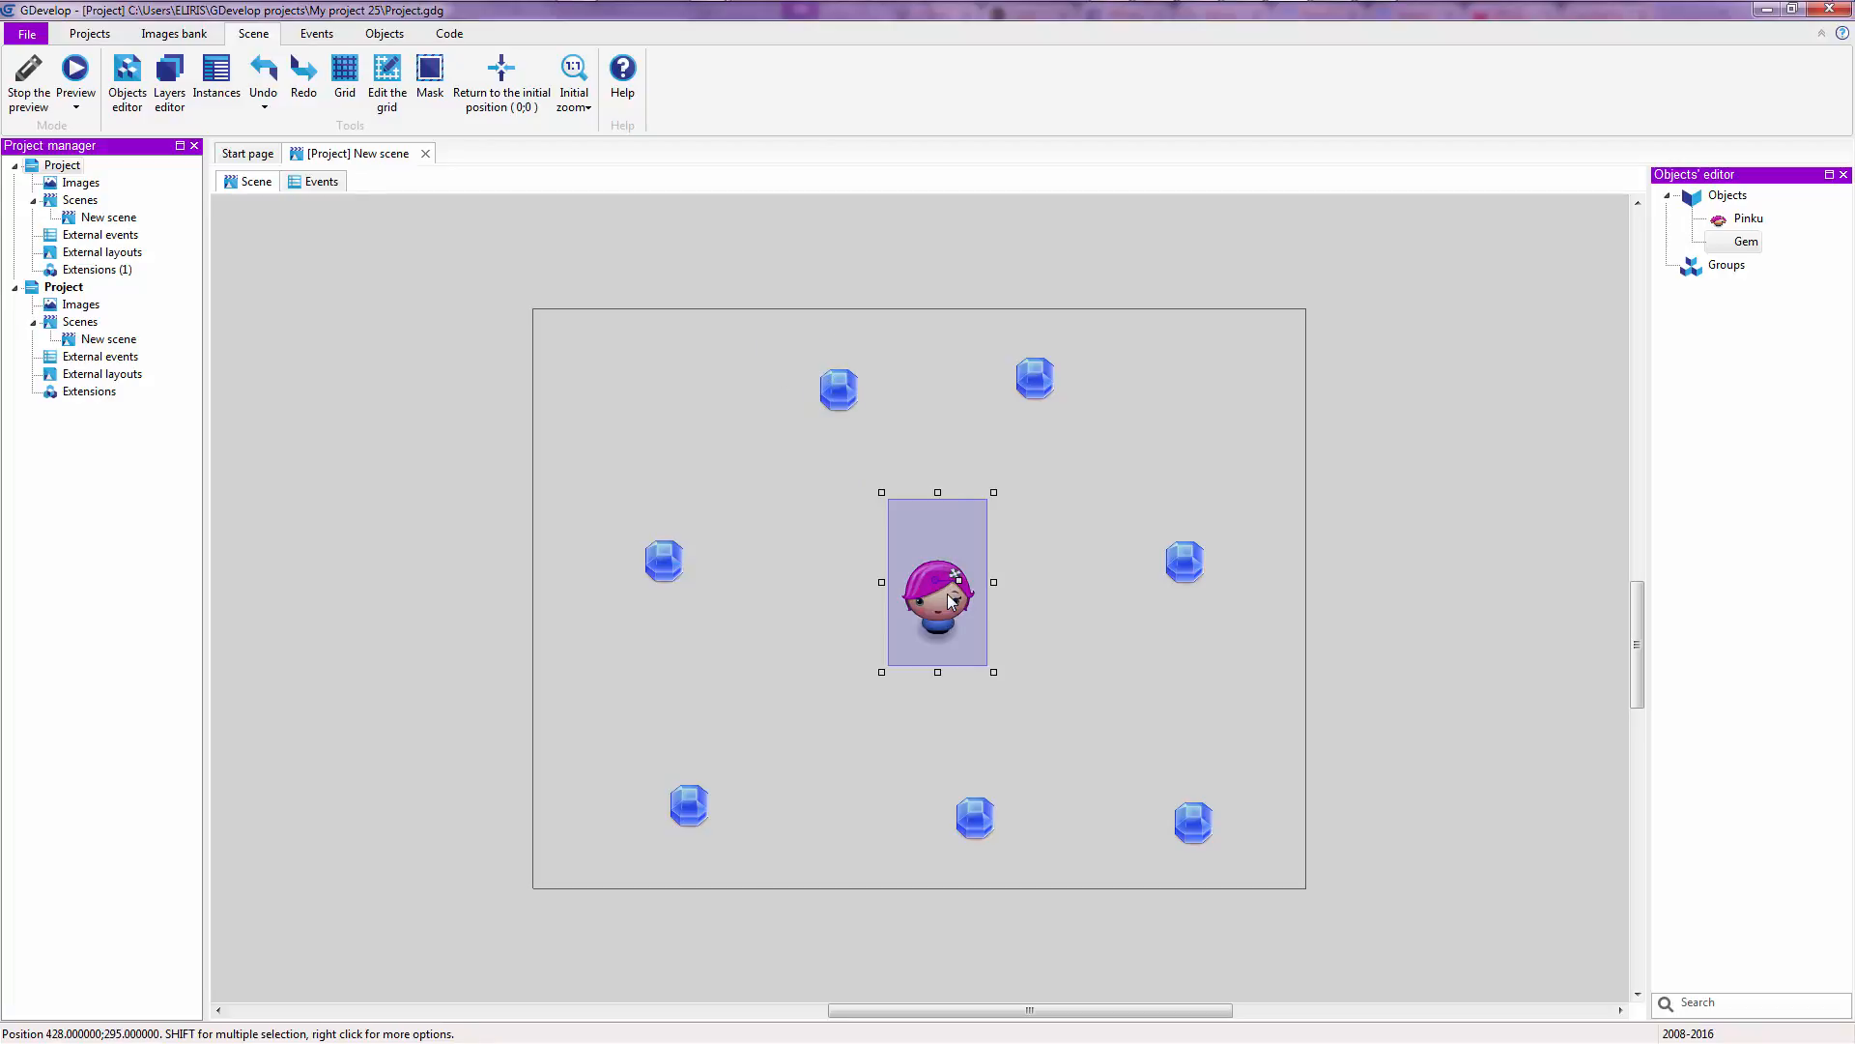
pyautogui.click(931, 344)
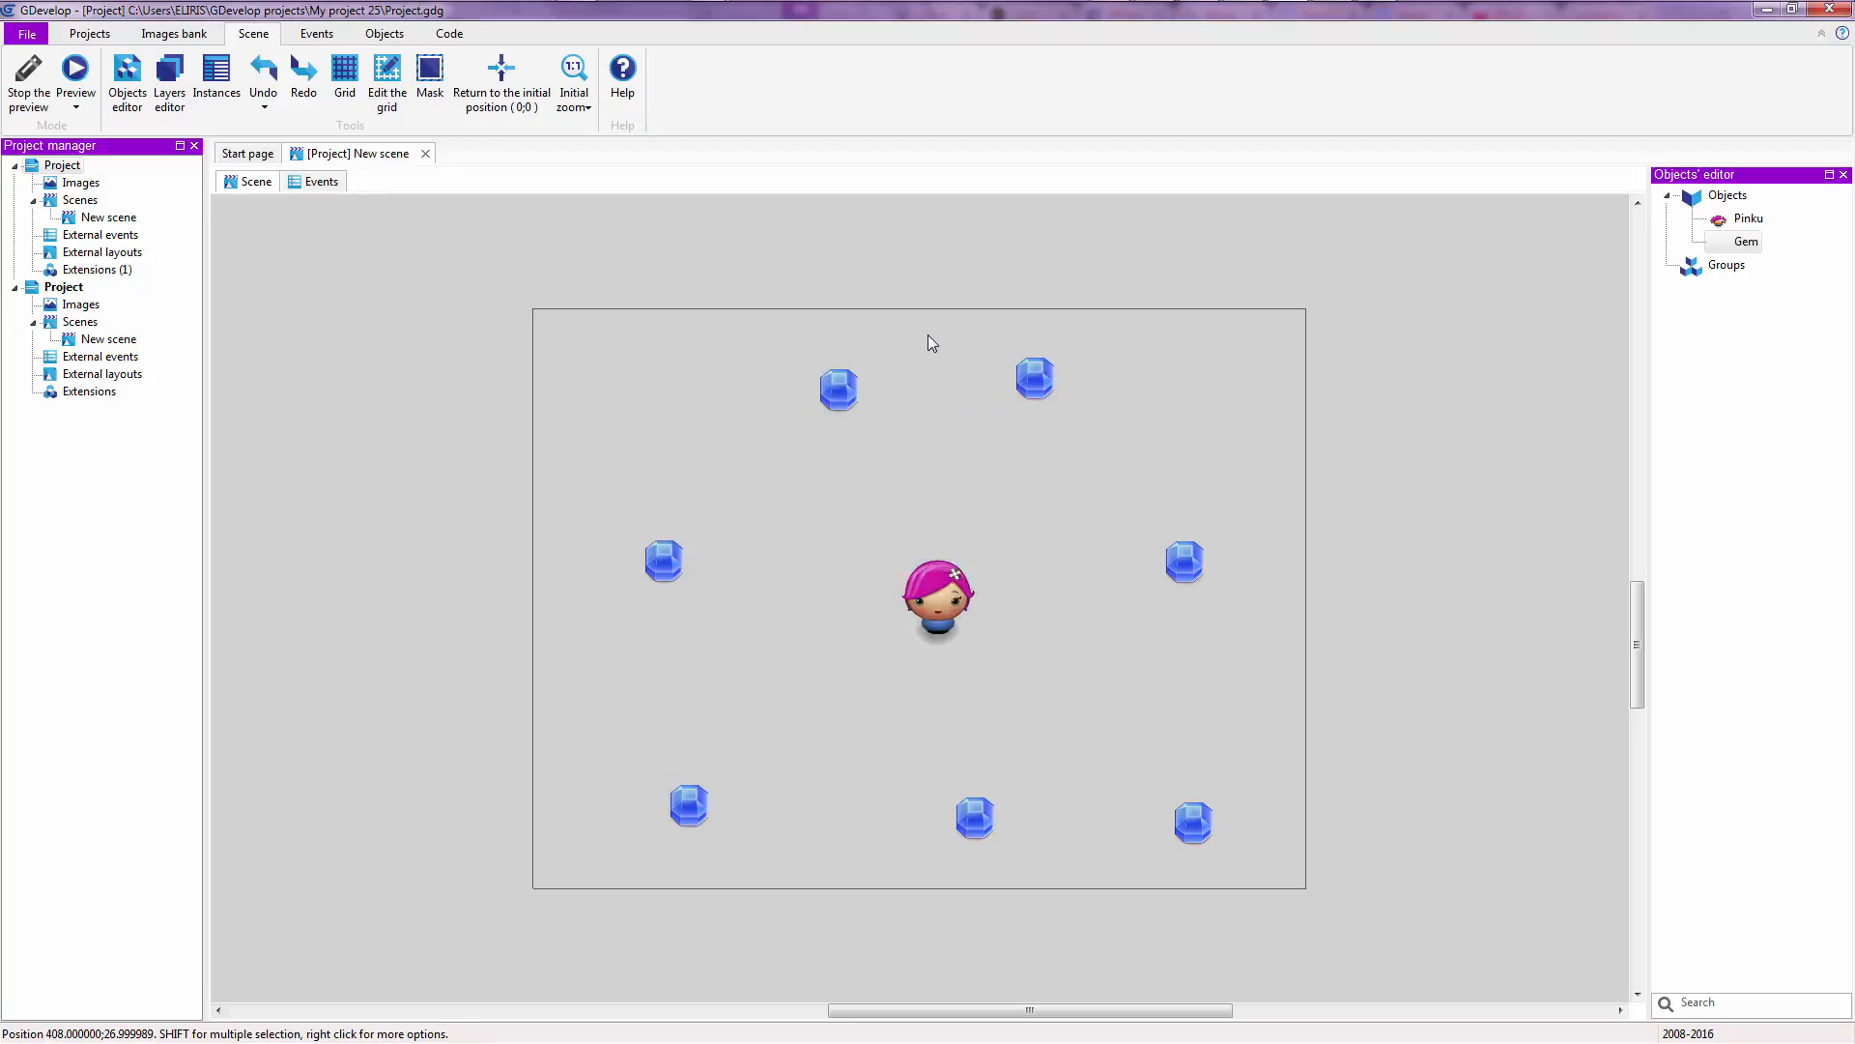
pyautogui.click(1034, 379)
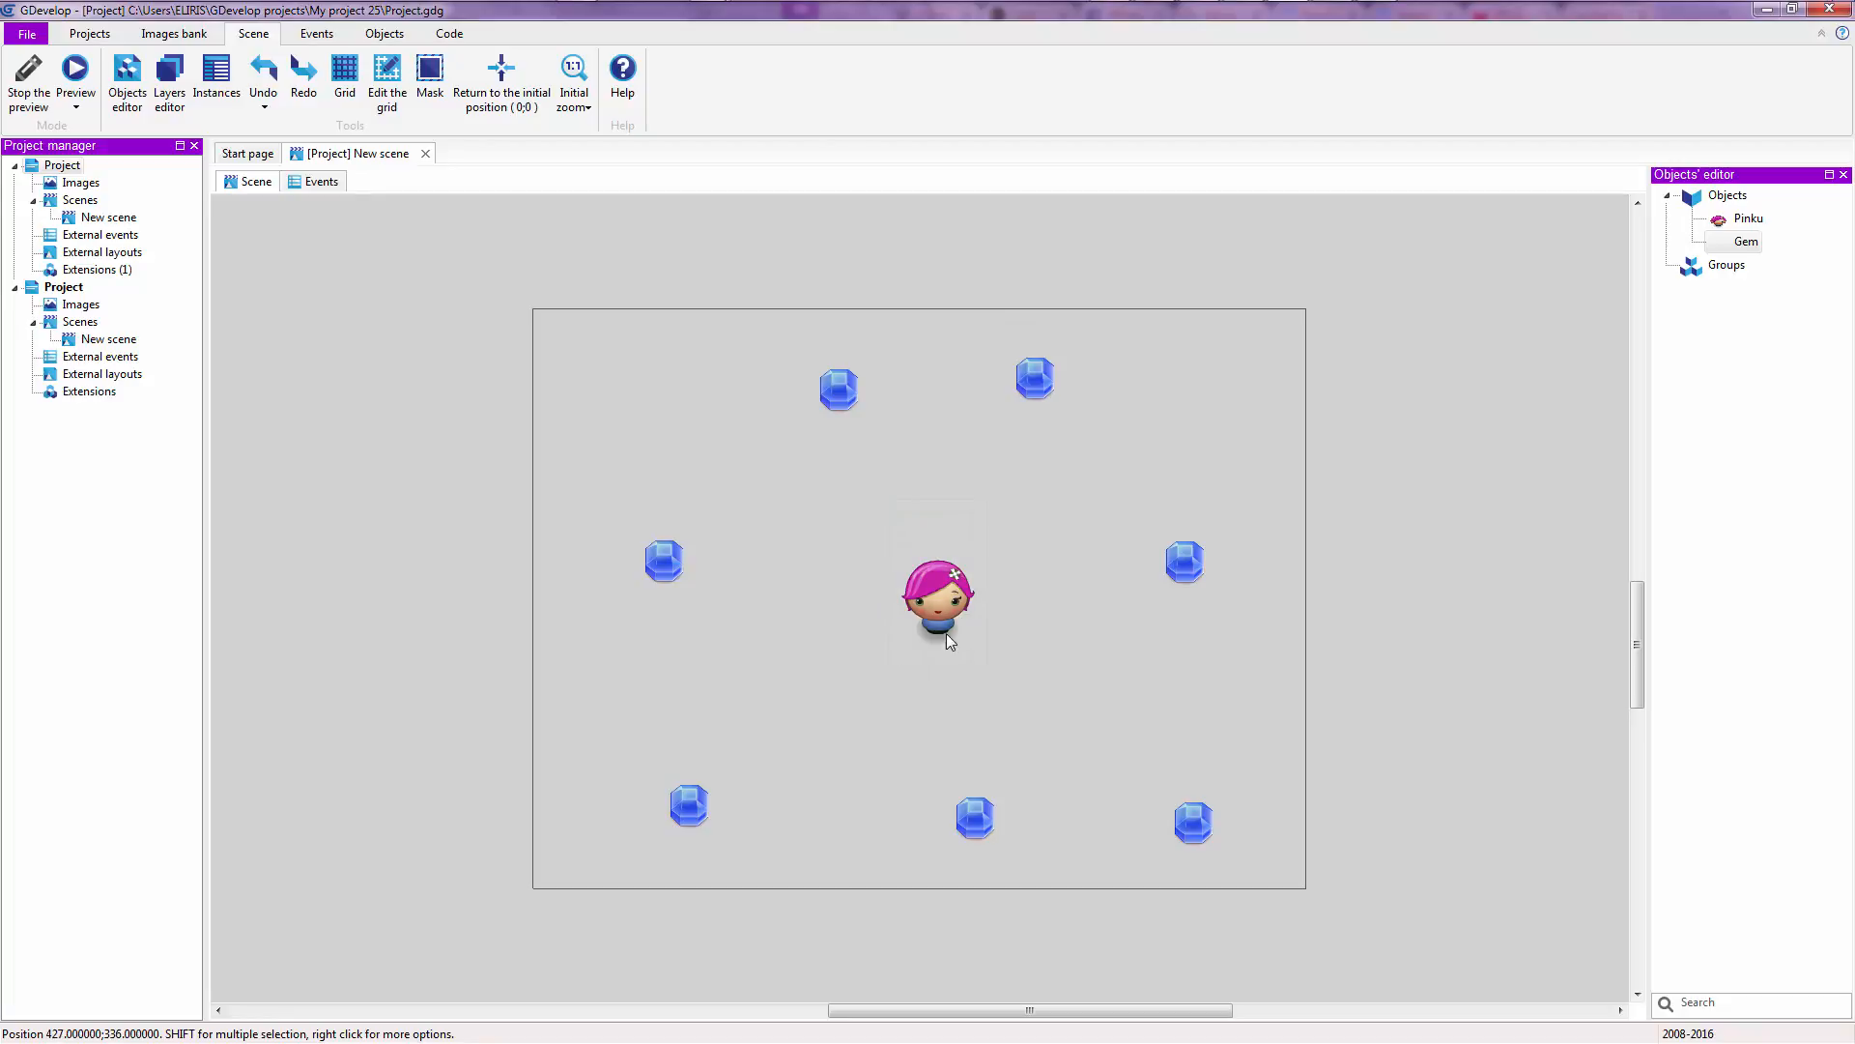
pyautogui.click(837, 386)
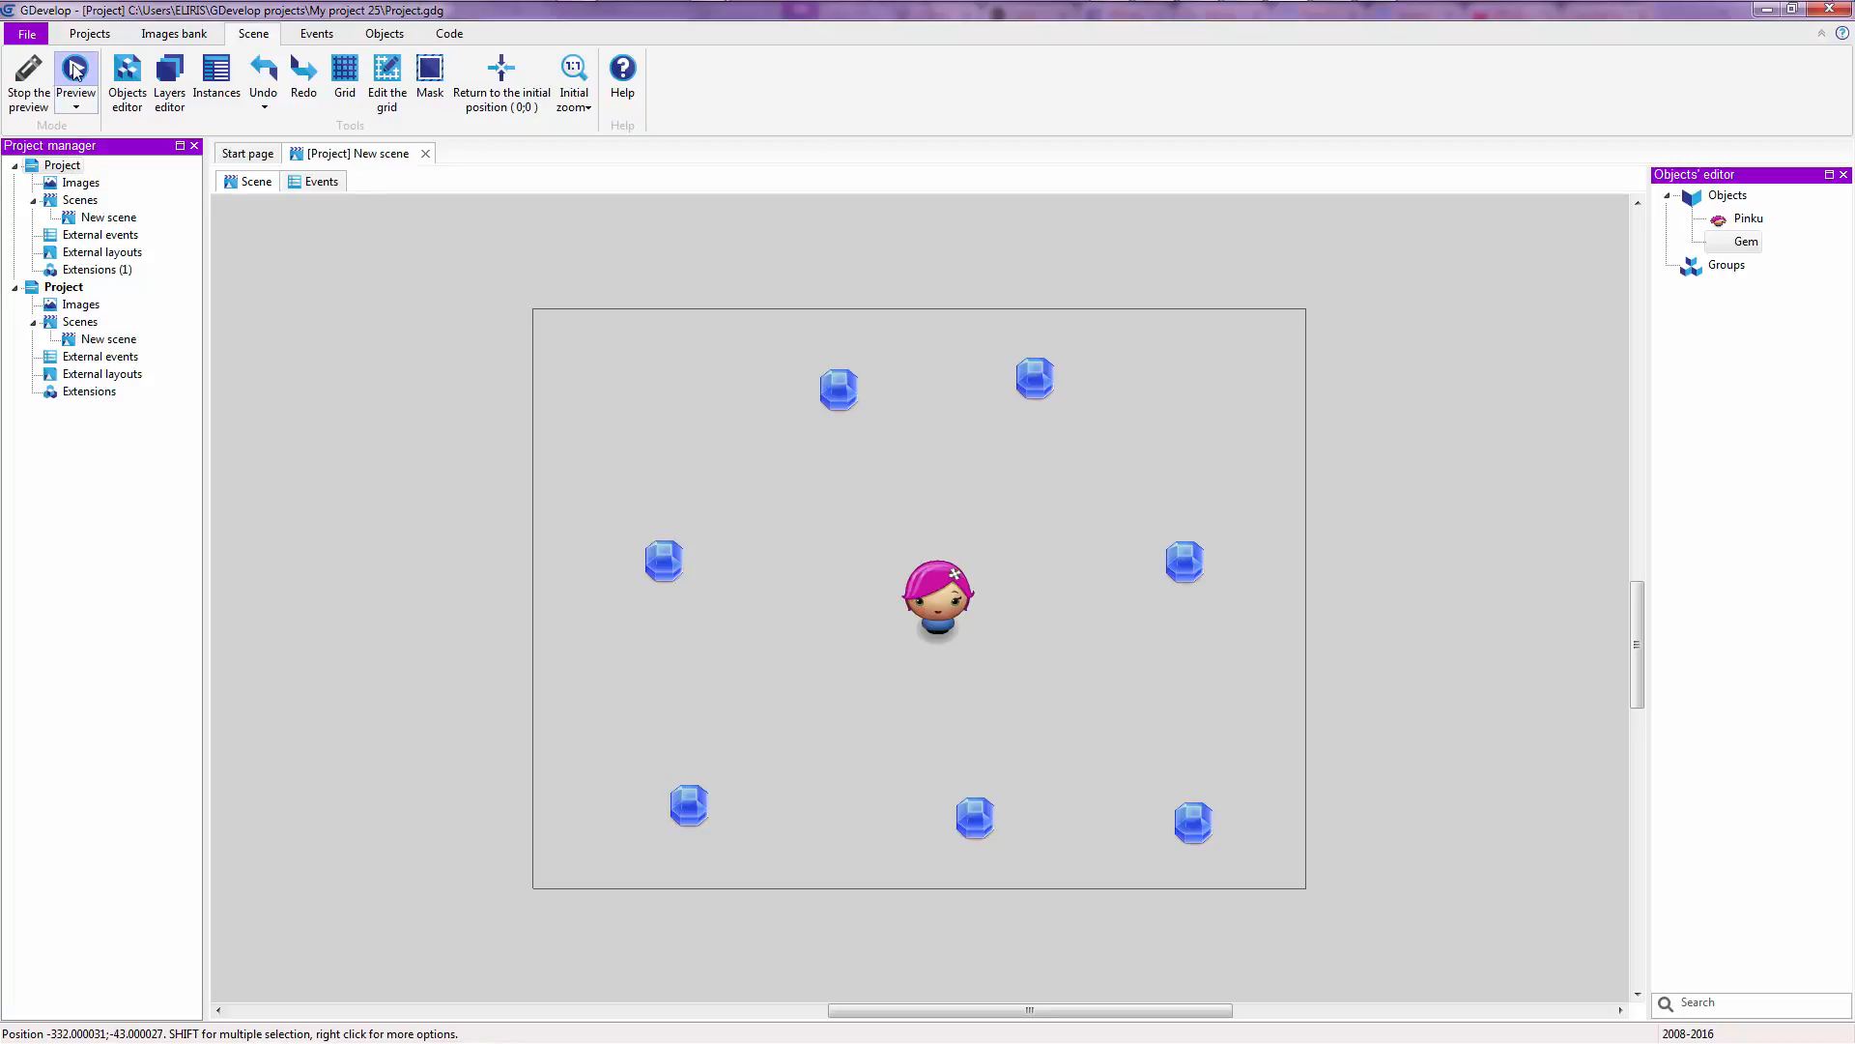
pyautogui.moveTo(75, 71)
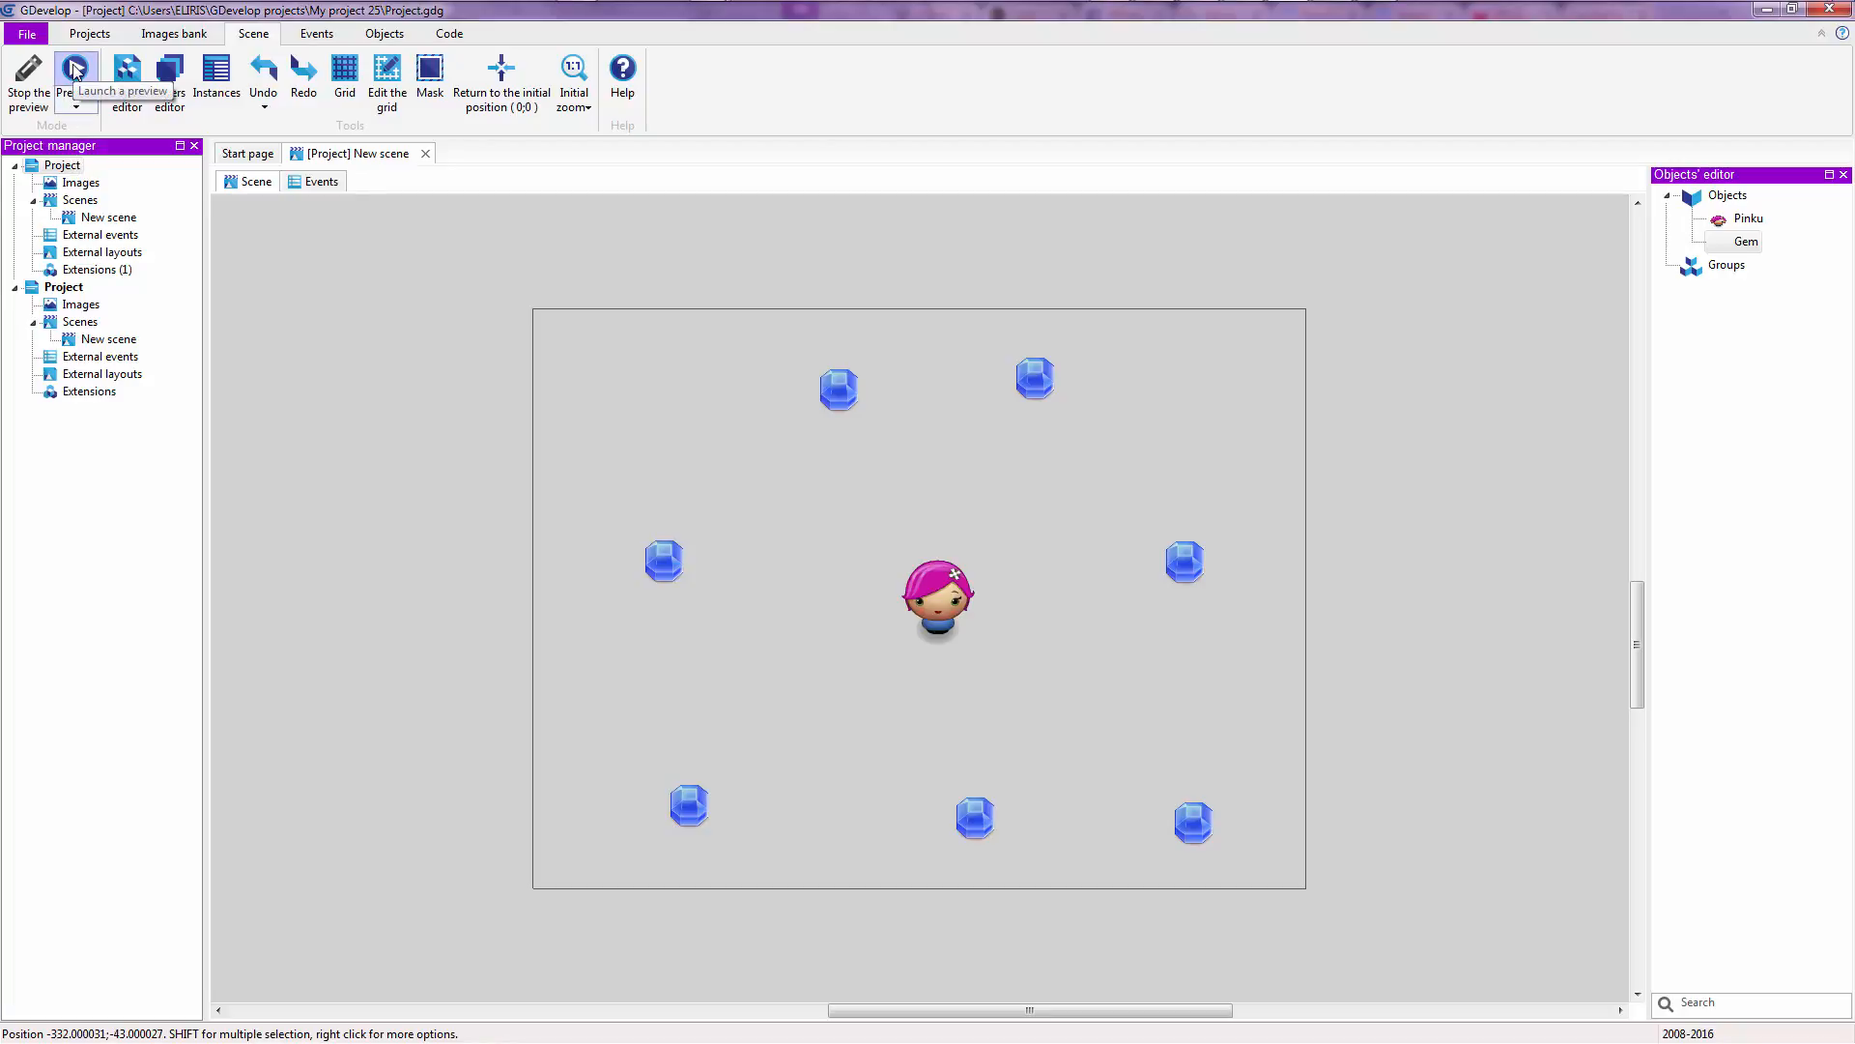
# - Preview the scene and steer Pinku over the gems so they all disappear
pyautogui.click(75, 70)
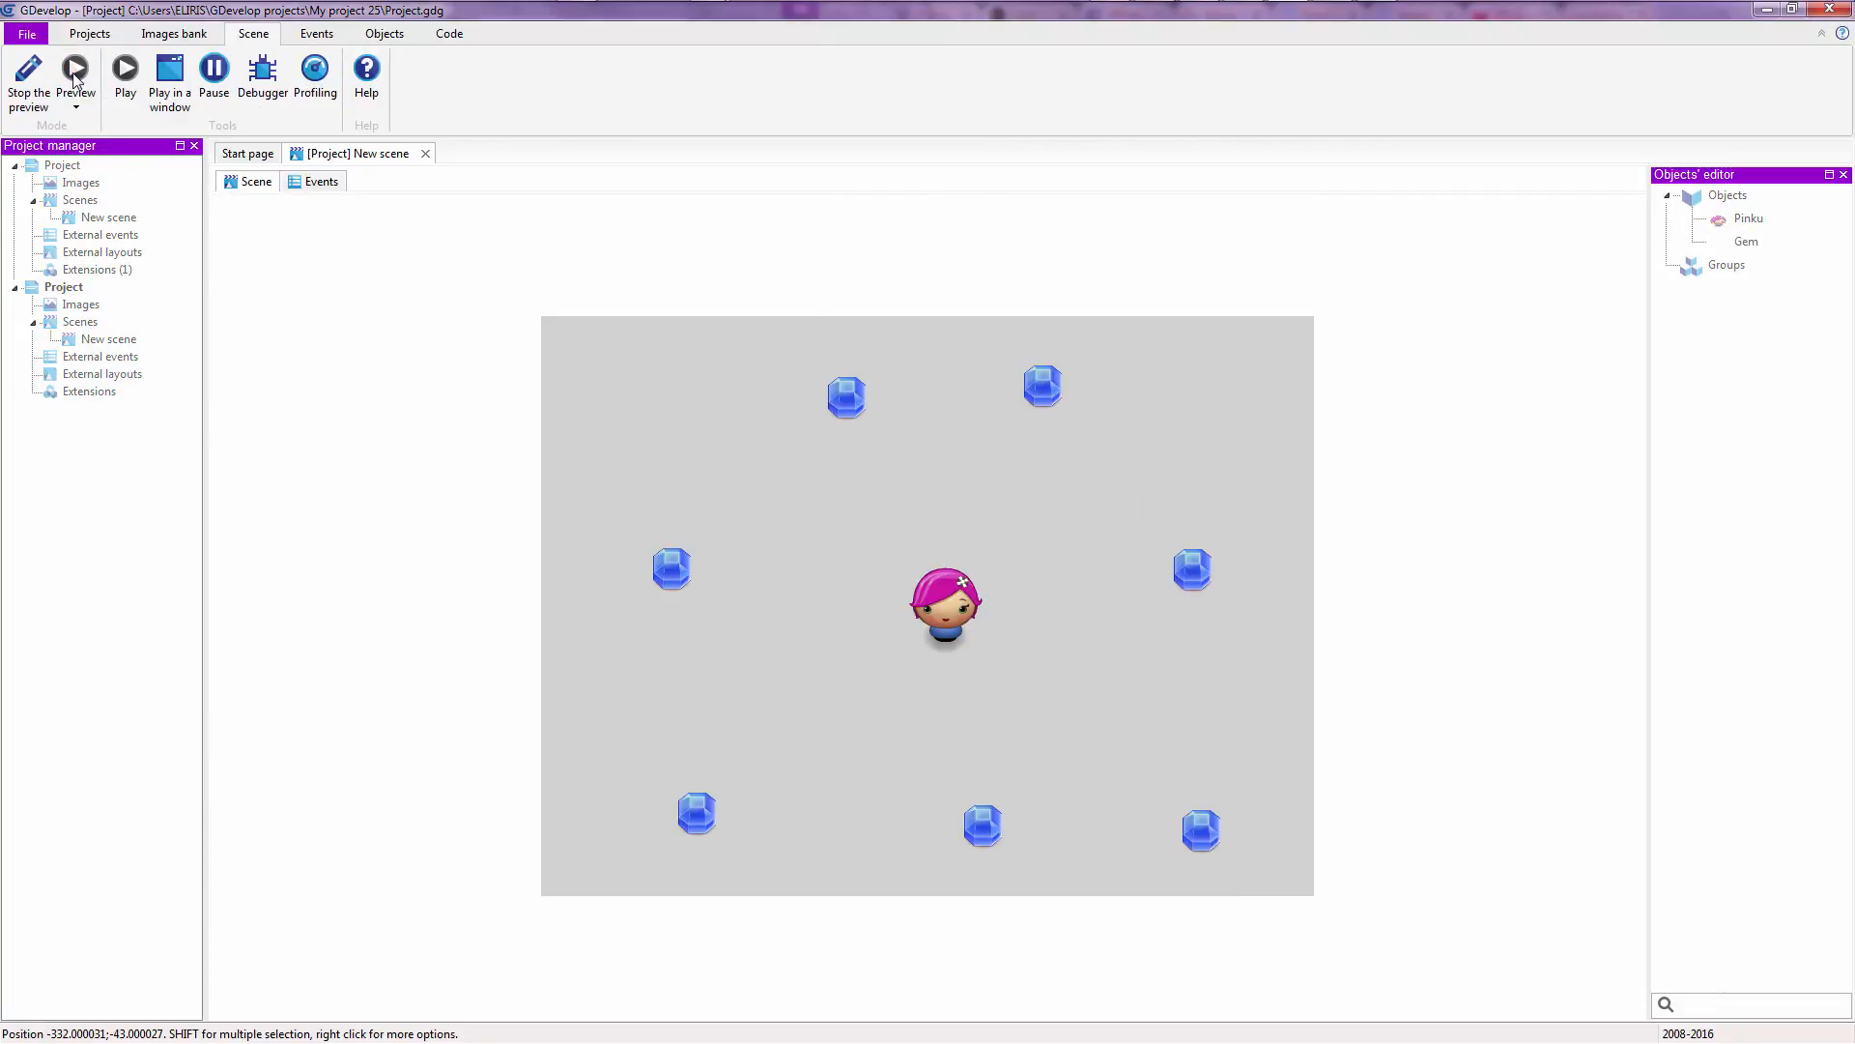
pyautogui.moveTo(279, 501)
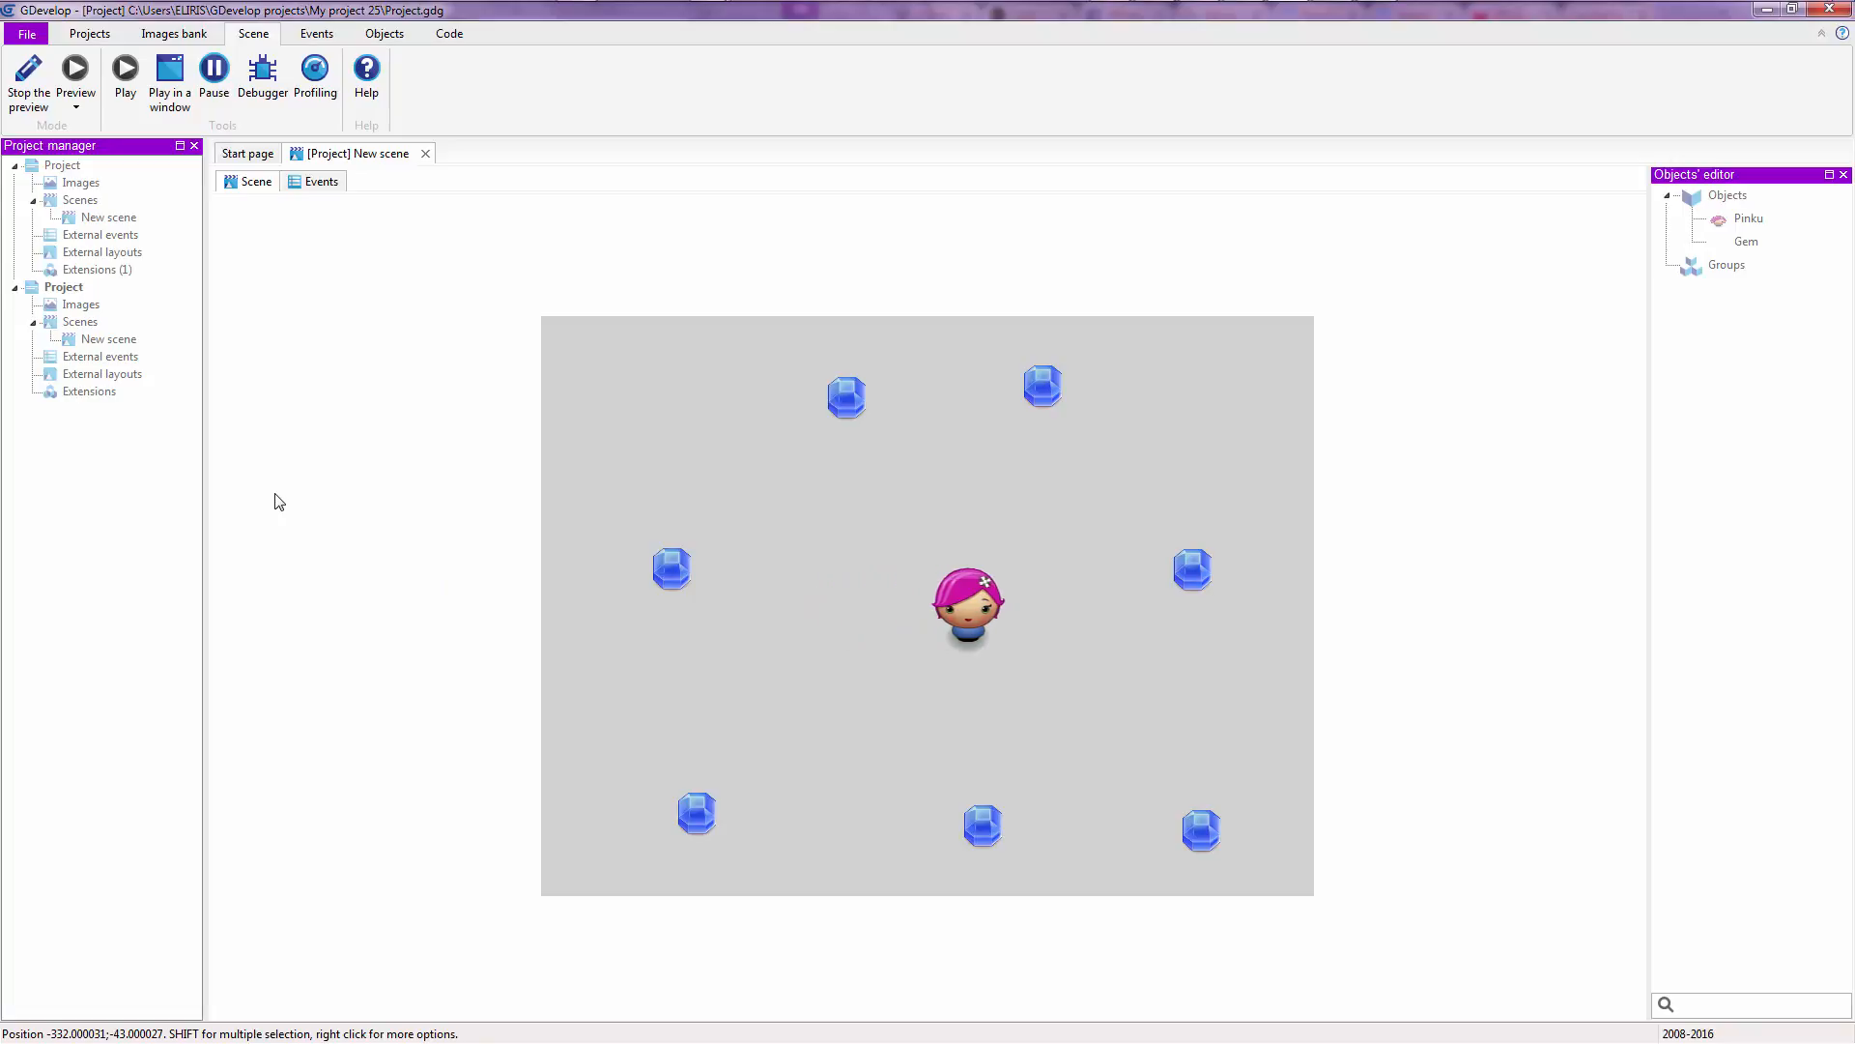
pyautogui.moveTo(966, 607); pyautogui.dragTo(854, 592)
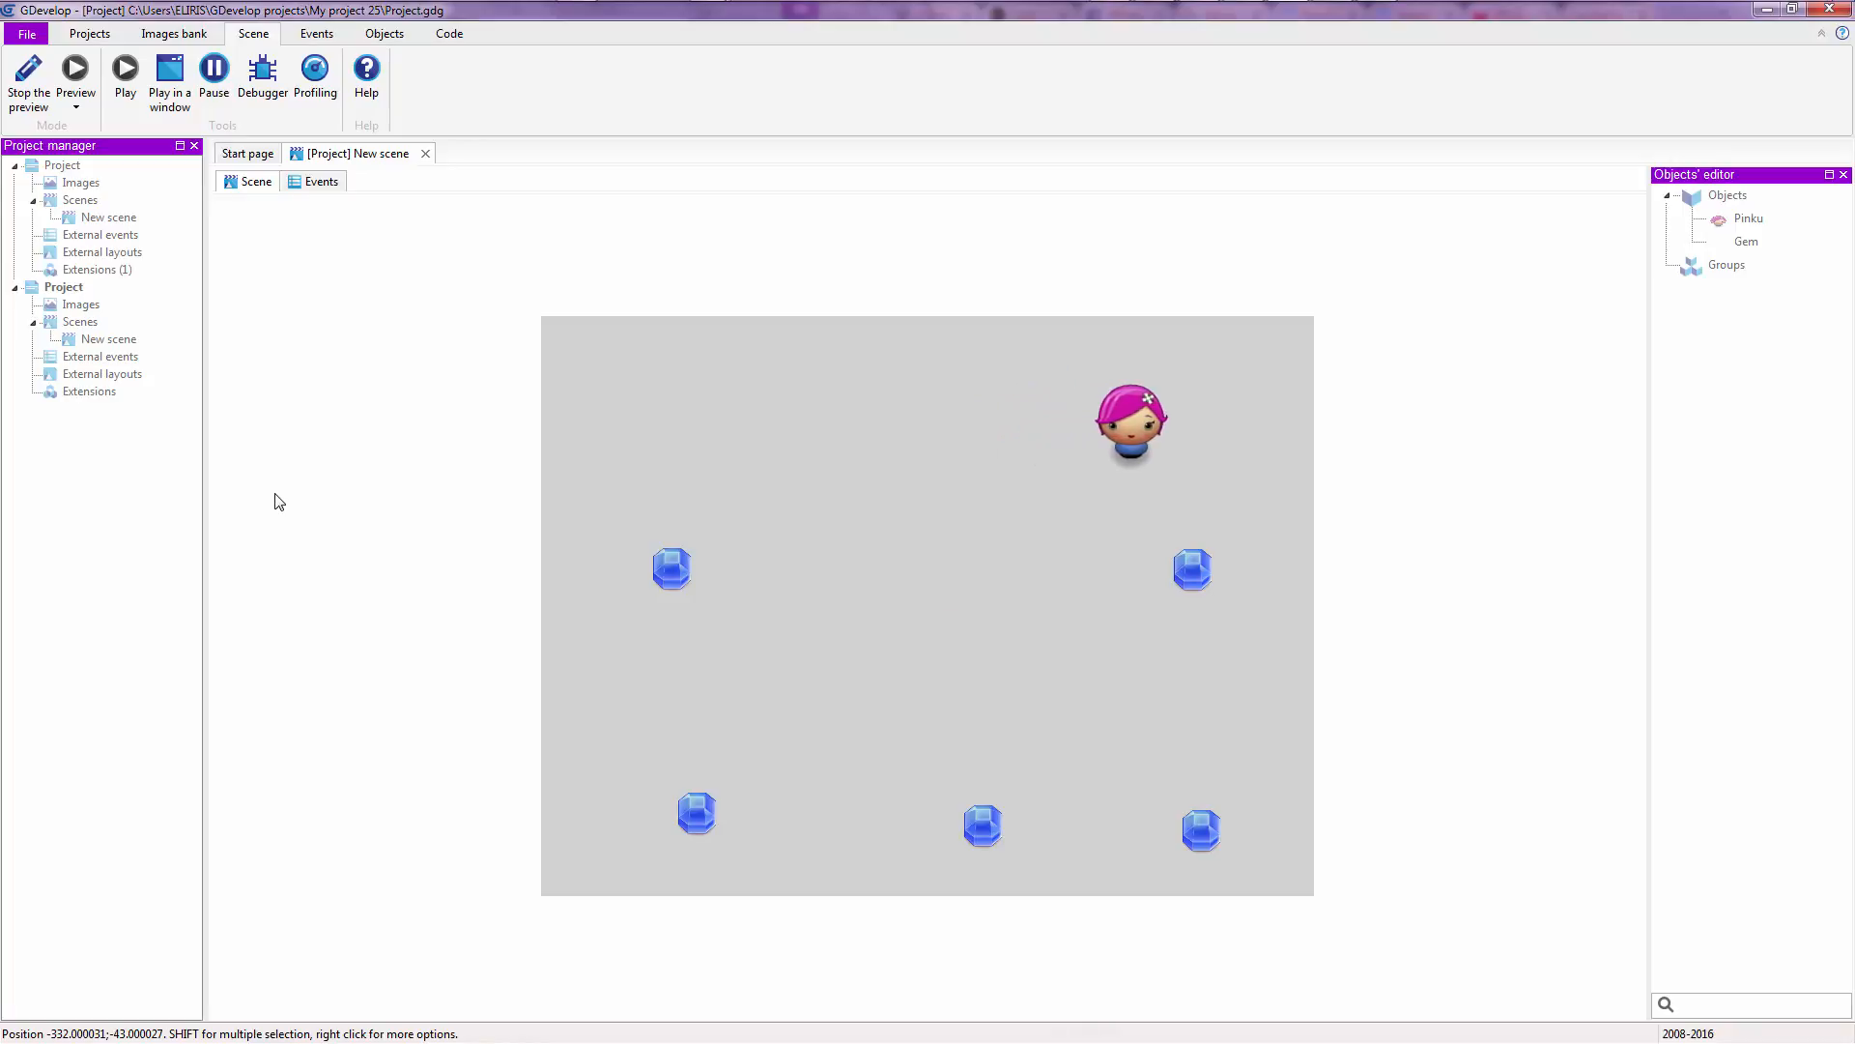
pyautogui.moveTo(1131, 419); pyautogui.dragTo(1188, 775)
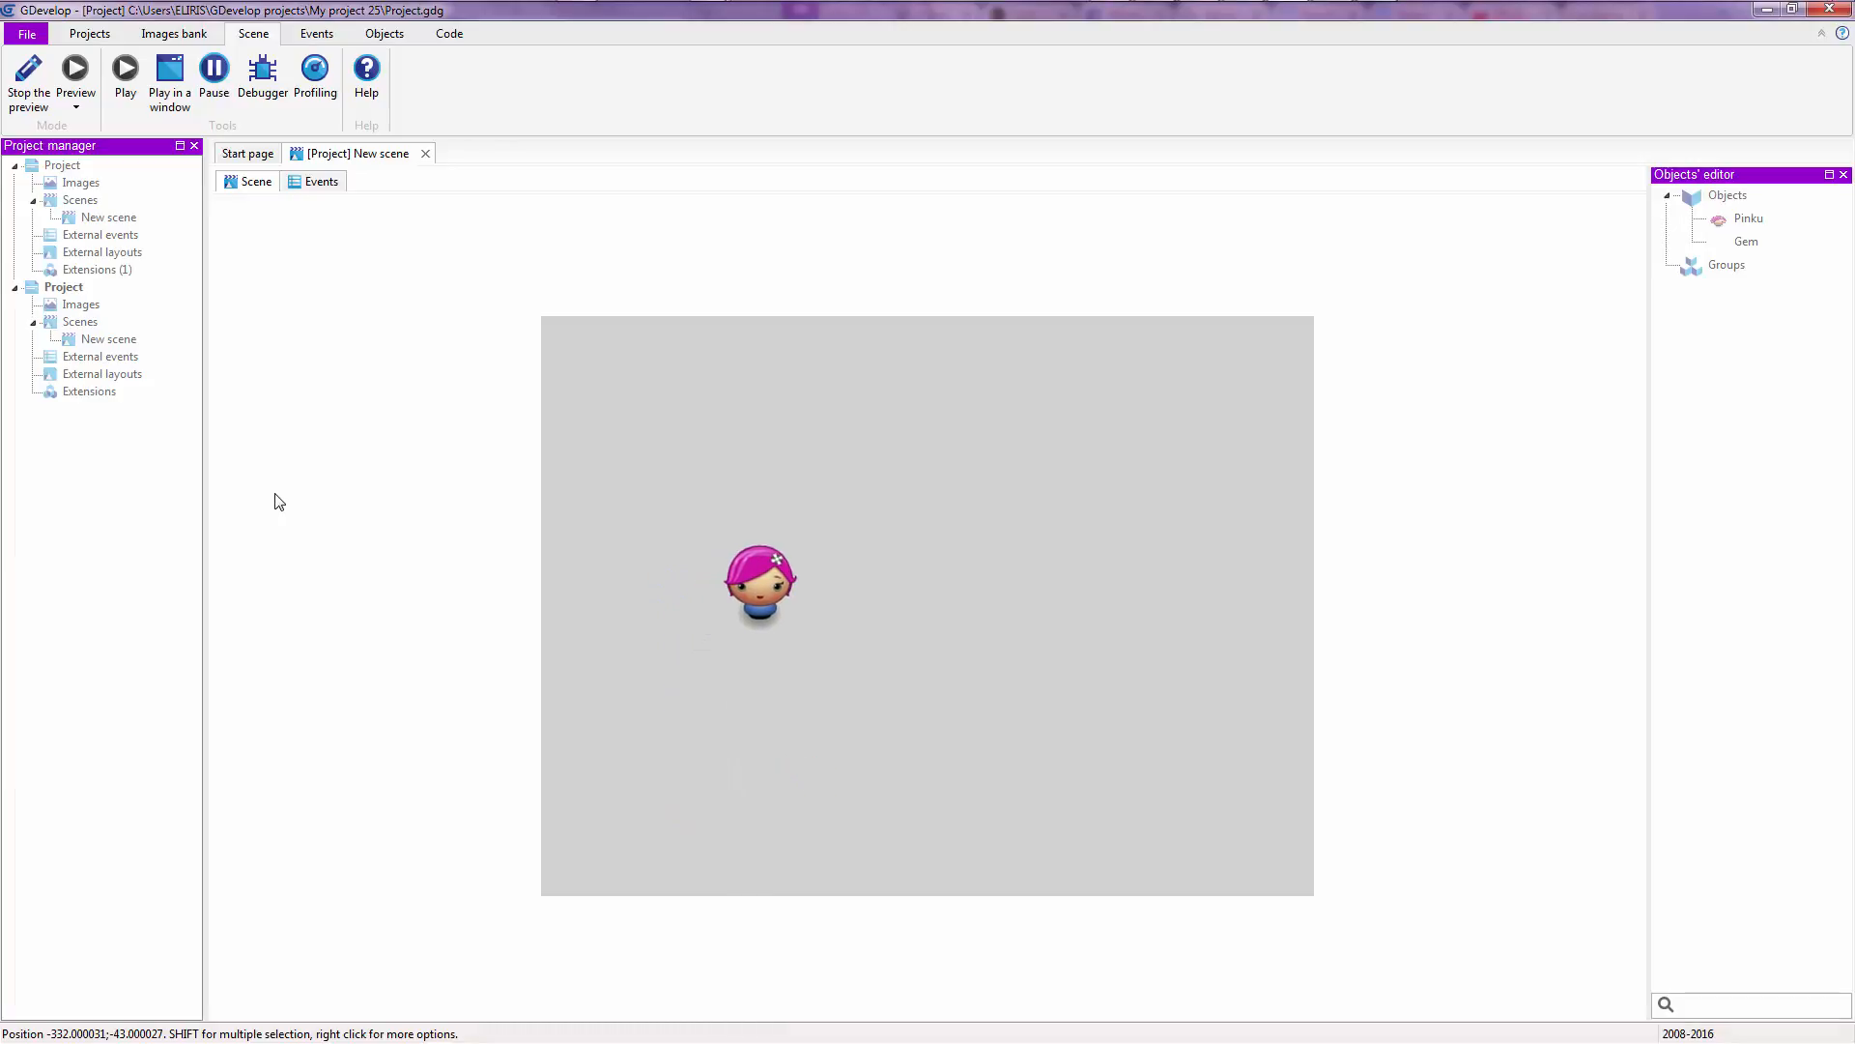
pyautogui.moveTo(6, 192)
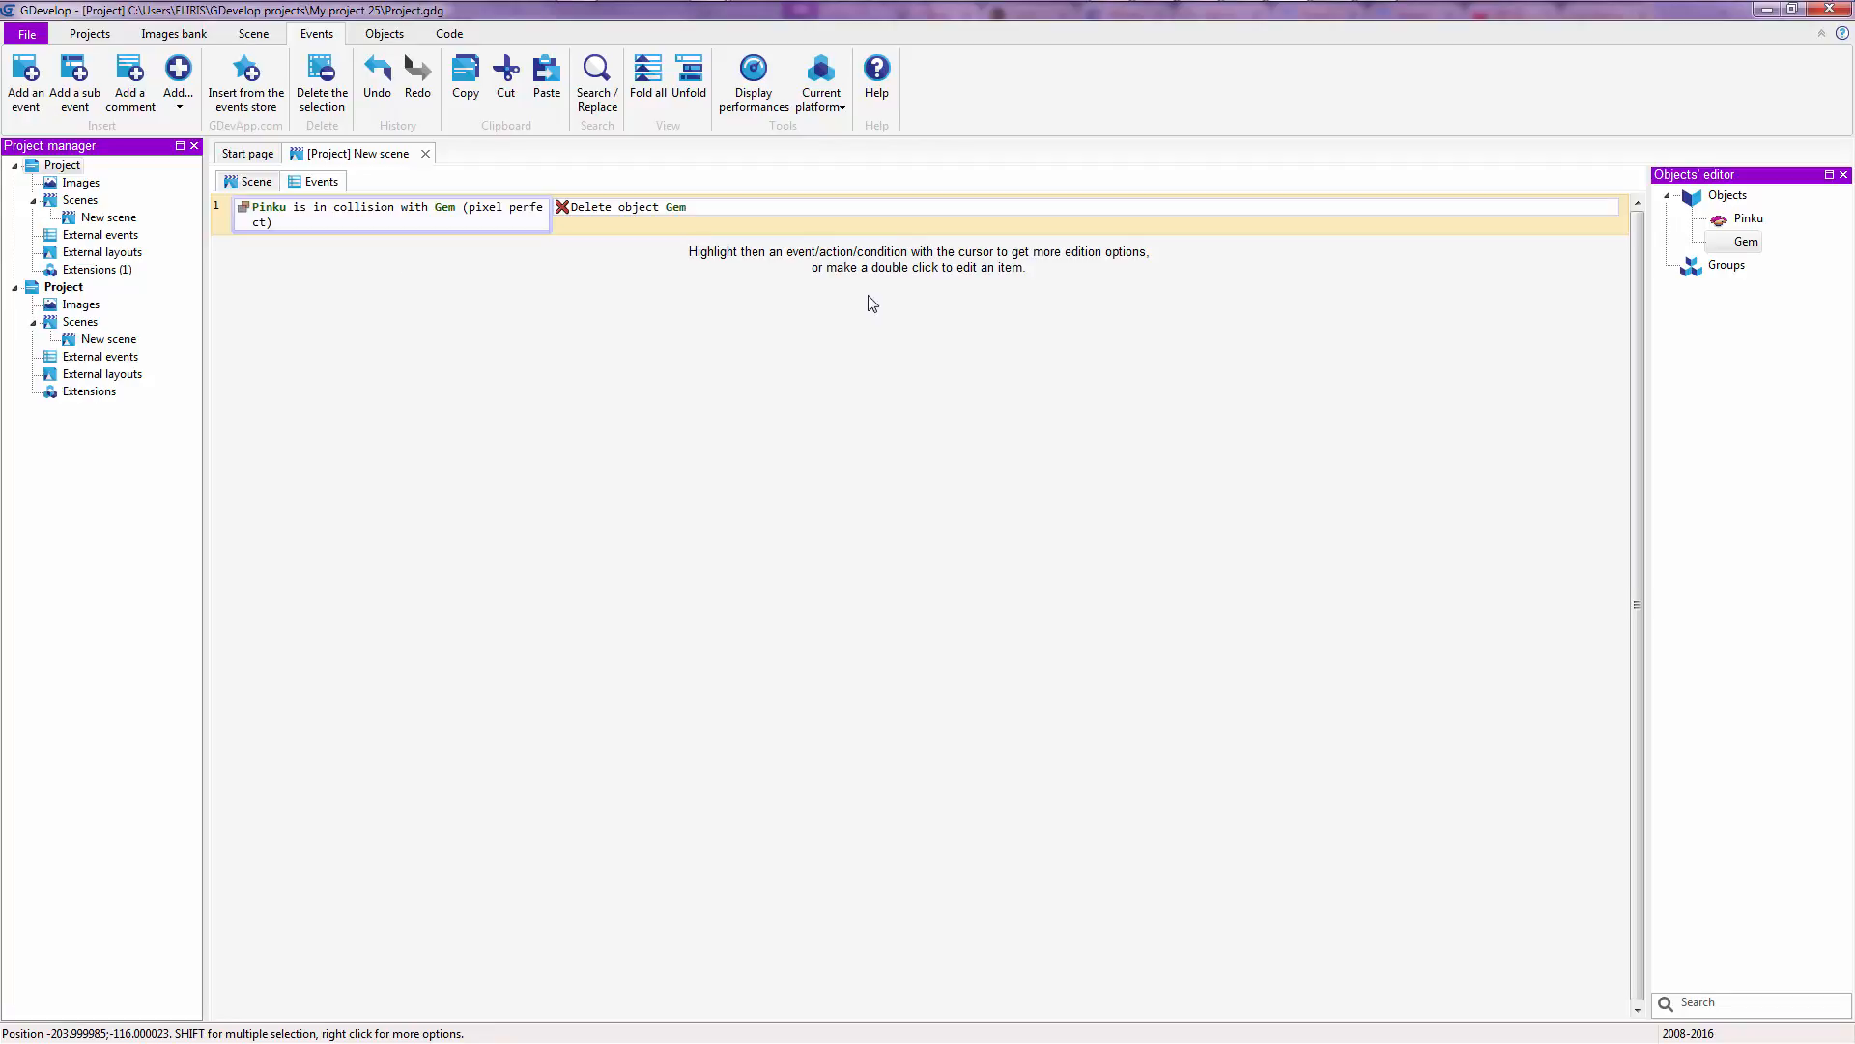
pyautogui.moveTo(667, 226)
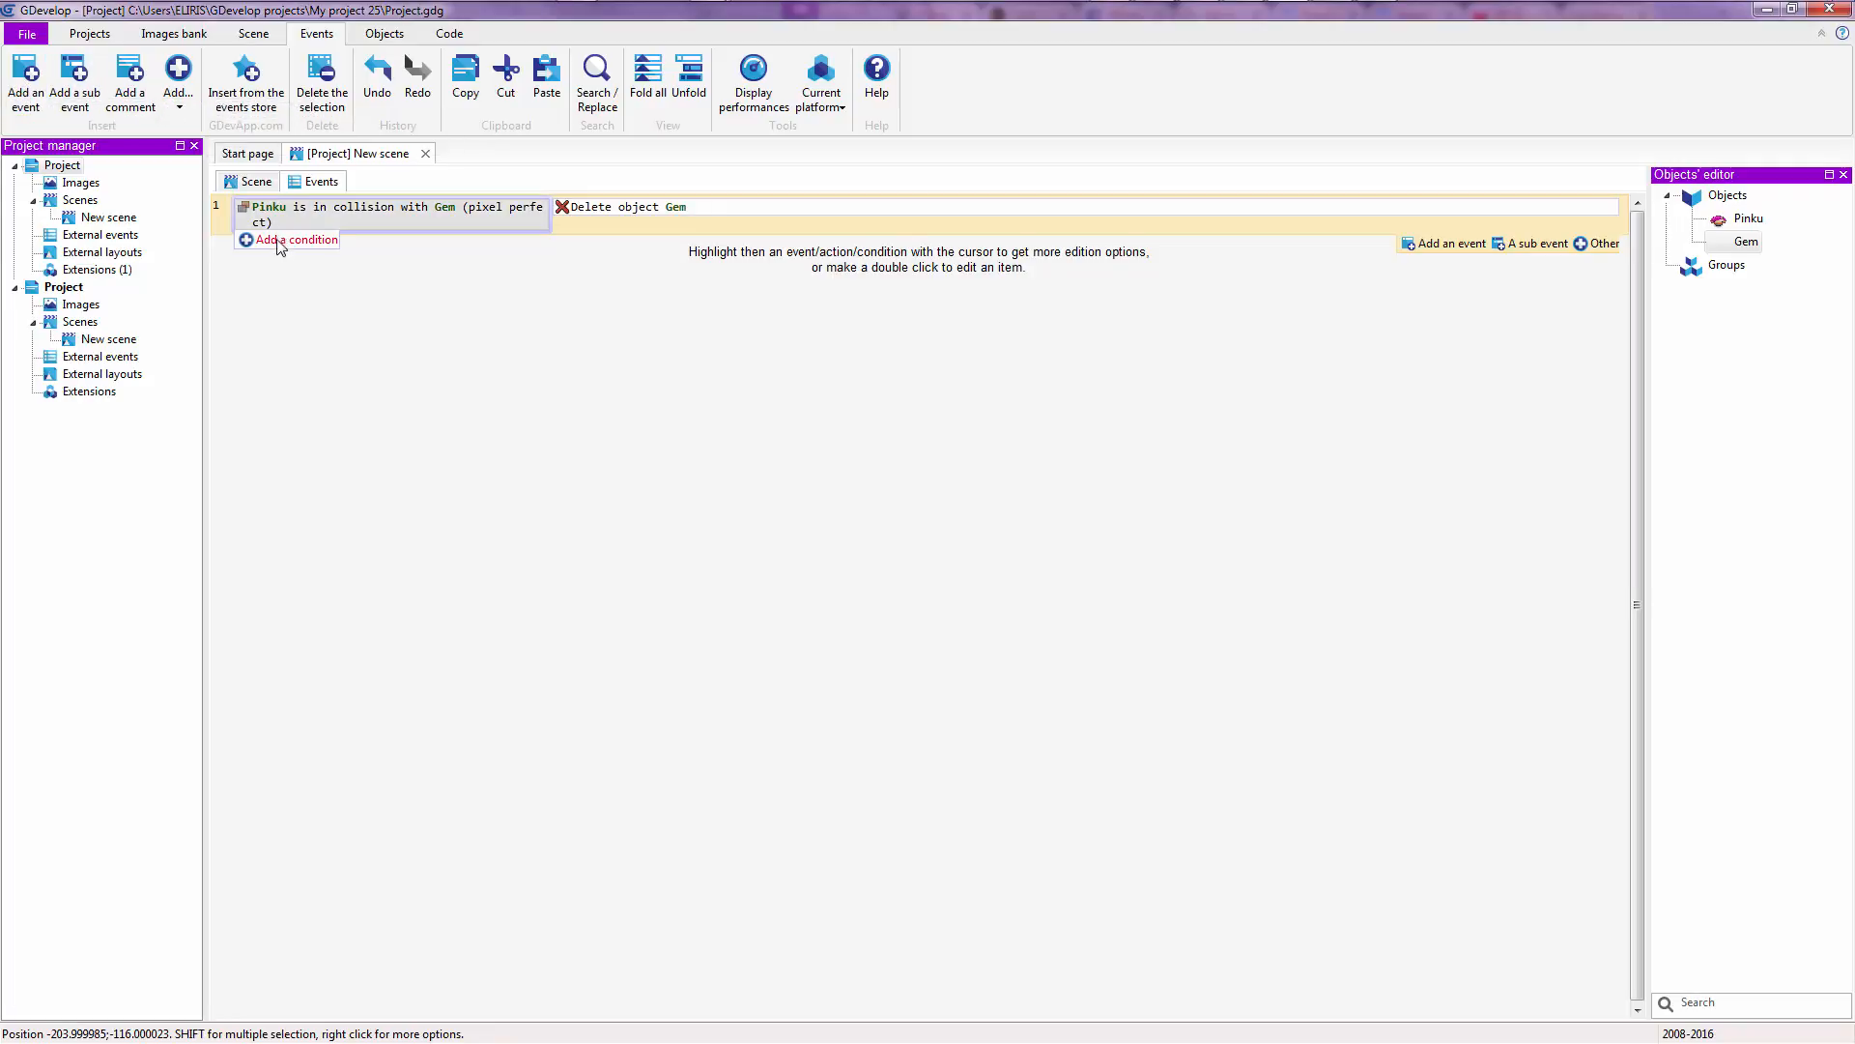
# - Cancel a condition chooser, then add a blank second event below the collision event
pyautogui.click(293, 240)
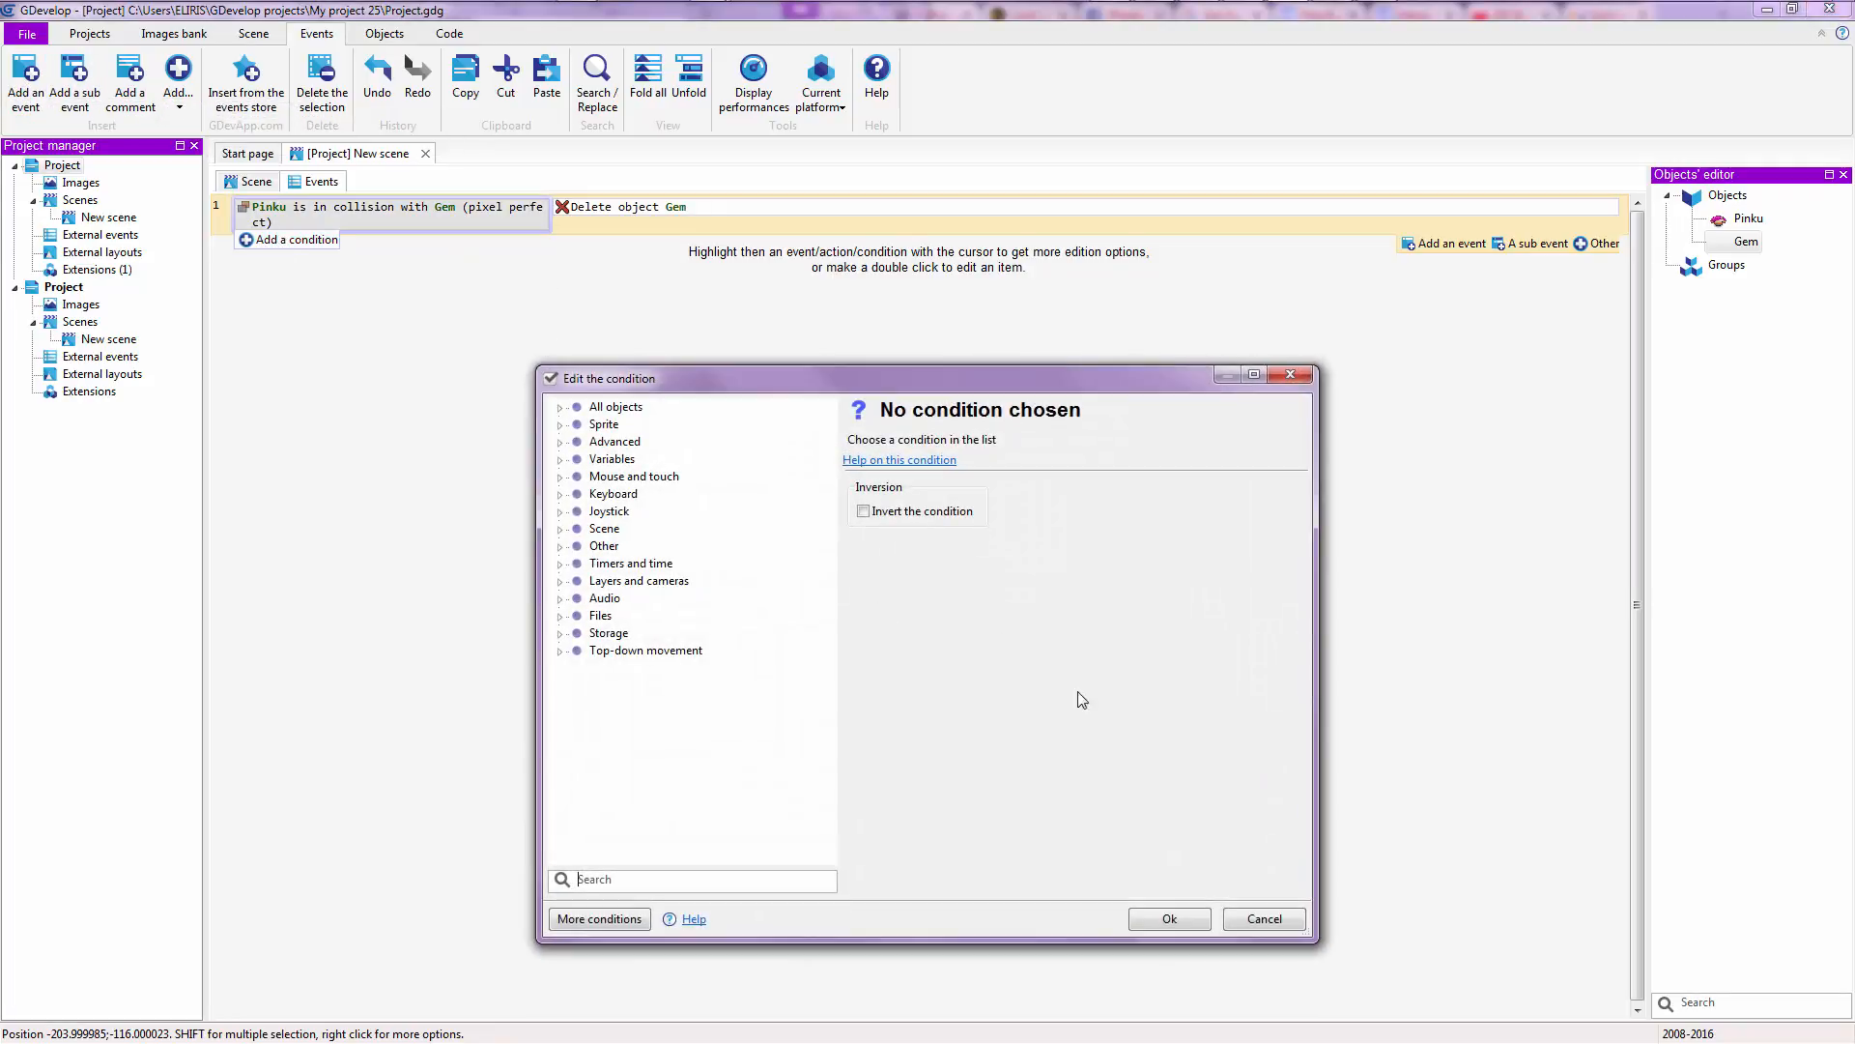
pyautogui.click(1262, 918)
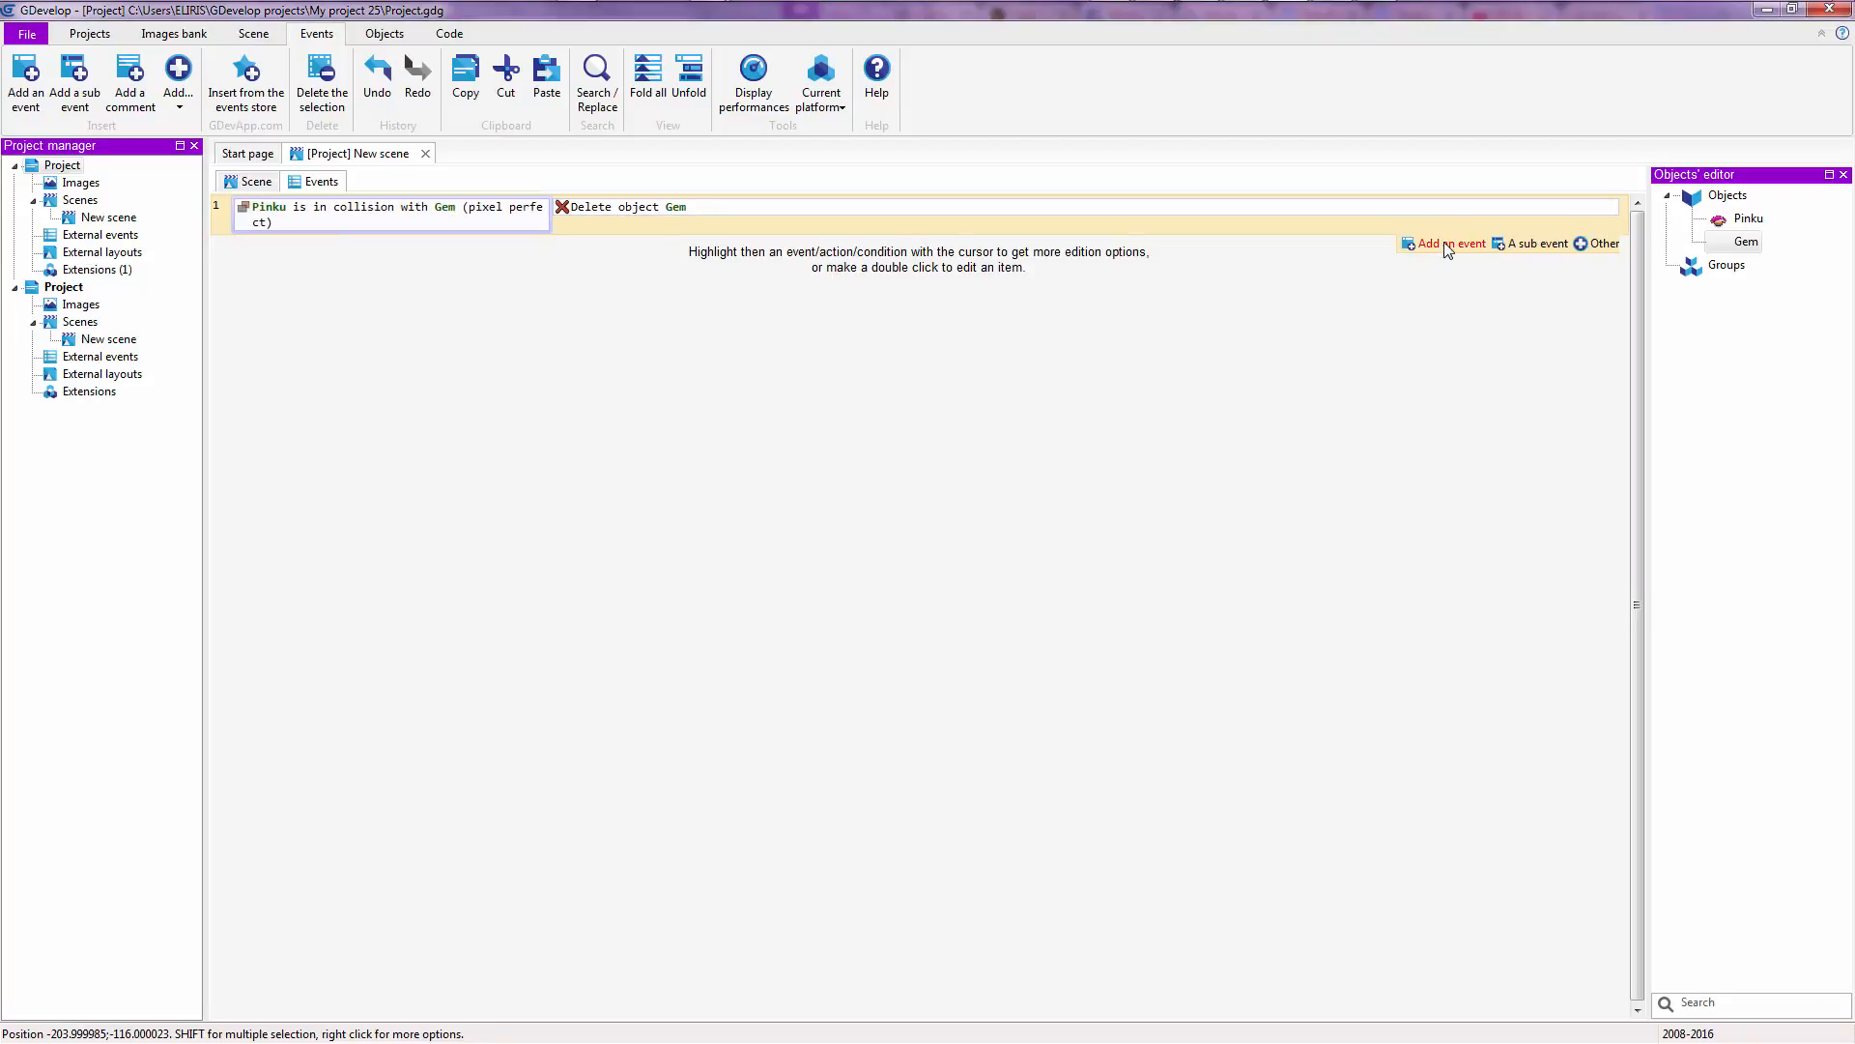
pyautogui.click(1450, 244)
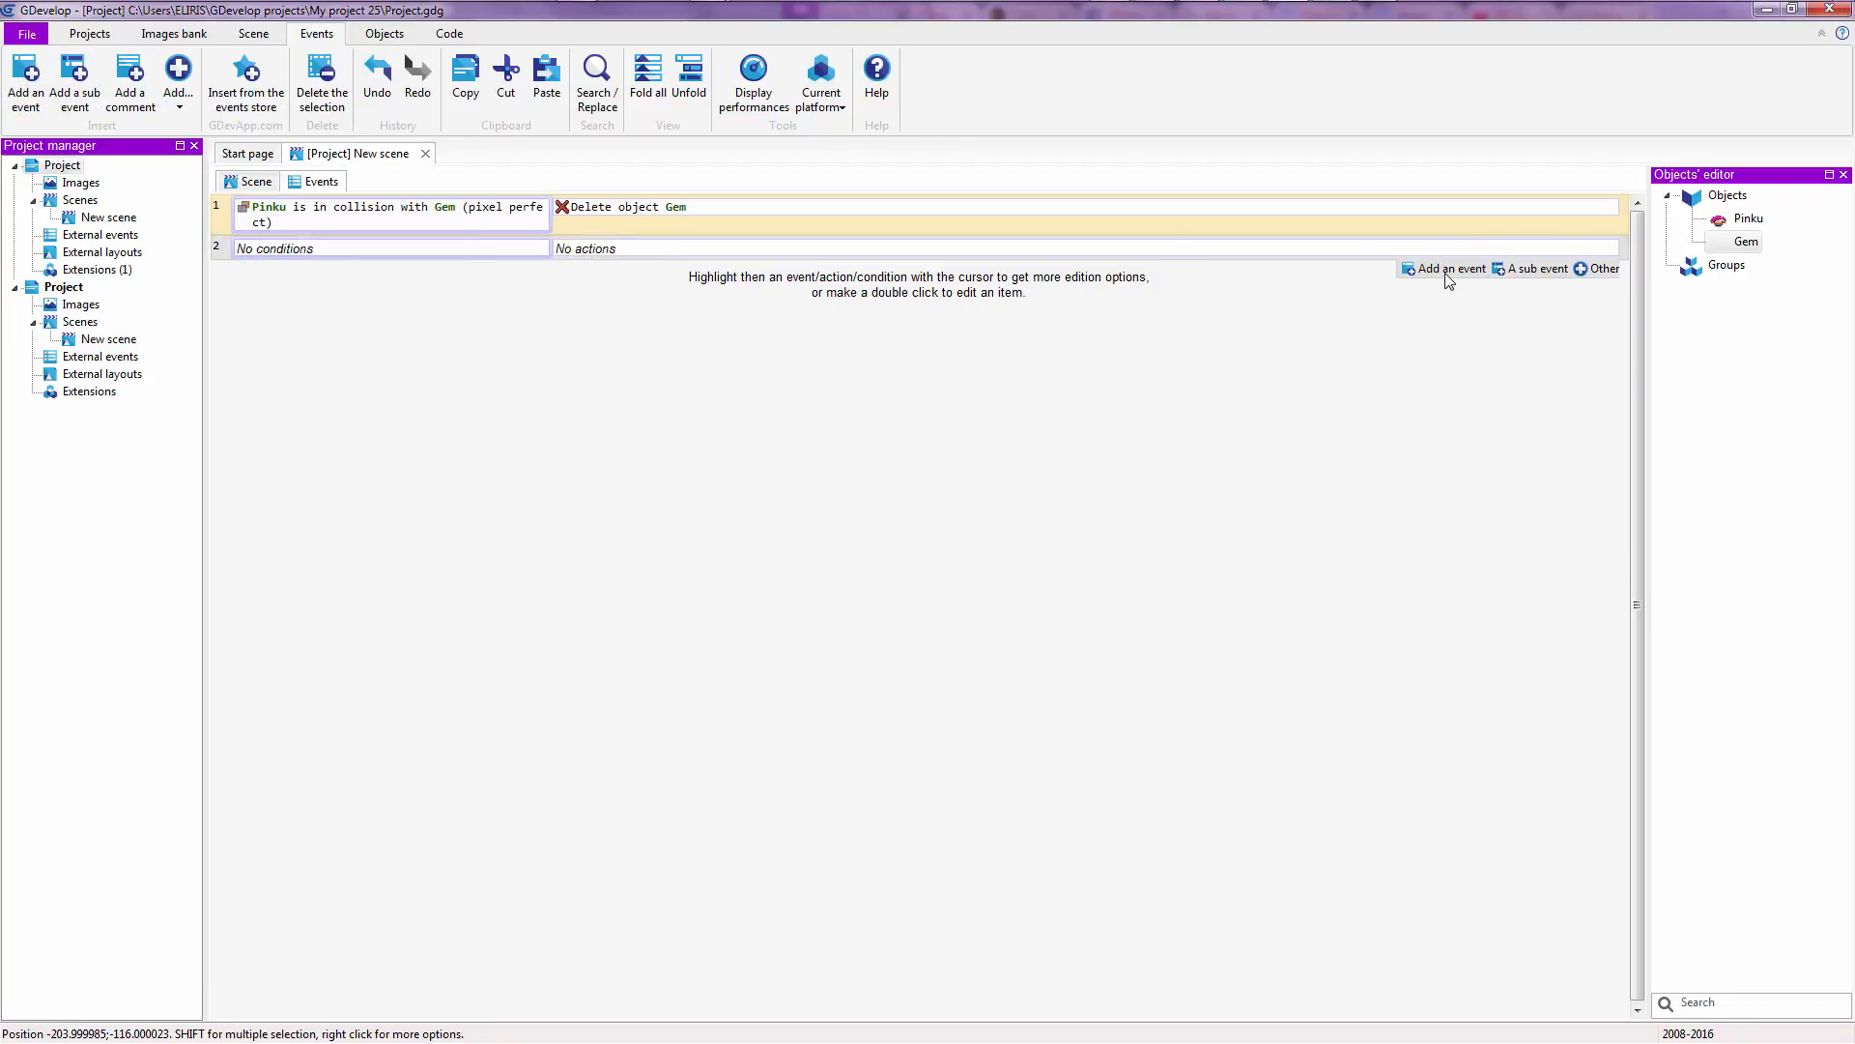
pyautogui.moveTo(1445, 269)
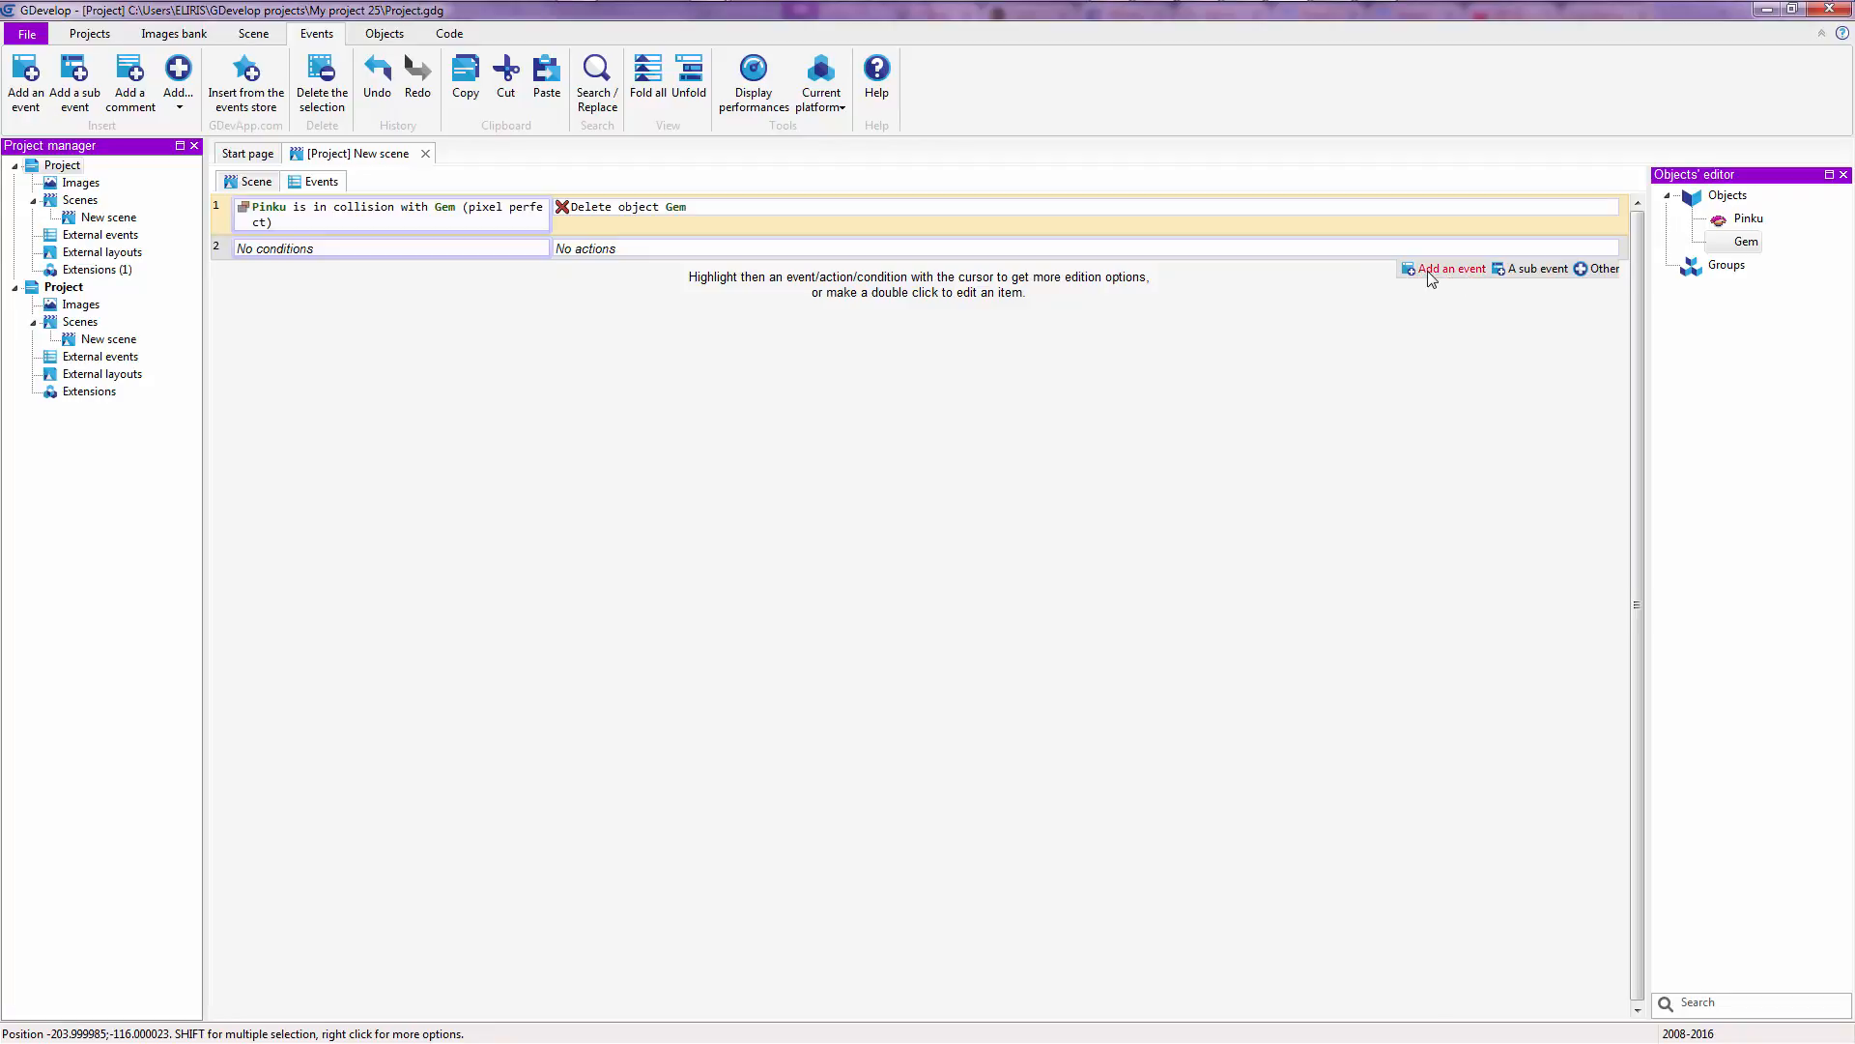
# - Add another empty event and list the other available event types
pyautogui.click(1451, 268)
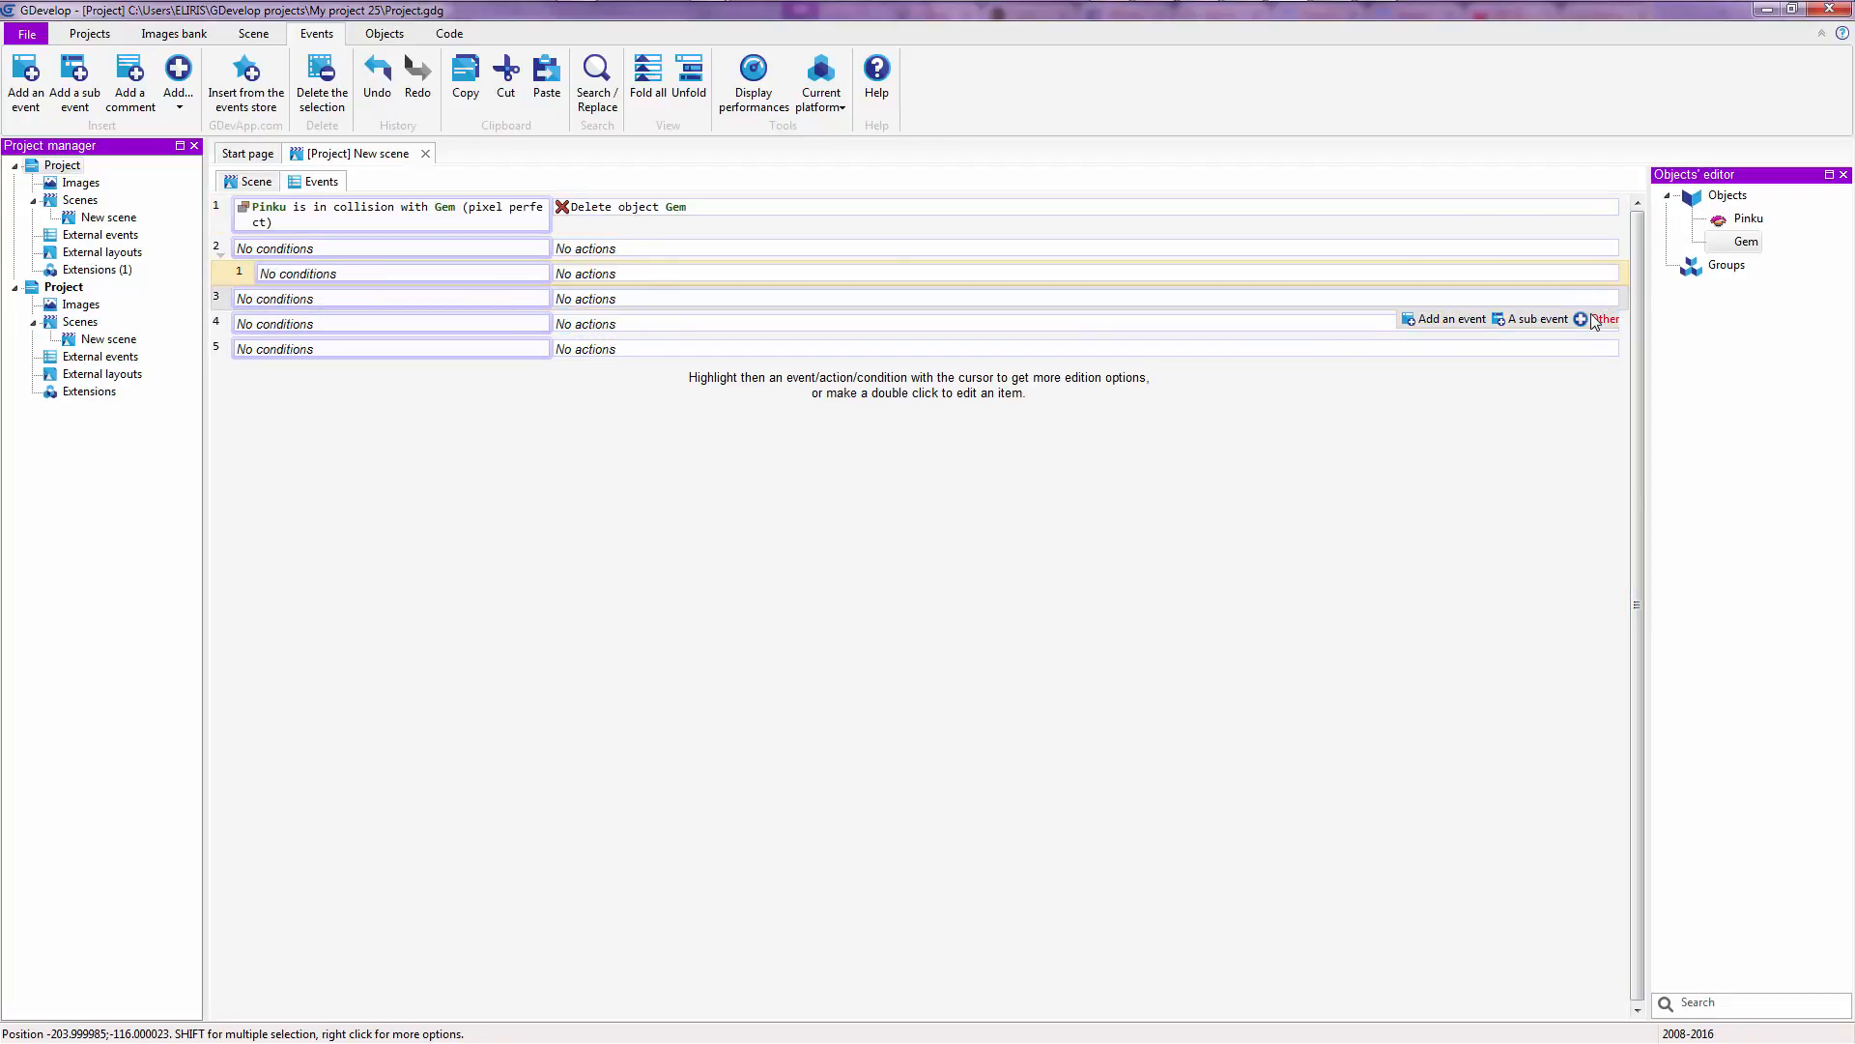
pyautogui.click(1604, 319)
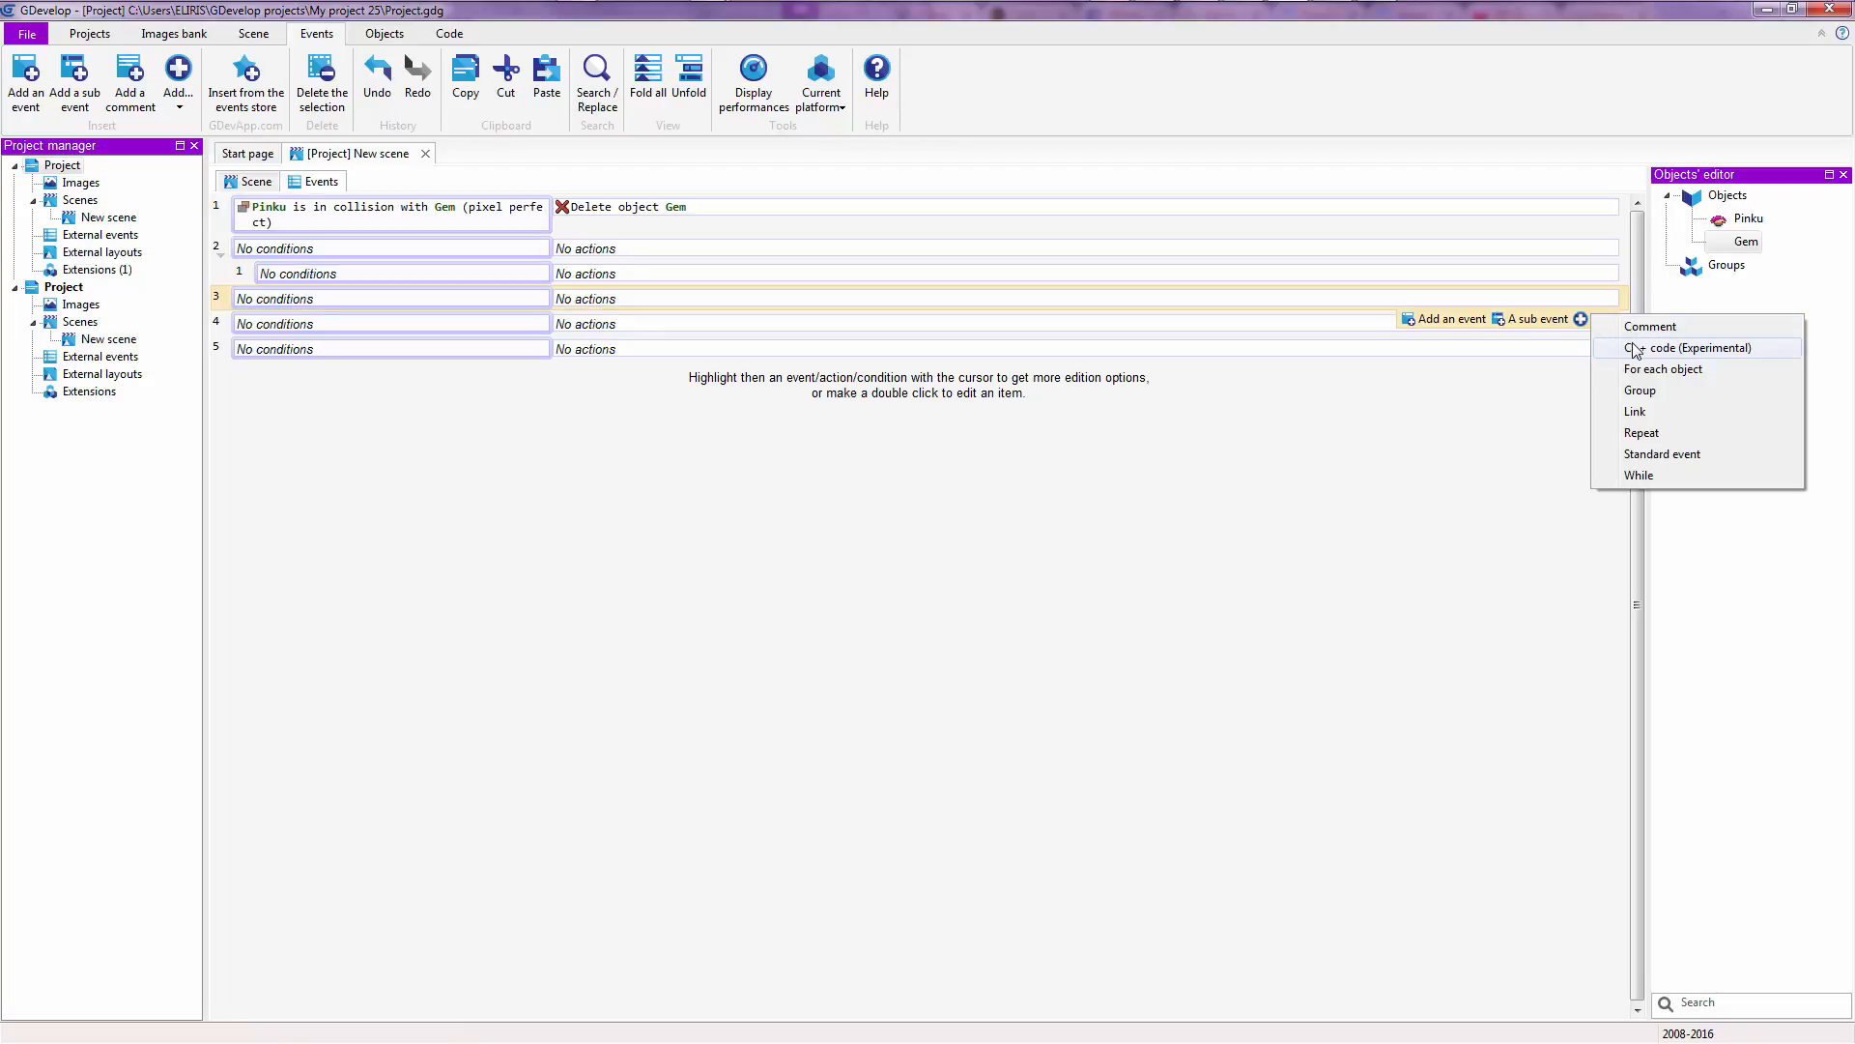
pyautogui.moveTo(1649, 375)
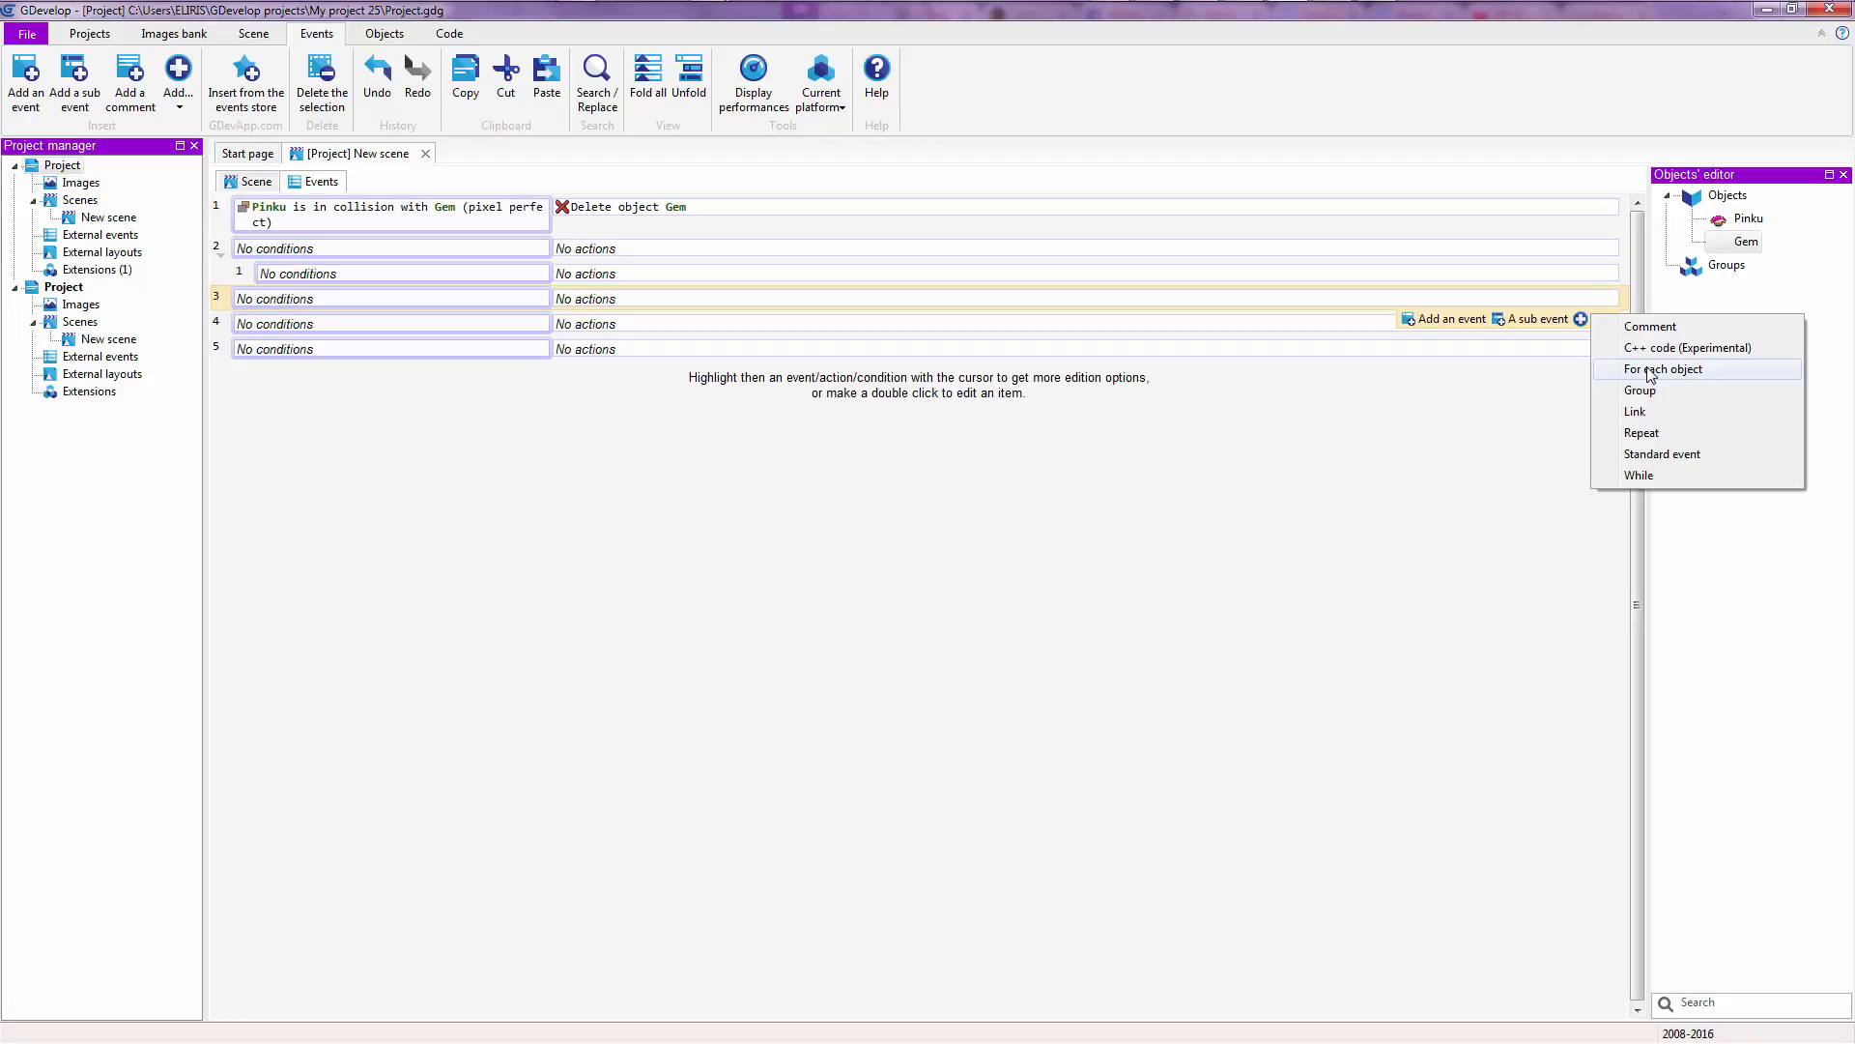
pyautogui.moveTo(1674, 435)
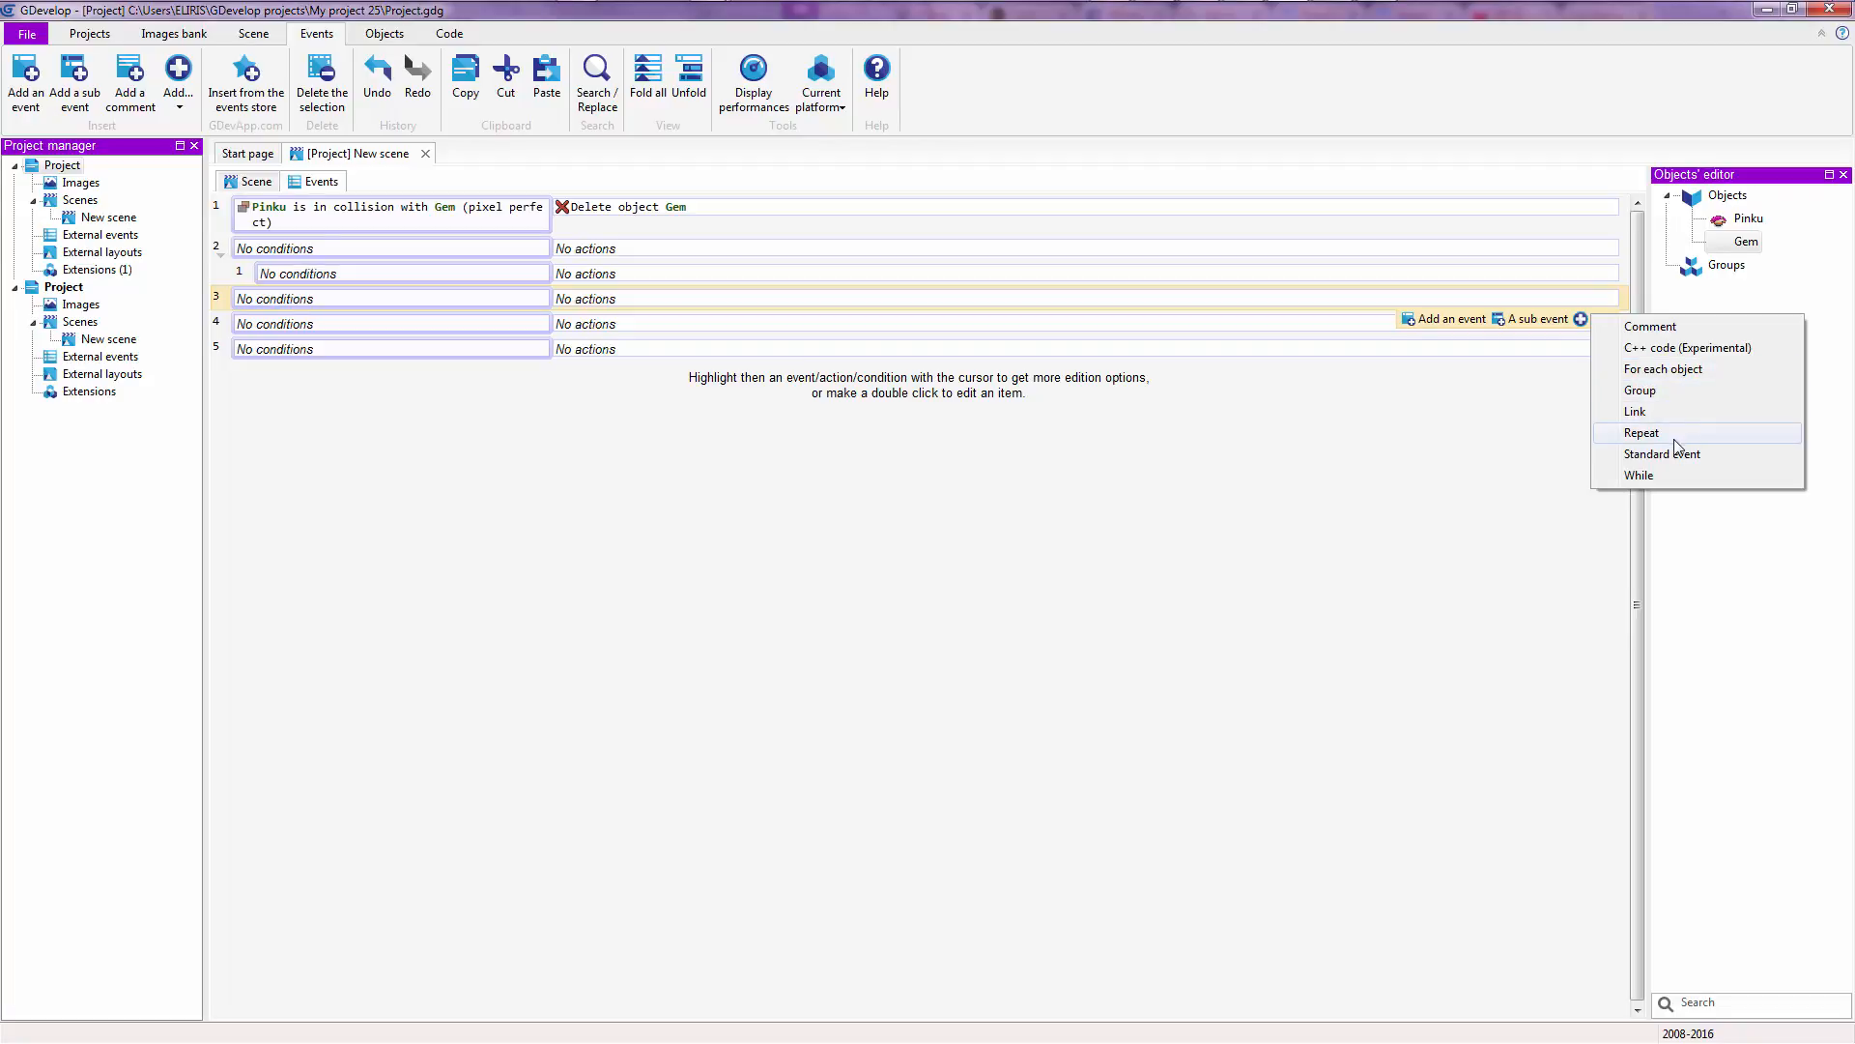
pyautogui.moveTo(1659, 331)
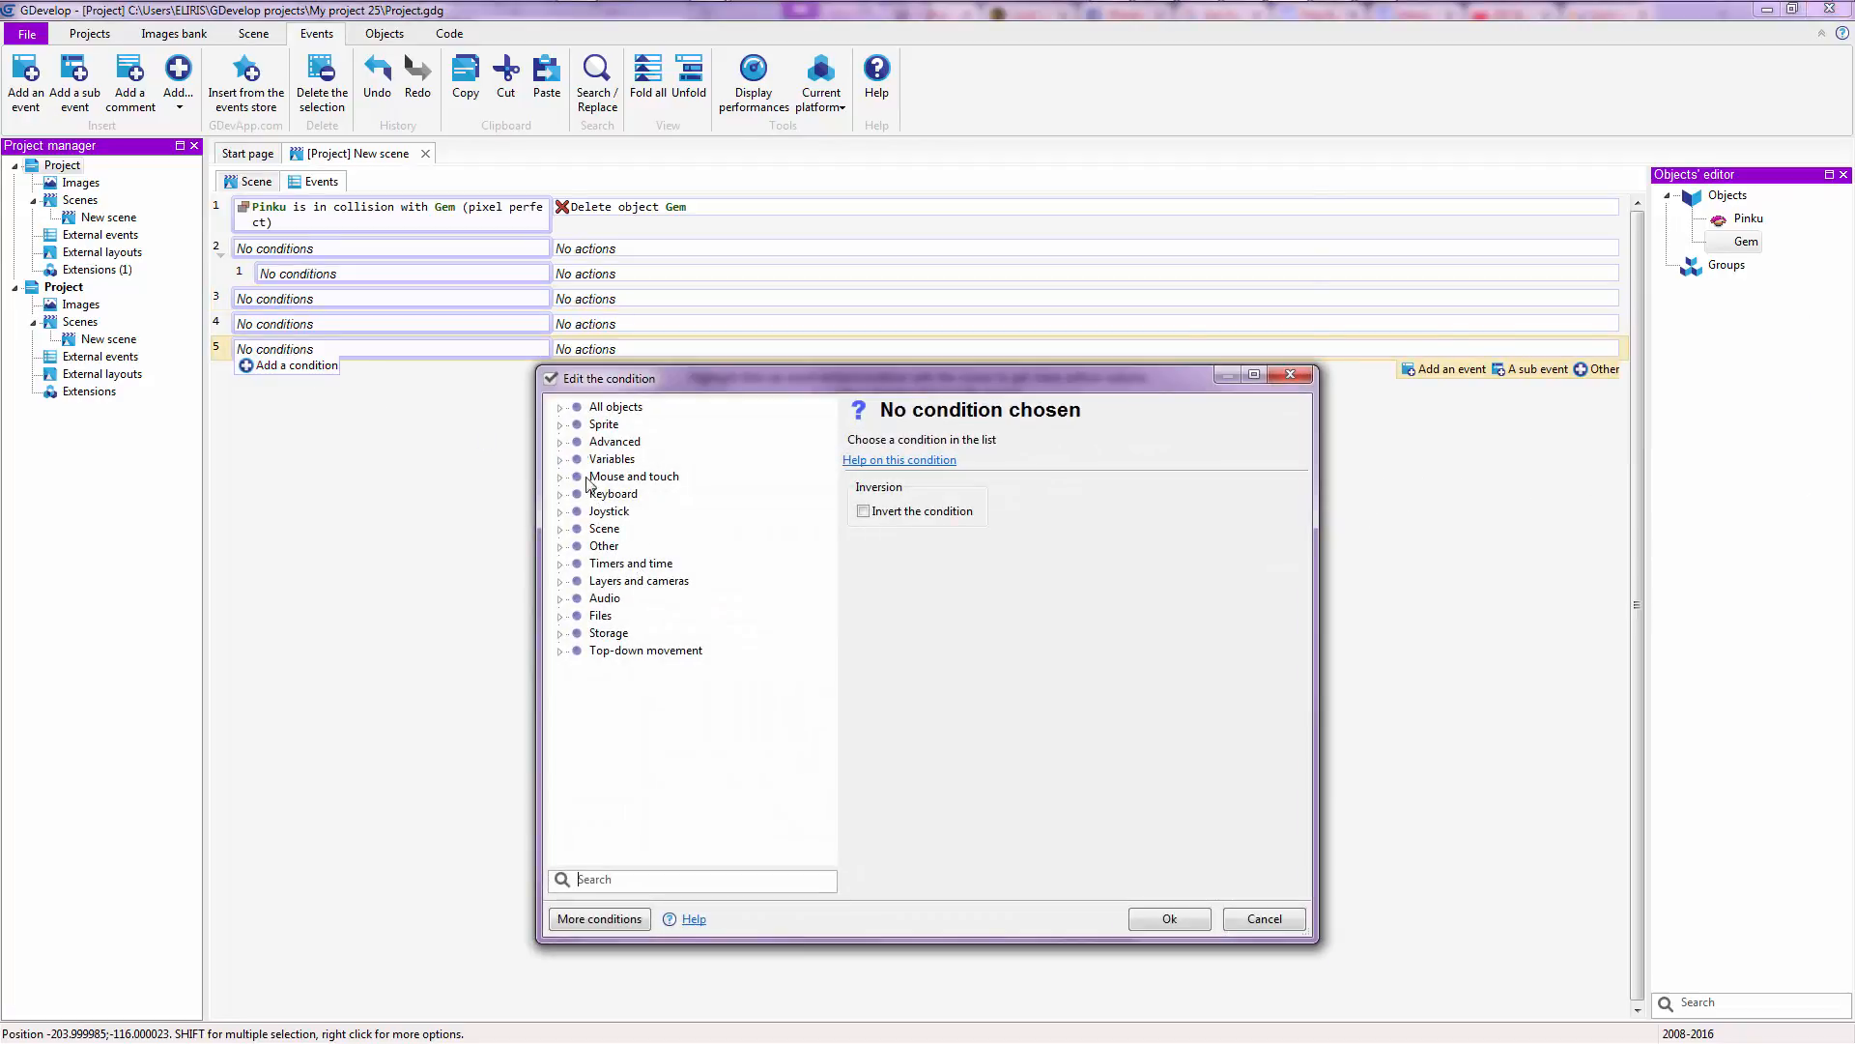
# - Browse the all-objects Position conditions and begin a search with 'd'
pyautogui.click(561, 406)
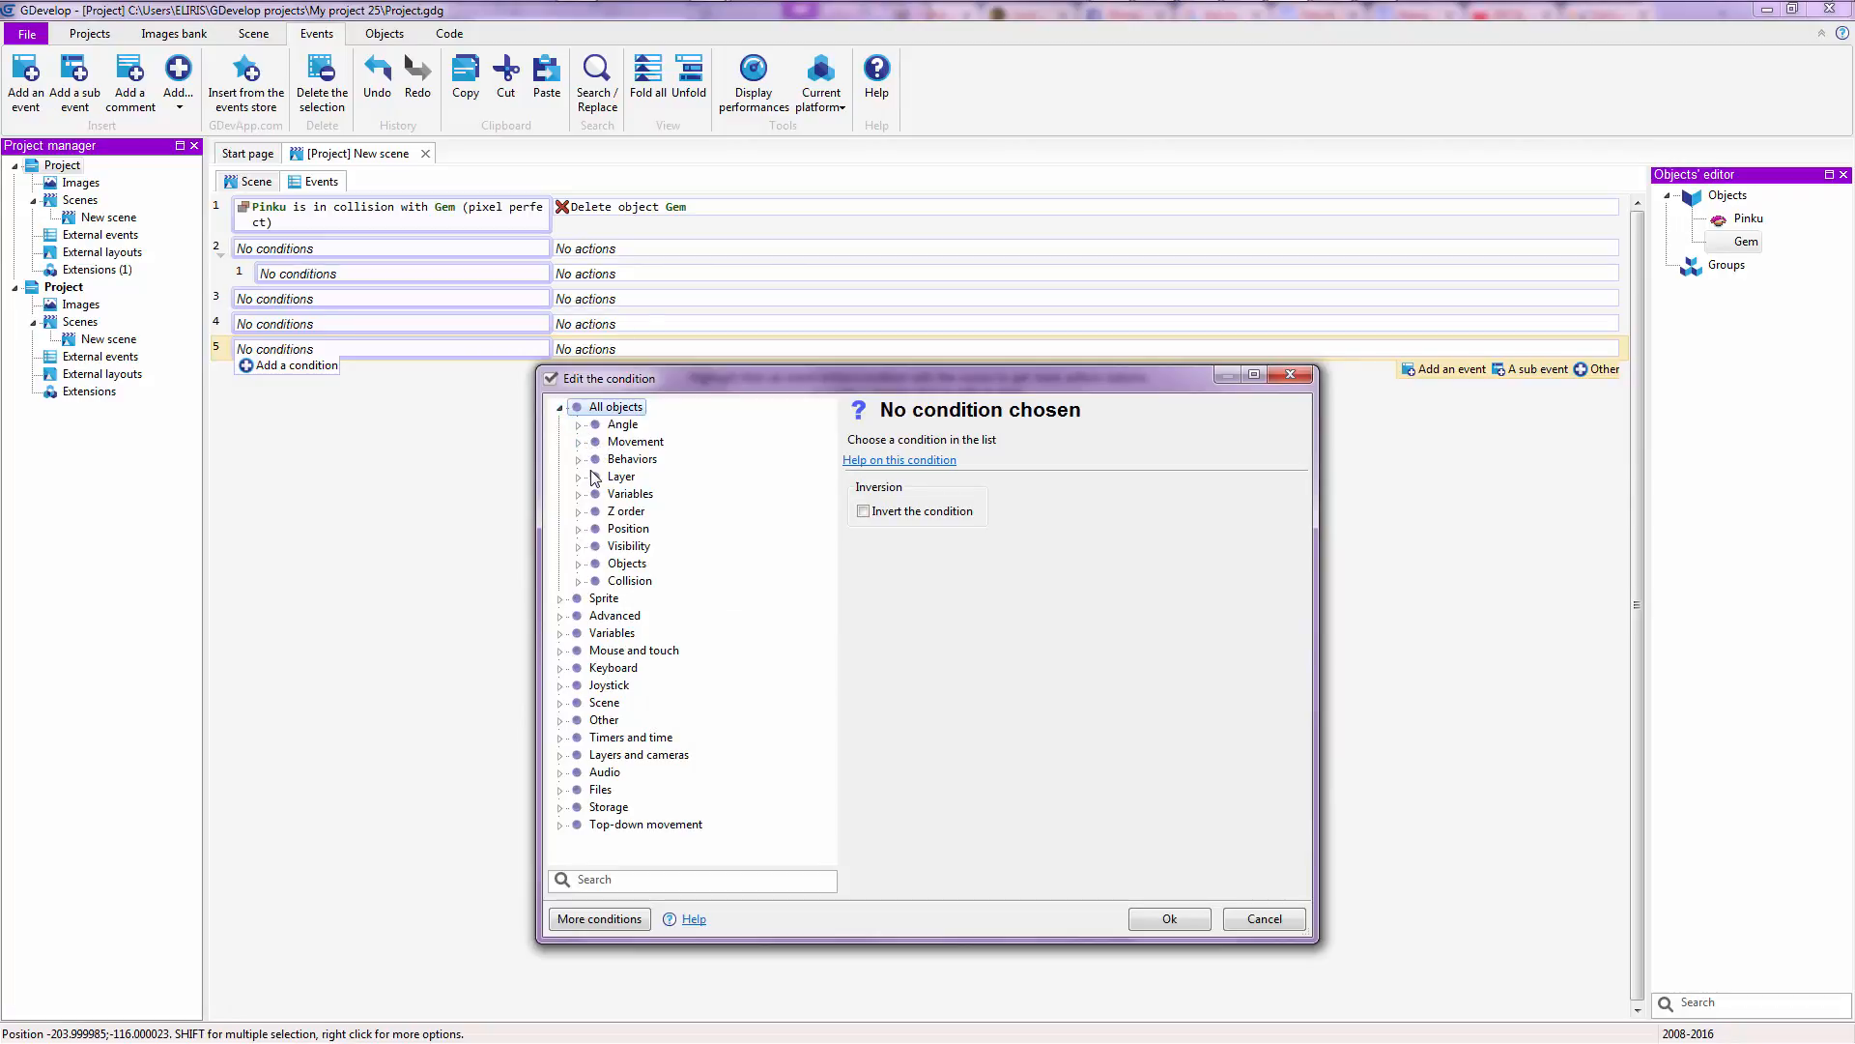
pyautogui.moveTo(588, 541)
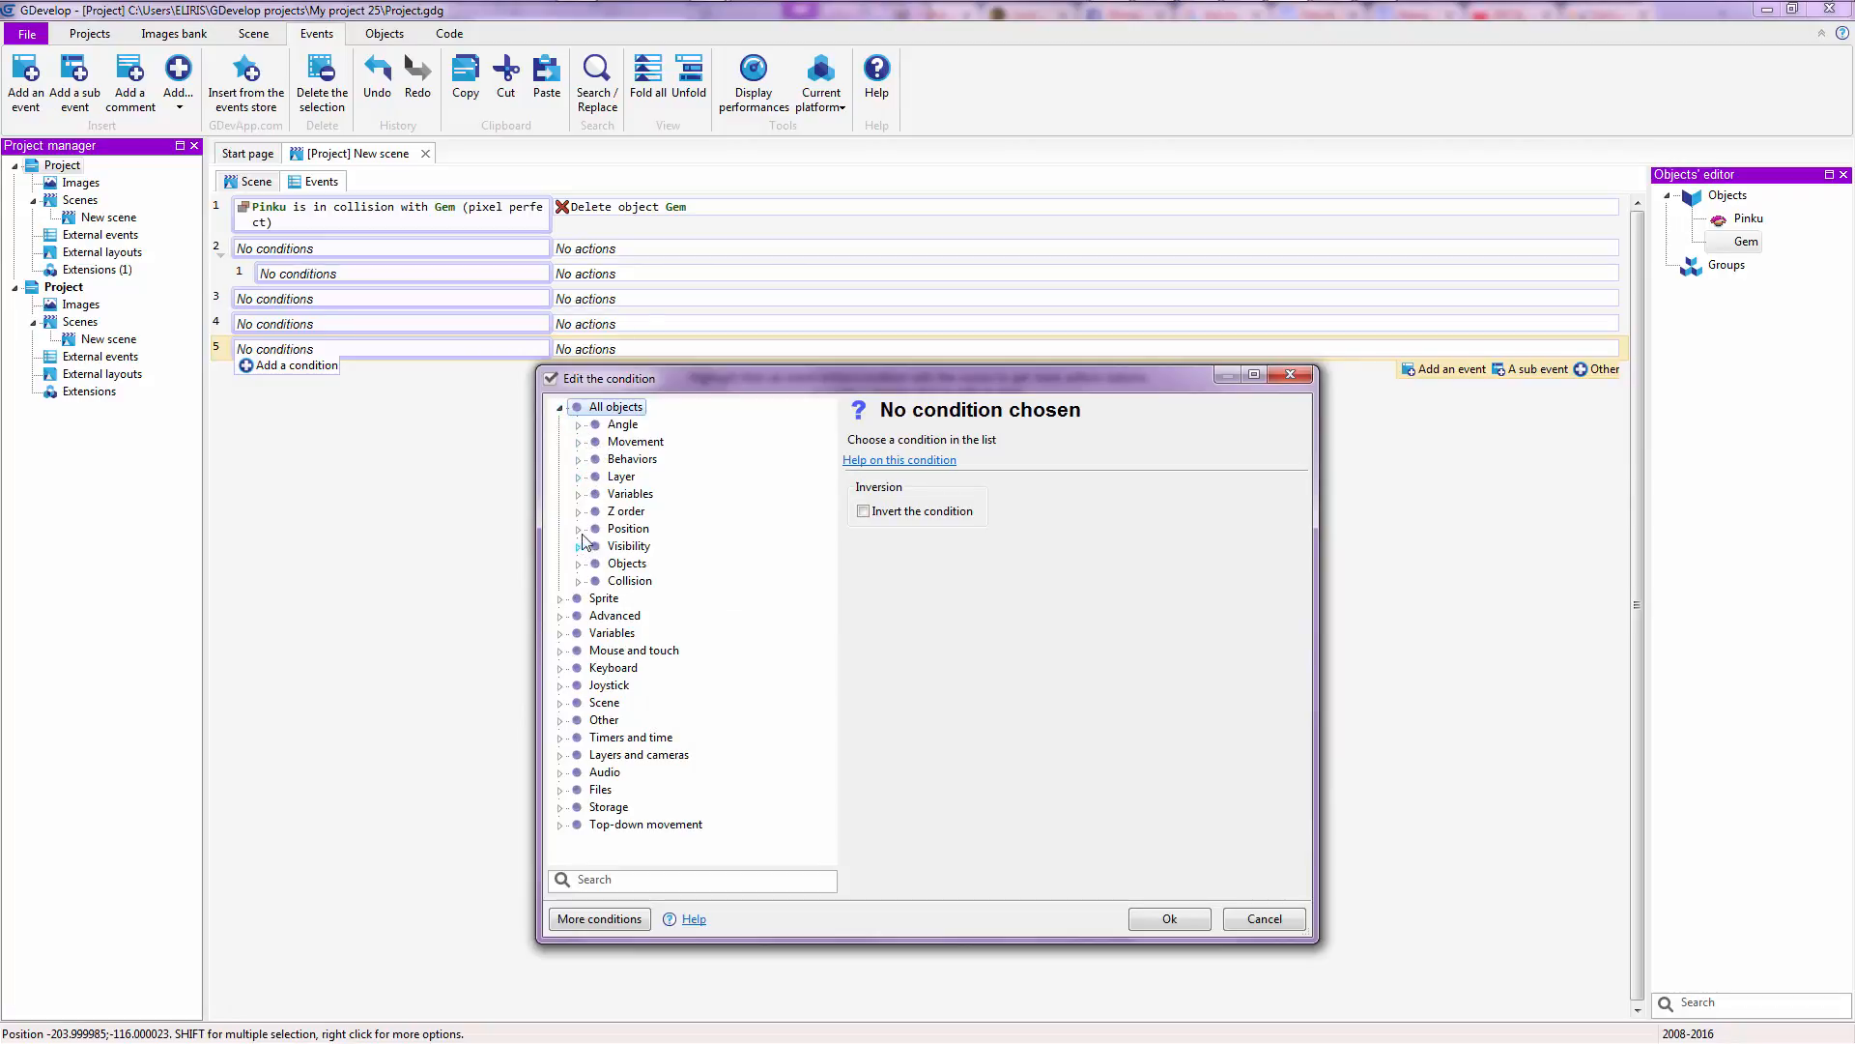
pyautogui.click(580, 528)
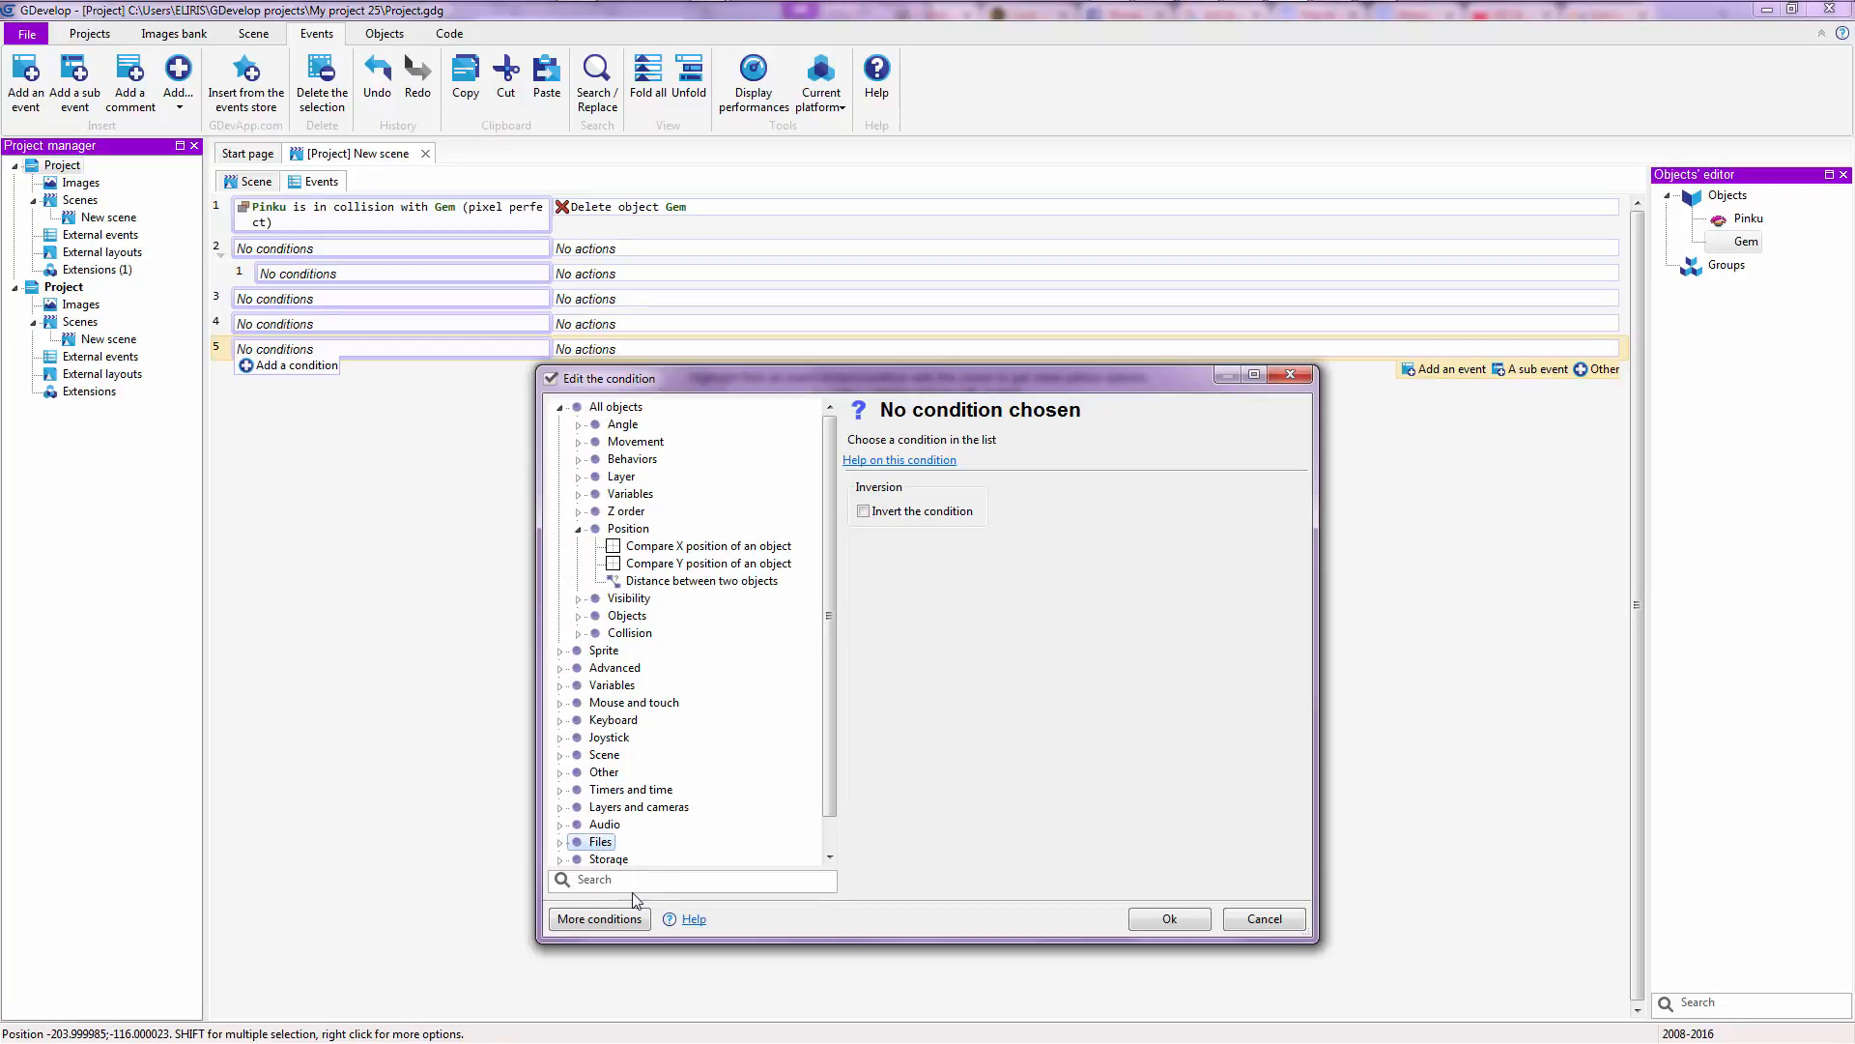
pyautogui.write('d')
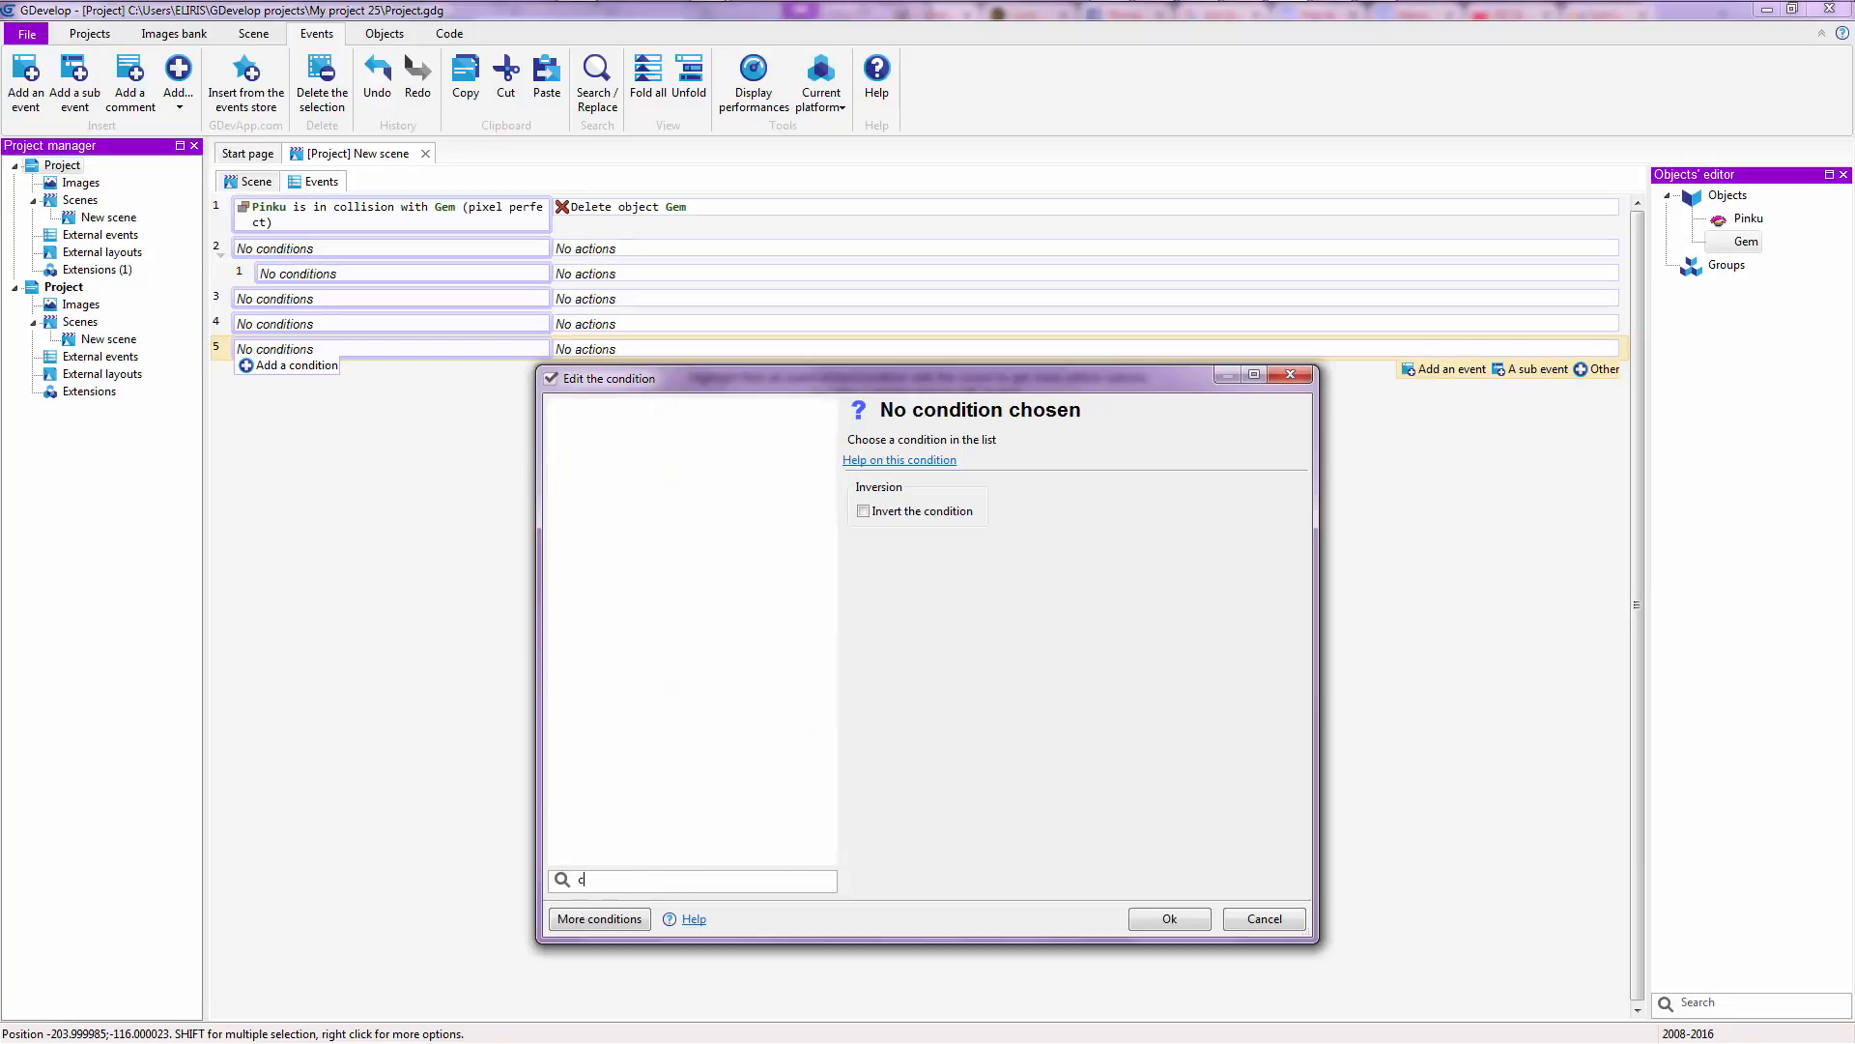
# - Compare the Collision and Collision (Pixel perfect) conditions, then cancel without adding one
pyautogui.write('ol')
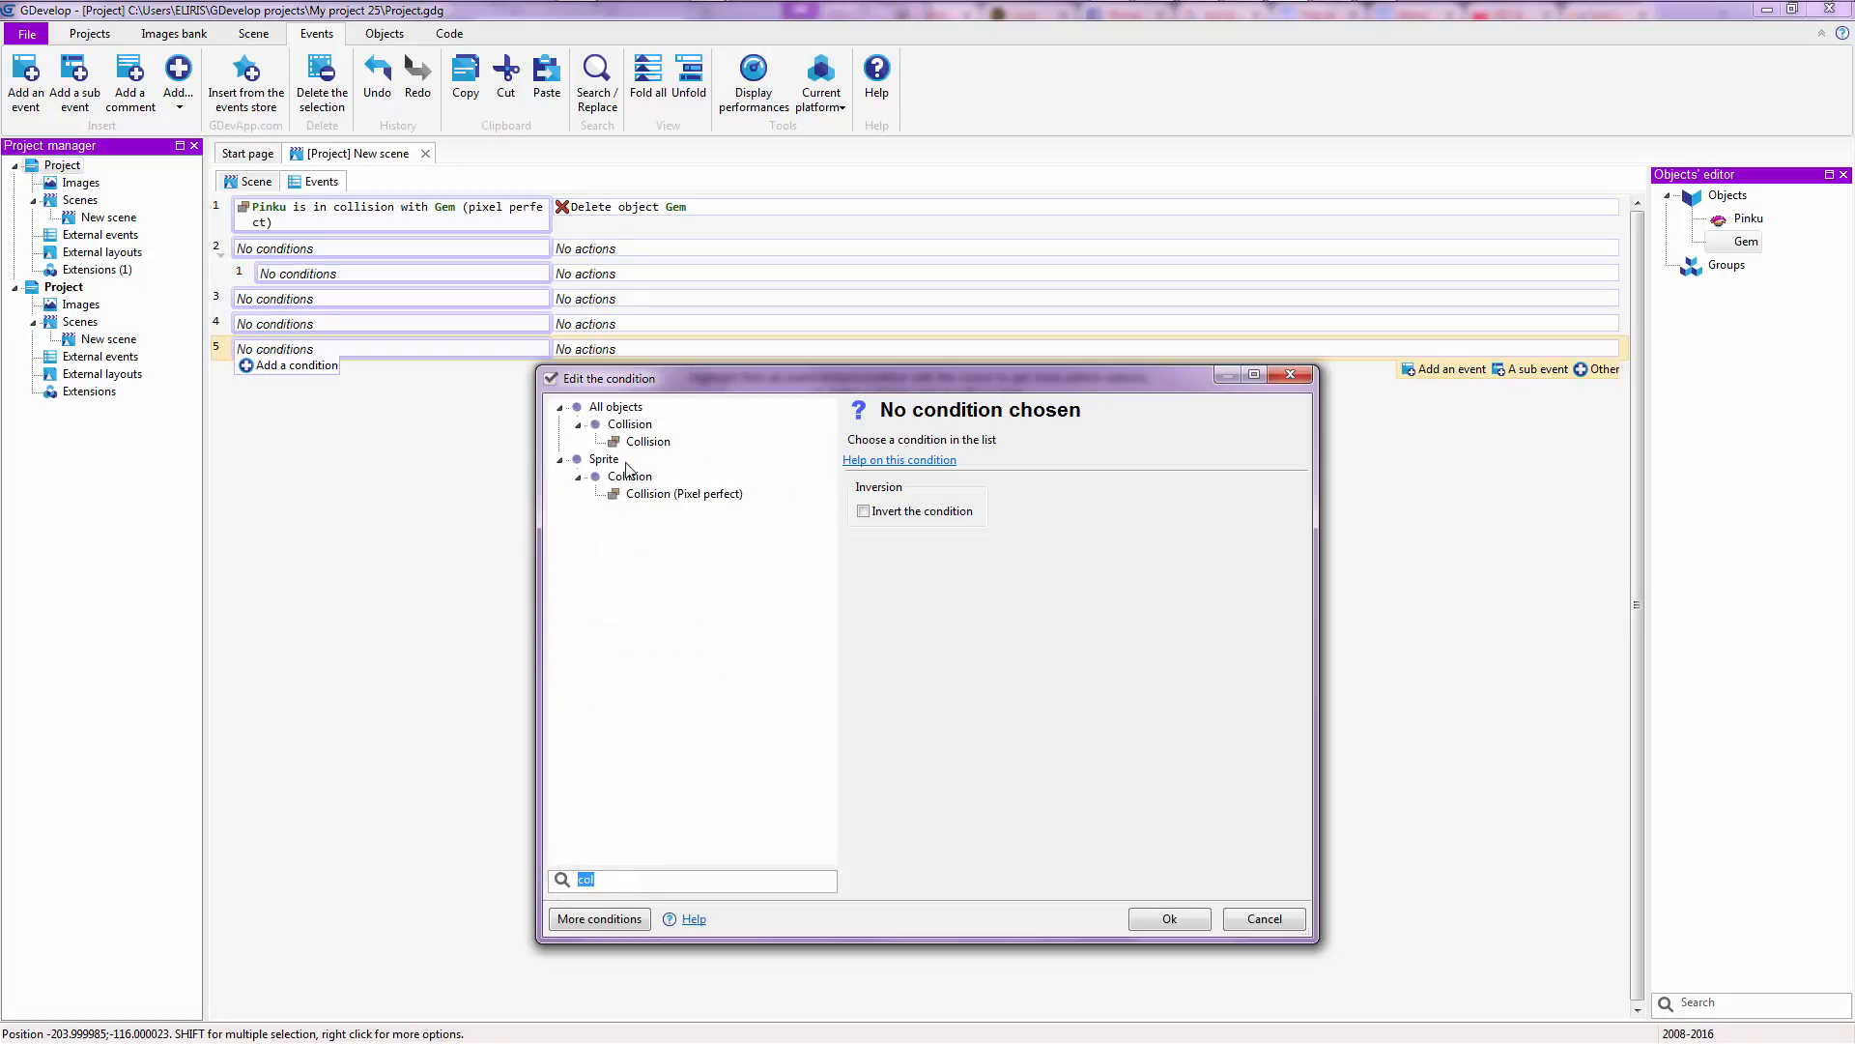
pyautogui.click(647, 440)
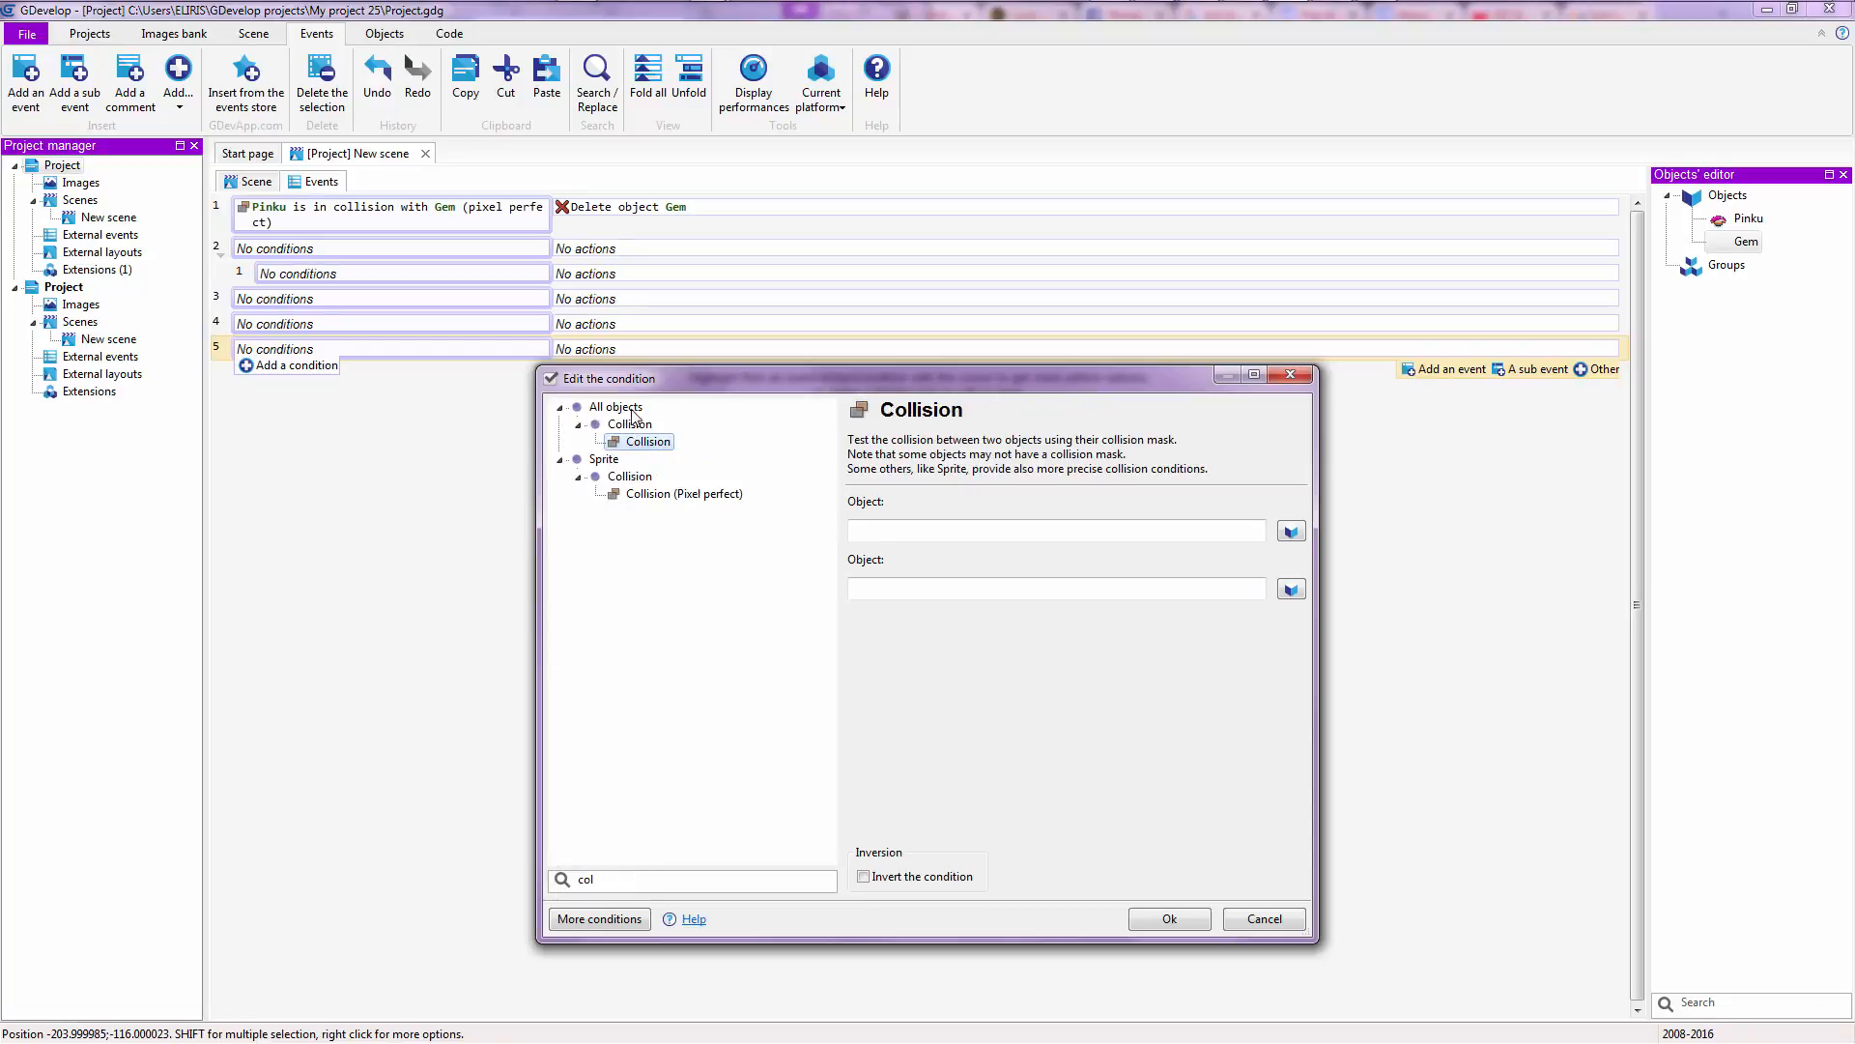
pyautogui.click(683, 493)
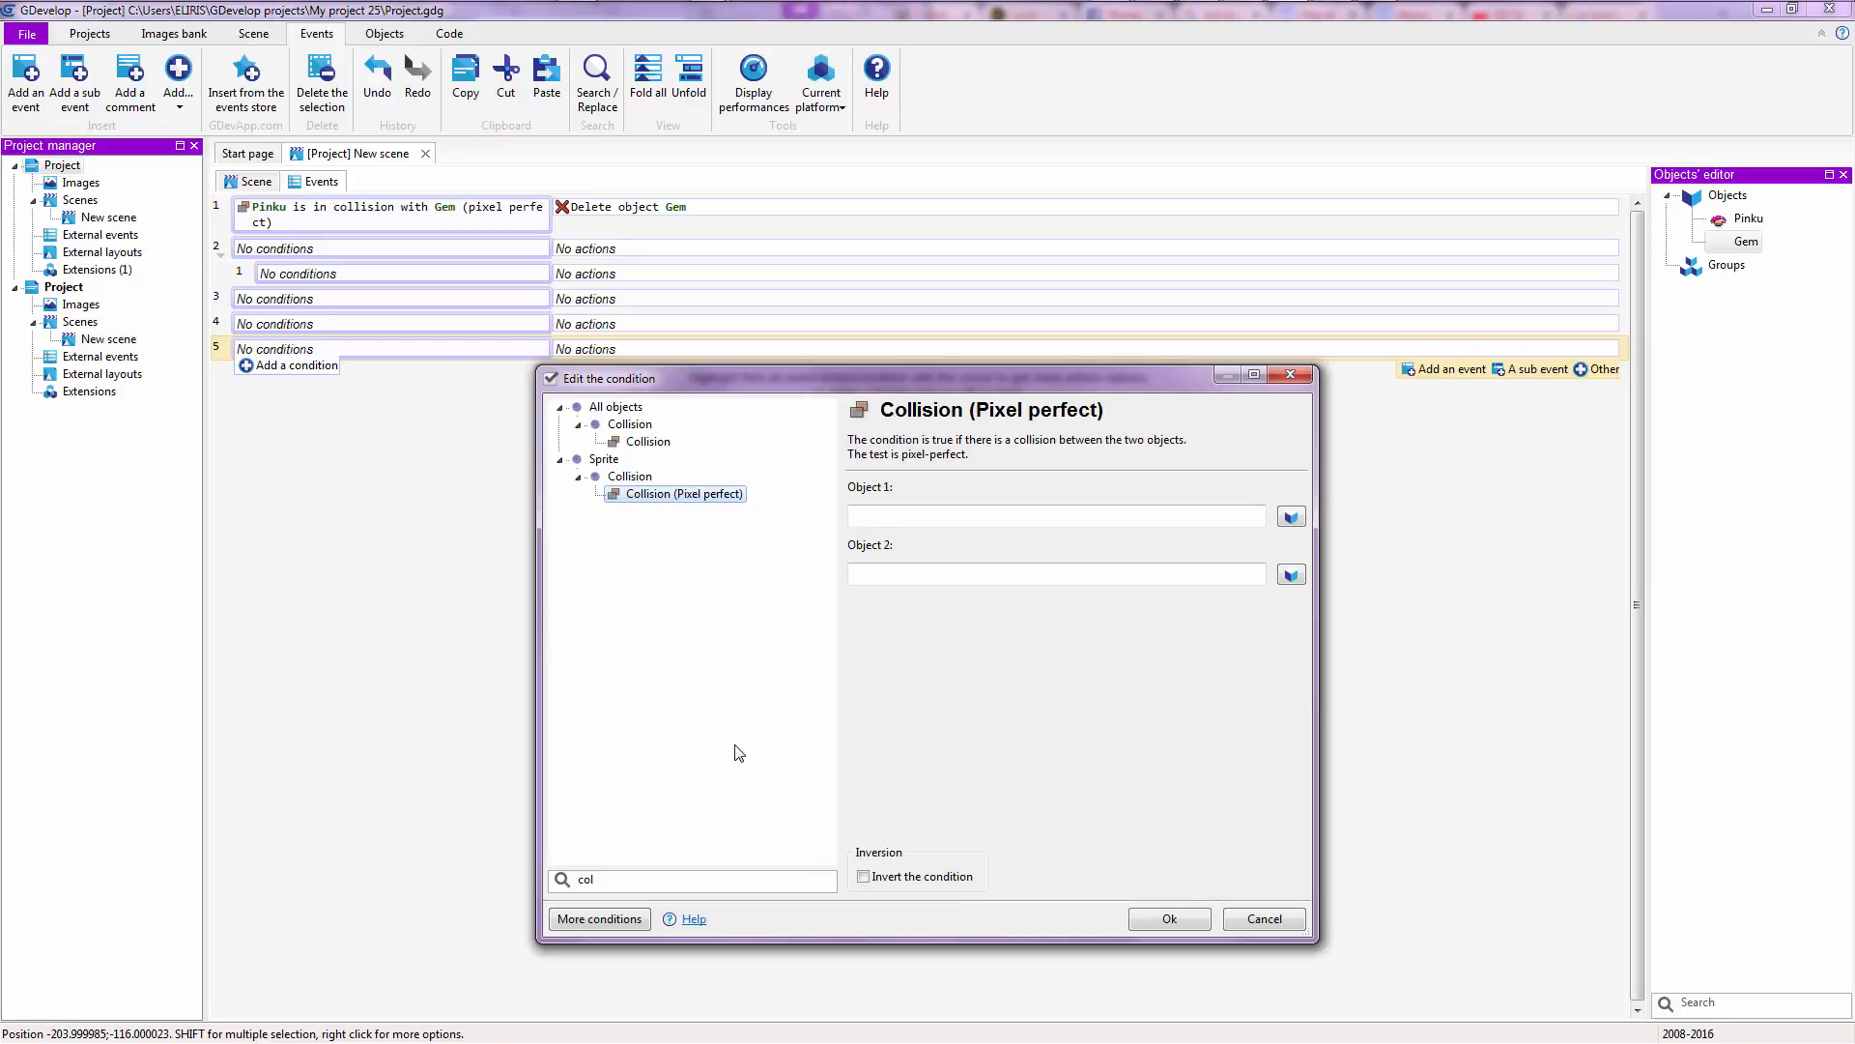
pyautogui.moveTo(755, 371)
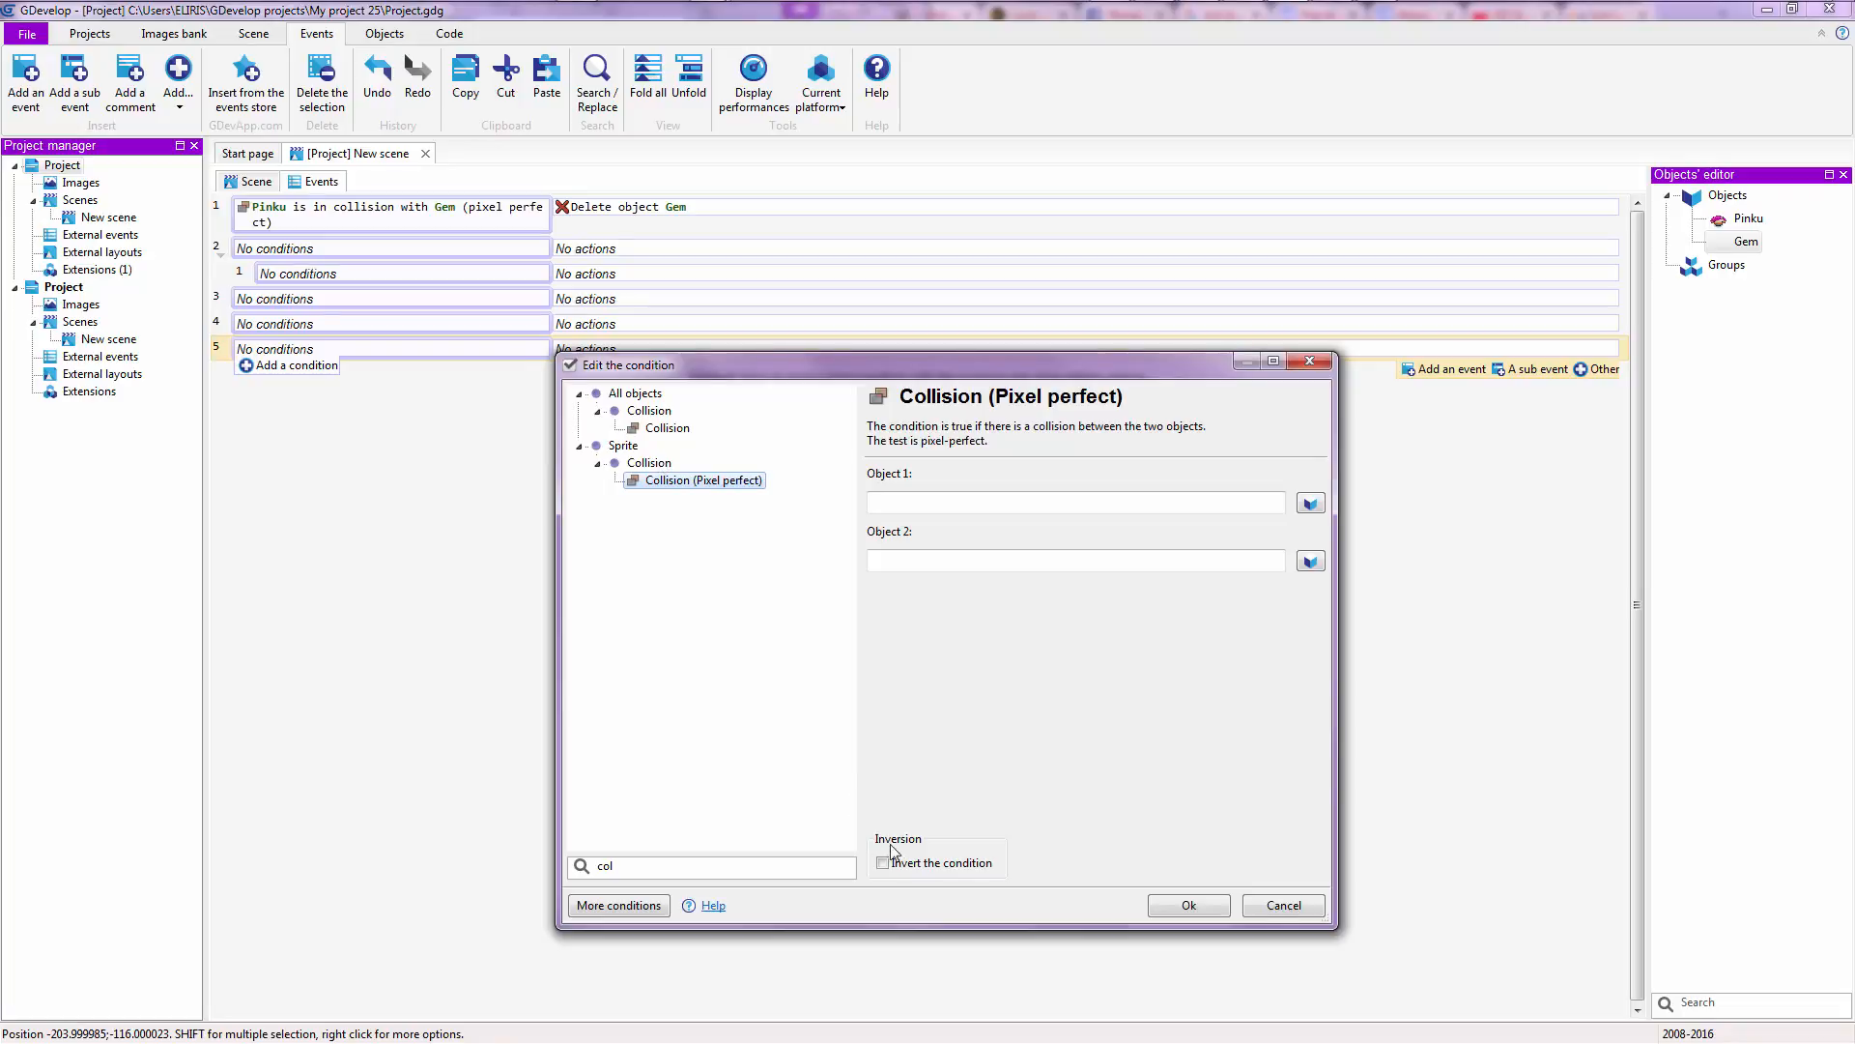
pyautogui.moveTo(883, 862)
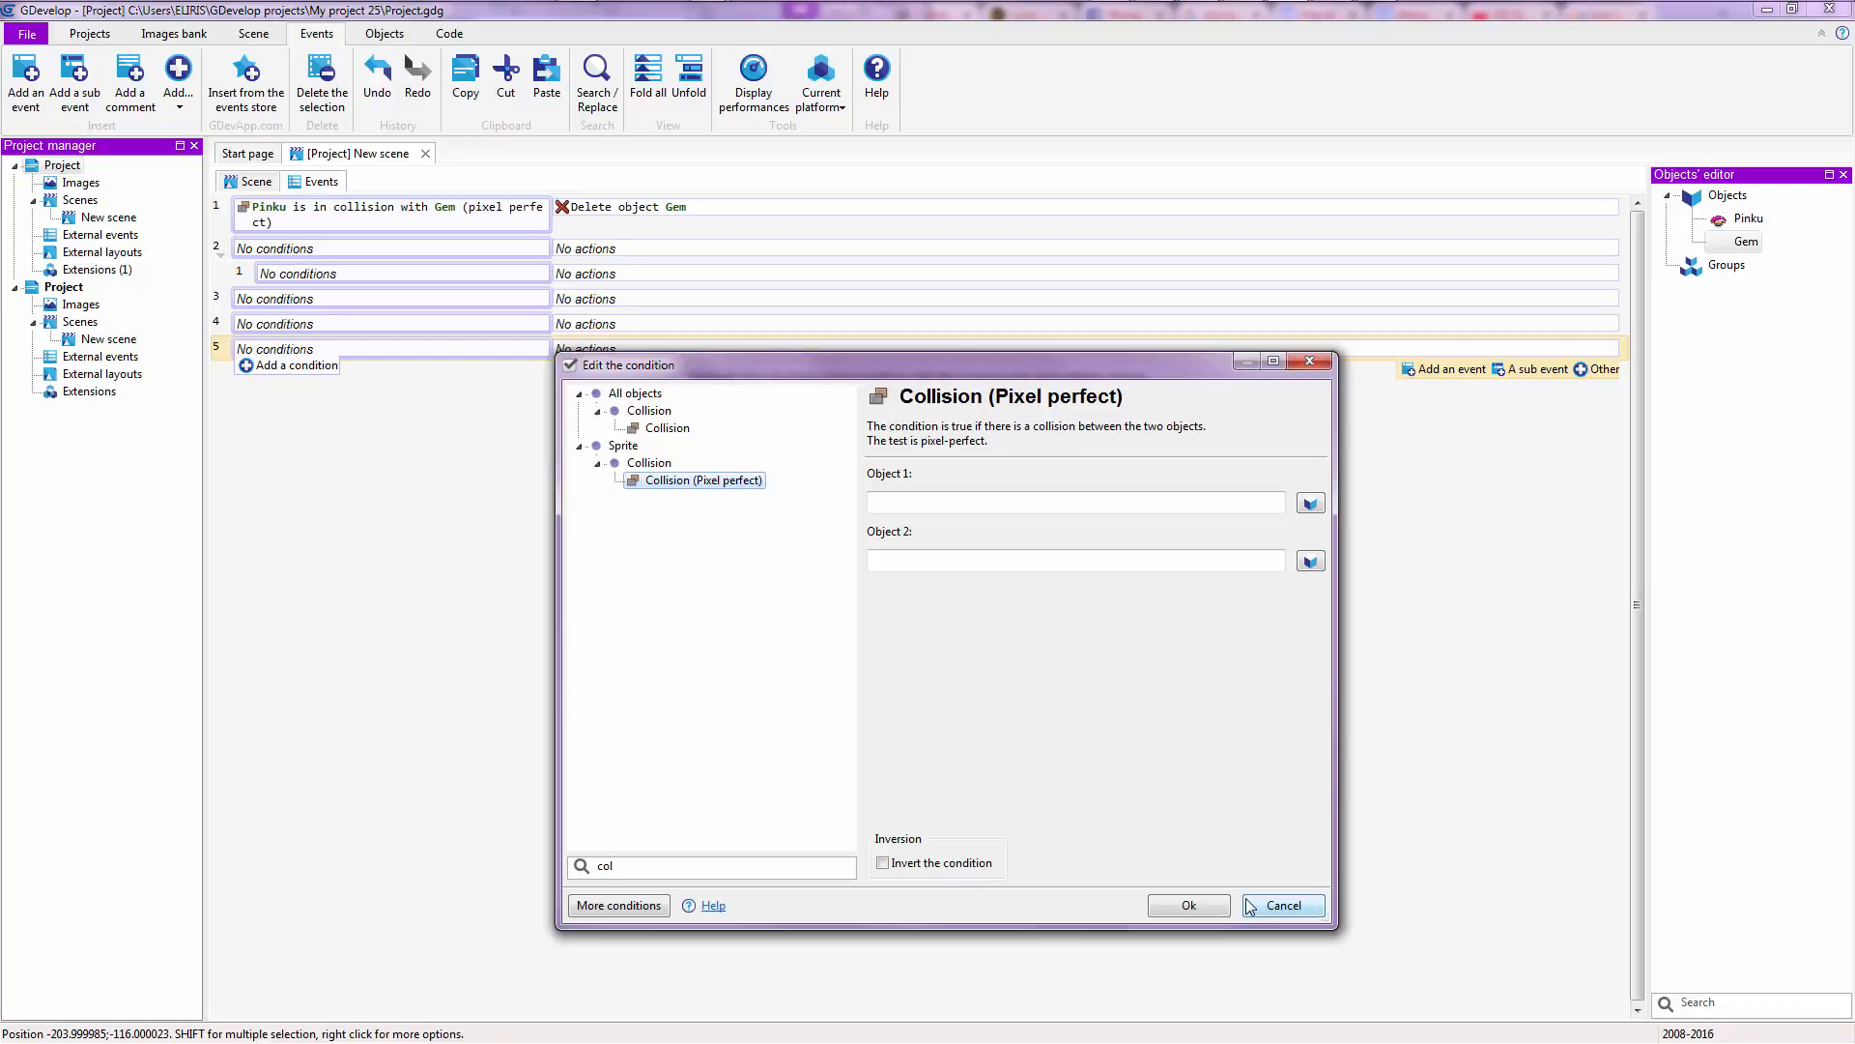
pyautogui.click(1281, 904)
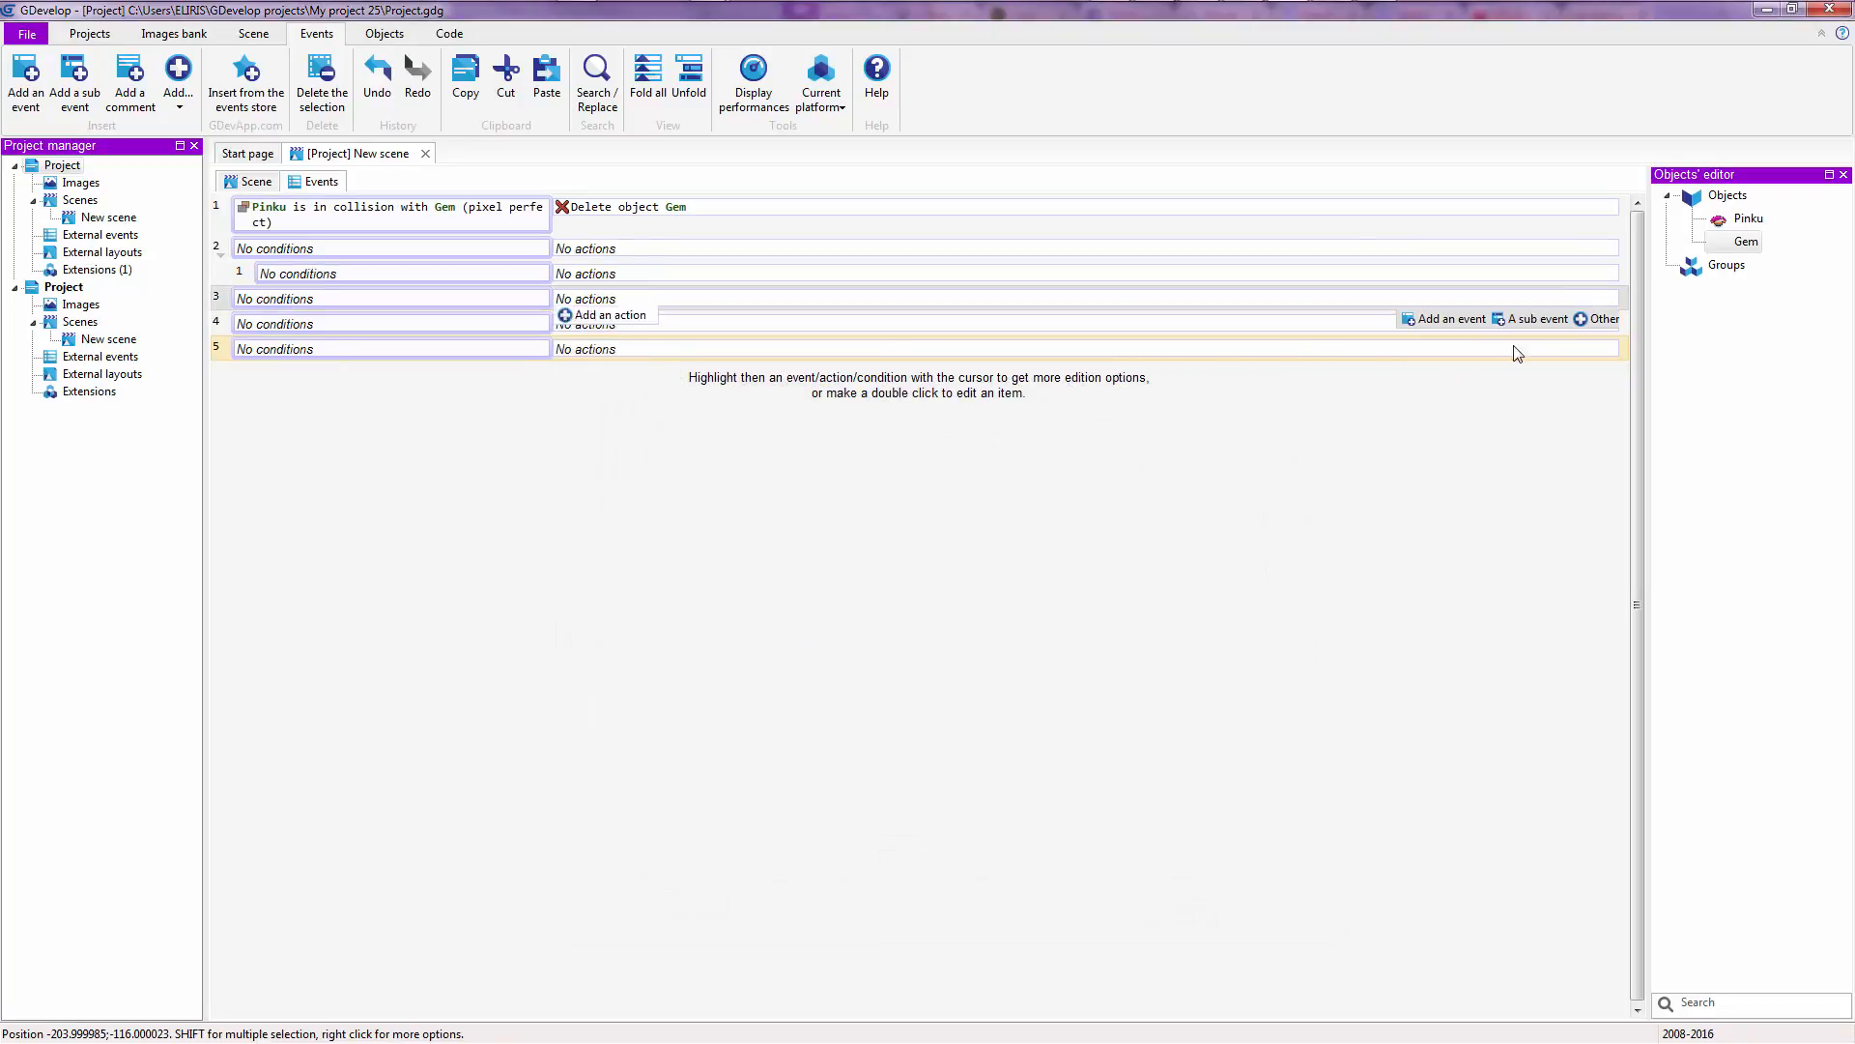